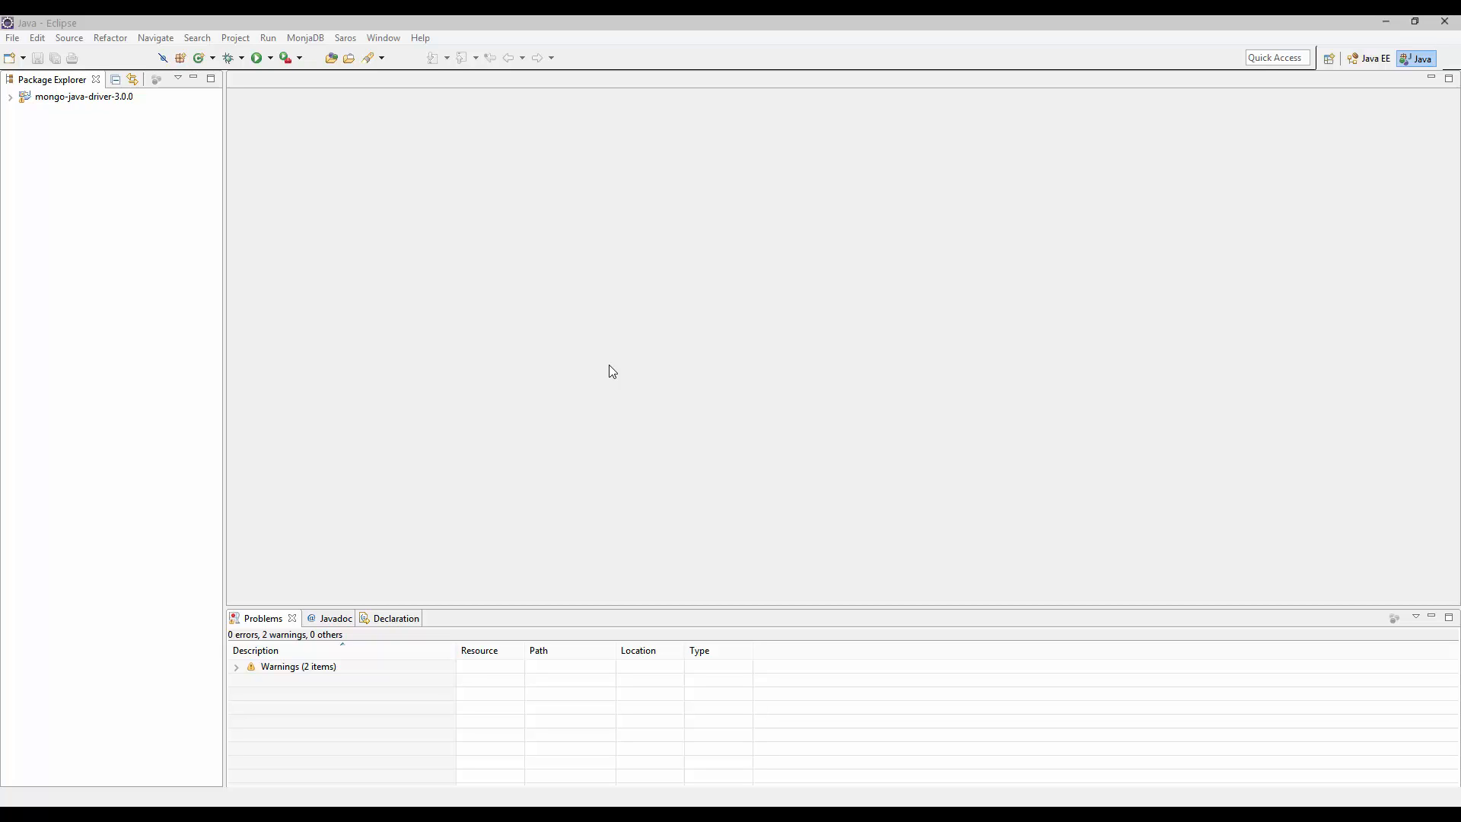
mouse_move(594, 365)
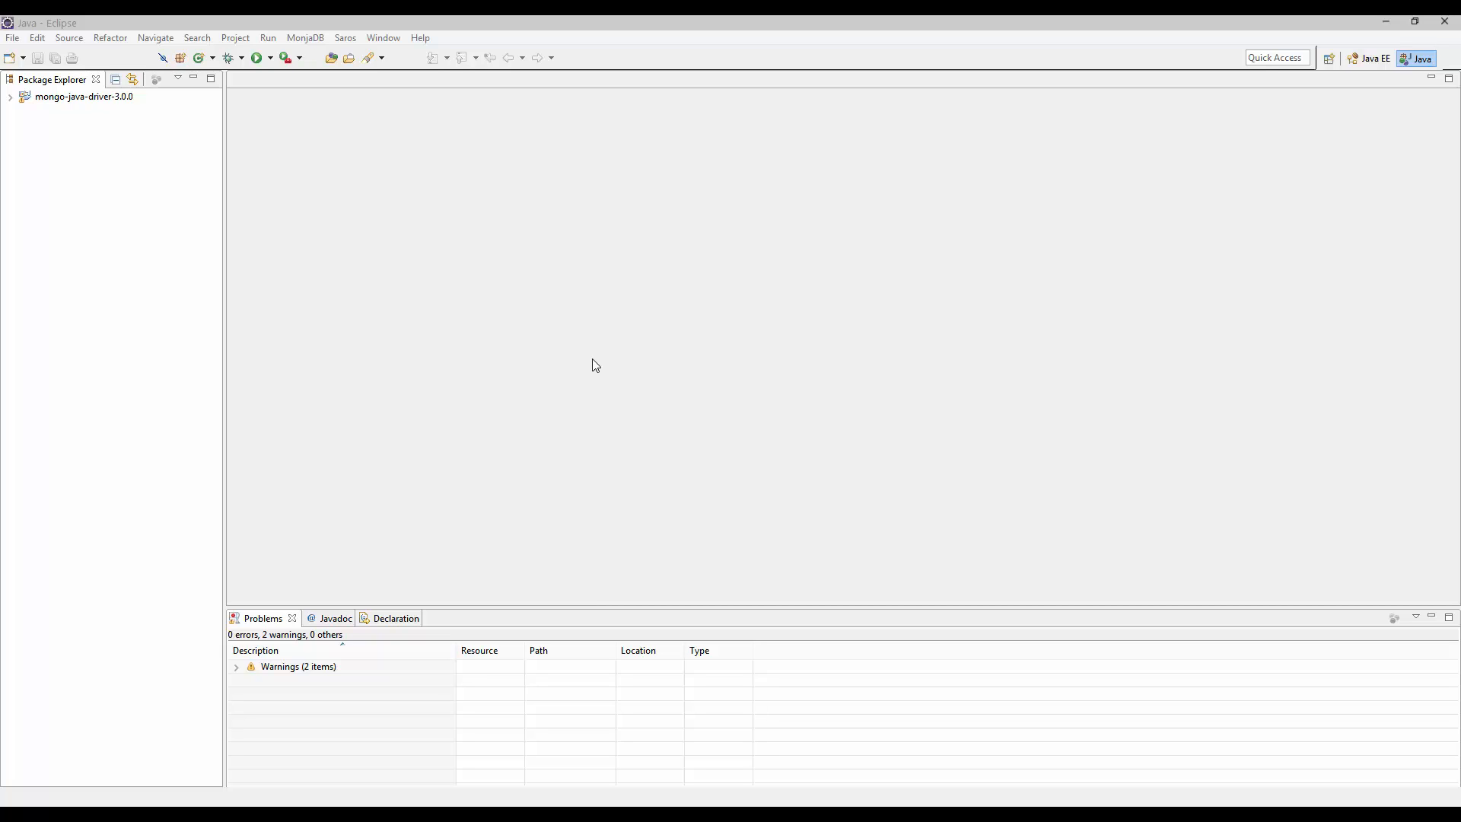
Bring up the New Java Project wizard from the Package Explorer context menu
right_click(112, 121)
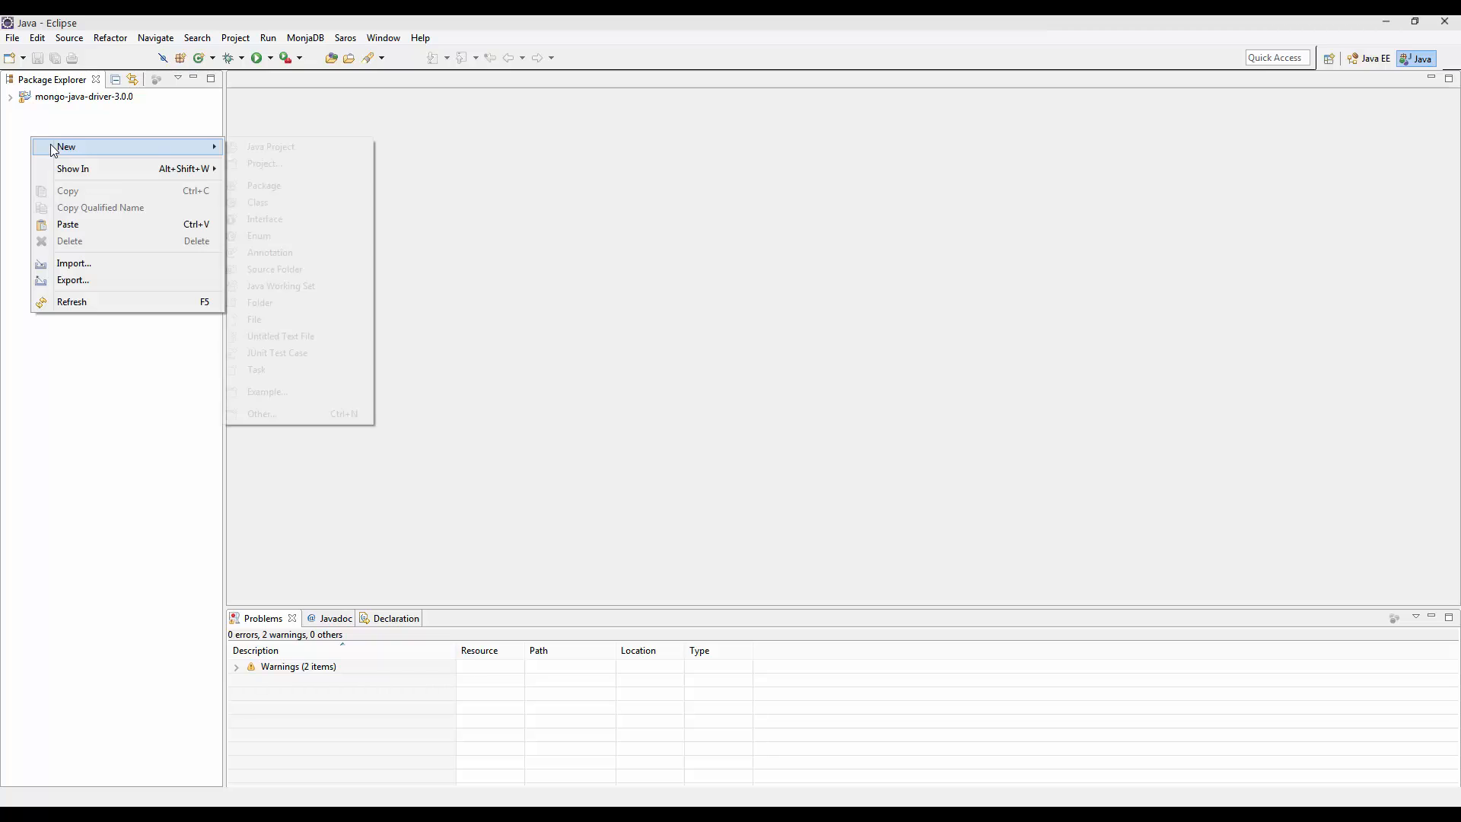
key("Escape")
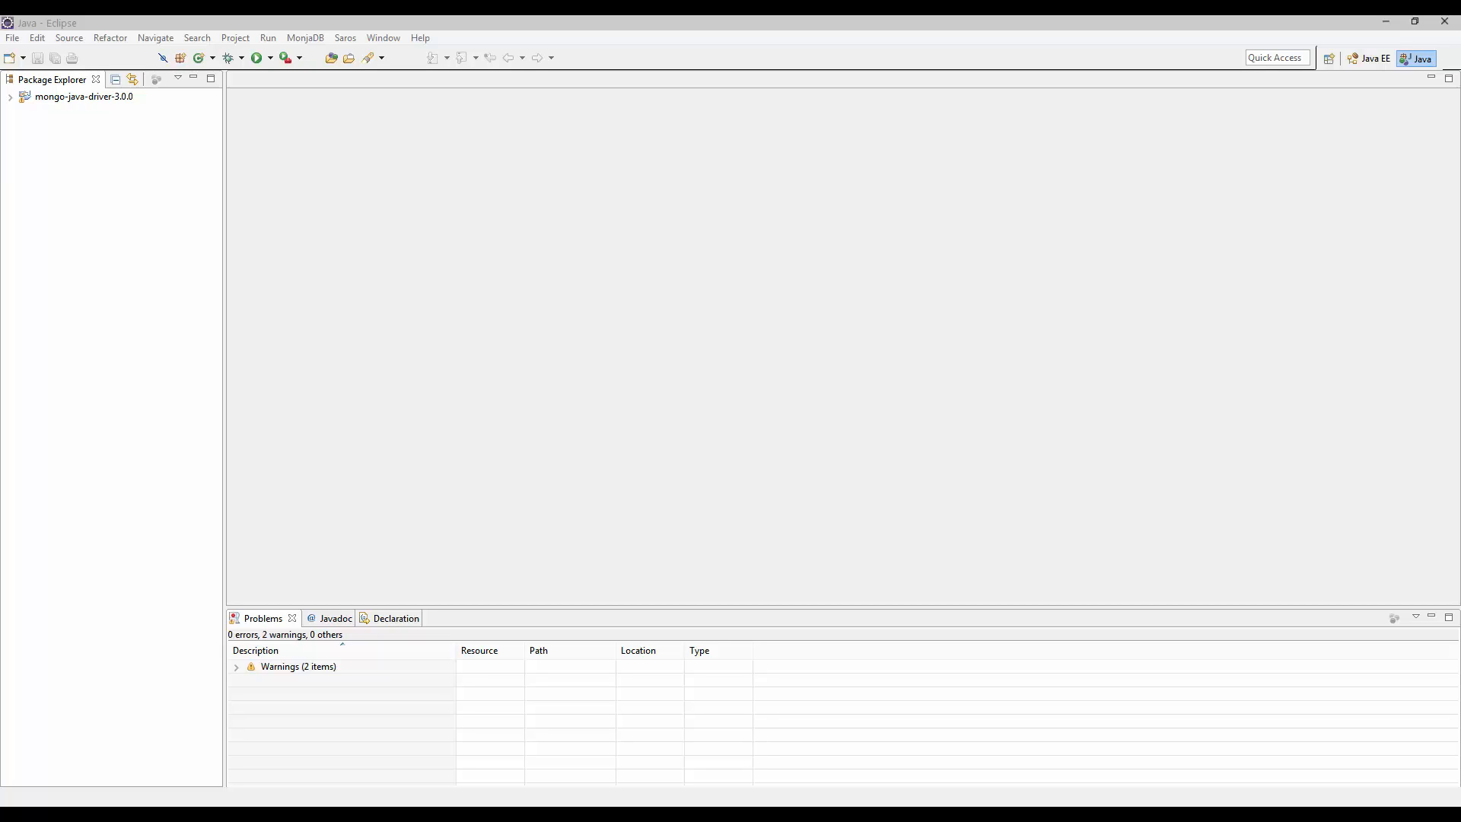
right_click(112, 186)
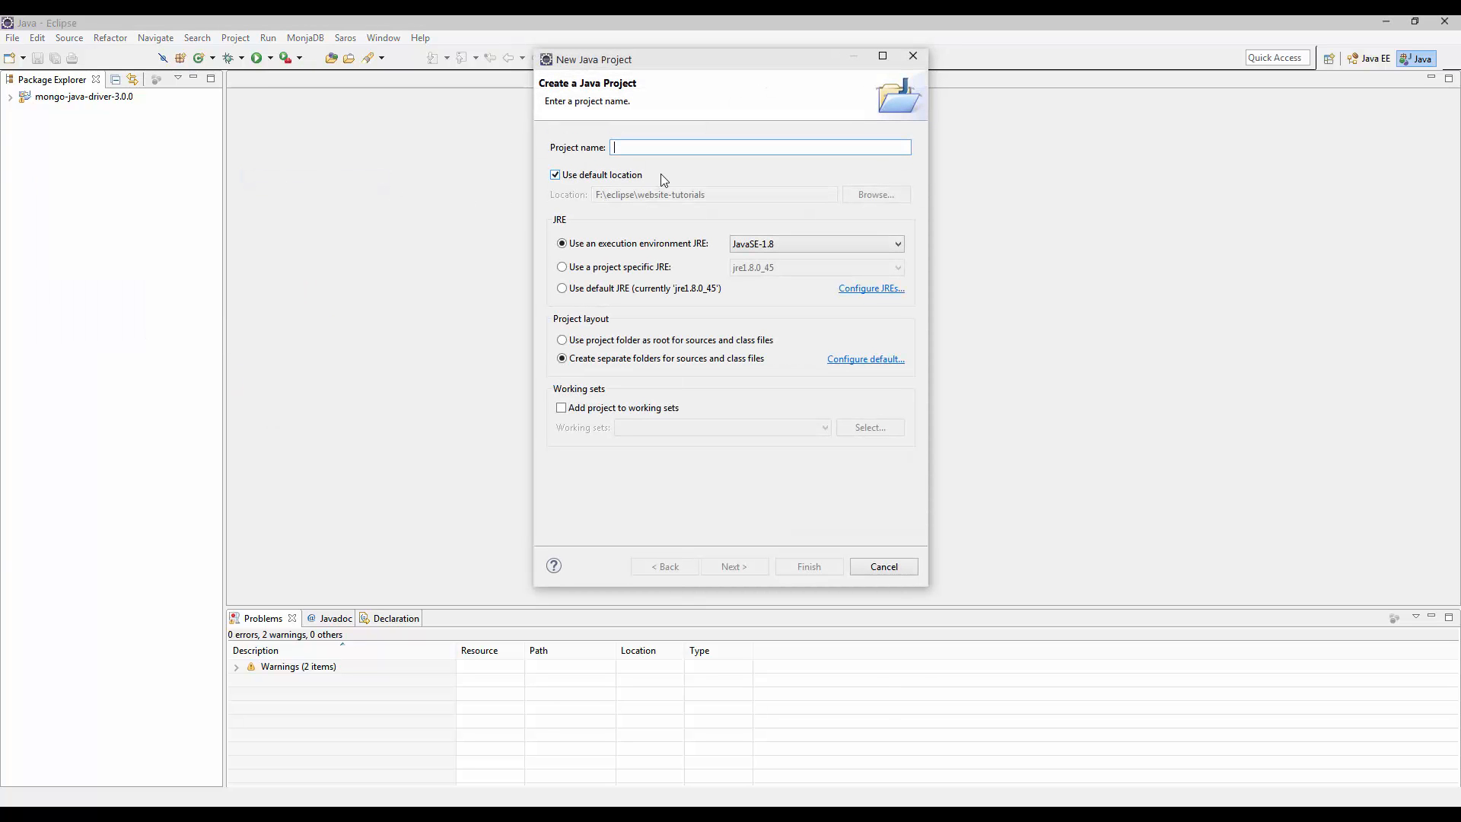
Create the 'MongoDB Tutorial' Java project using the project-specific JRE jre1.8.0_45
type("MongoDB")
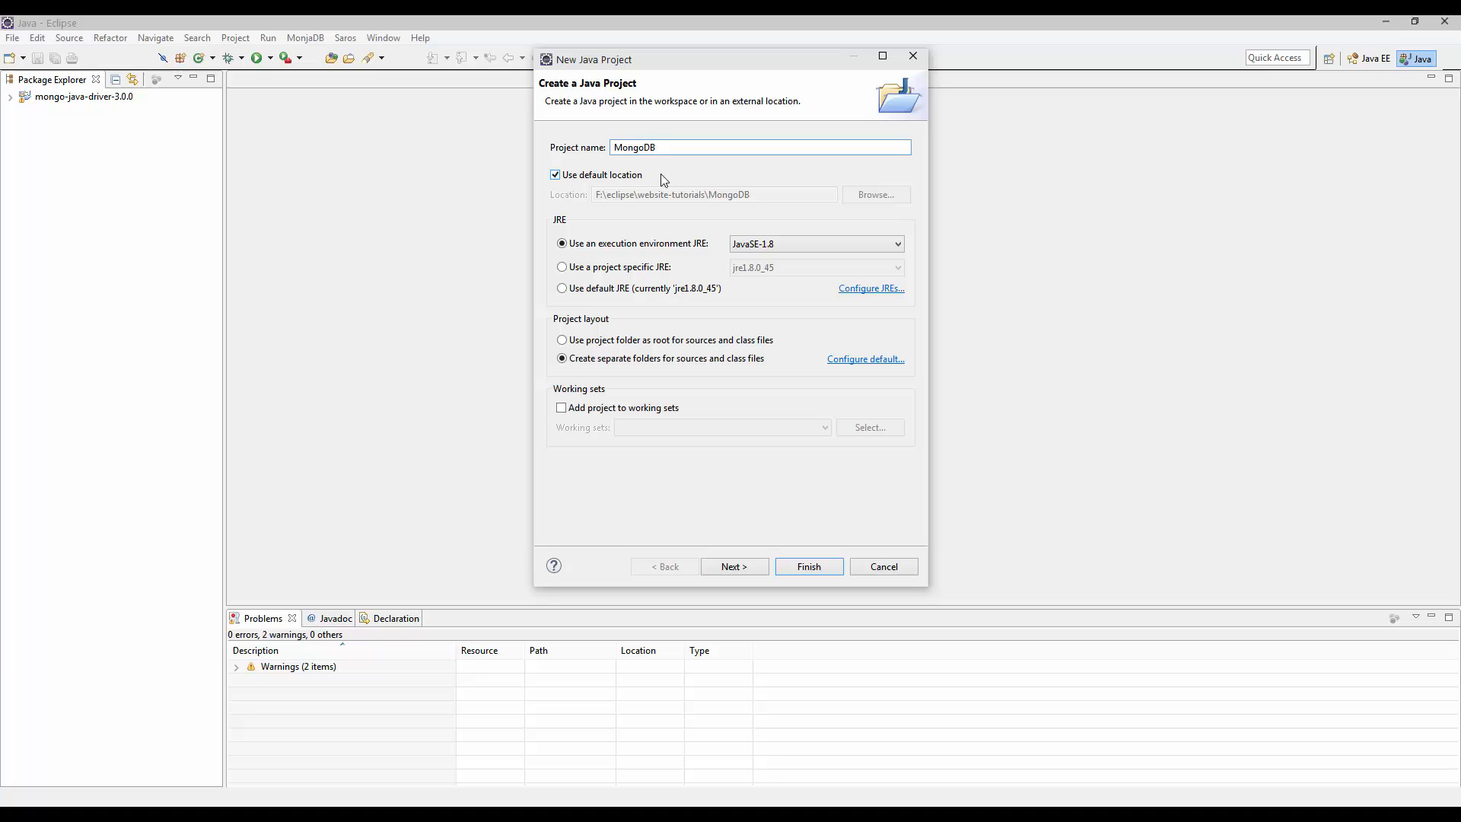
type("Tutorial")
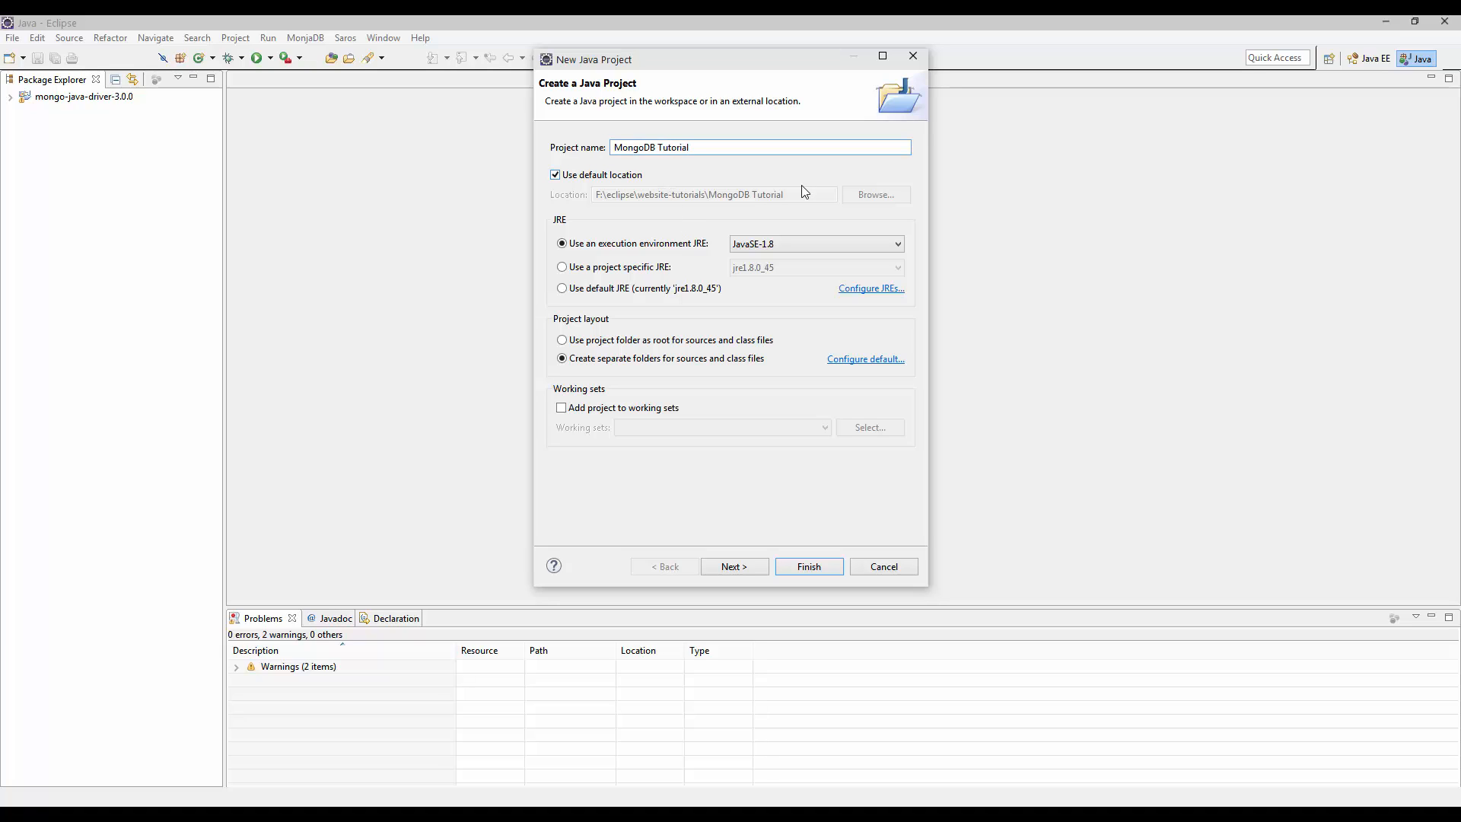
left_click(563, 267)
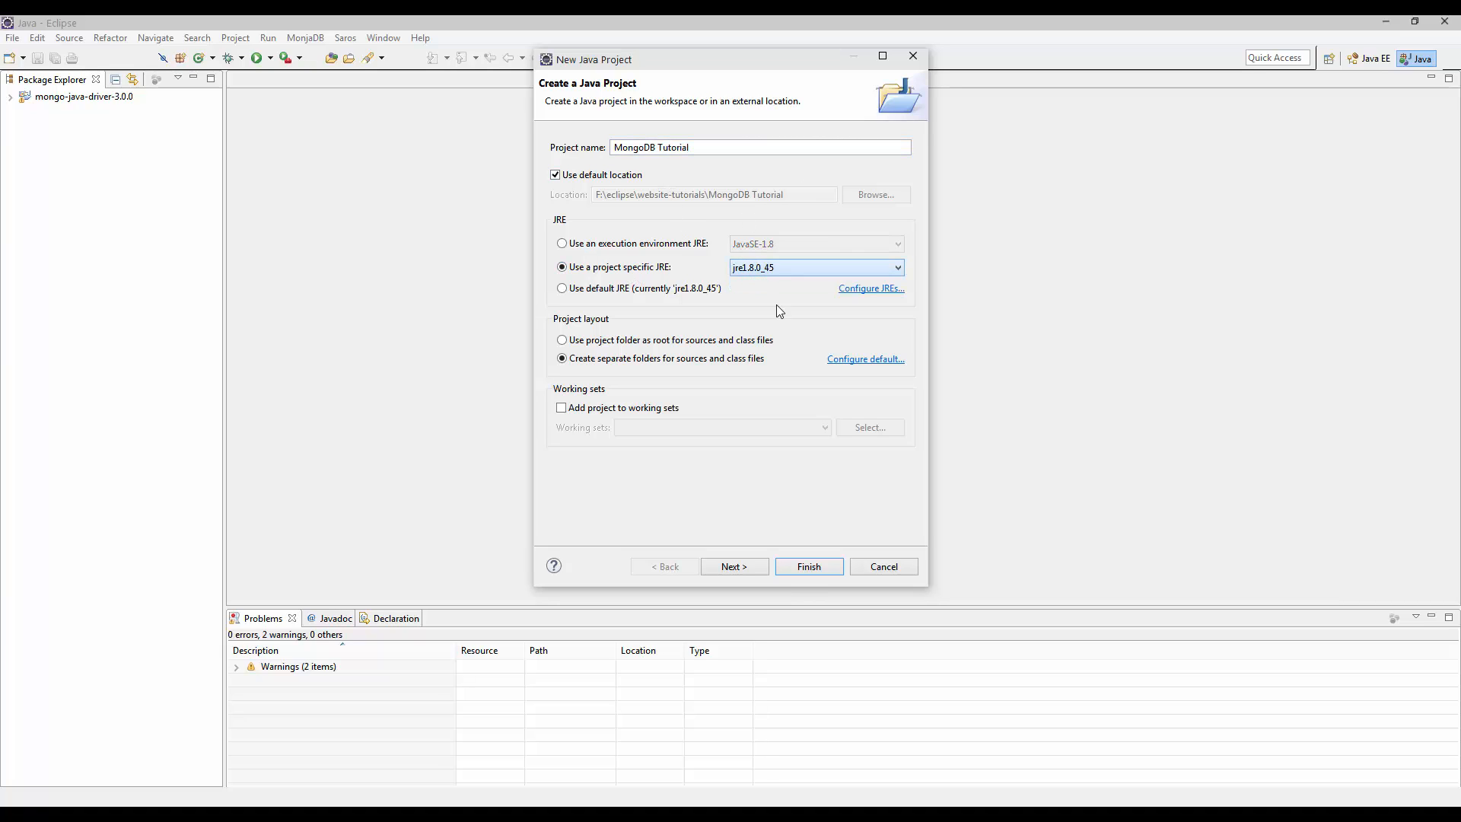
left_click(806, 566)
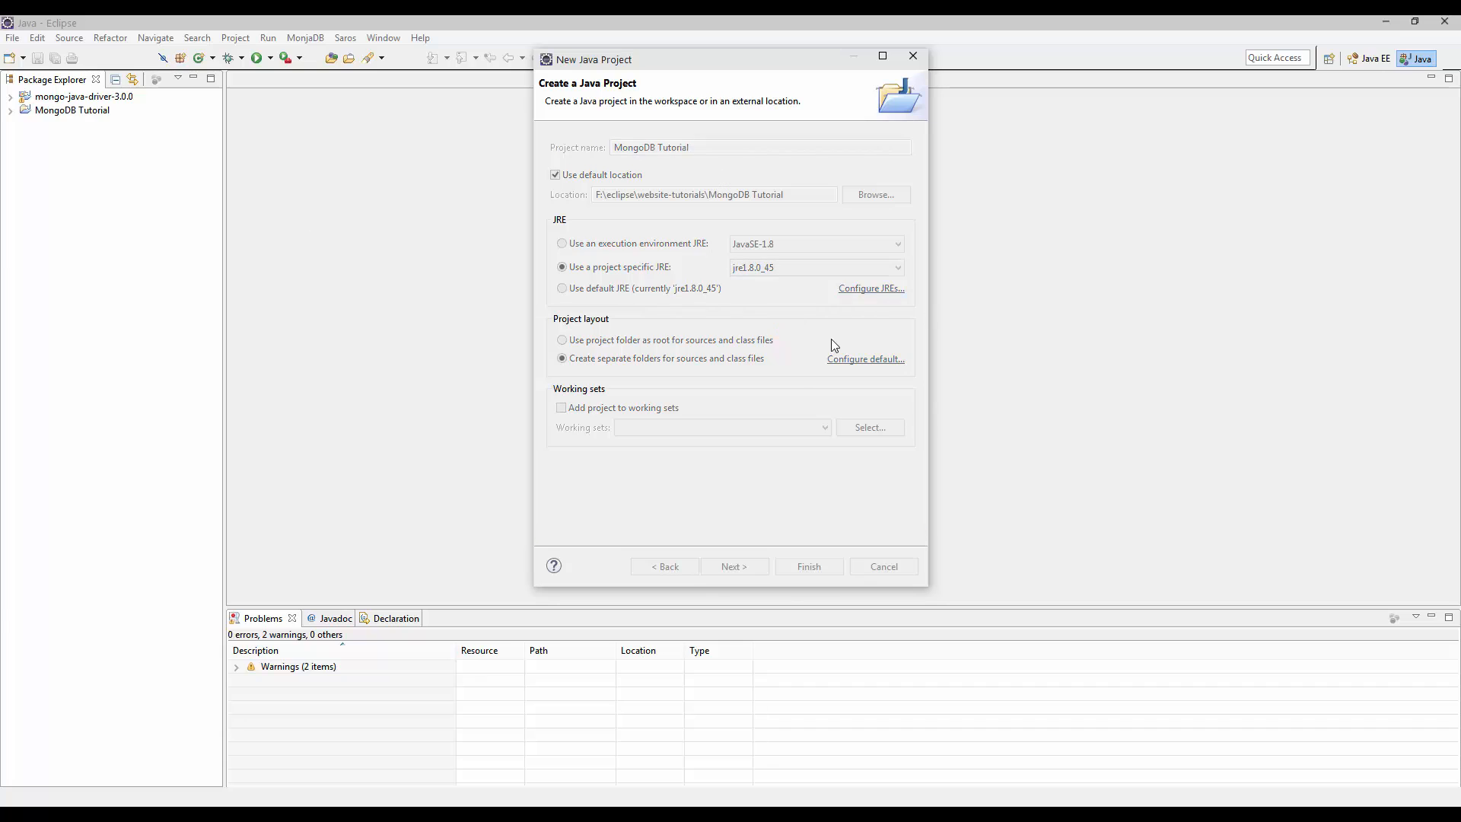
left_click(807, 566)
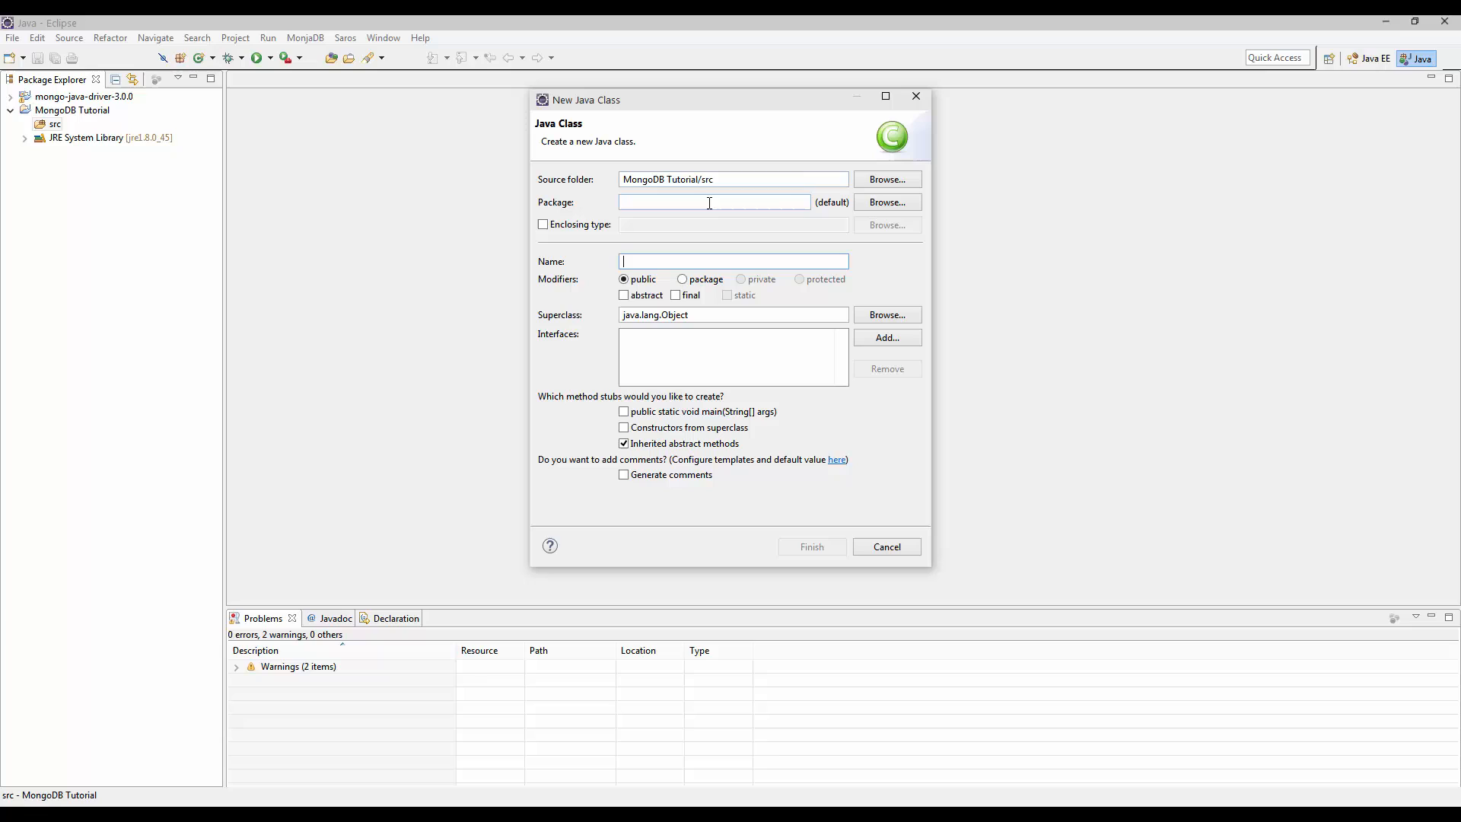
Create the Core class in package loonyrules.co.uk.mongodbtutorial
left_click(713, 203)
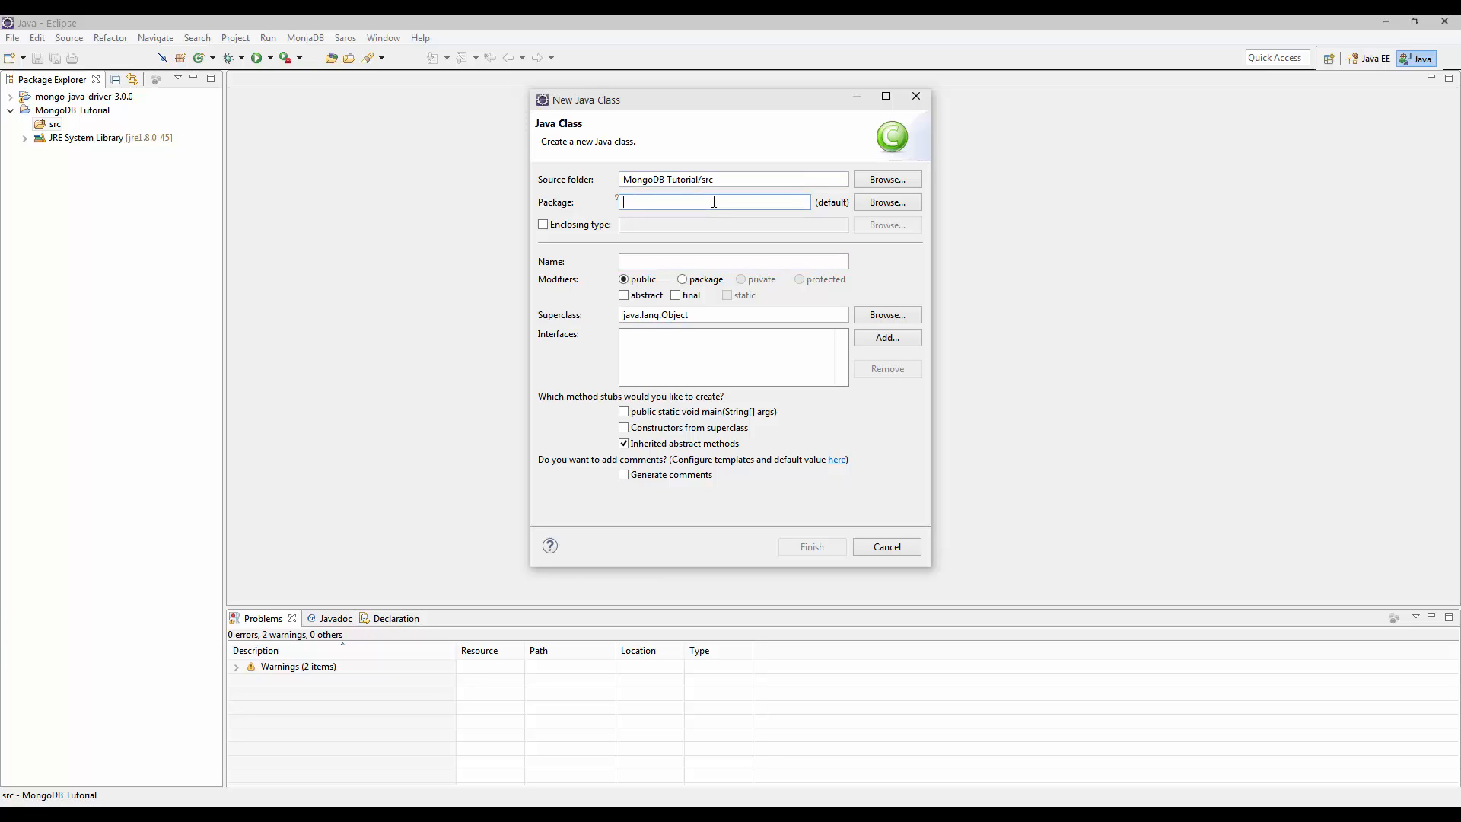
type("loonyrules.co.uk")
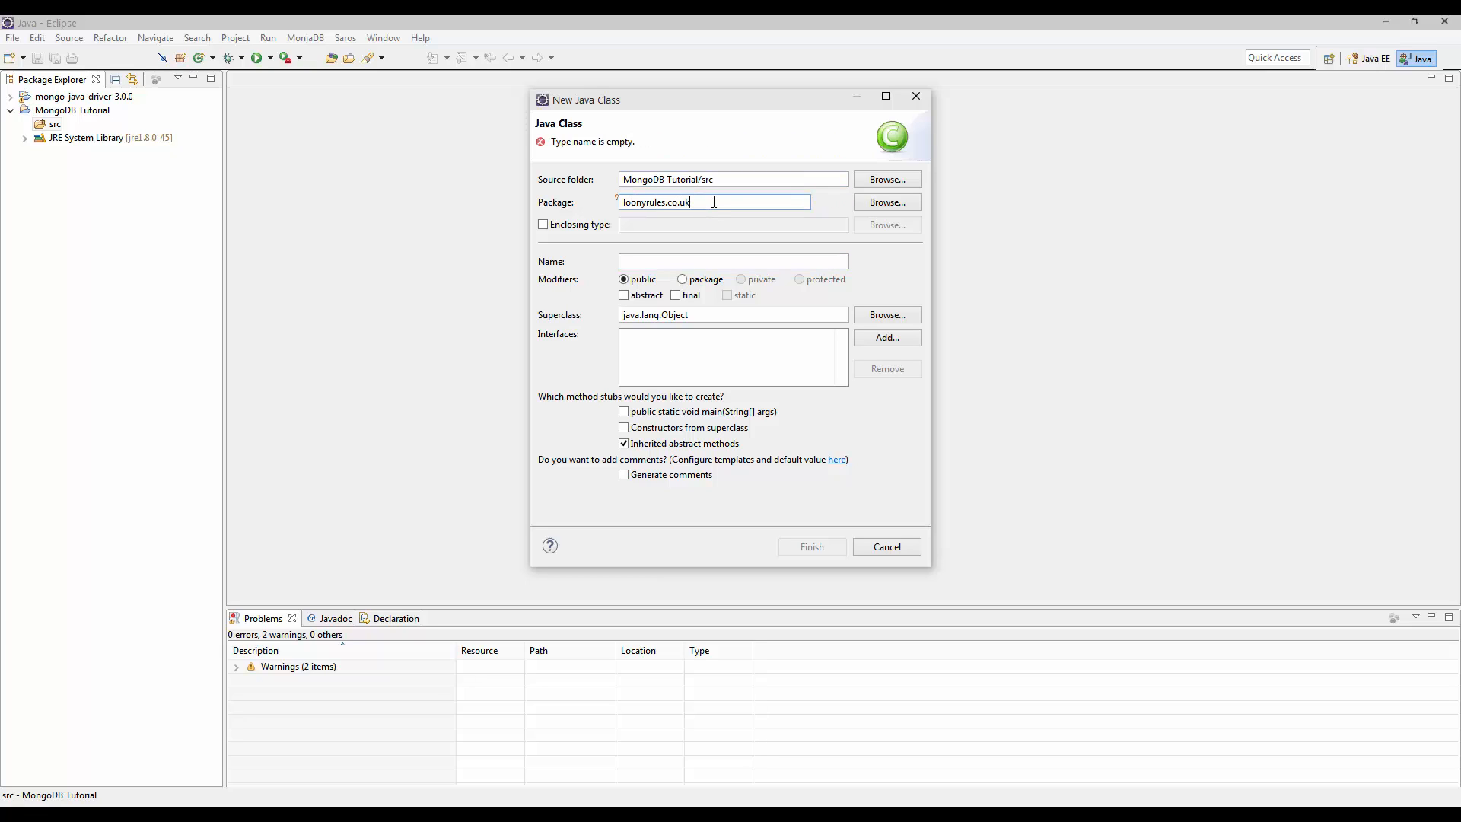
type("mongodbt")
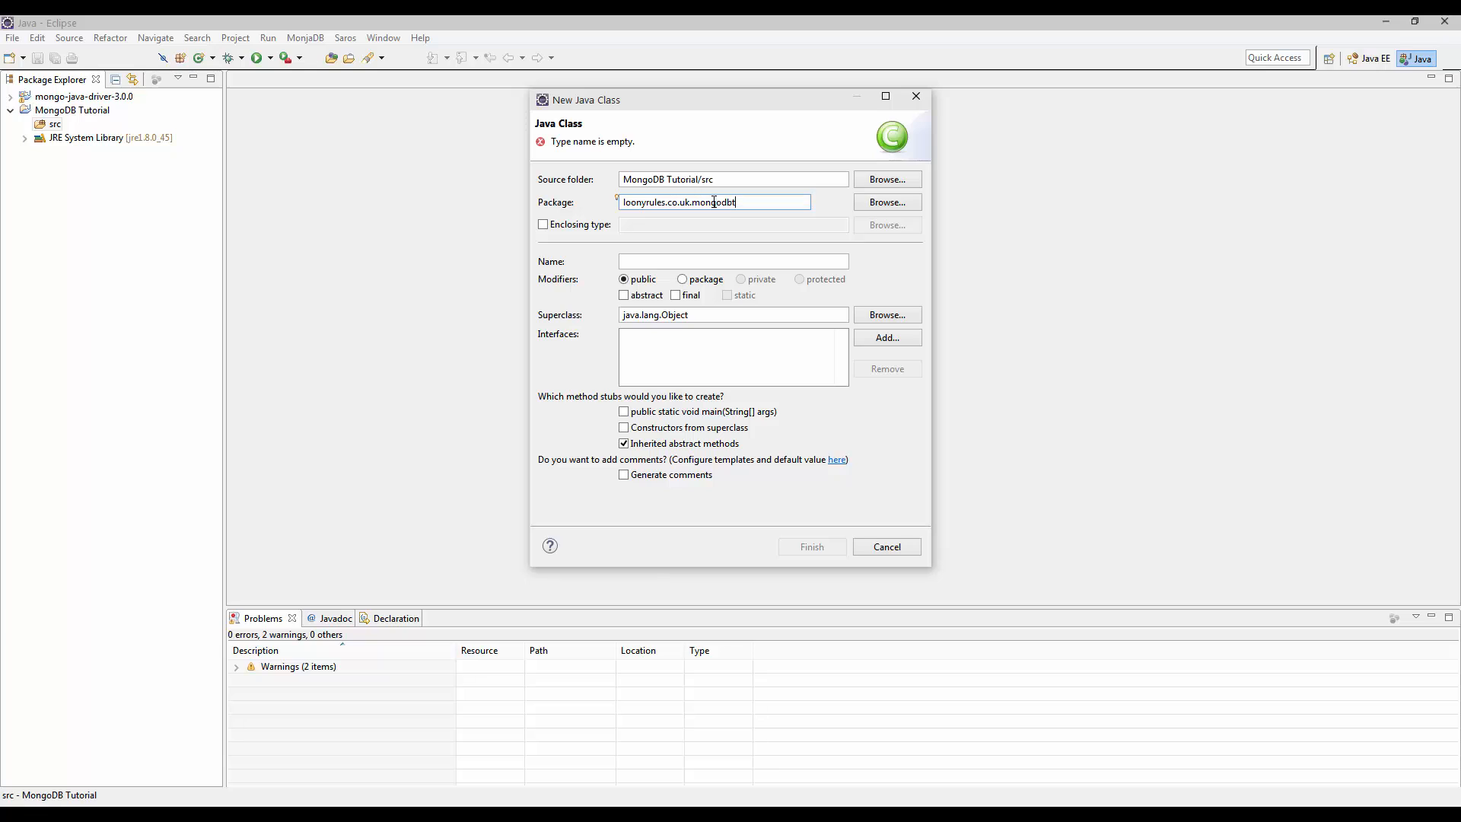
type("utorial.")
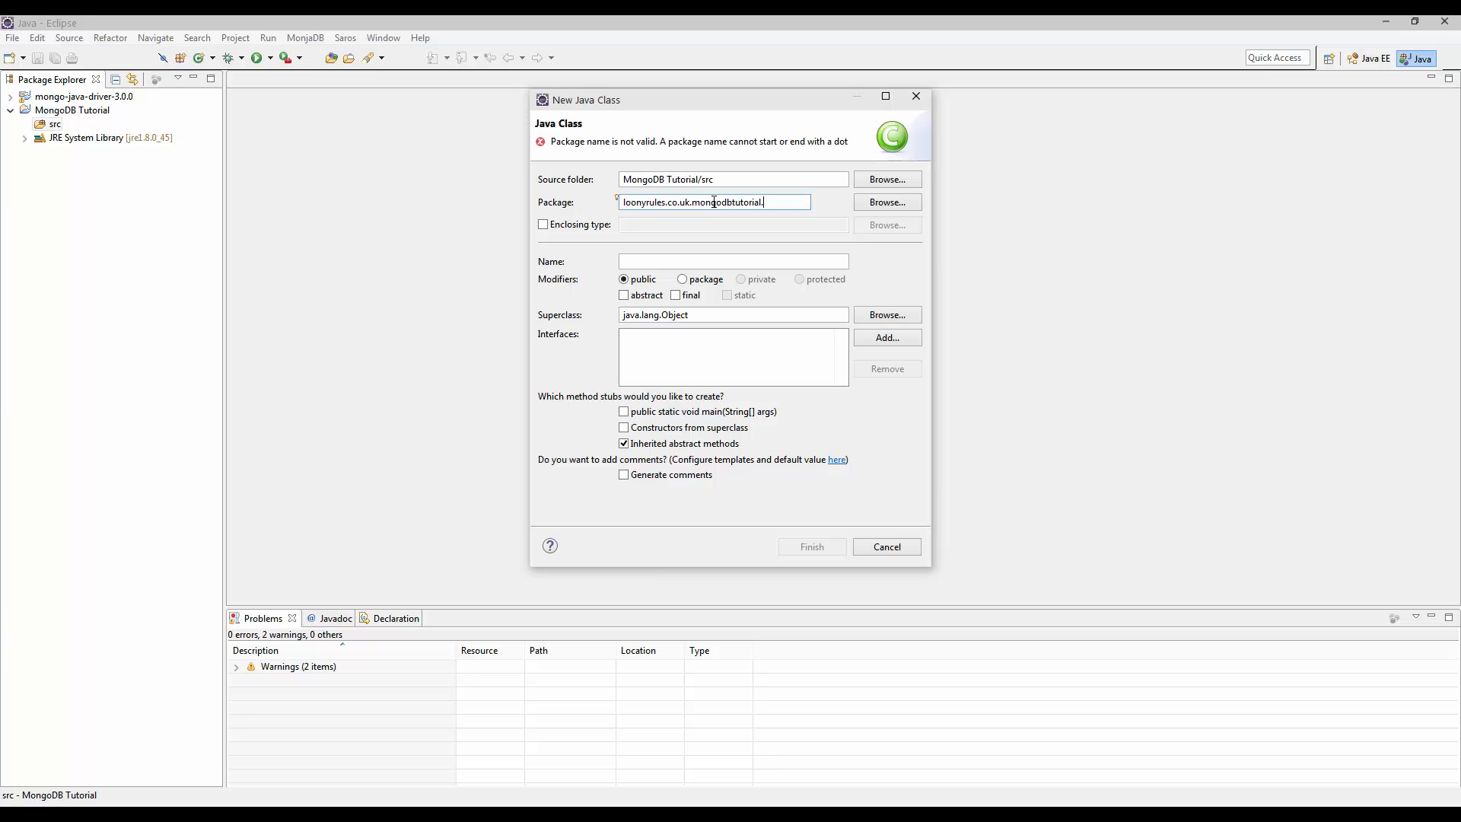
type("m")
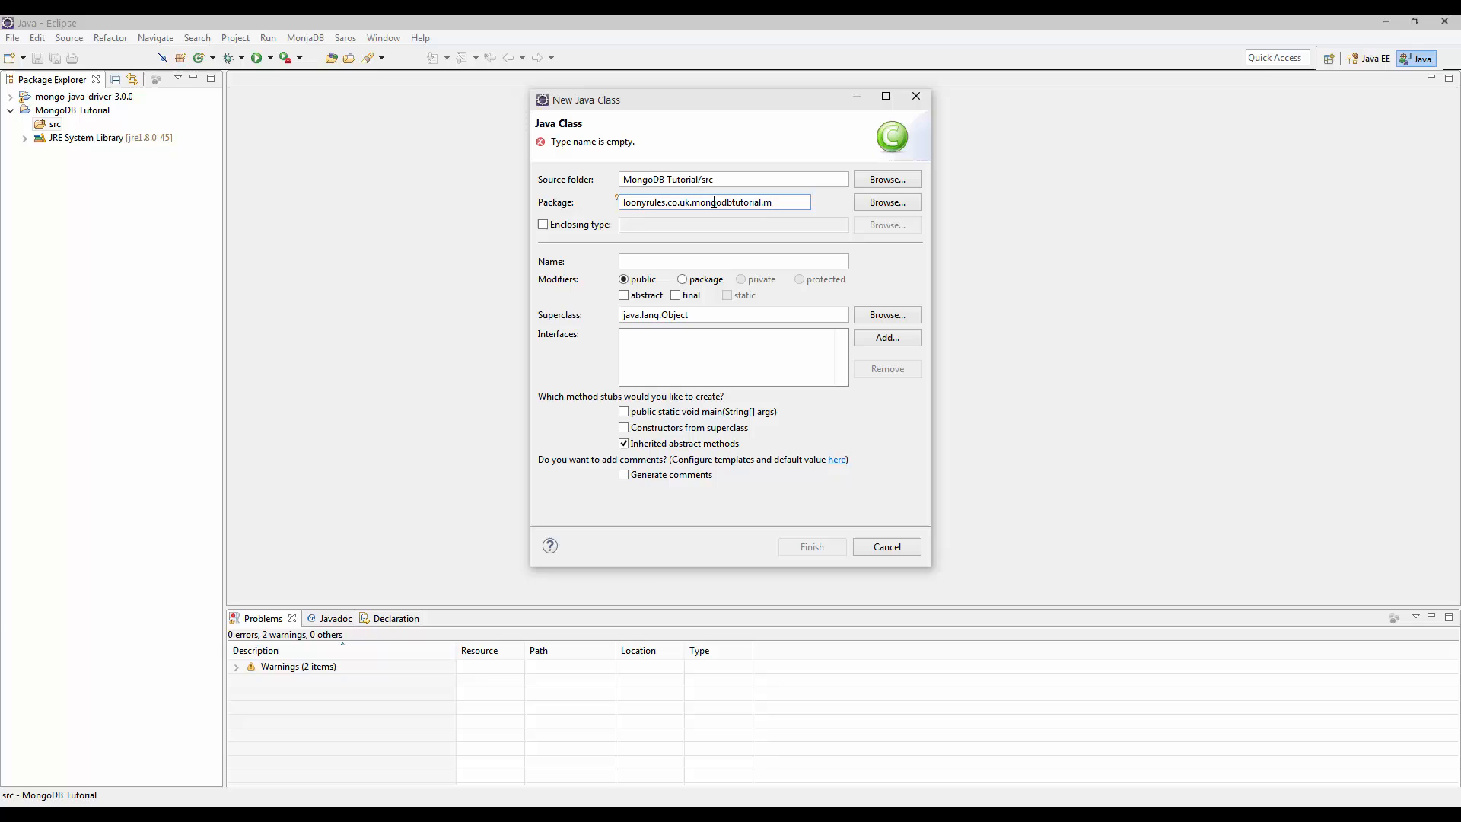
type("C")
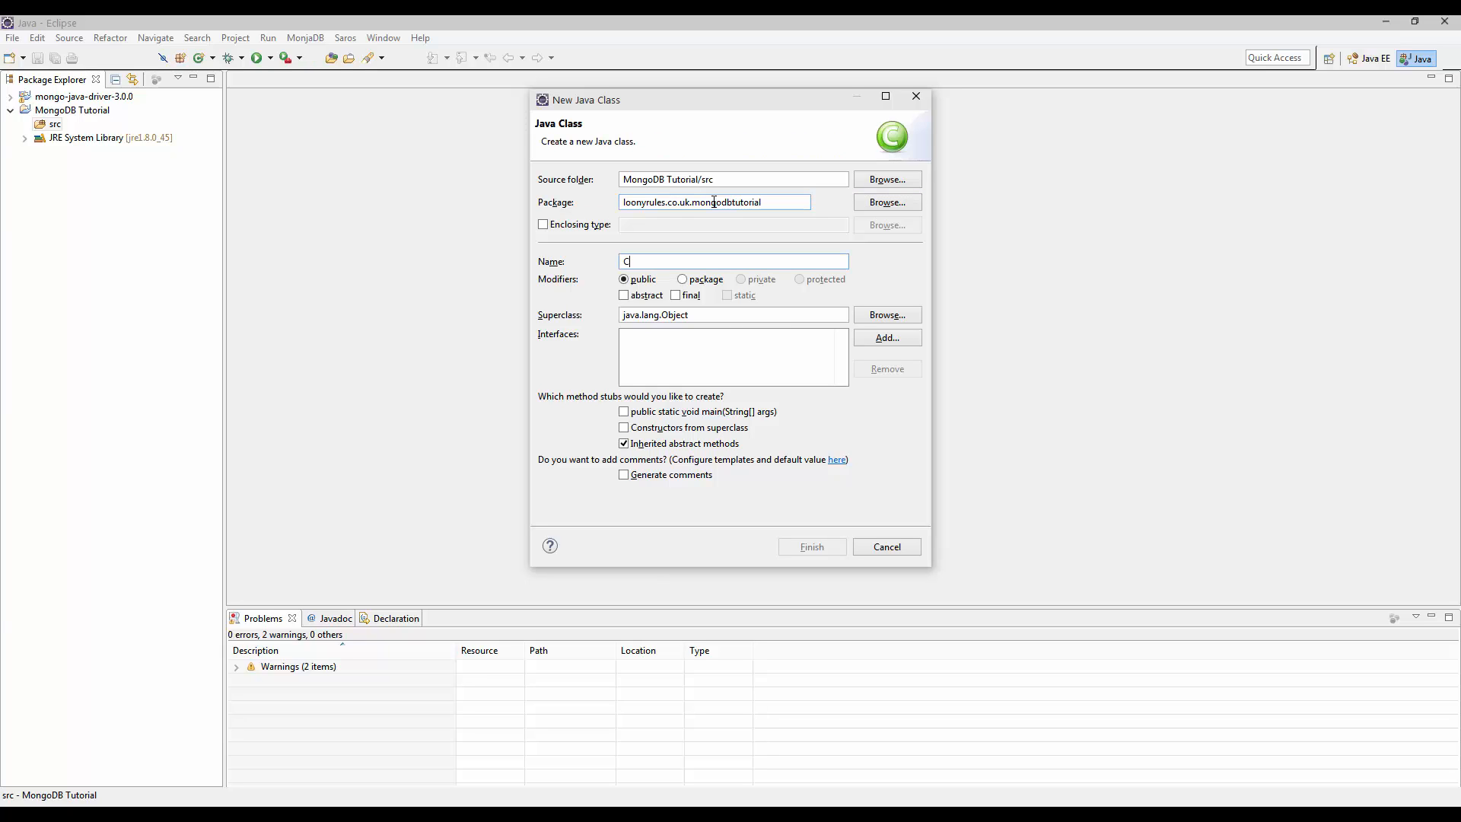
left_click(810, 547)
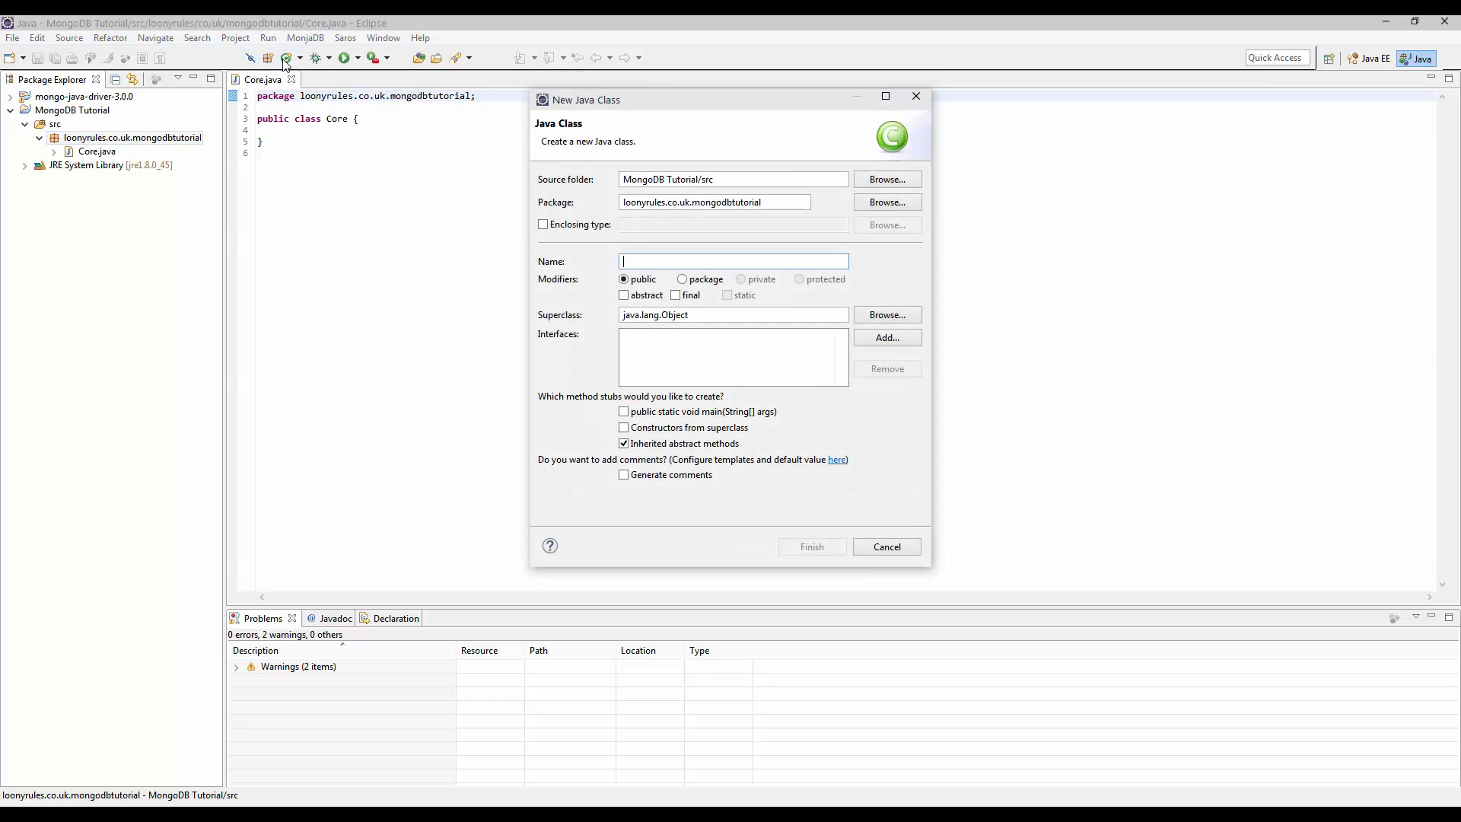
Create the MongoDB class in subpackage loonyrules.co.uk.mongodbtutorial.mongo
type("mongo")
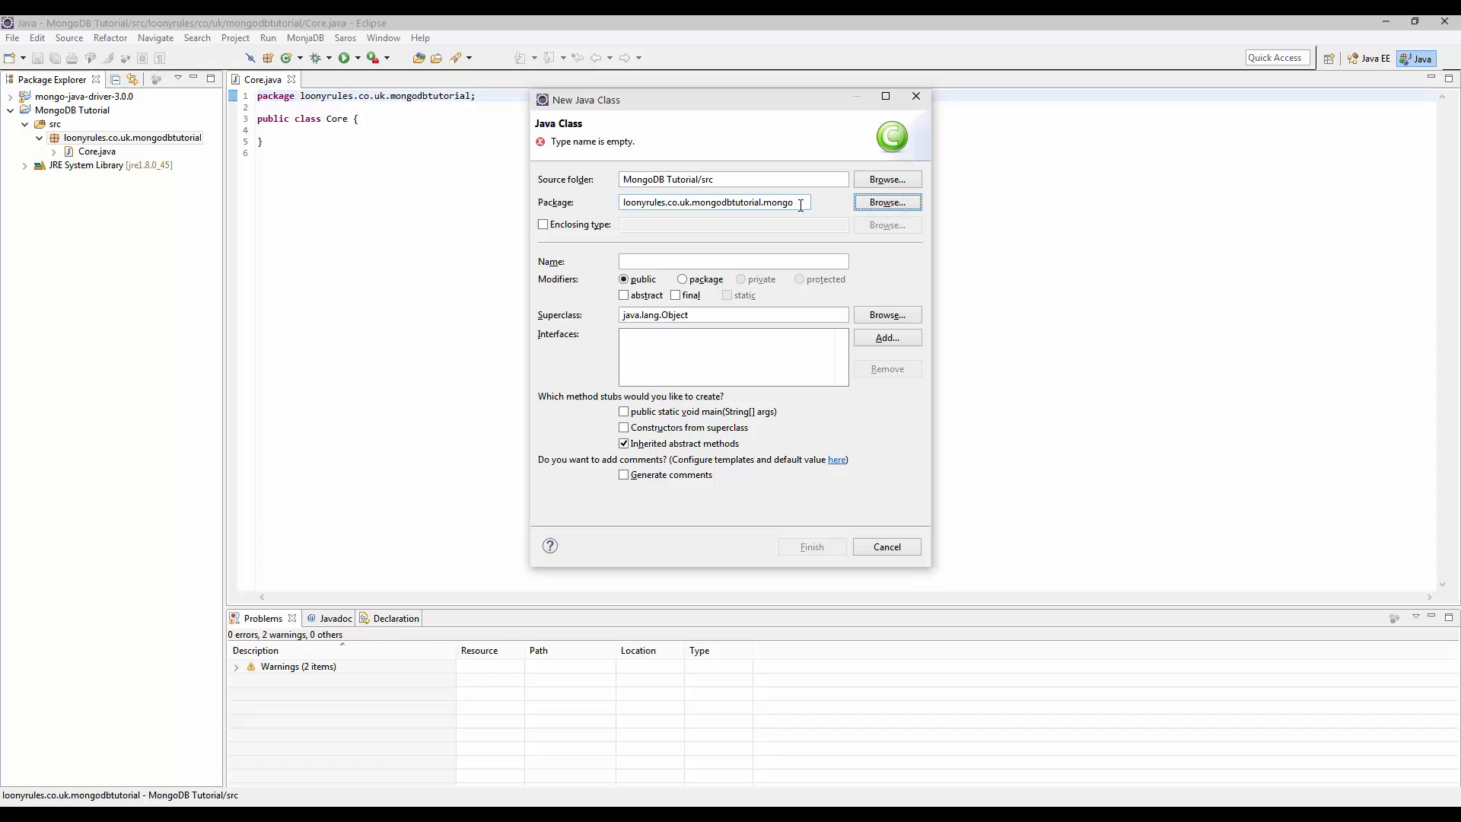
type("MongoDB")
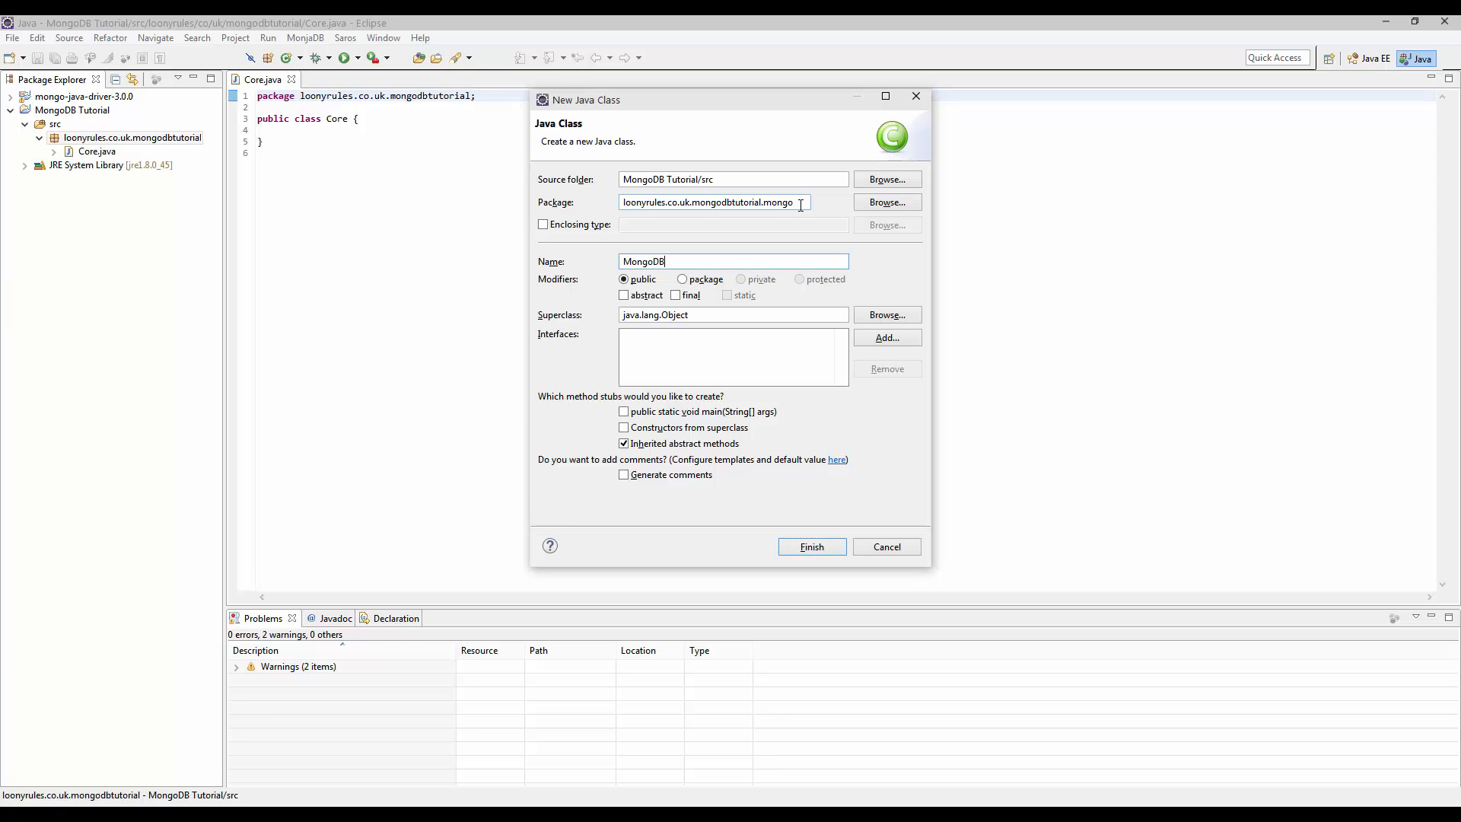
left_click(809, 547)
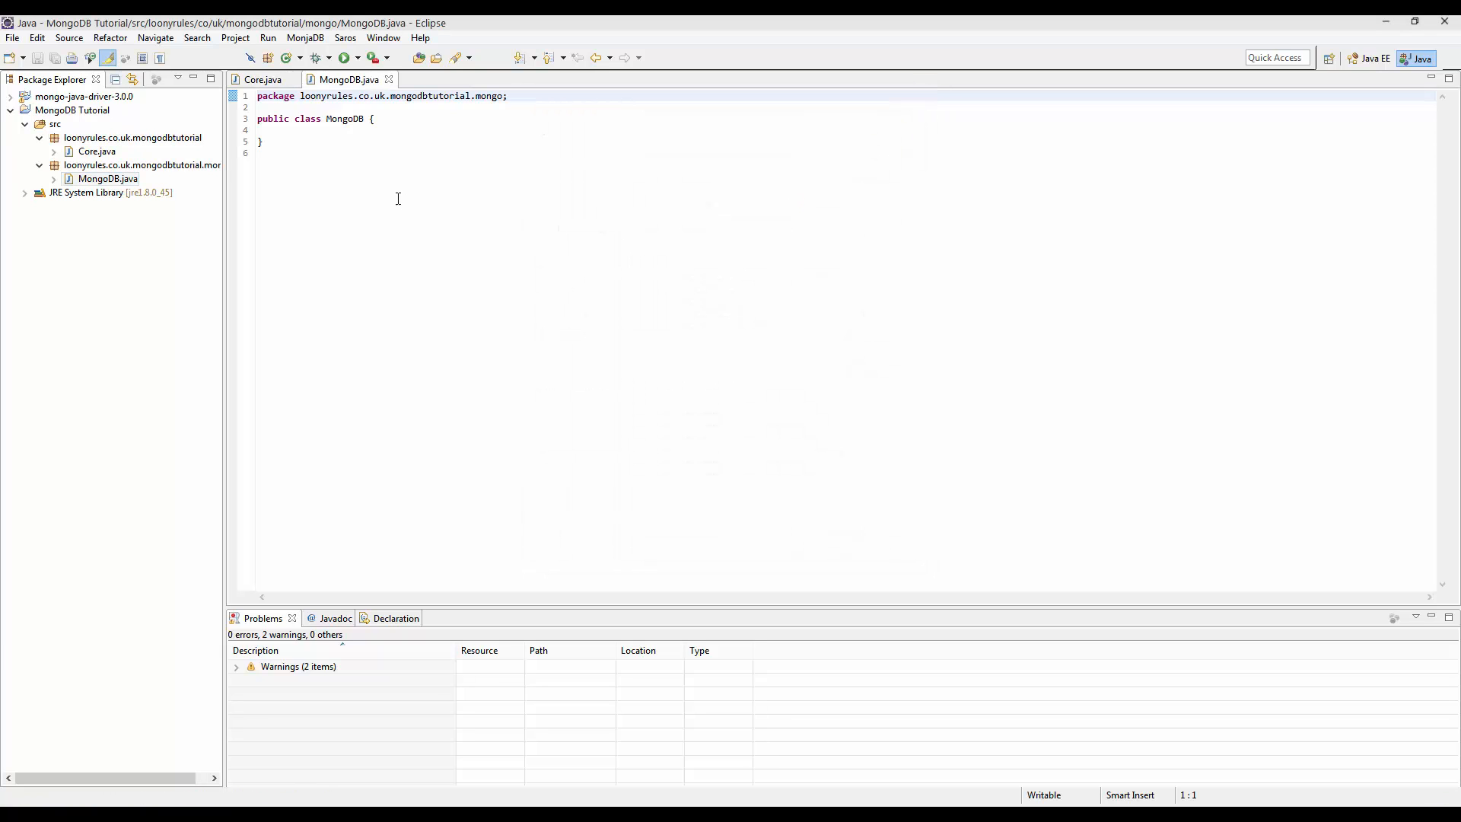
Add the external mongo-java-driver-3.0.0 and spigot-1.8.3 JARs to the project's libraries
key("Return")
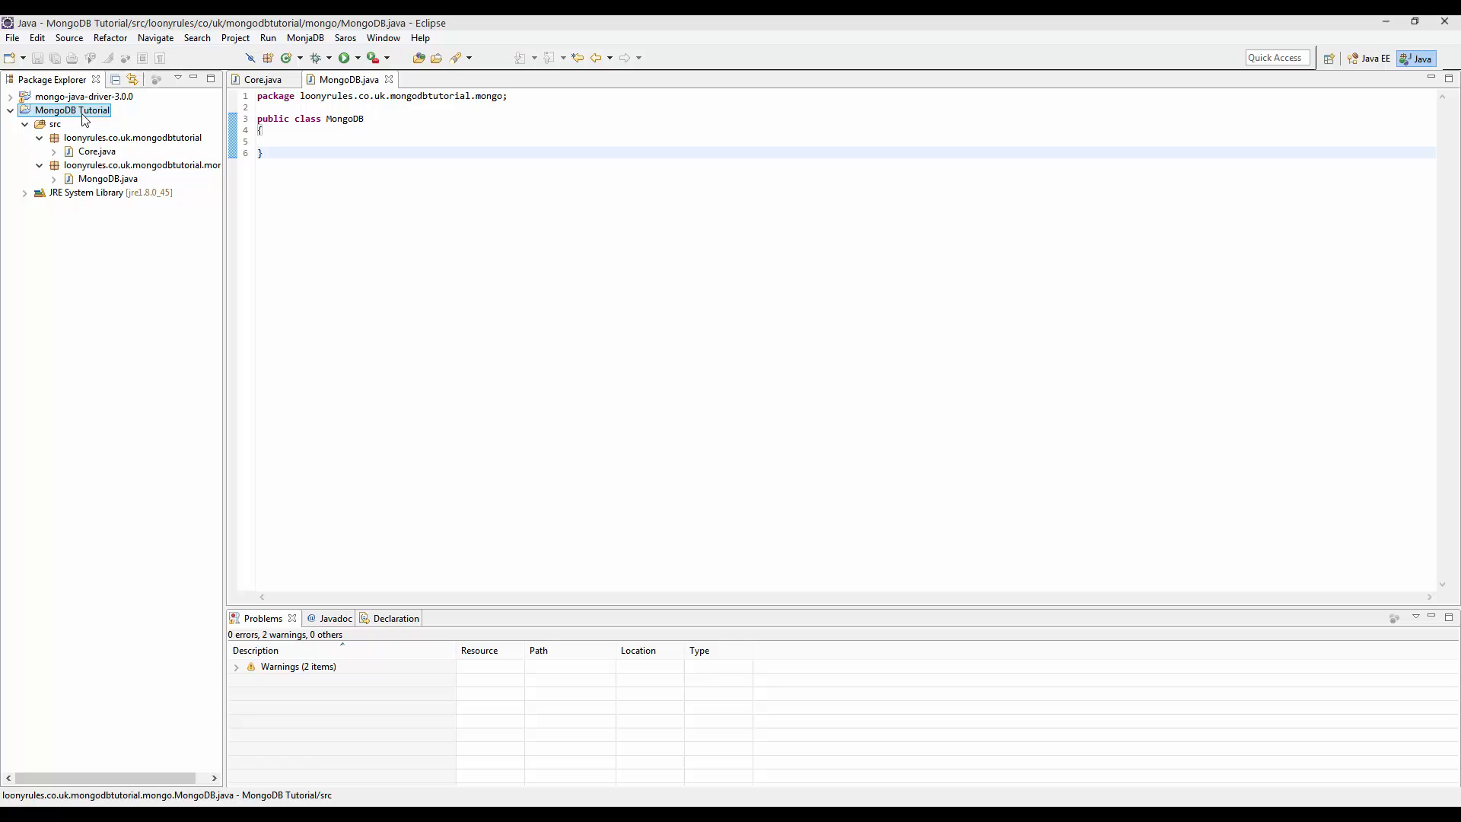
right_click(70, 110)
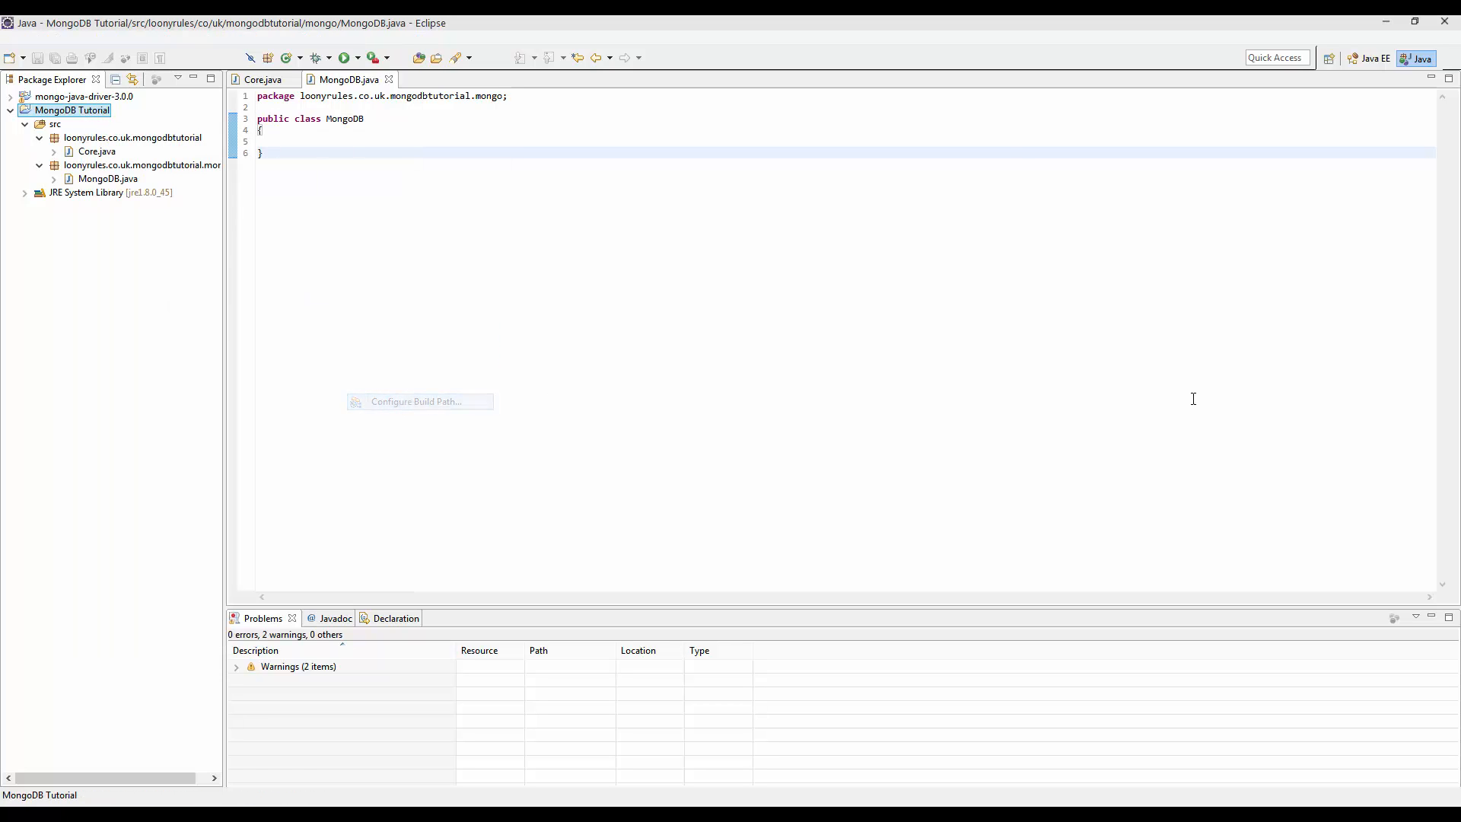
left_click(419, 400)
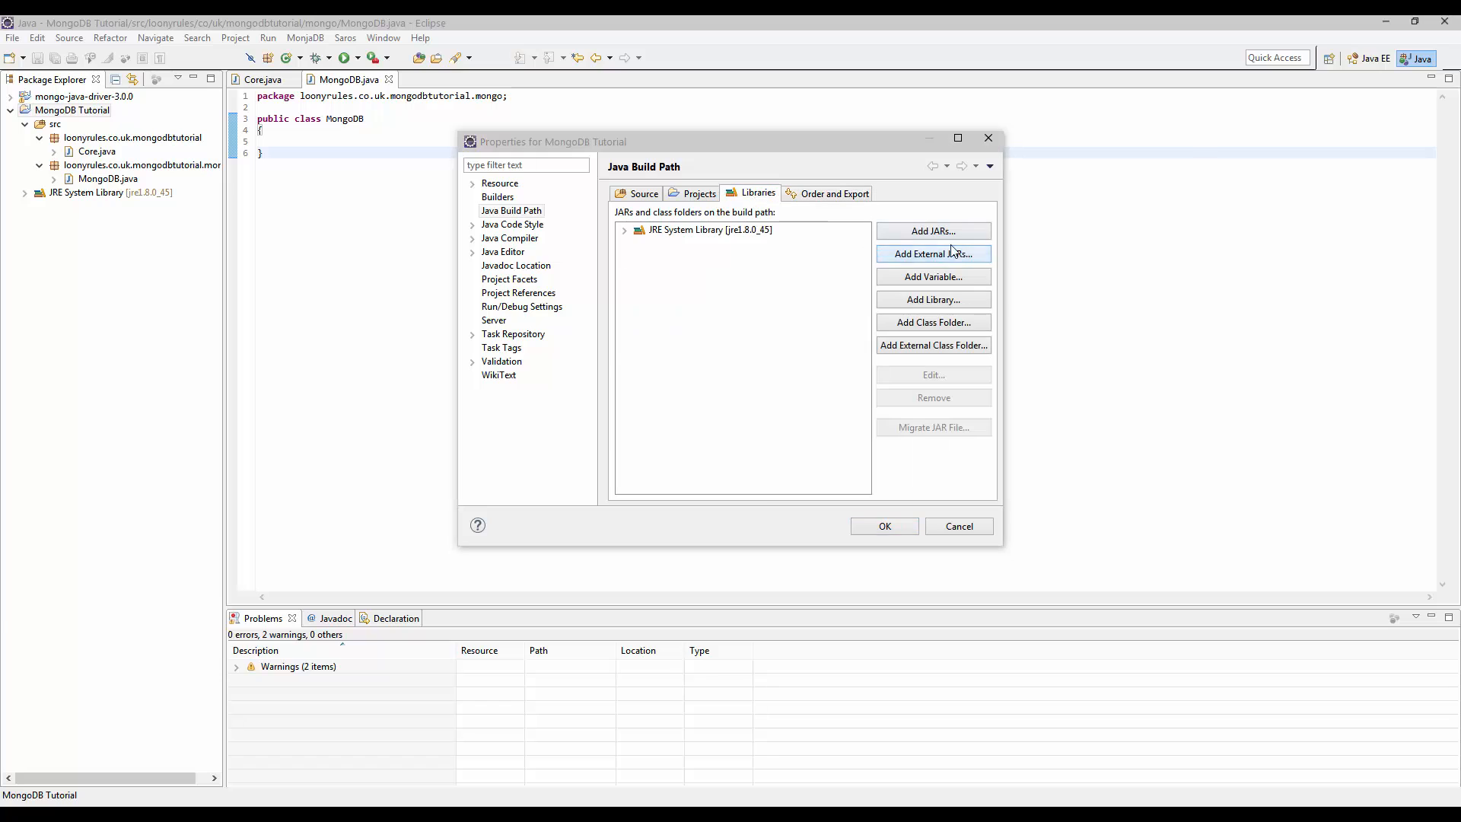
left_click(932, 254)
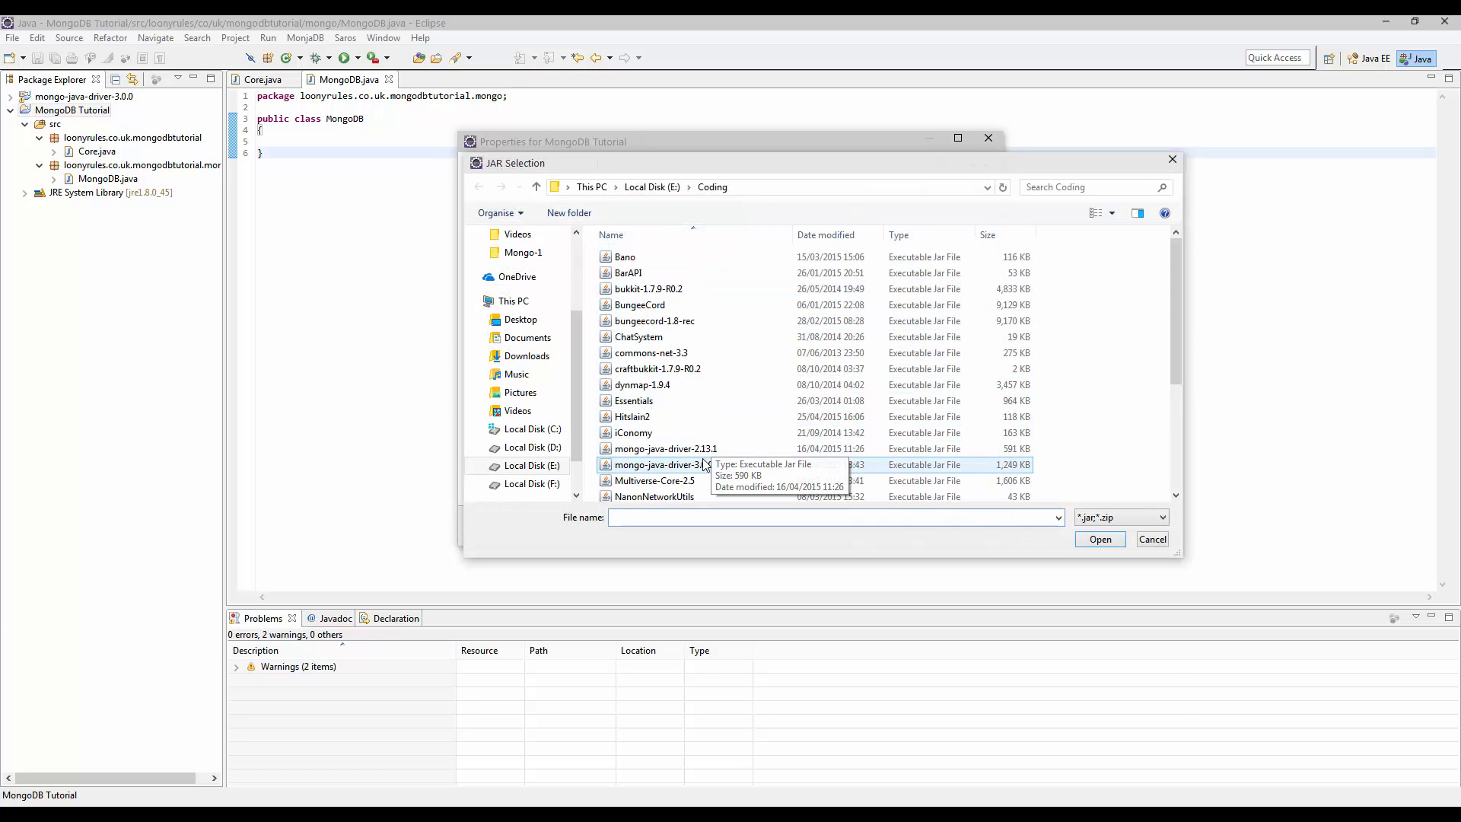
left_click(663, 464)
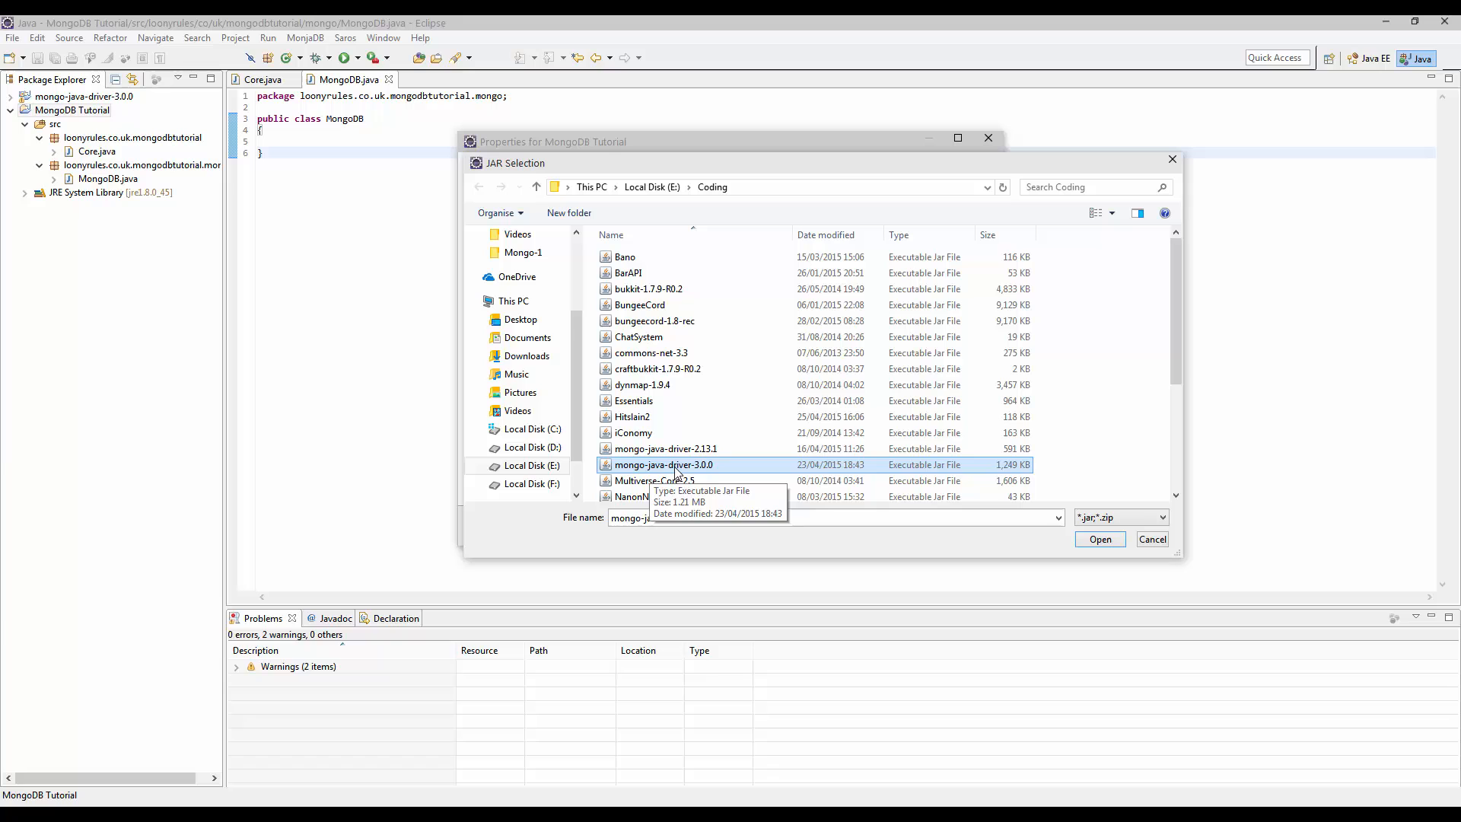
scroll("down", 3)
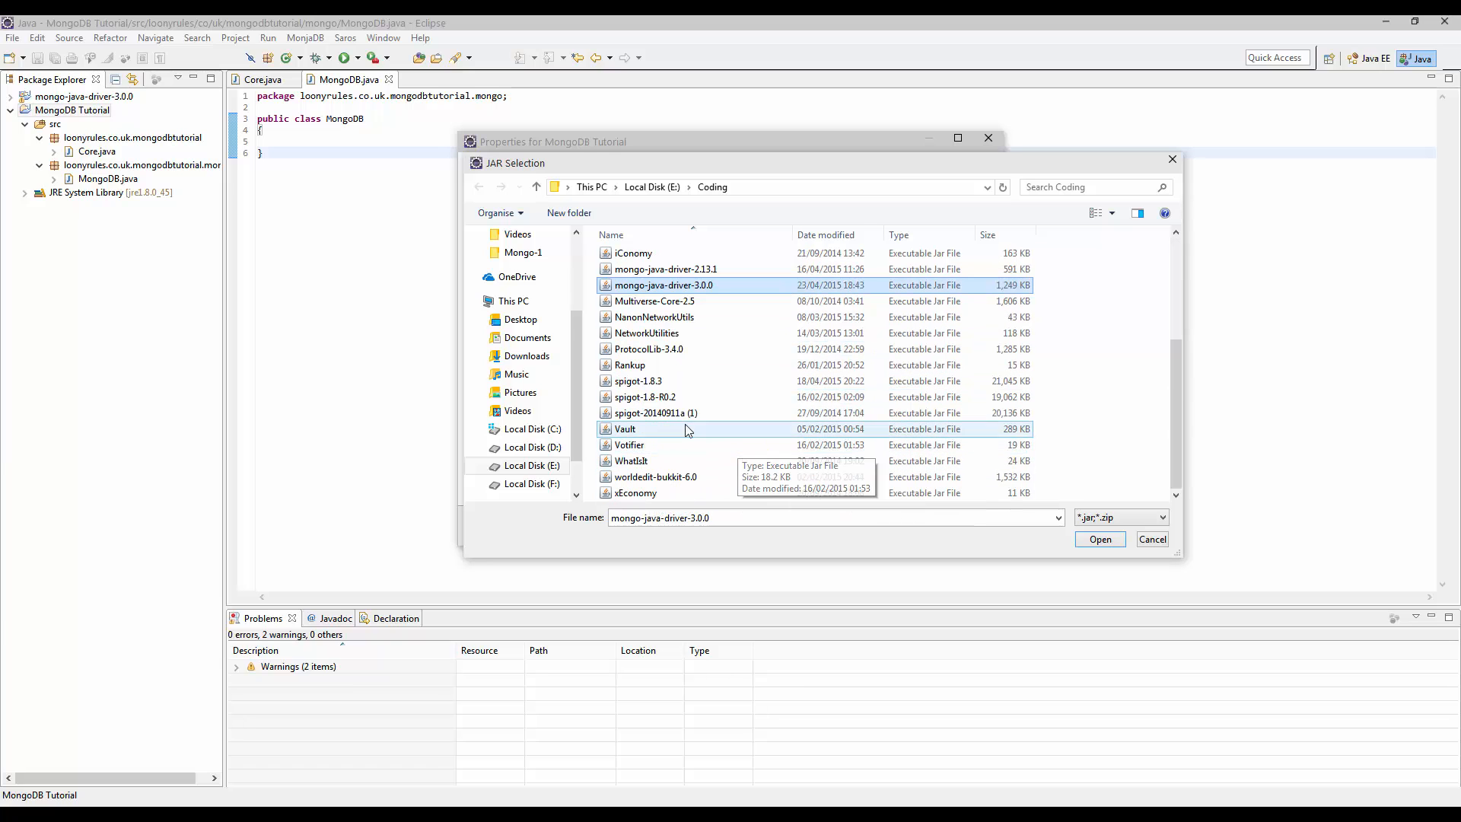
left_click(638, 381)
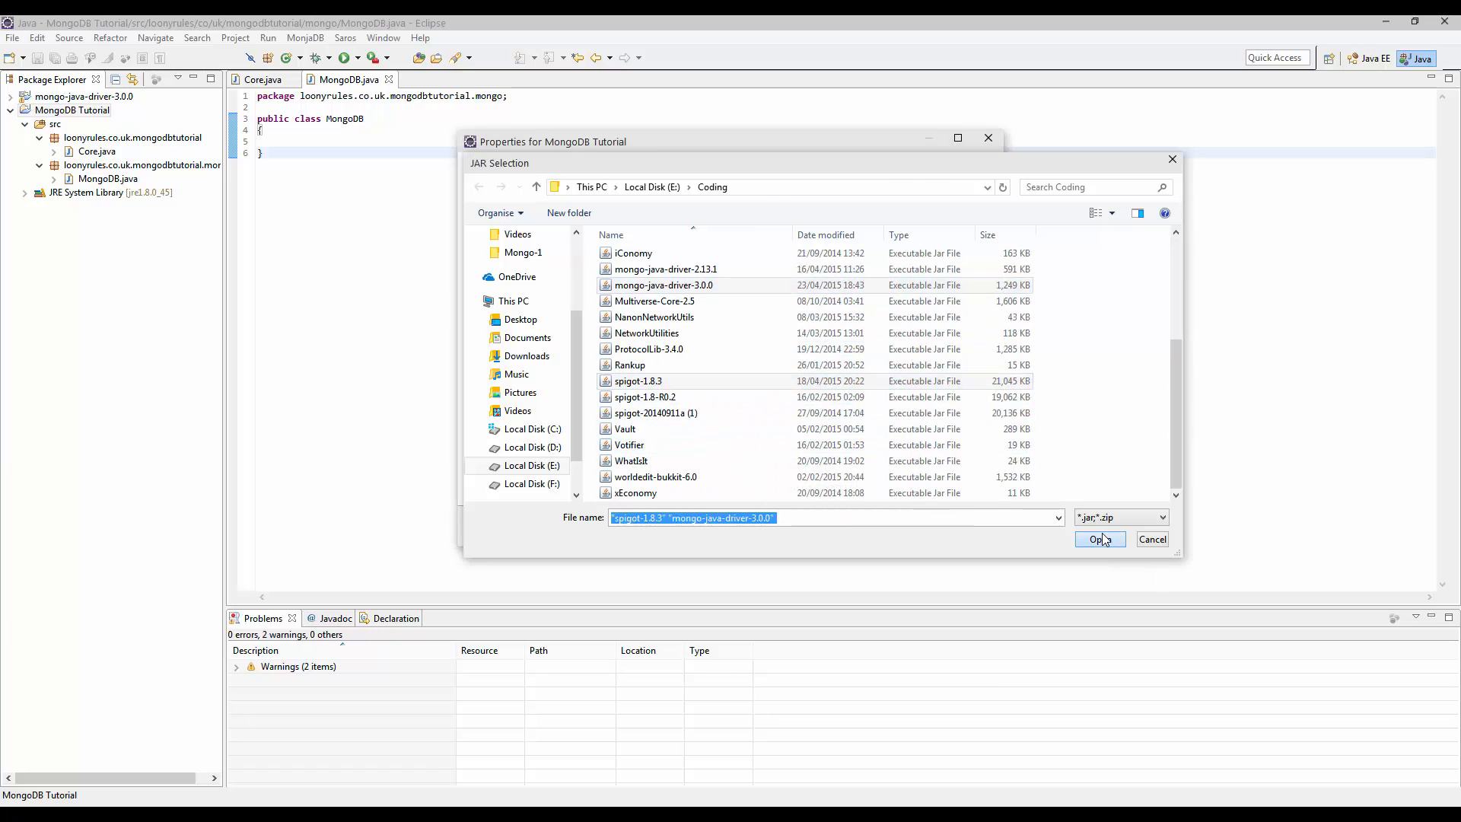
left_click(1100, 539)
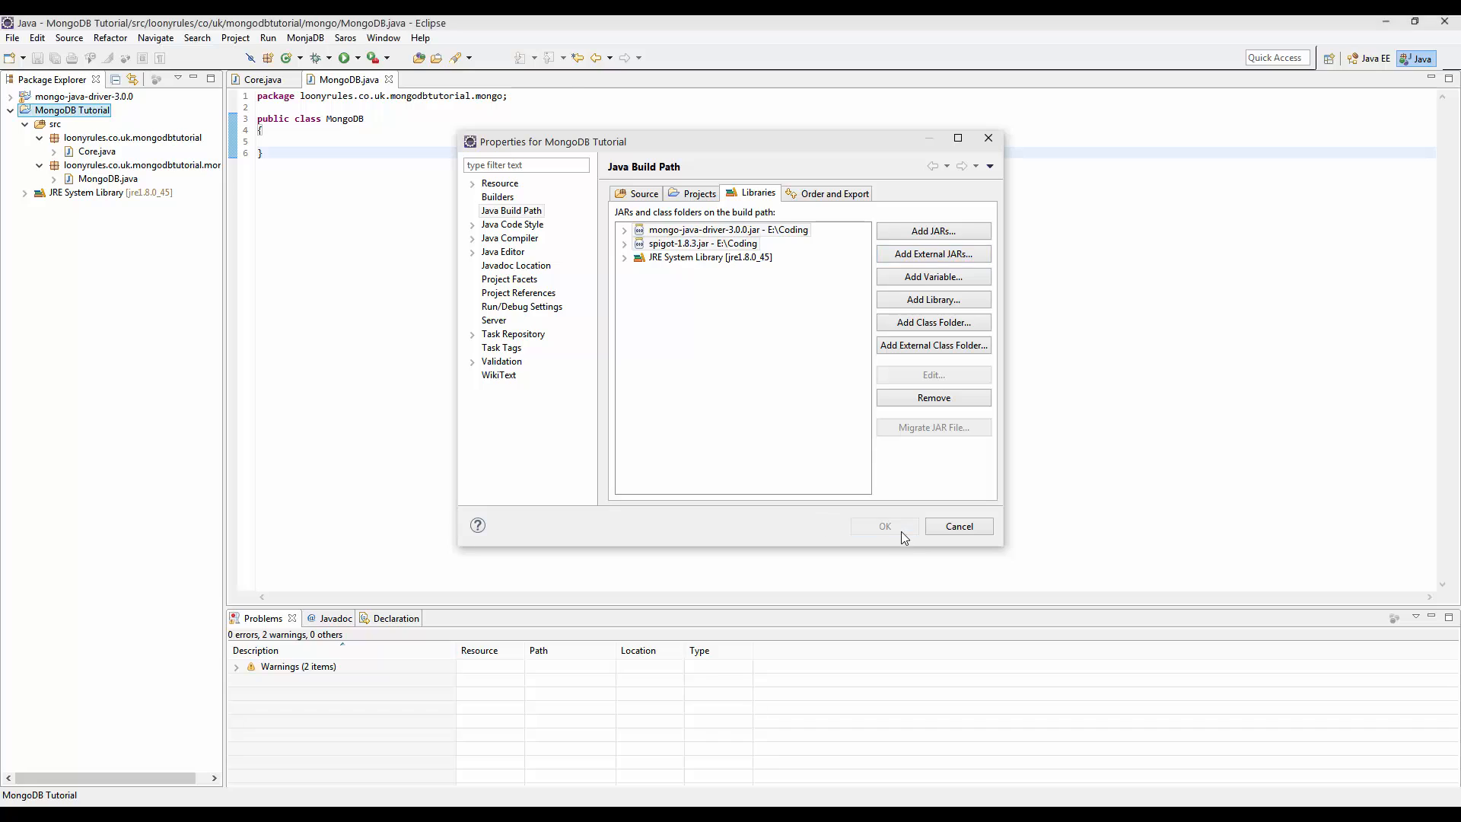
left_click(883, 526)
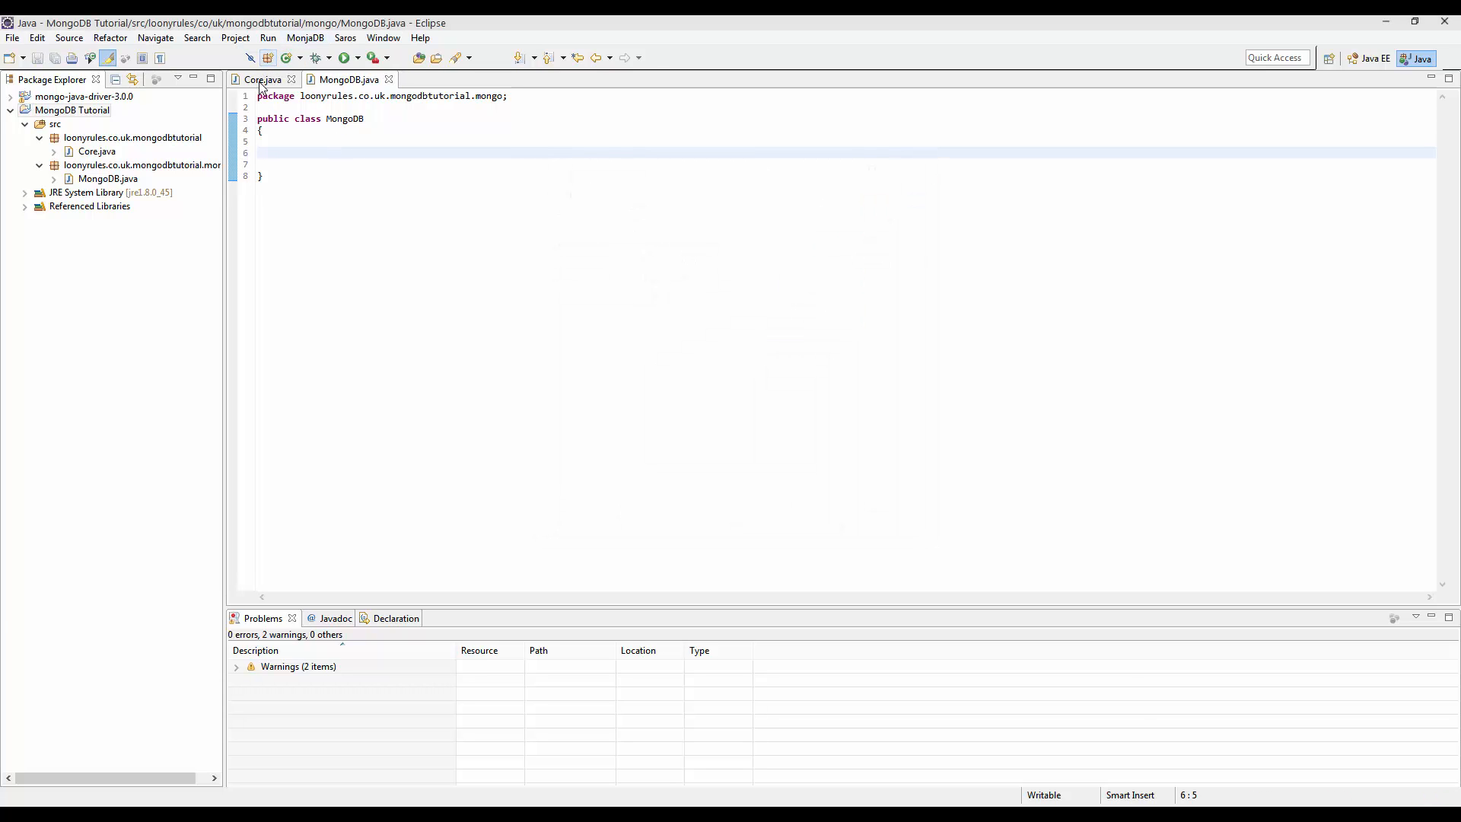
left_click(264, 79)
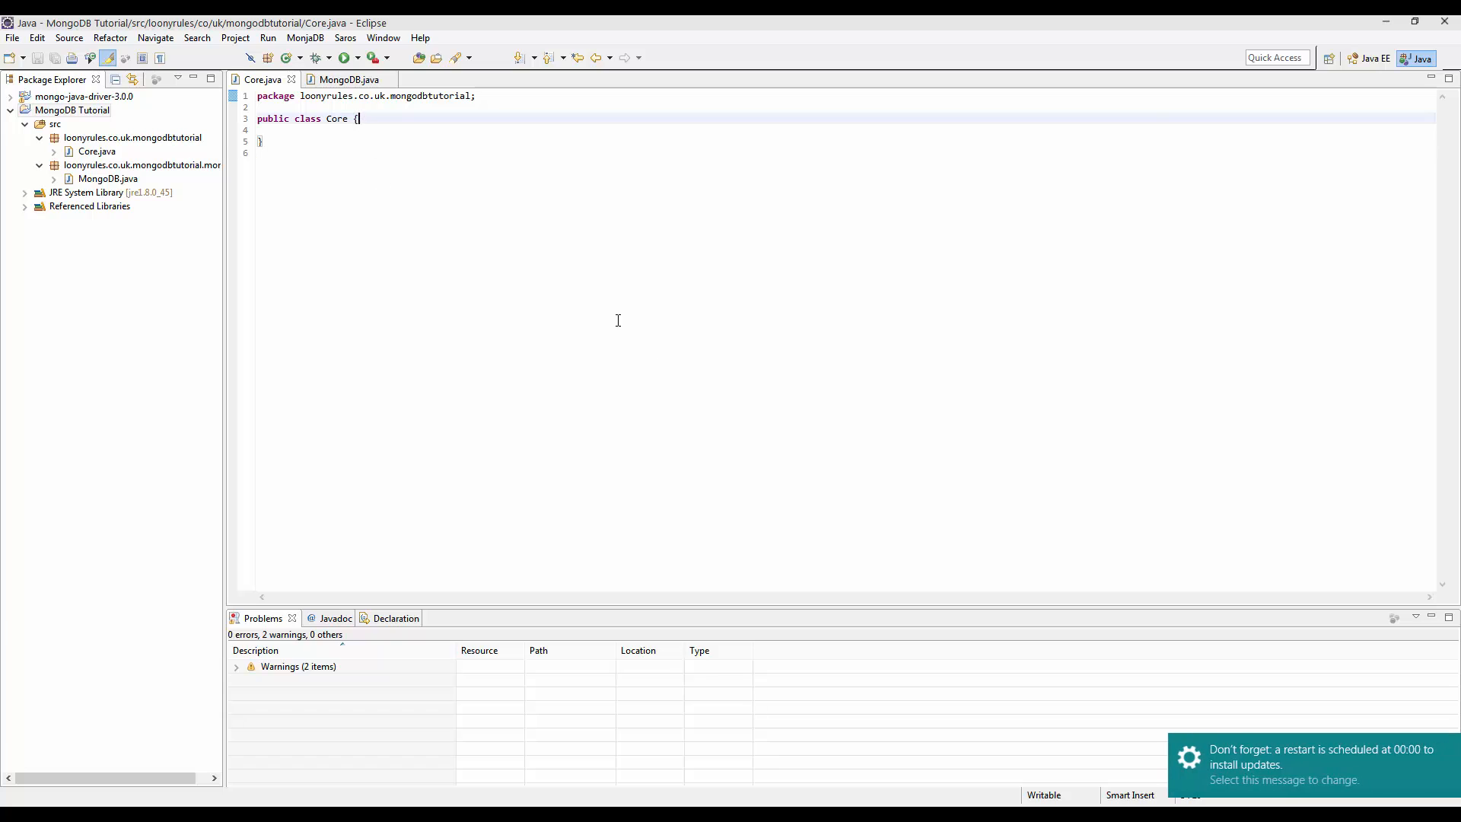
key("Enter")
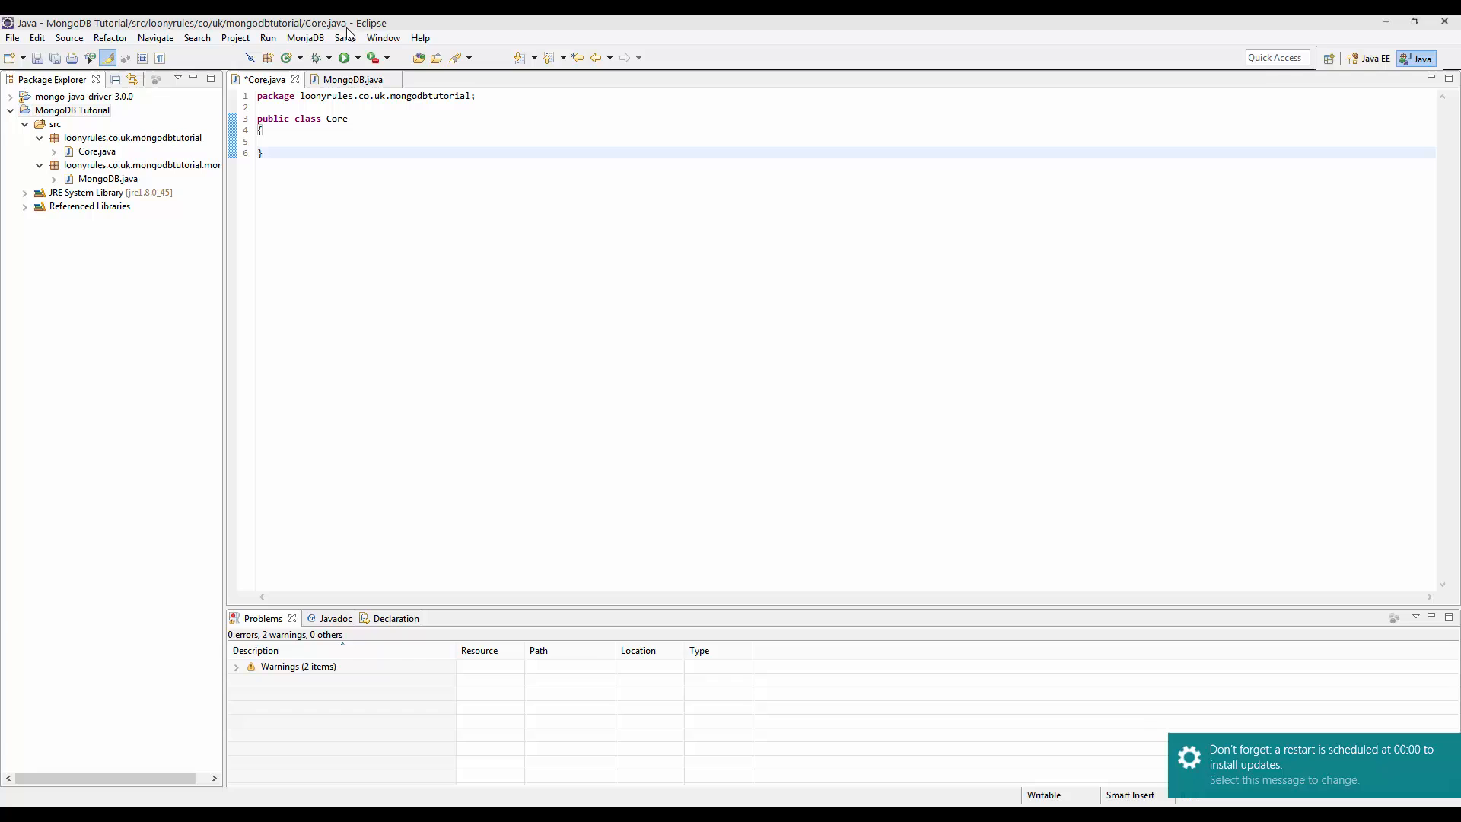
left_click(352, 79)
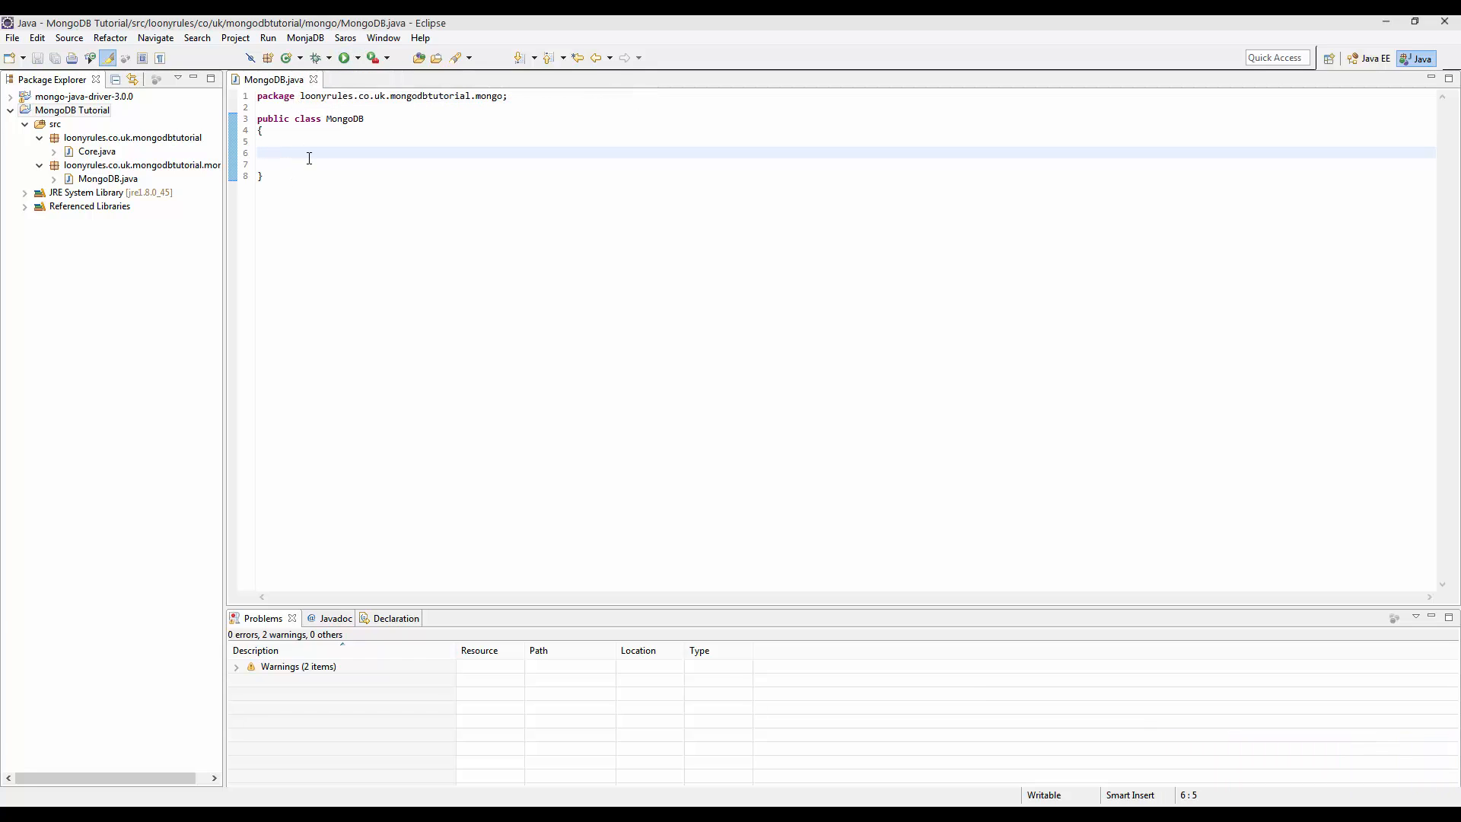
type("p")
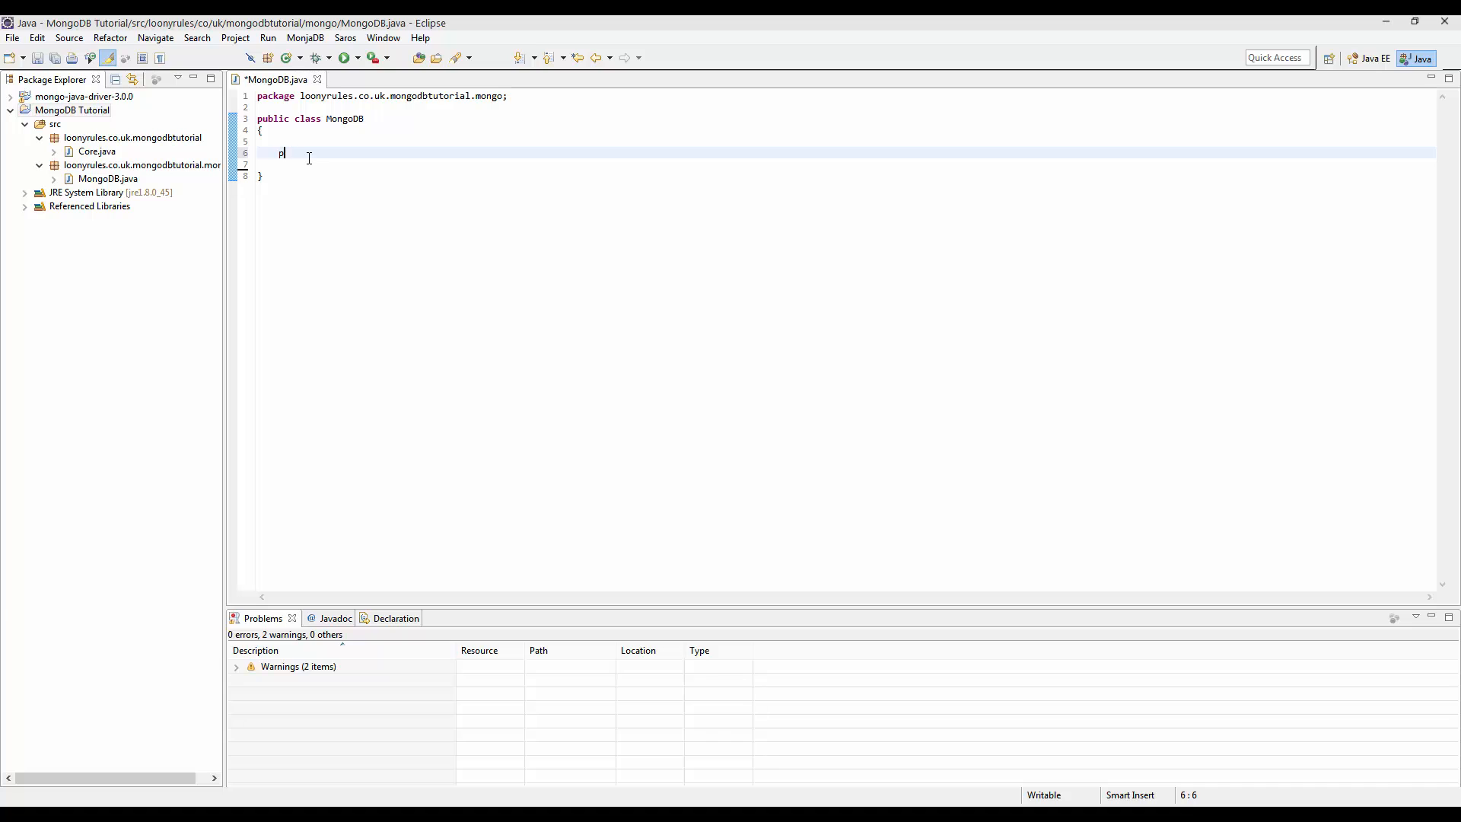
key("BackSpace")
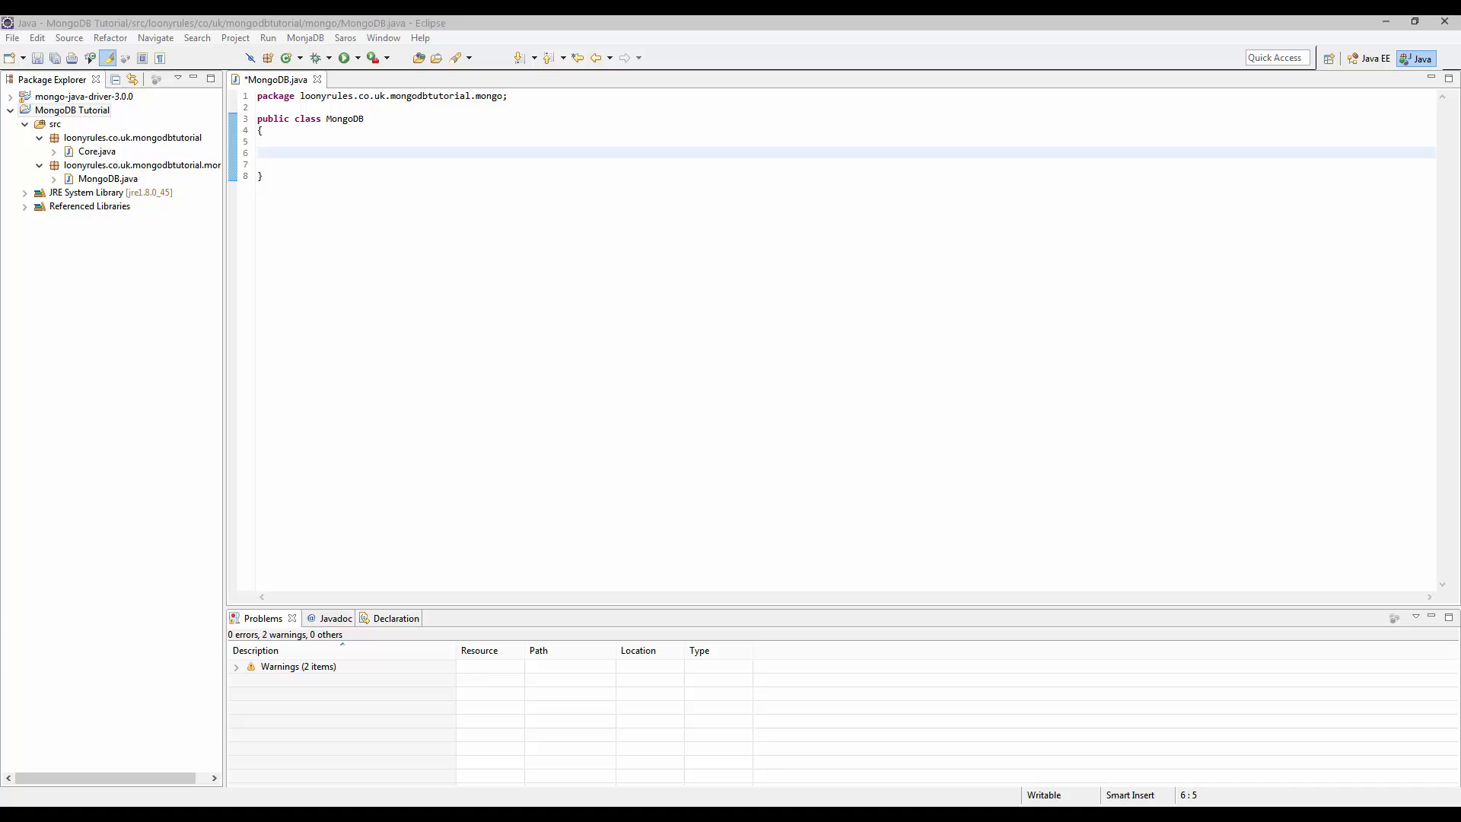
mouse_move(327, 158)
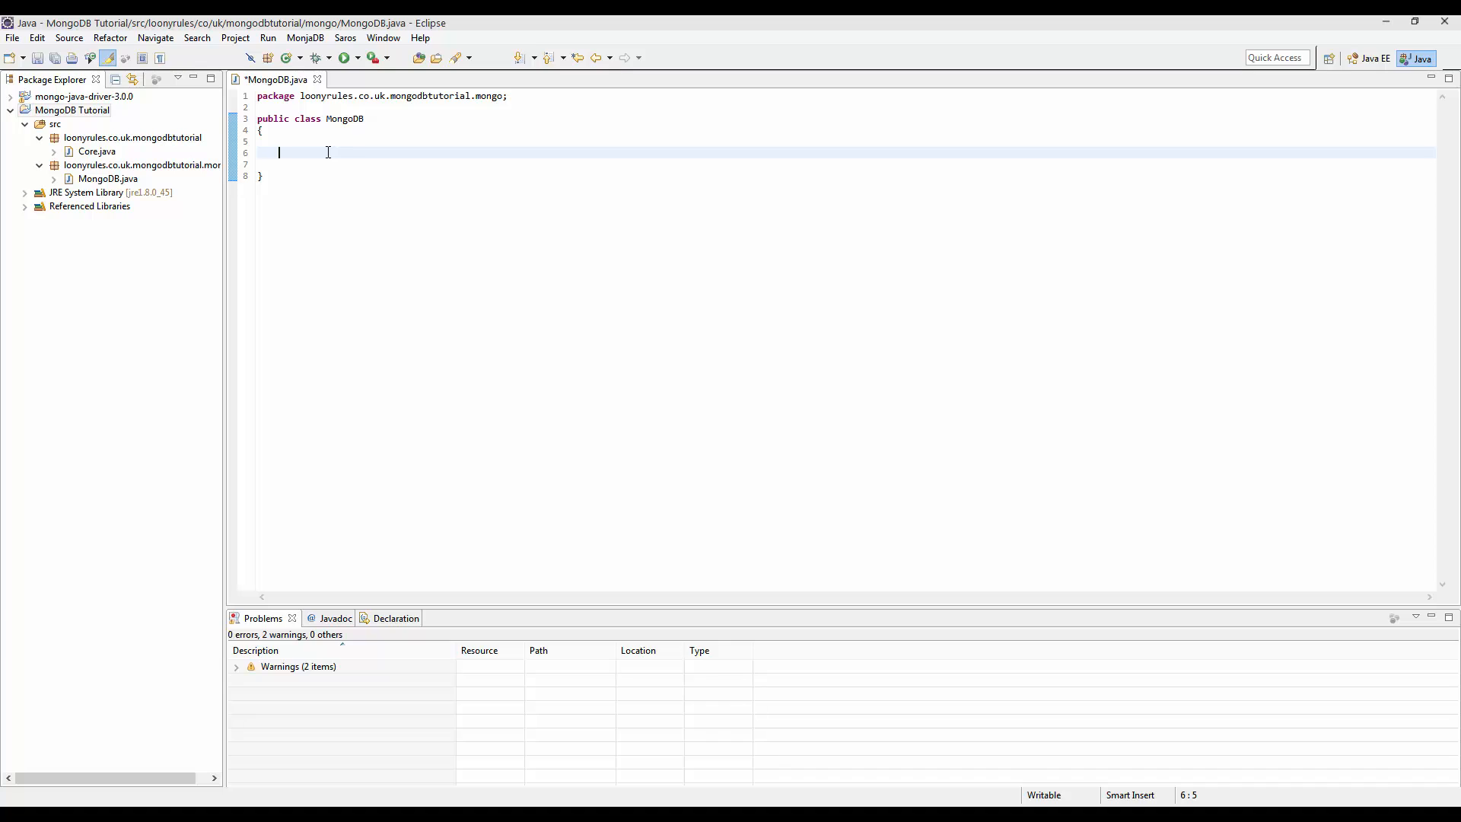
type("peiv")
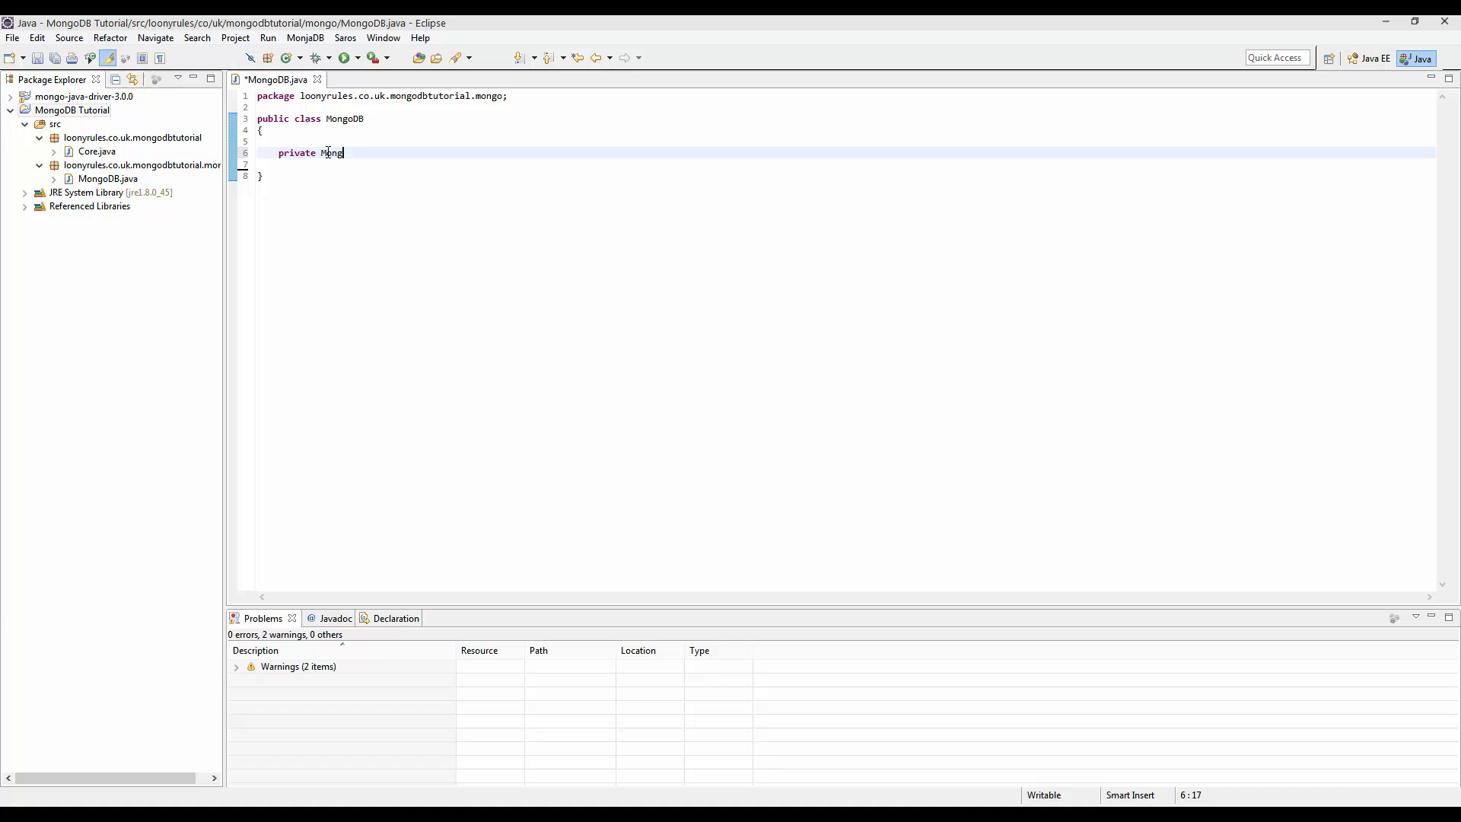
Declare 'private MongoClient mongo = null' with its auto-import, and begin the DB database field
type("CLi")
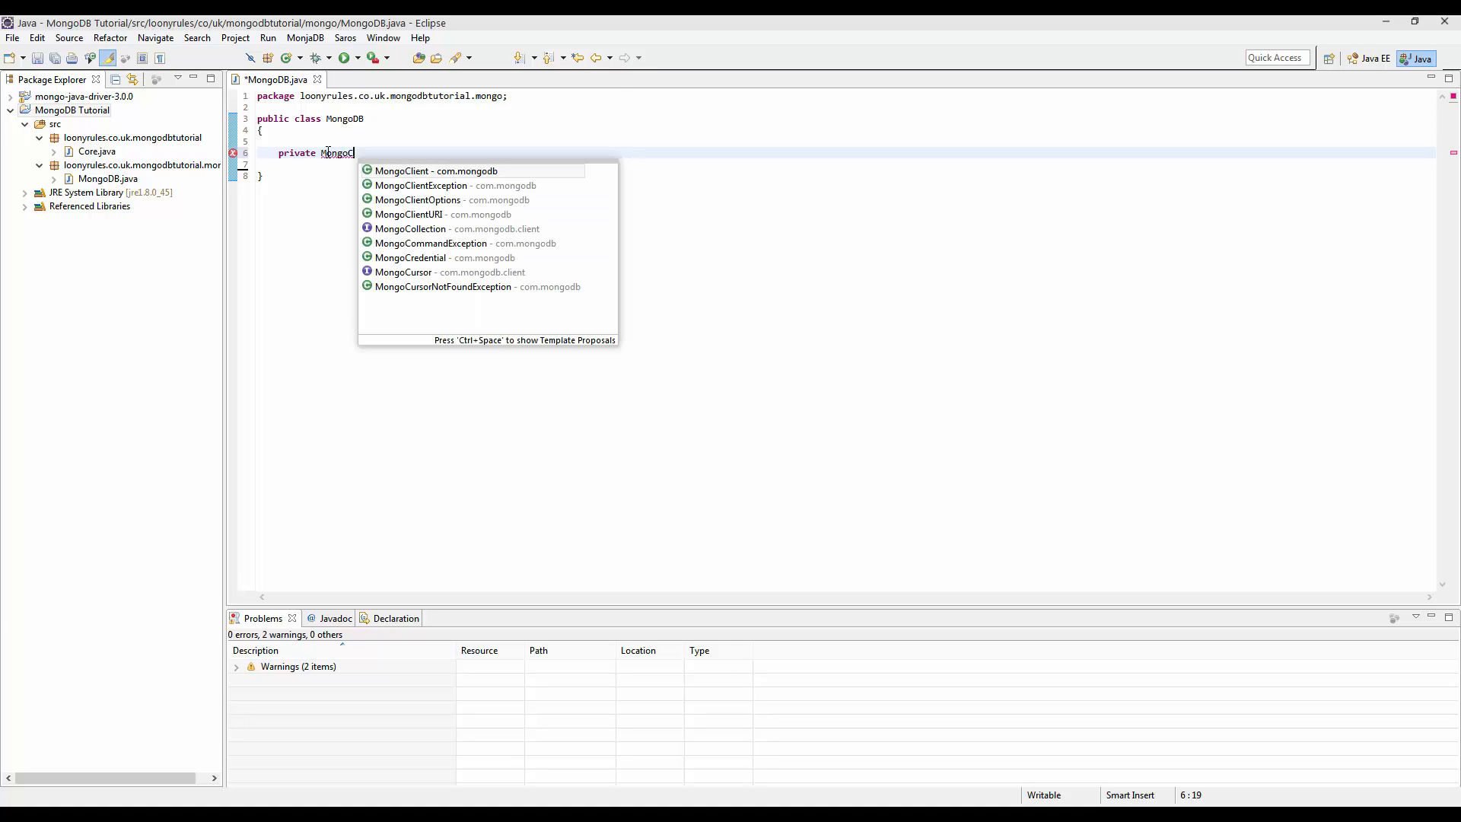
left_click(437, 170)
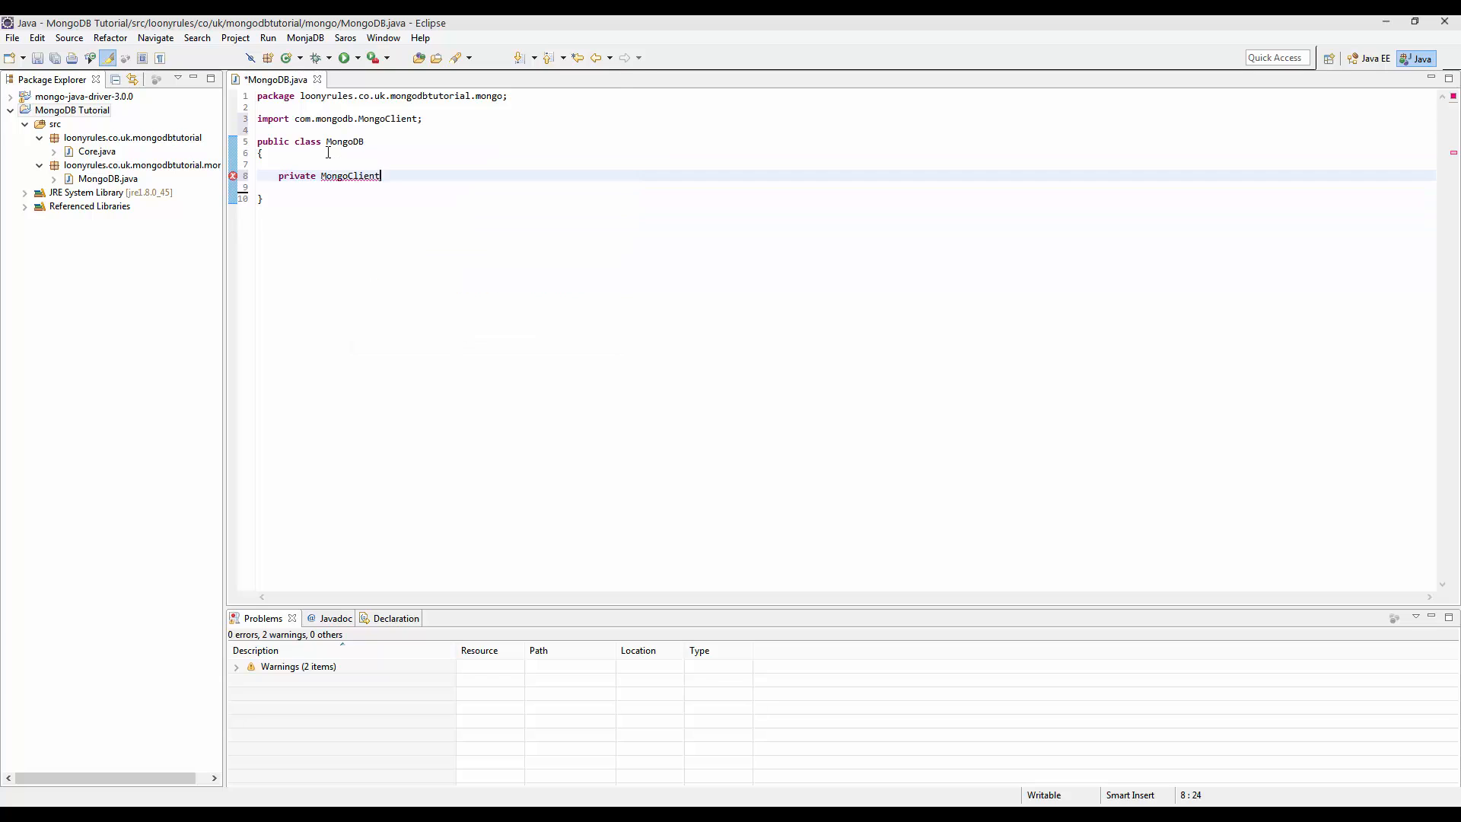
type("mongo = null;")
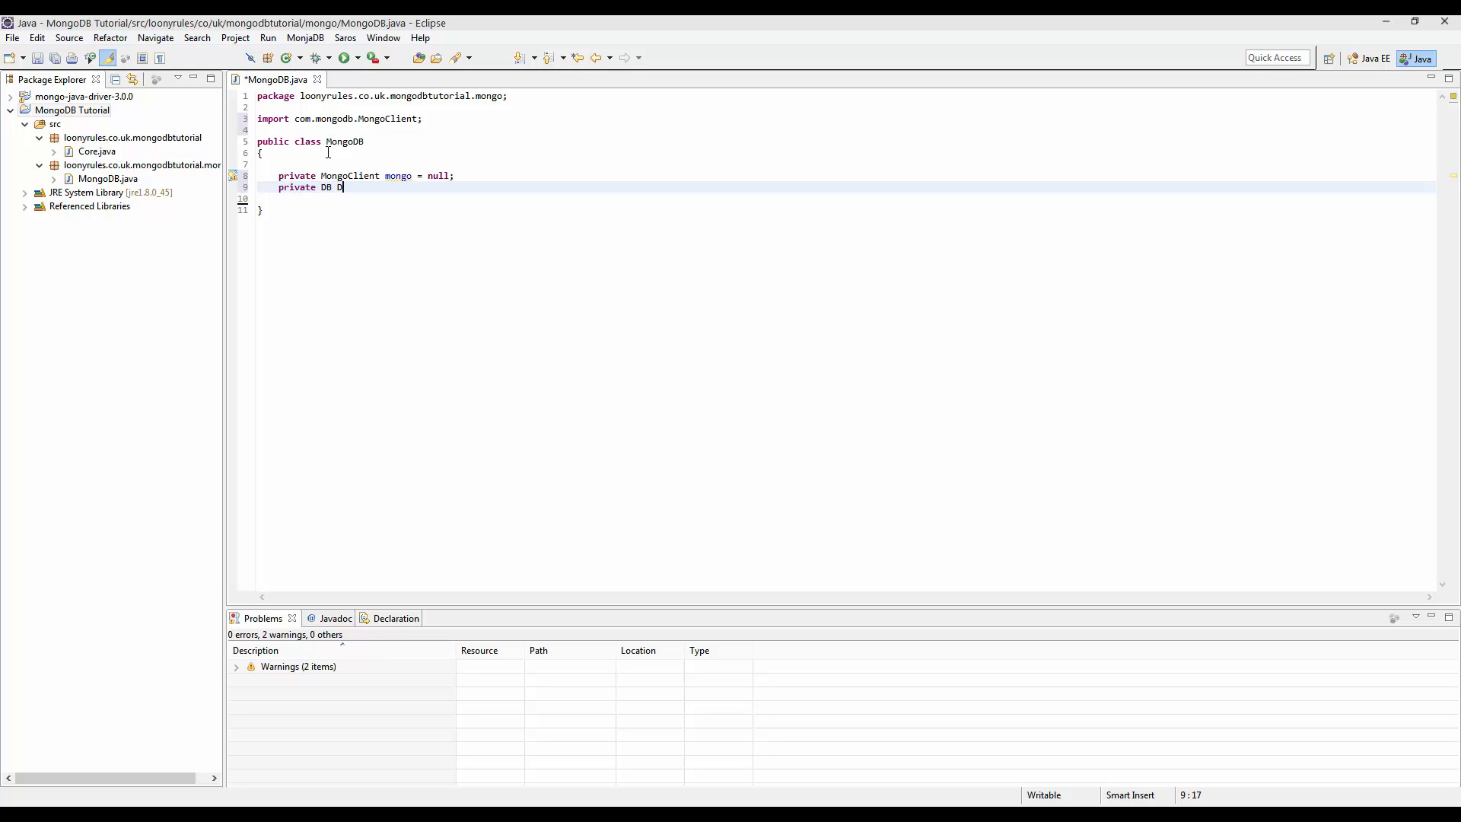
type("atabase = null;")
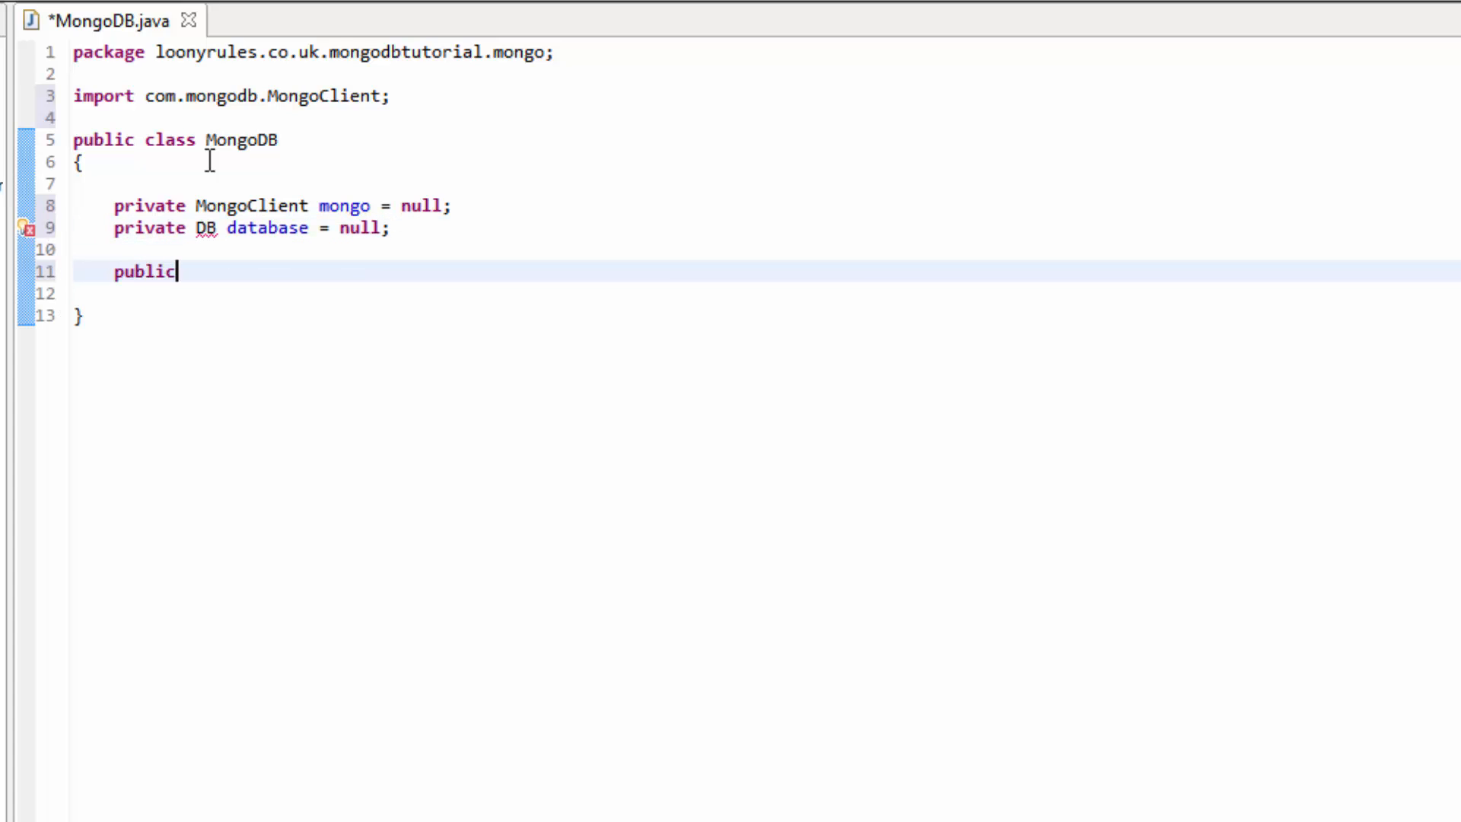
Finish 'database = null' and write getMongo() returning mongo, adding an if(mongo) check
type("MongoClient")
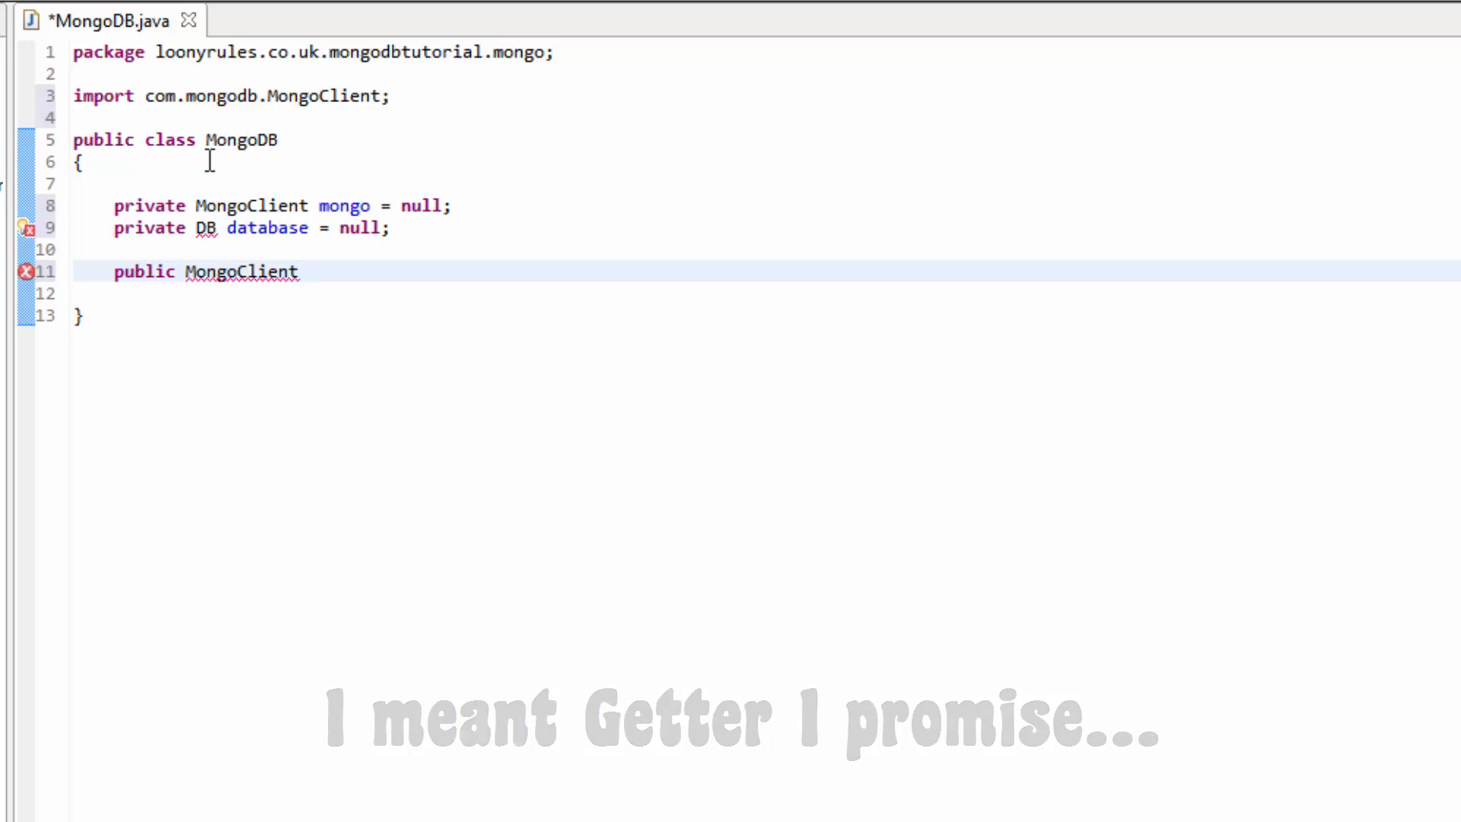
type("getMongo()")
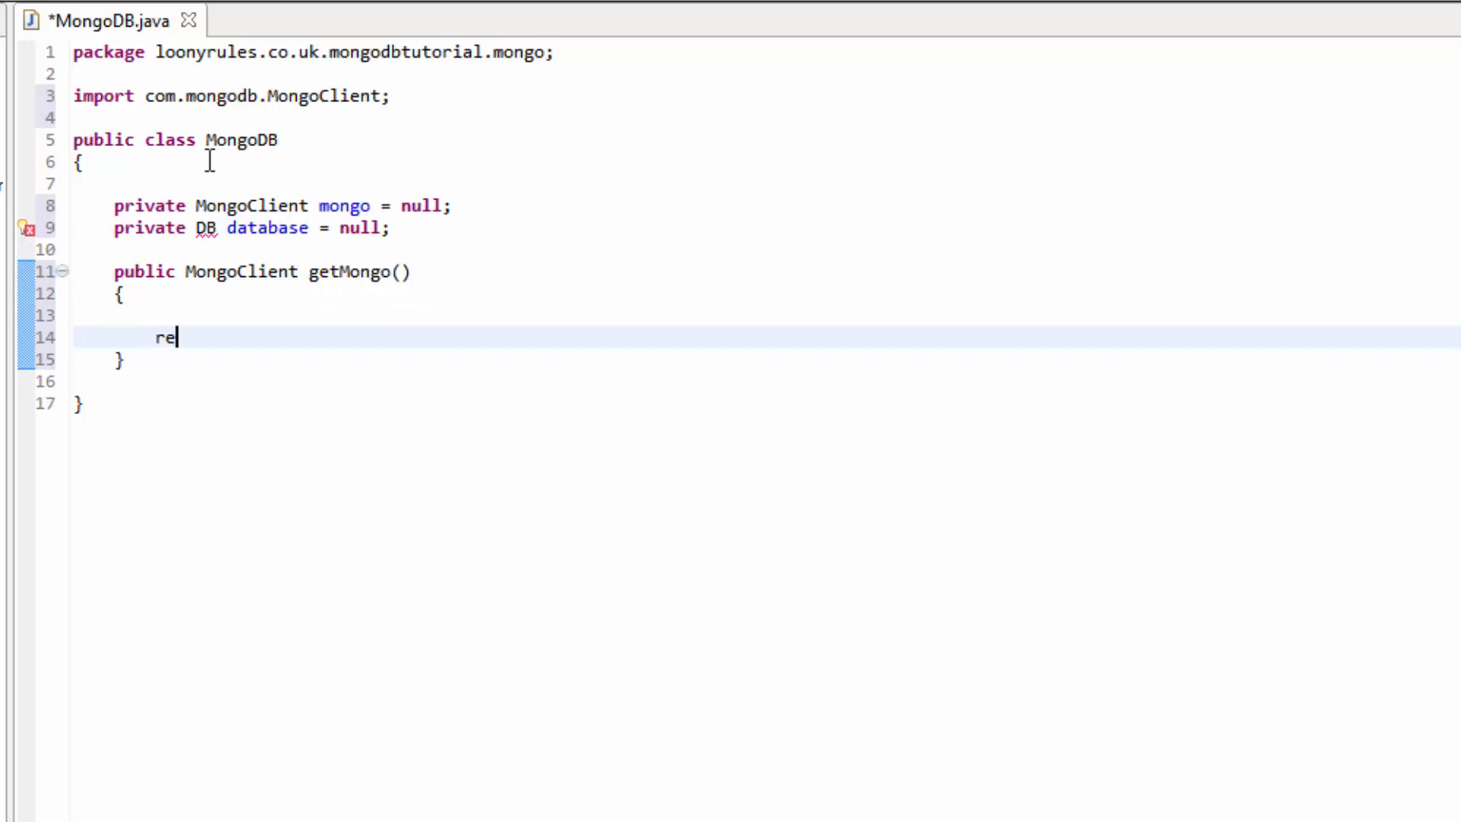
type("turn mongo;")
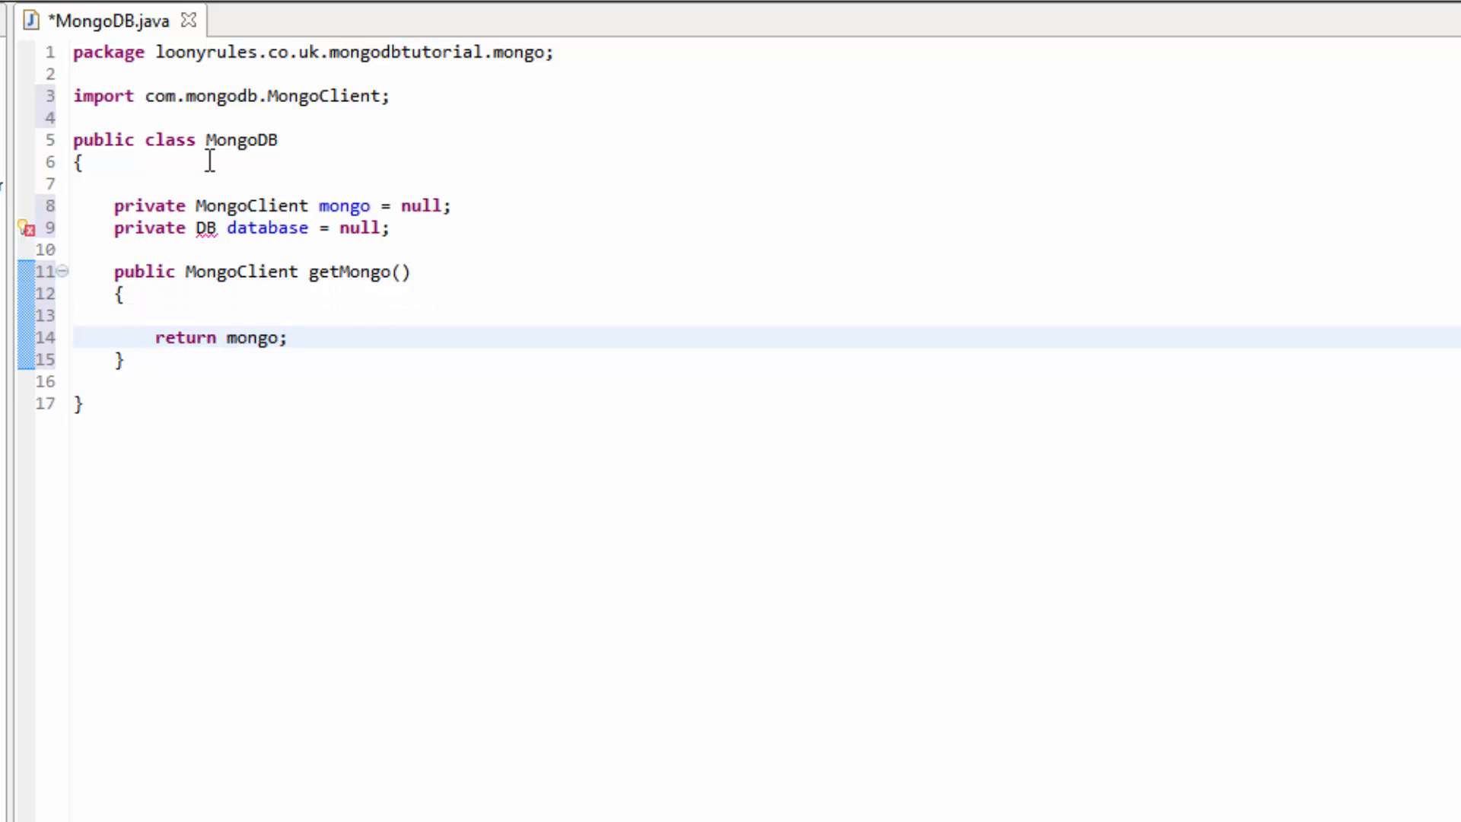
type("if(mongo)")
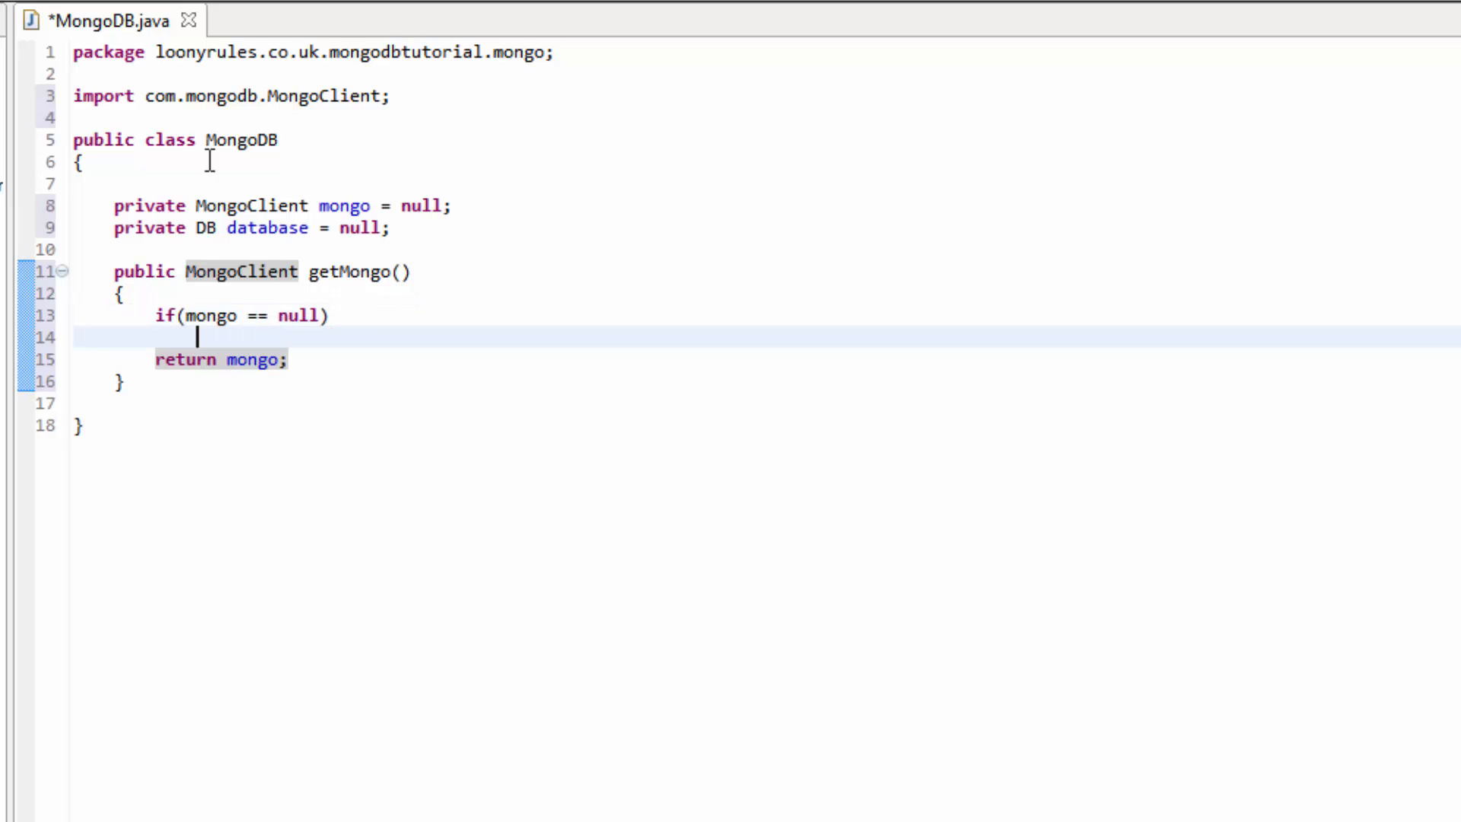
Put a '//' placeholder in the null check, save, and import com.mongodb.DB
type("//")
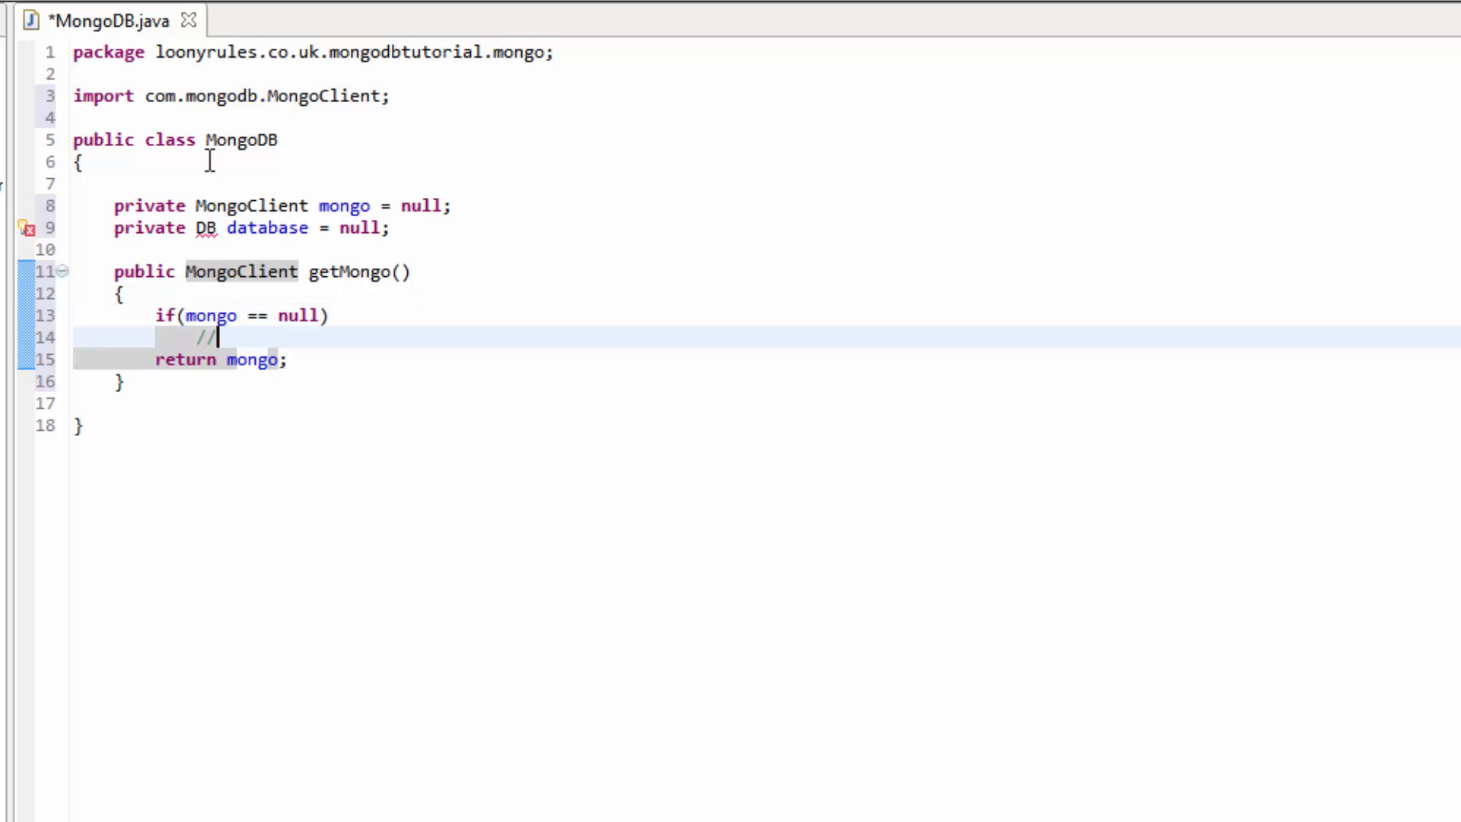
key("ctrl+s")
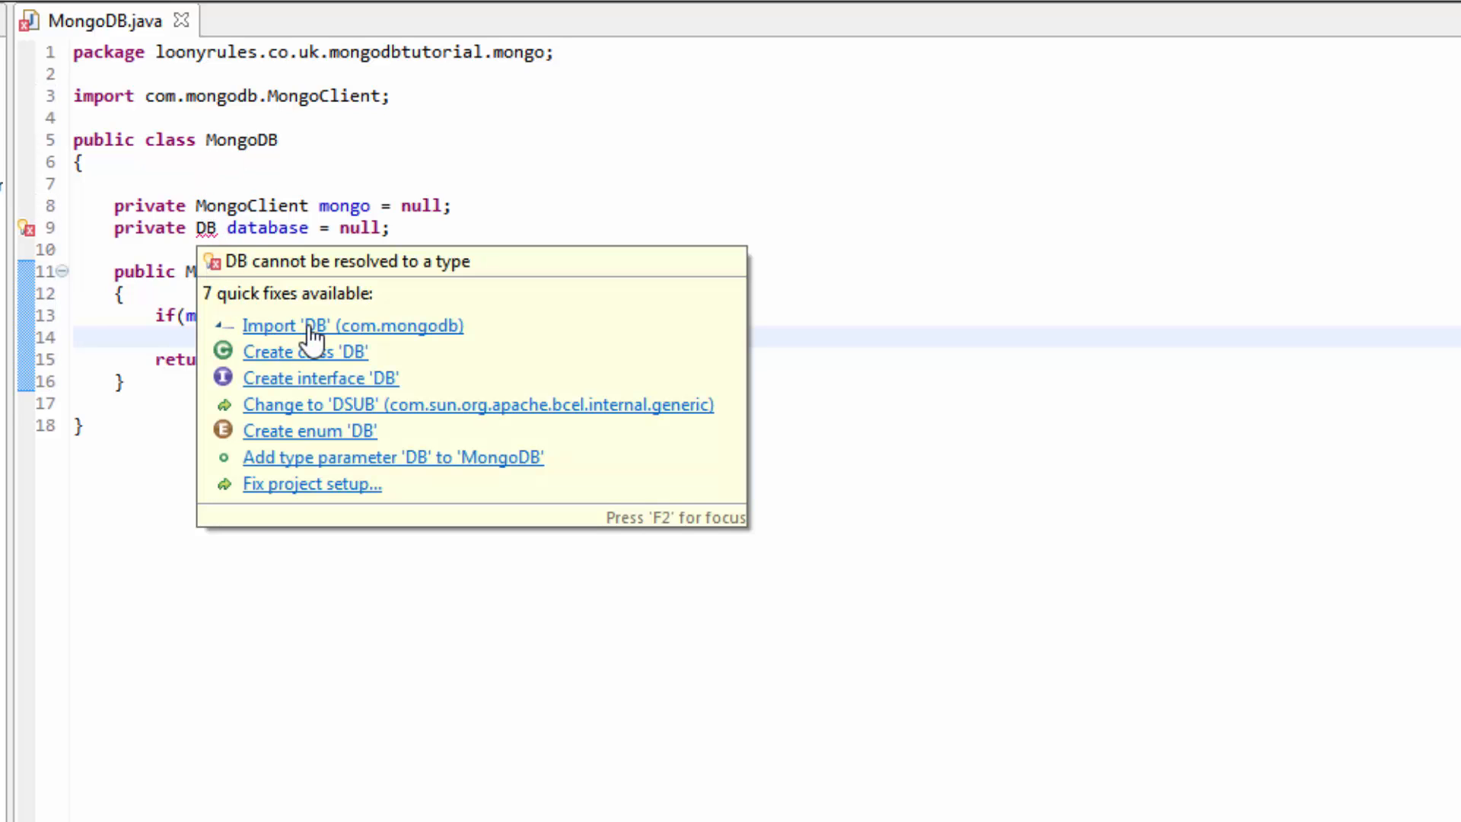
left_click(352, 325)
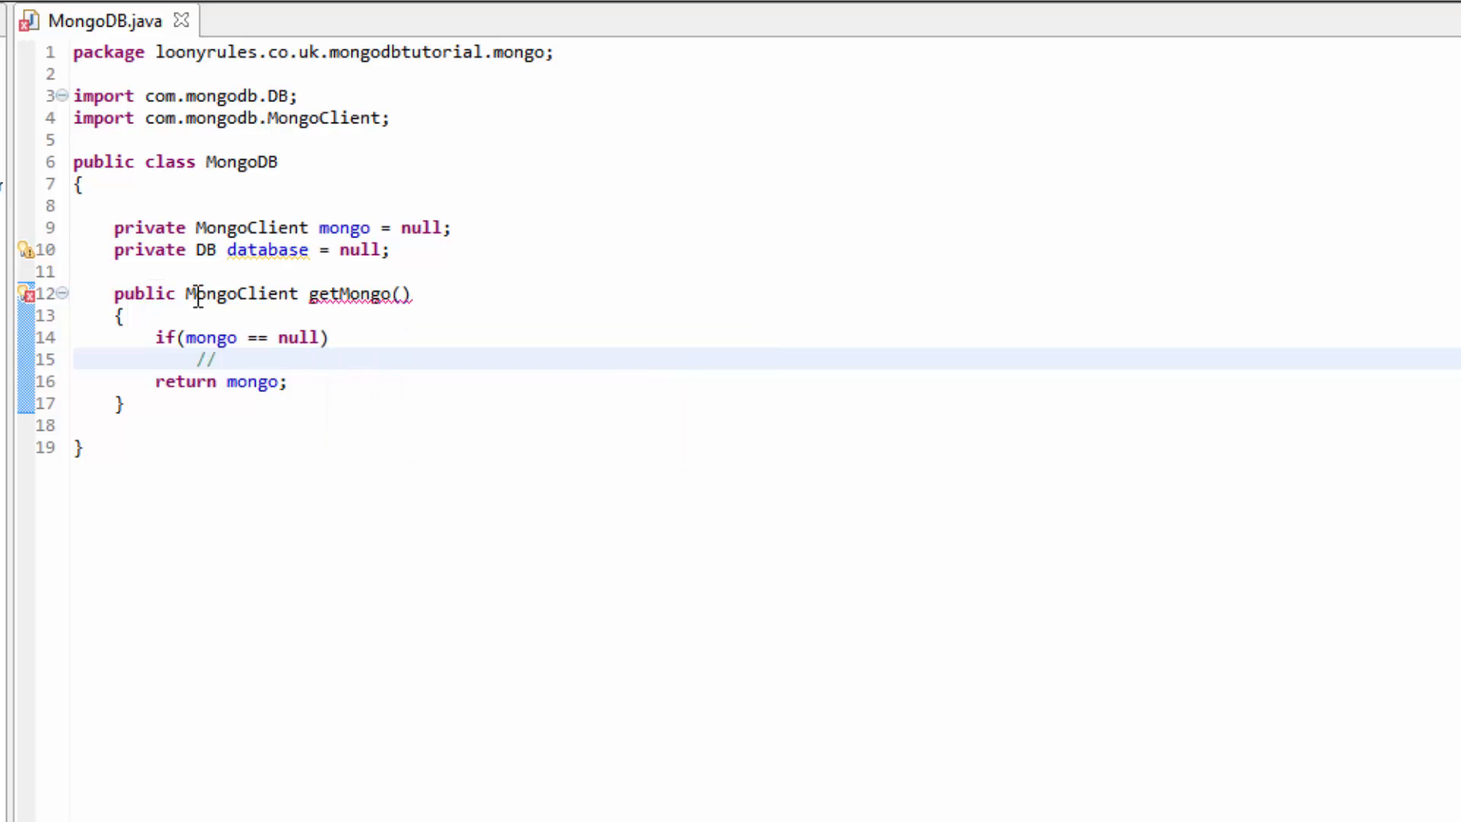
left_click(138, 381)
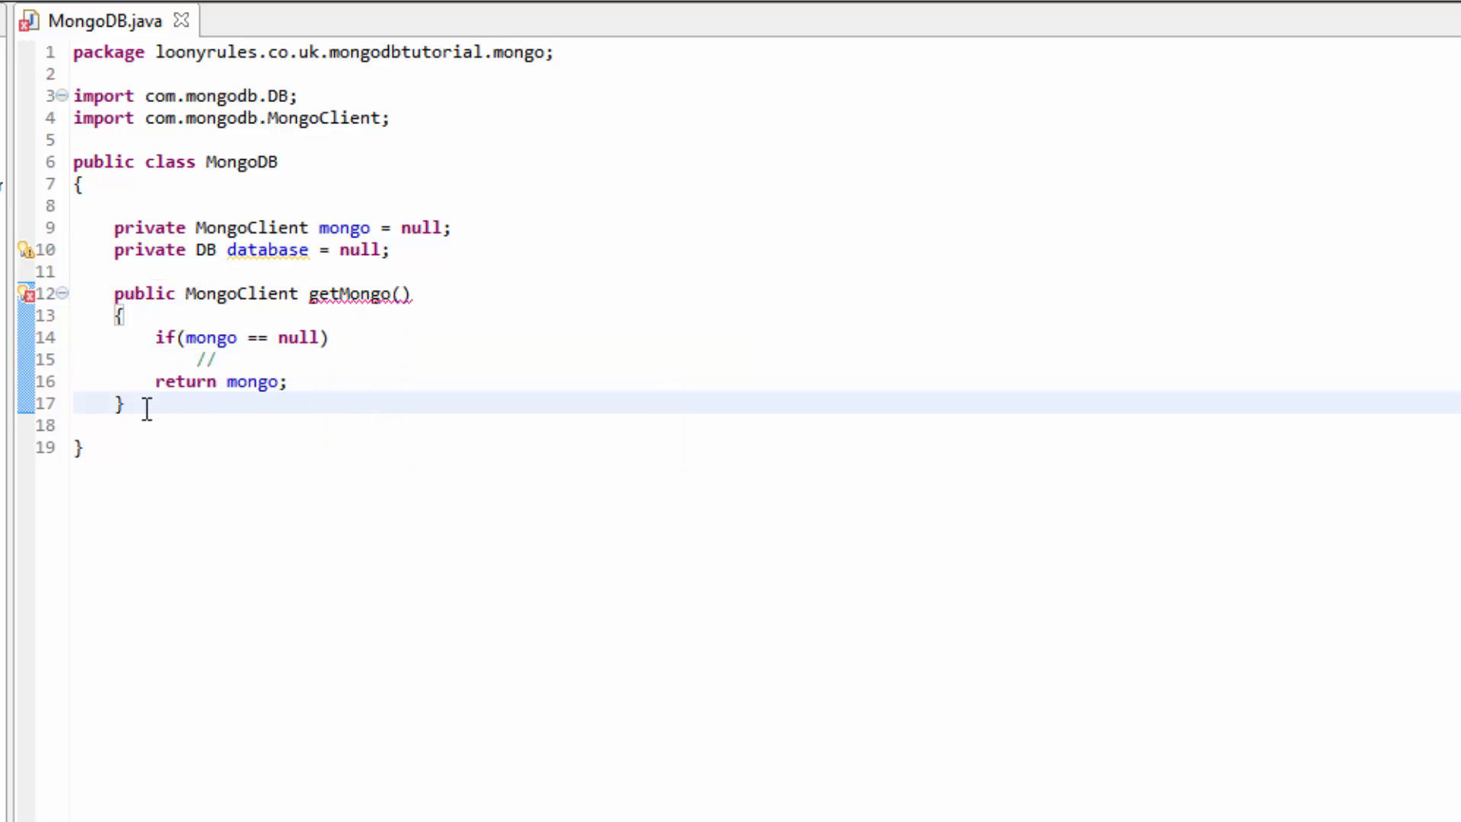
Add an empty public MongoDB(String username, String password, String host, int port) constructor and save
key("enter")
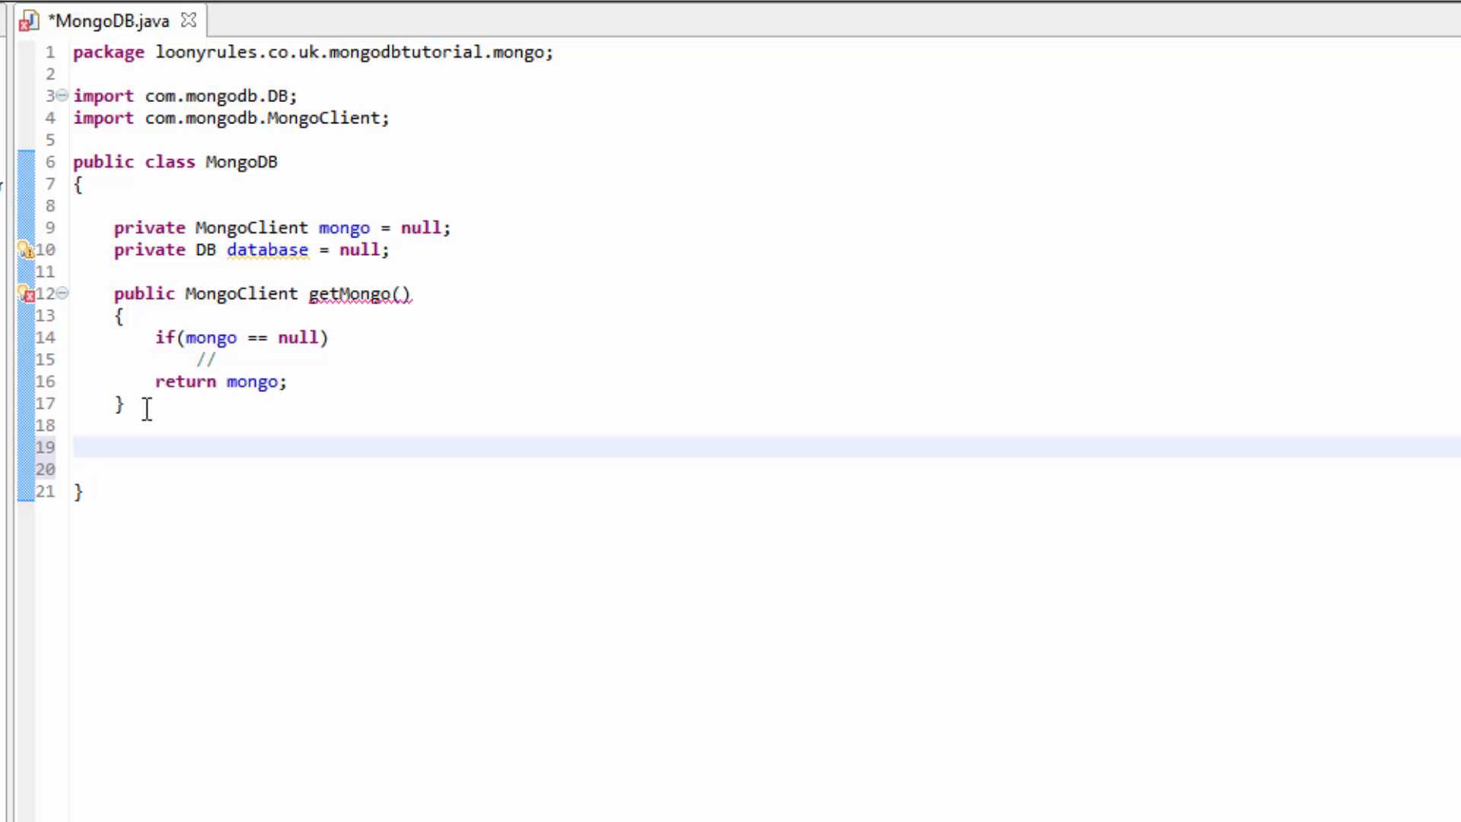
type("publoc")
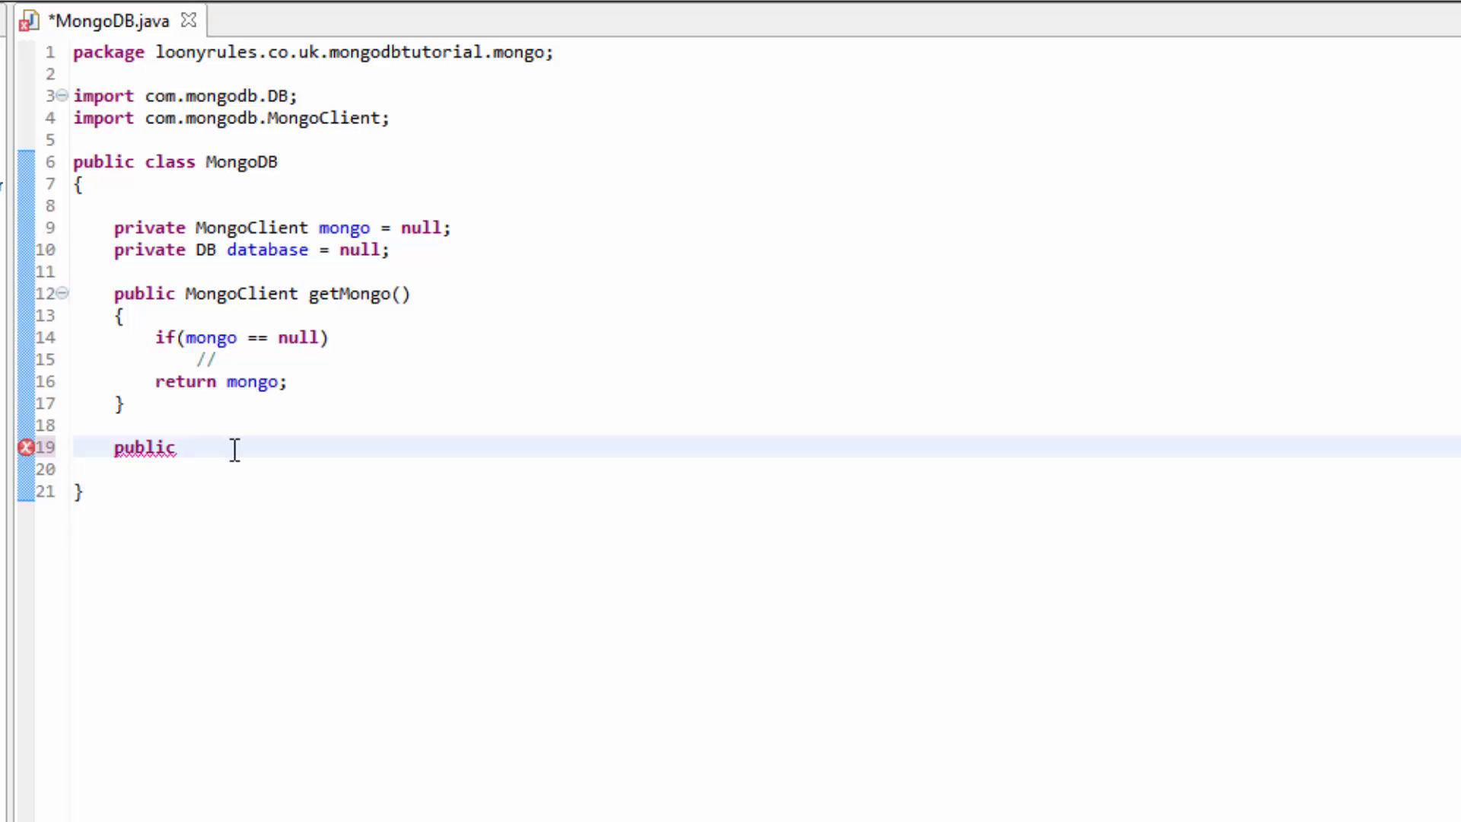
type("MongoDB")
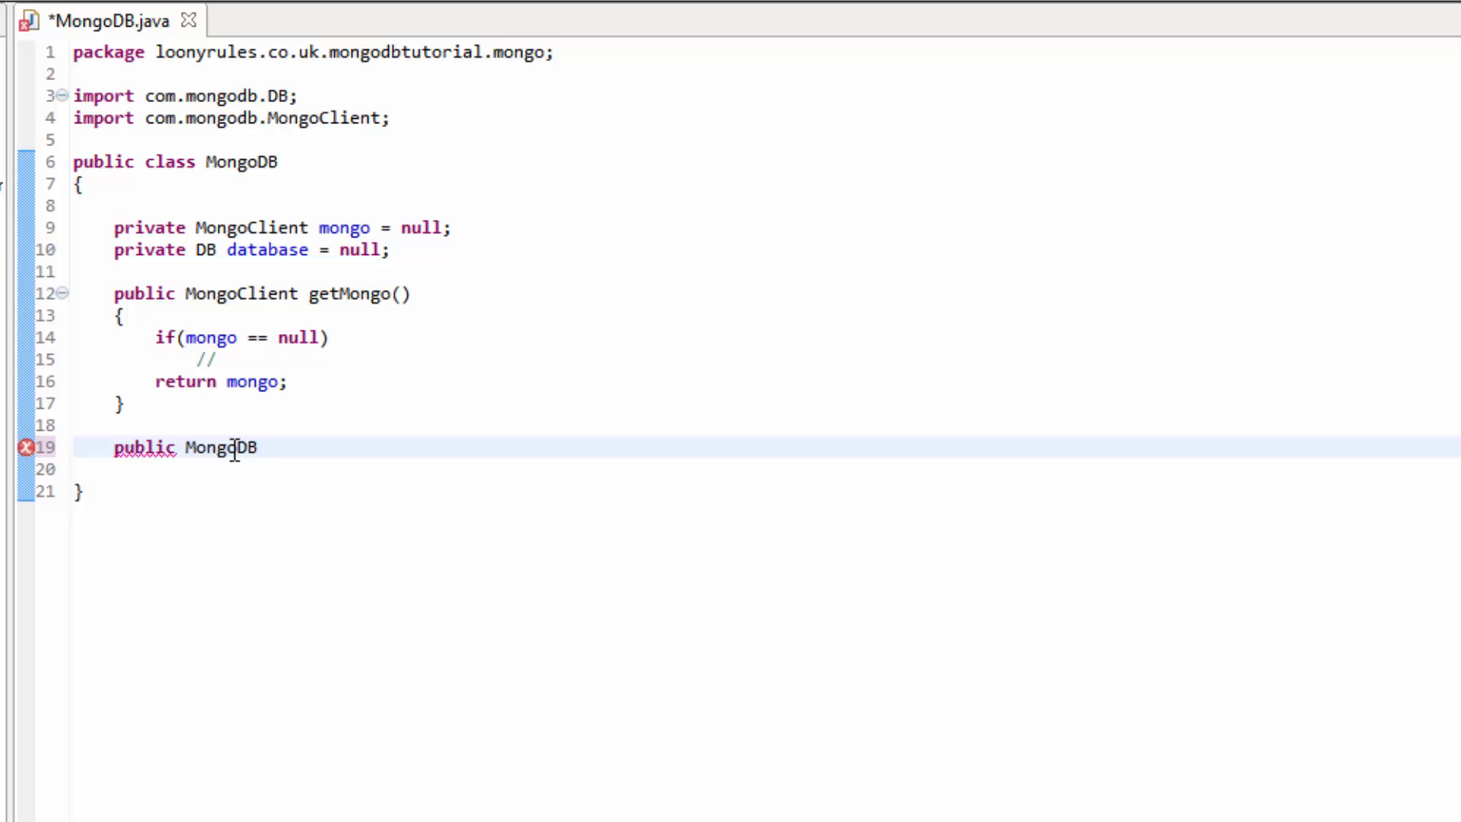
type("()")
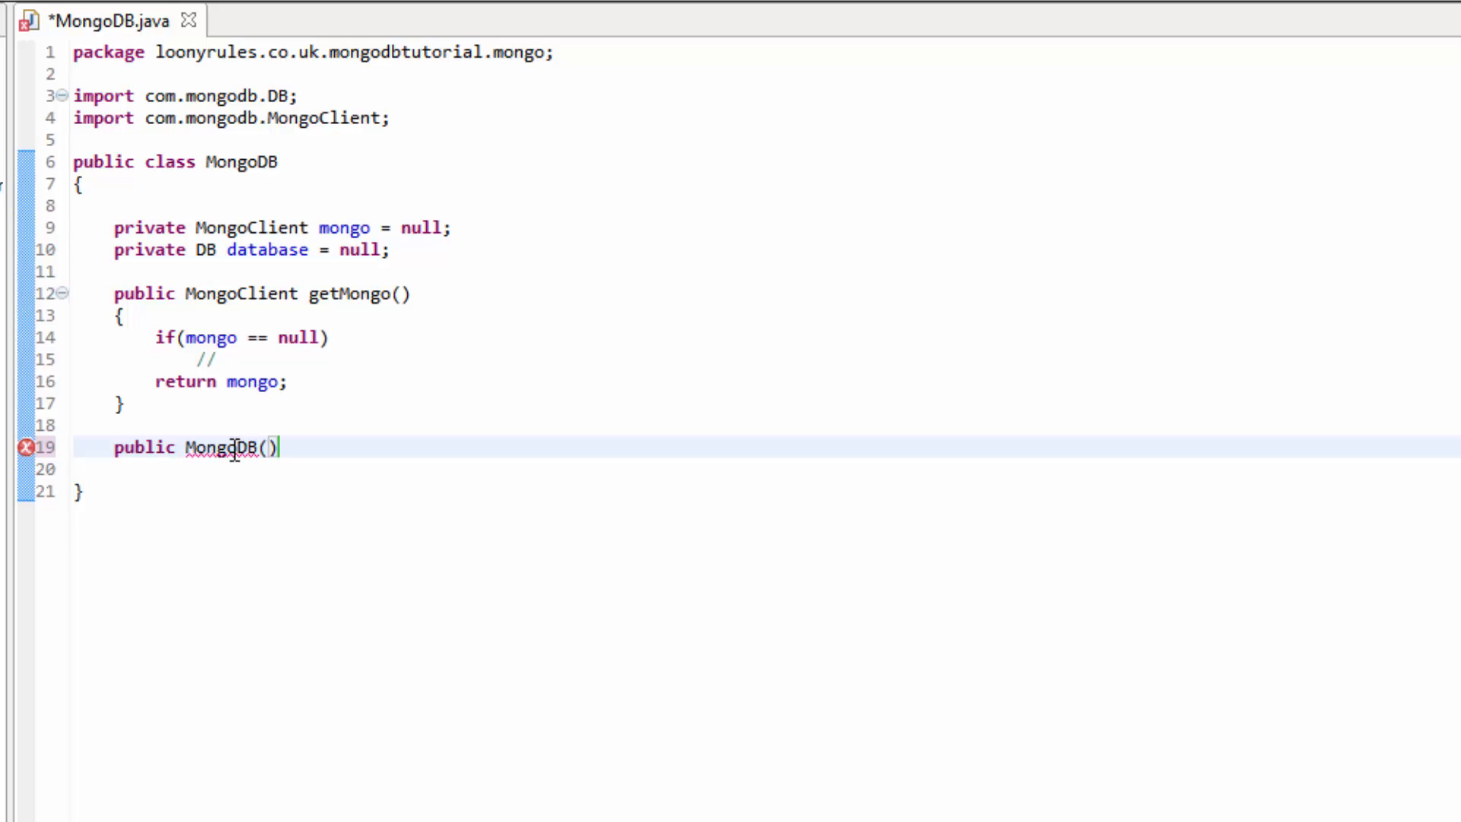
type("String username")
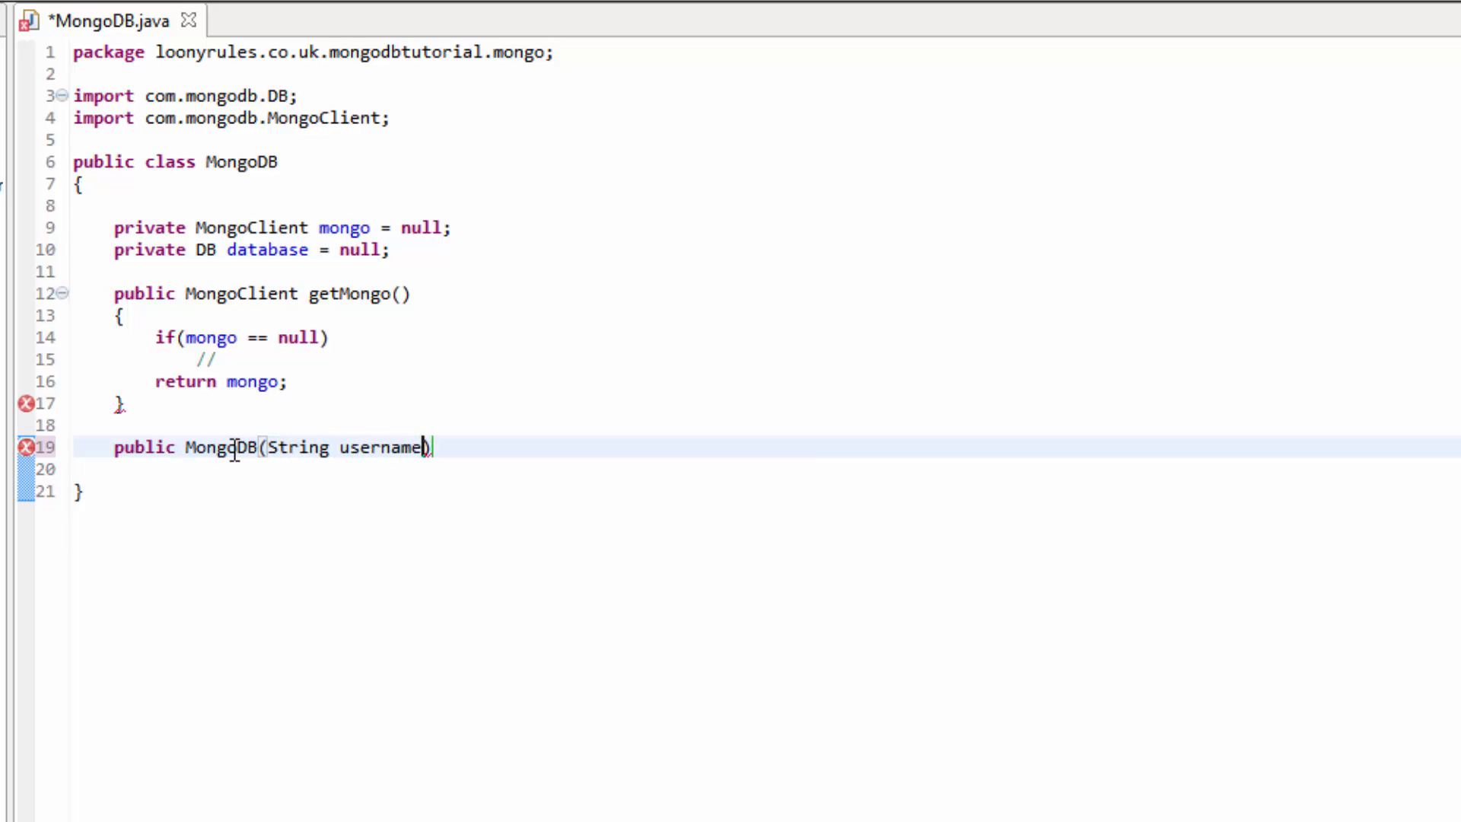
type(", String password")
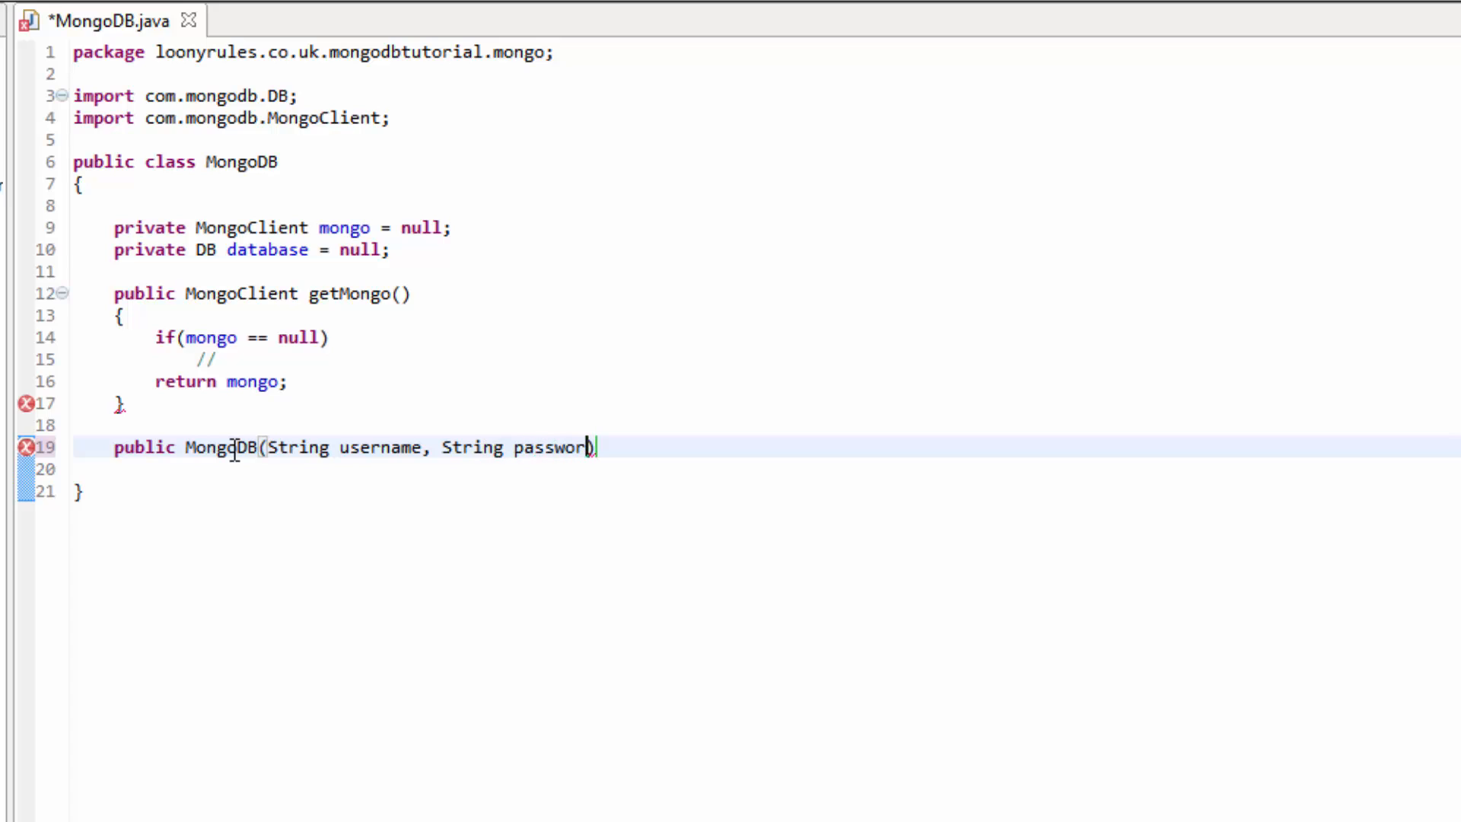
type(", String host,")
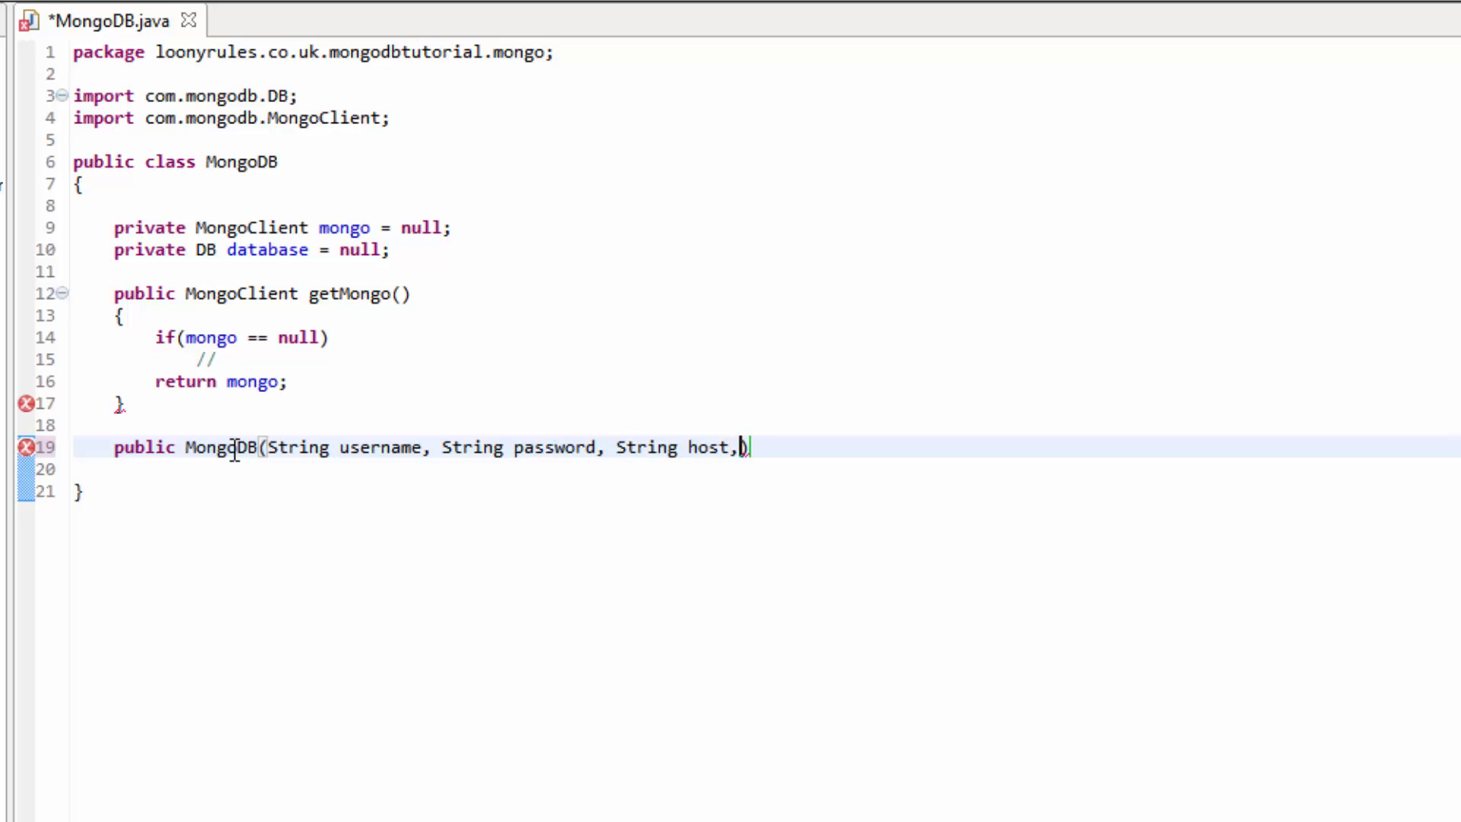
type("int port)")
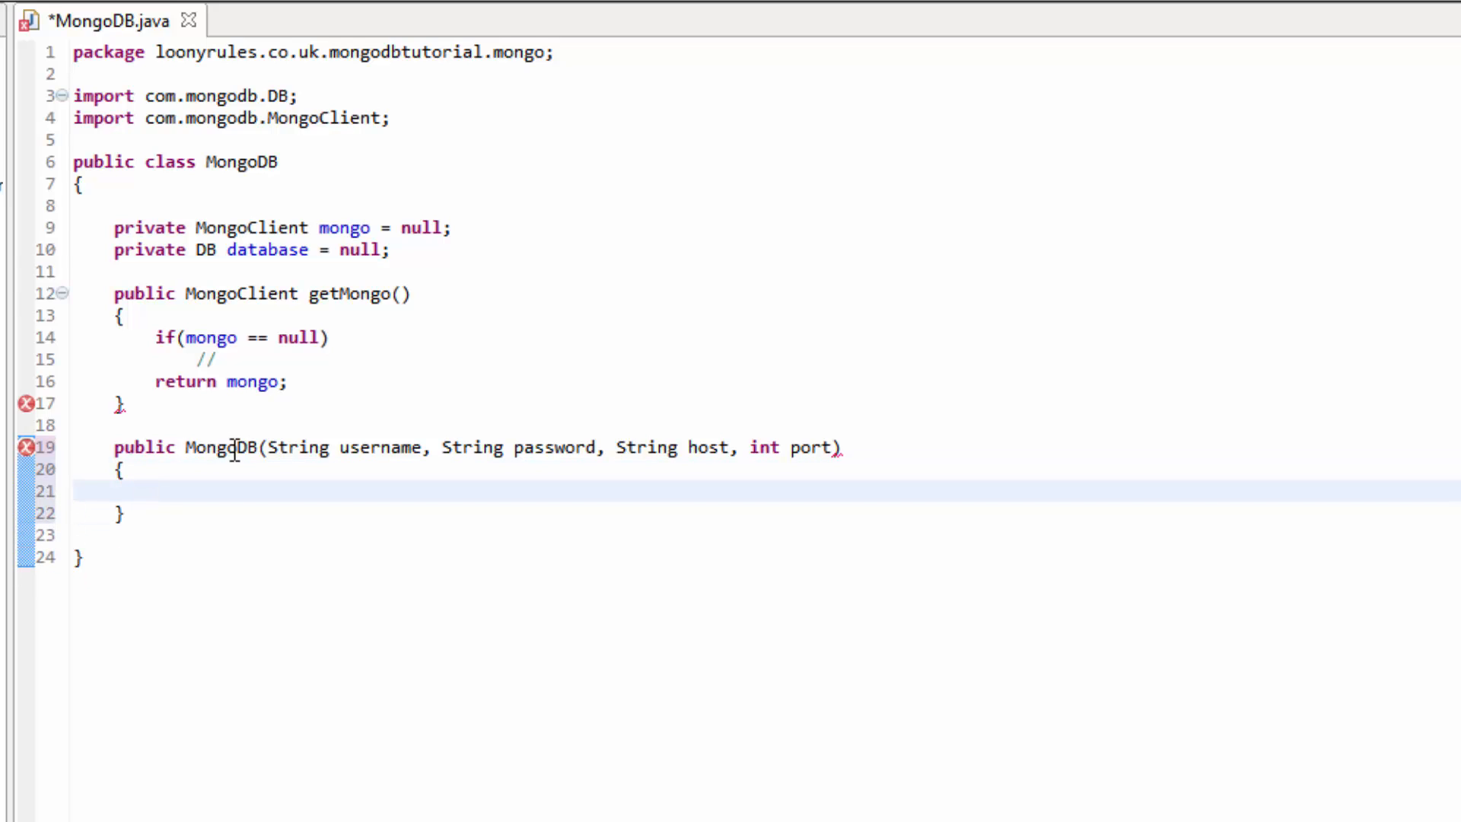
key("ctrl+s")
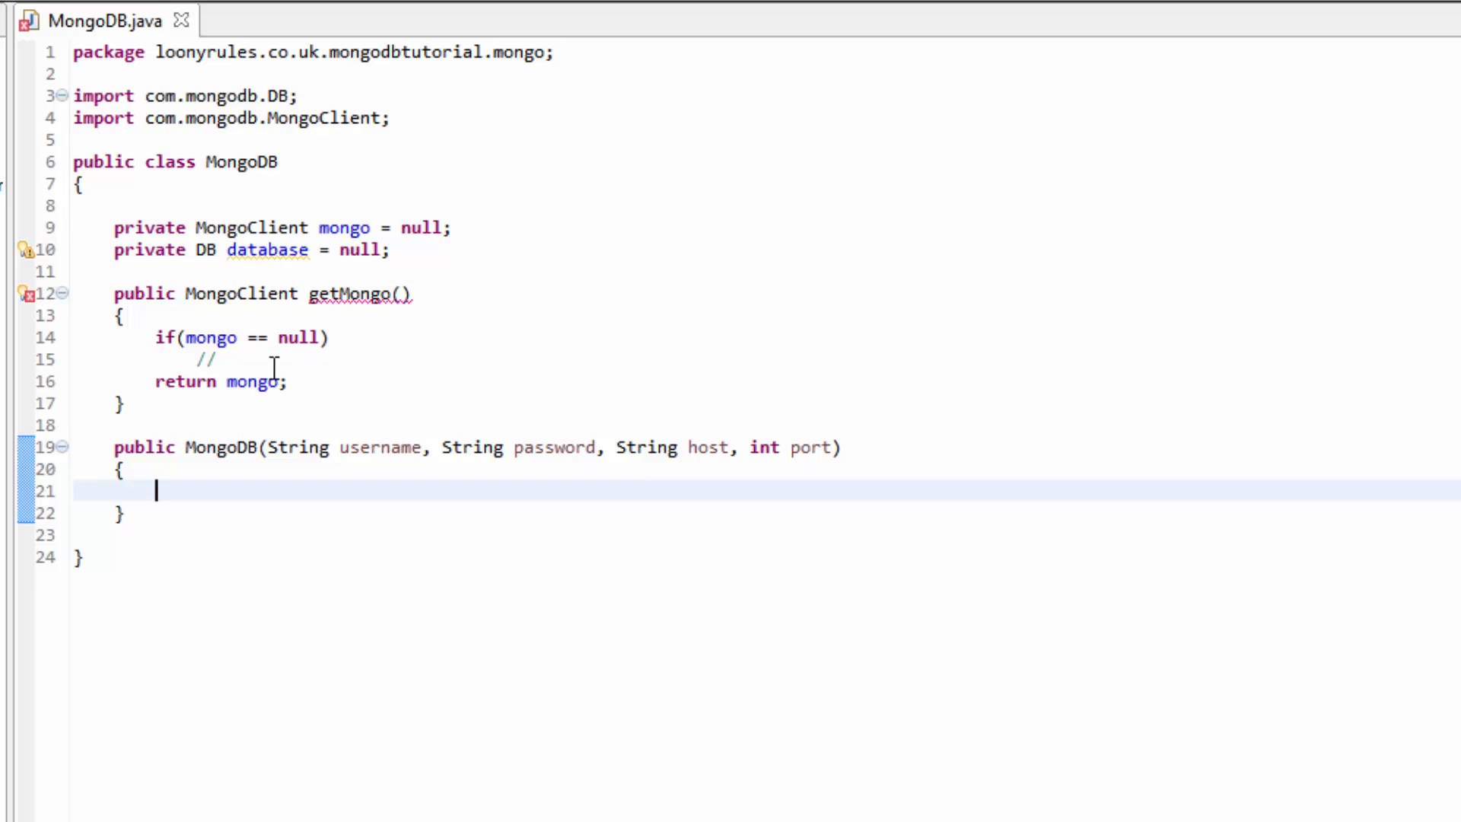
mouse_move(182, 492)
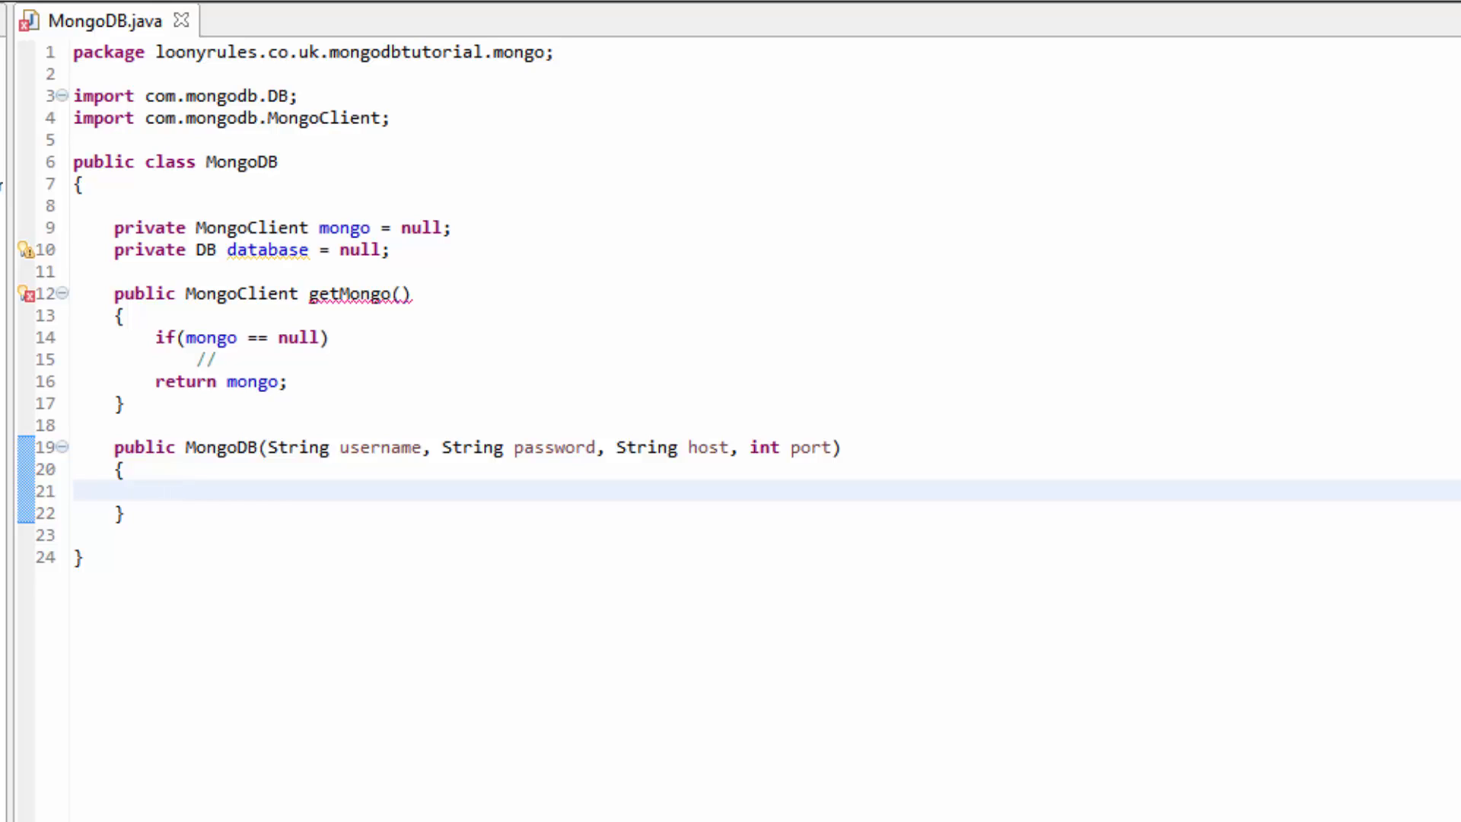
In the constructor body, start 'MongoCredential credential = MongoCredential.createCredential('
left_click(196, 491)
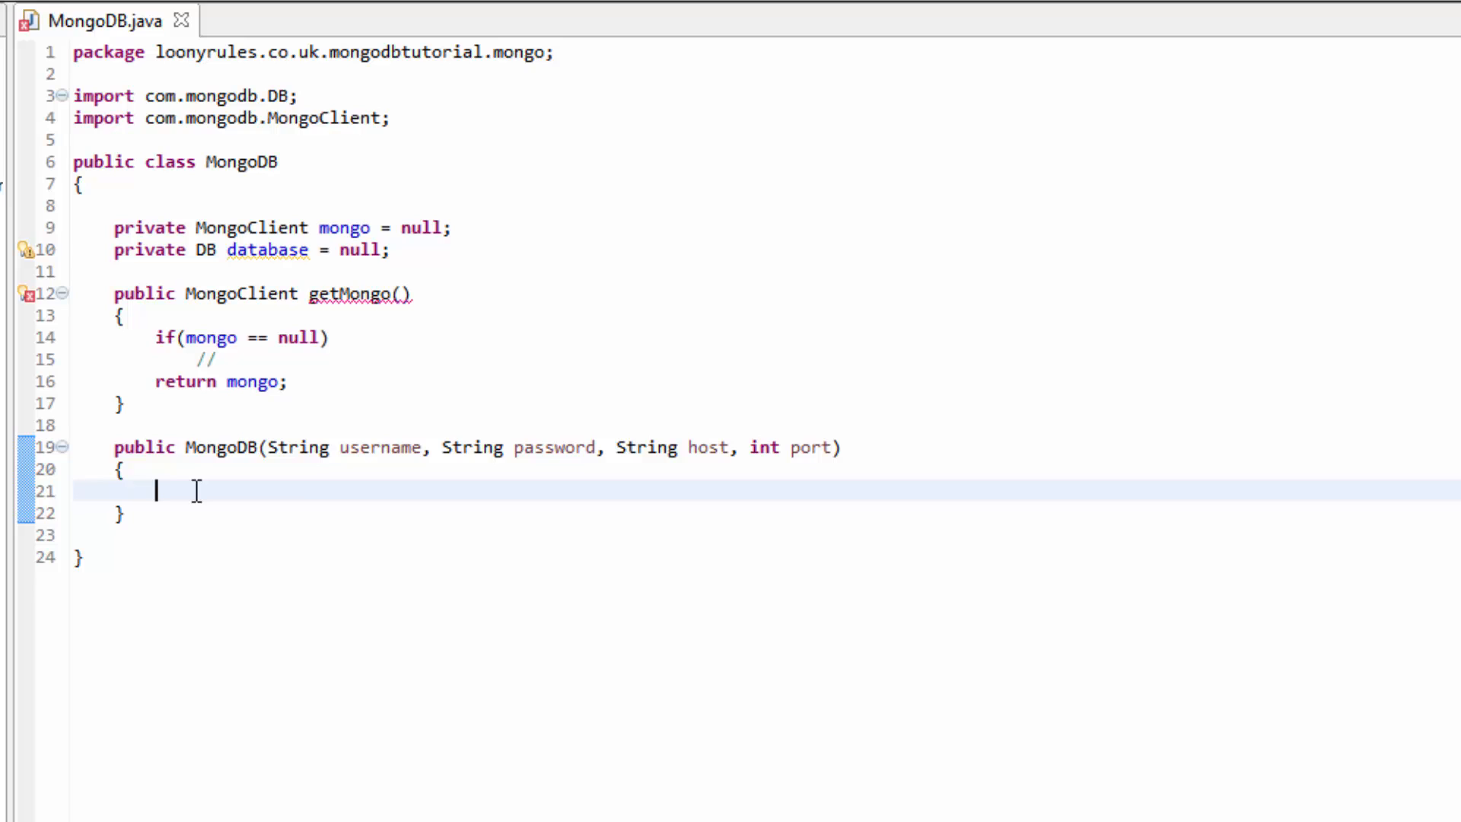
type("Mongo")
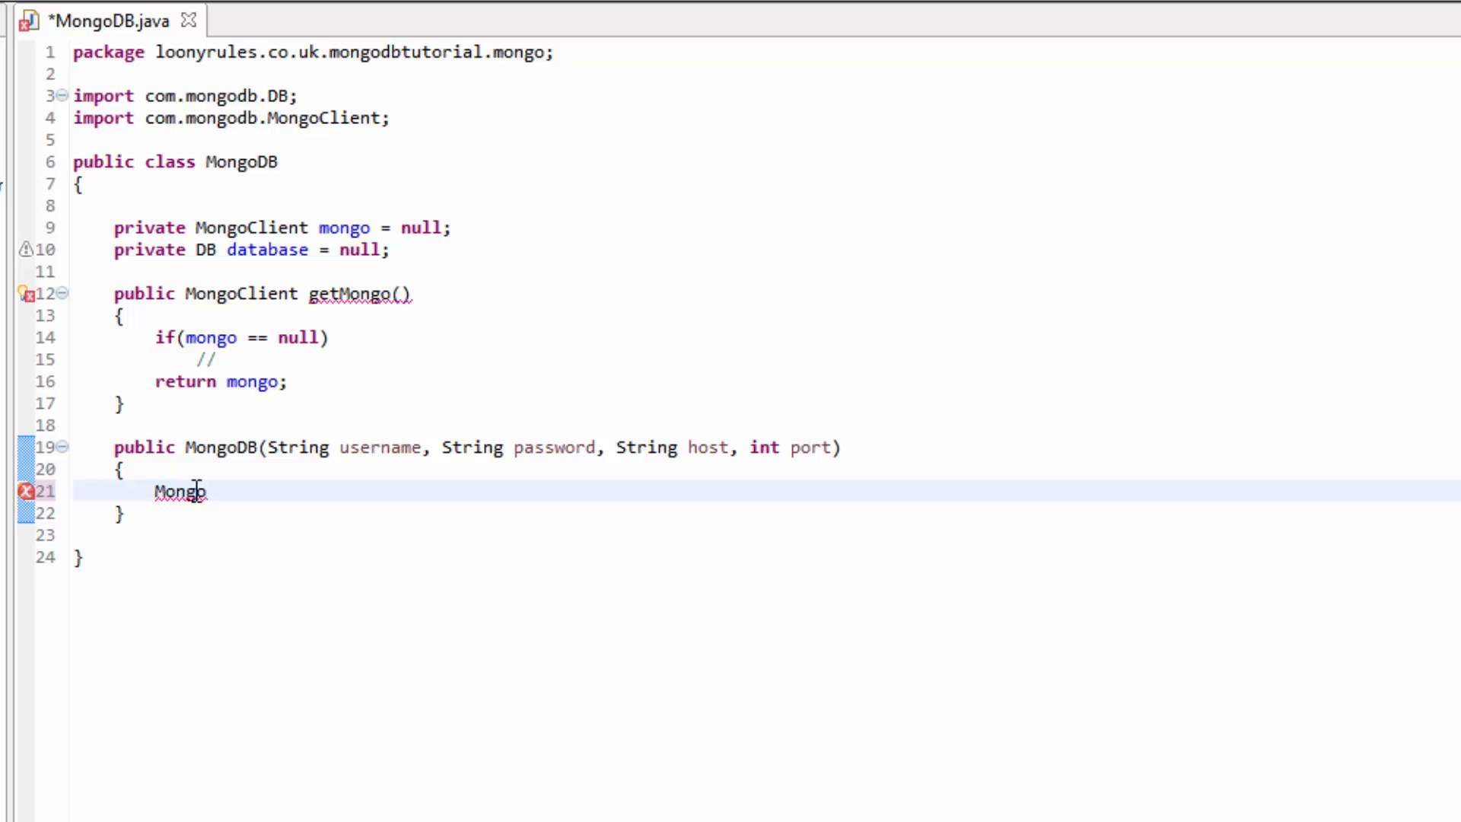
type("Cre")
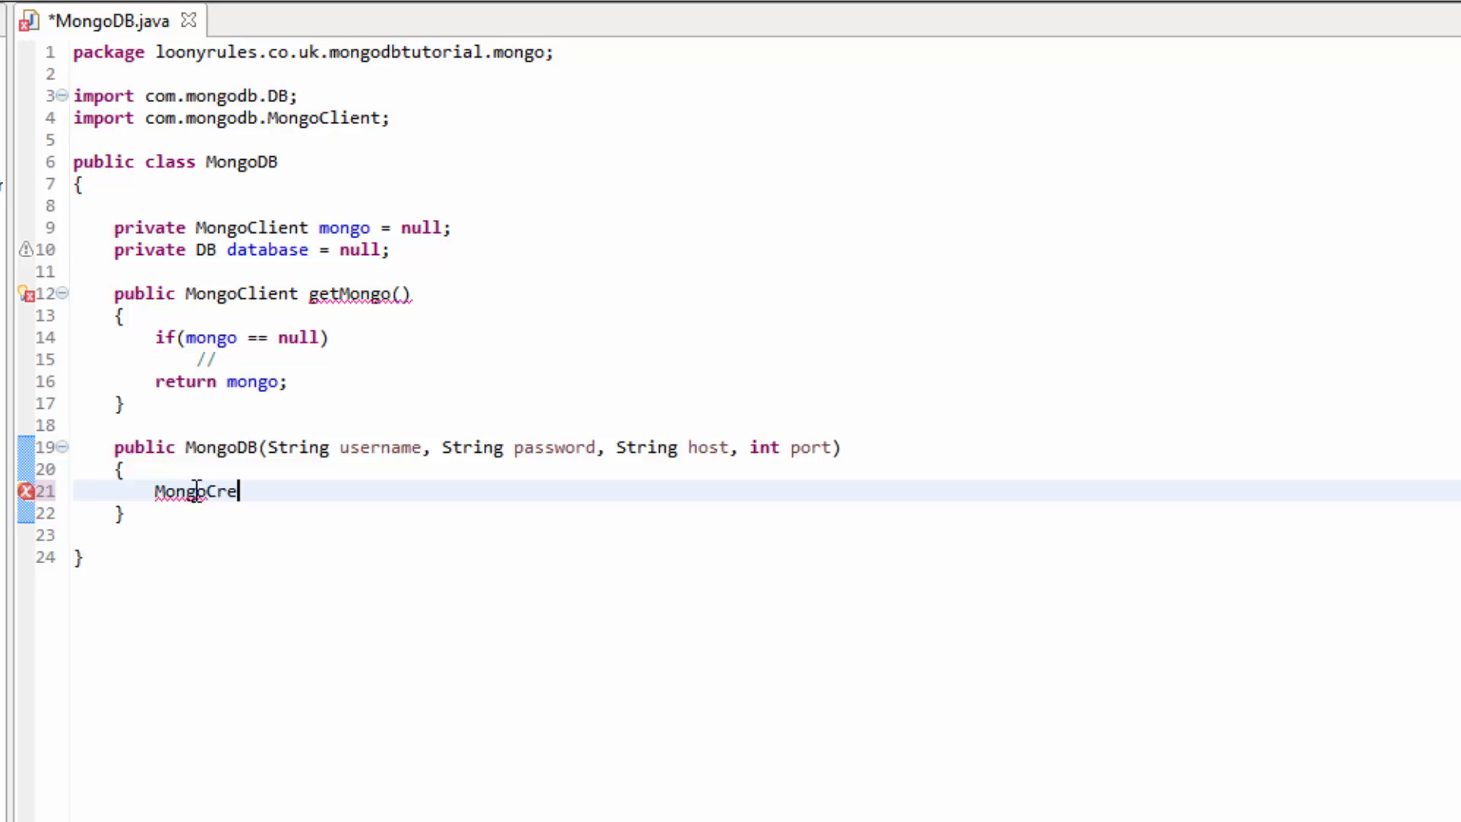
type("dential")
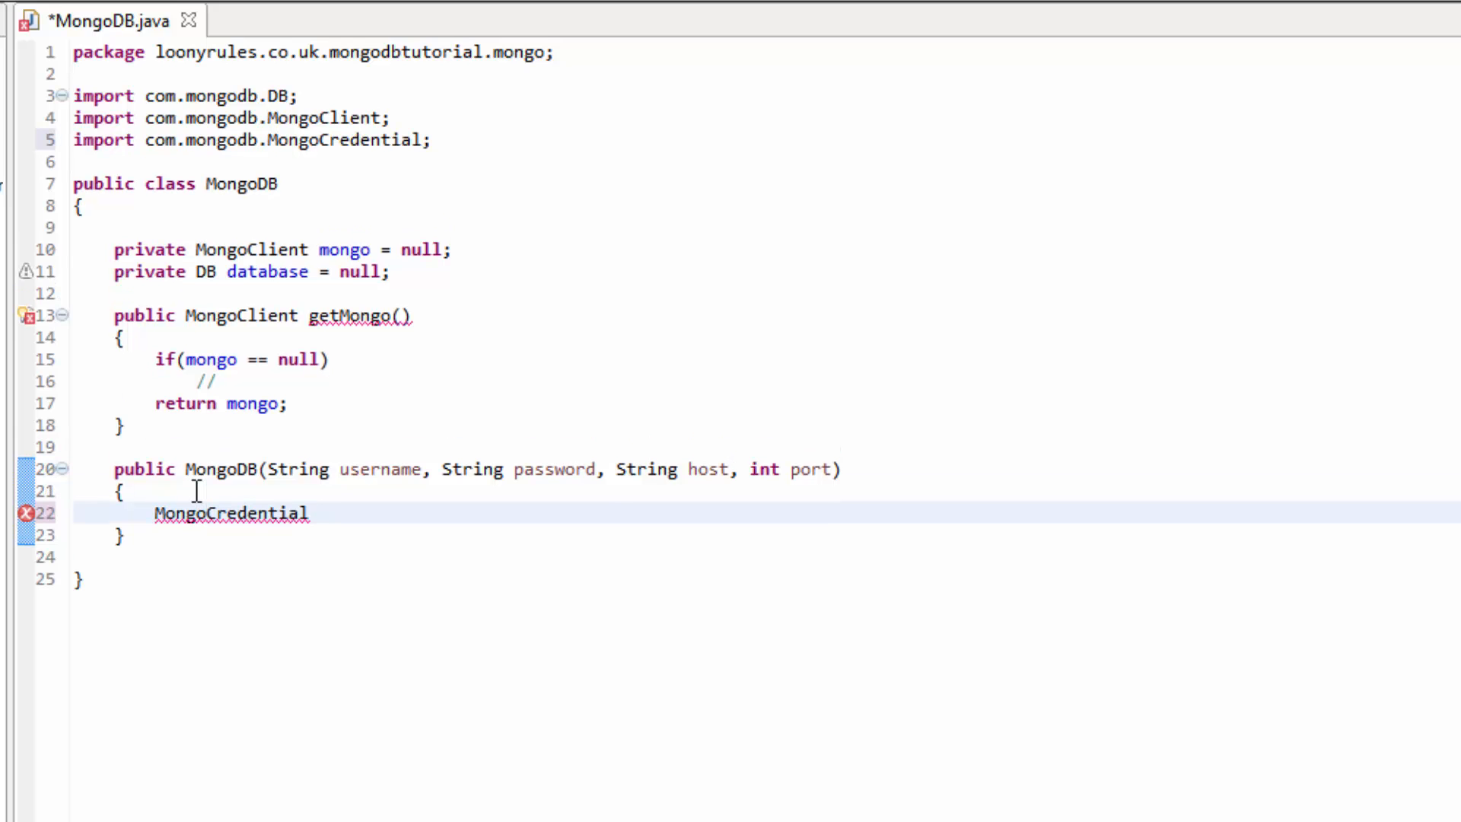
type("credential")
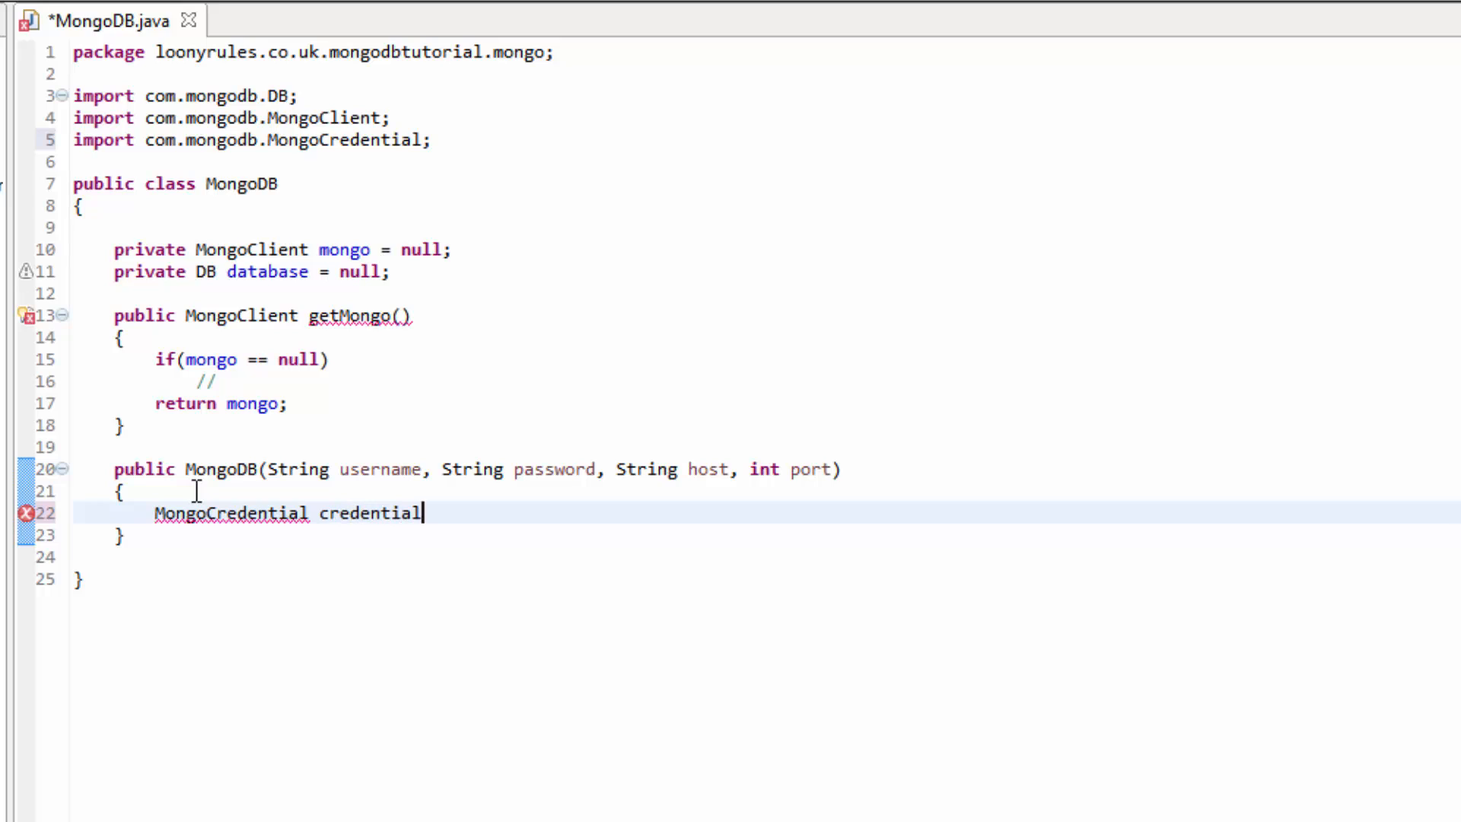
type("= Mon")
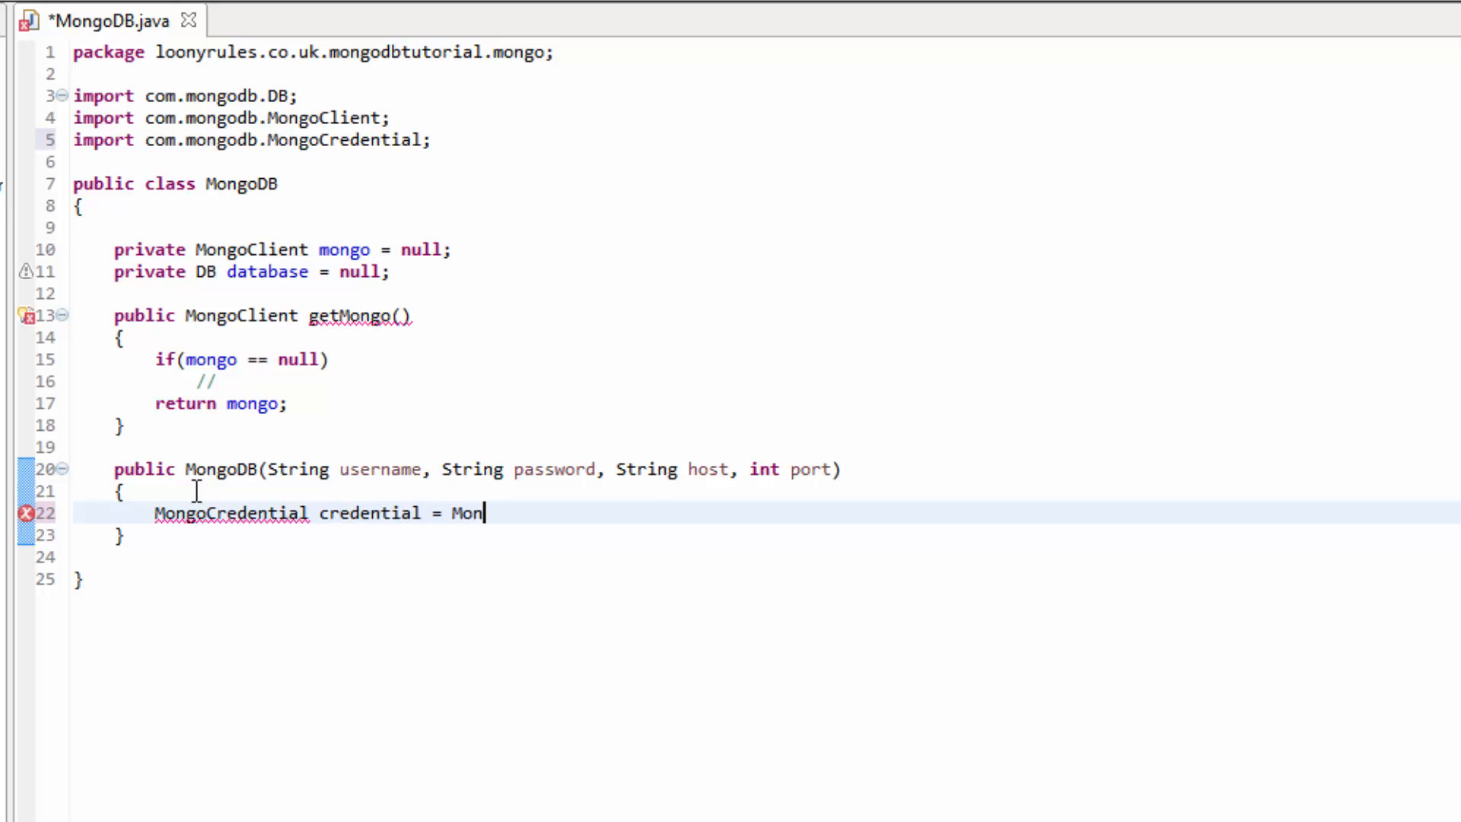
type("goCredential")
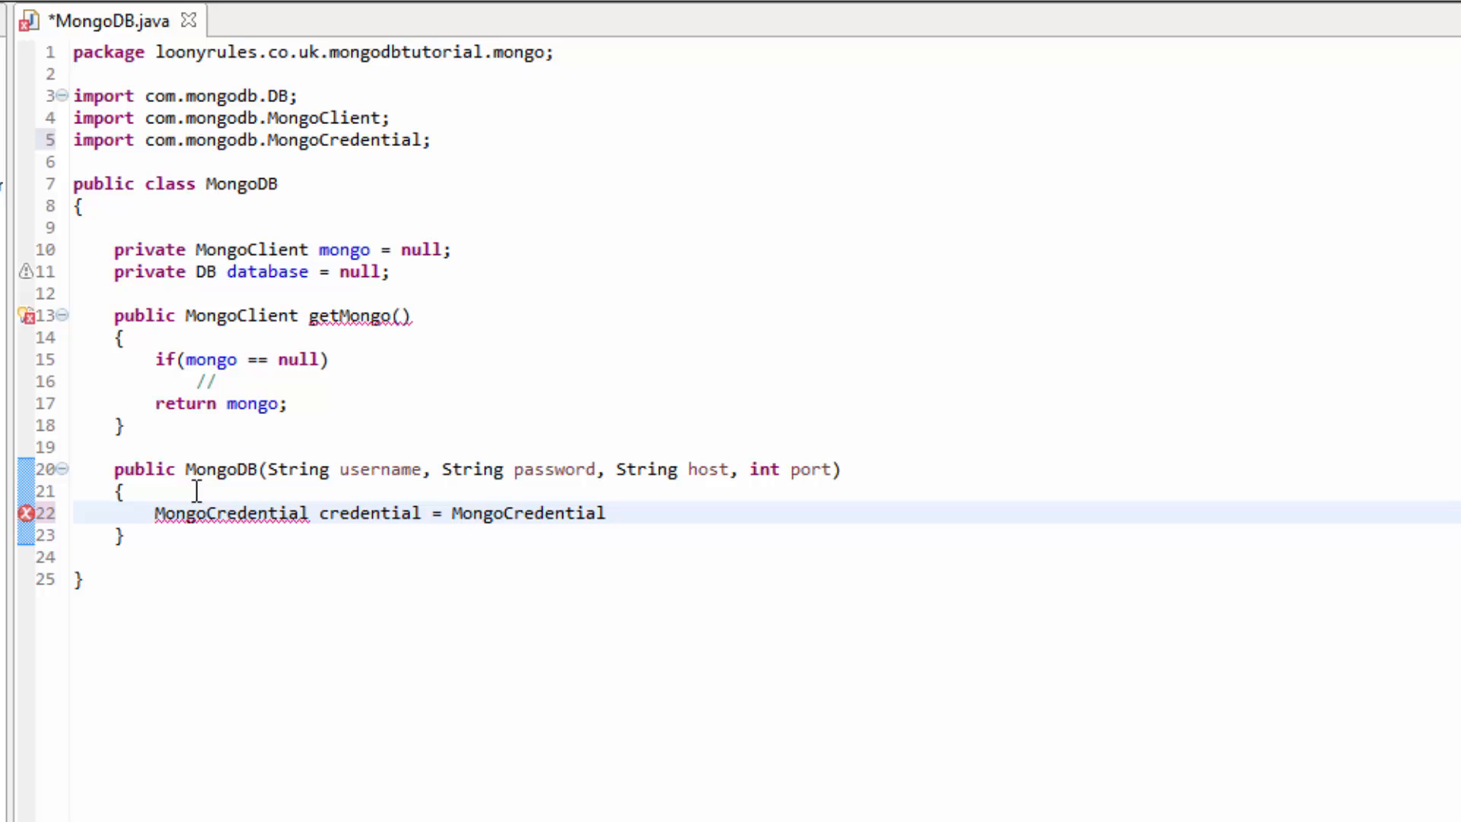
type(".createC")
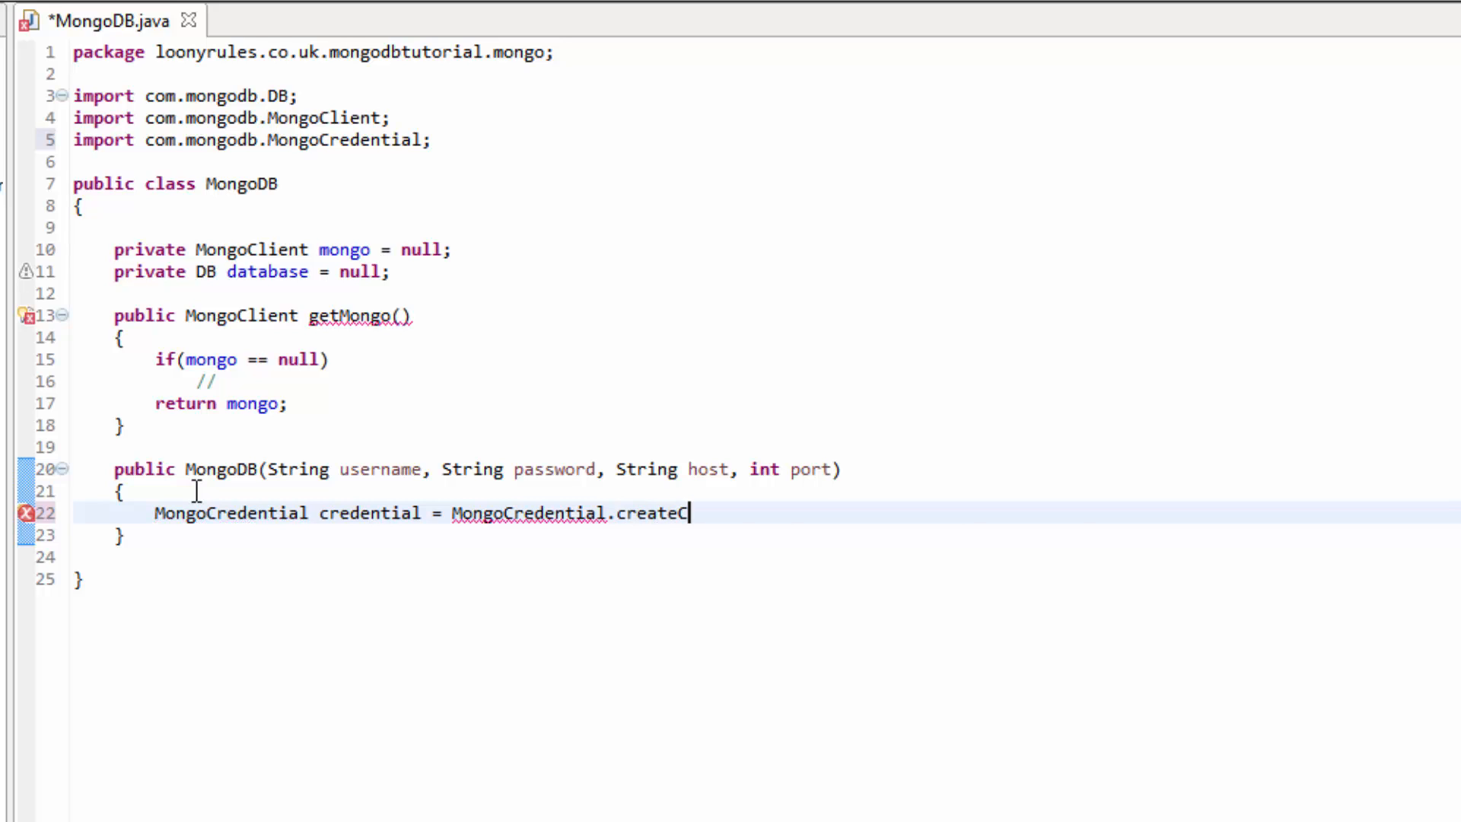
type("redential(username, database, password")
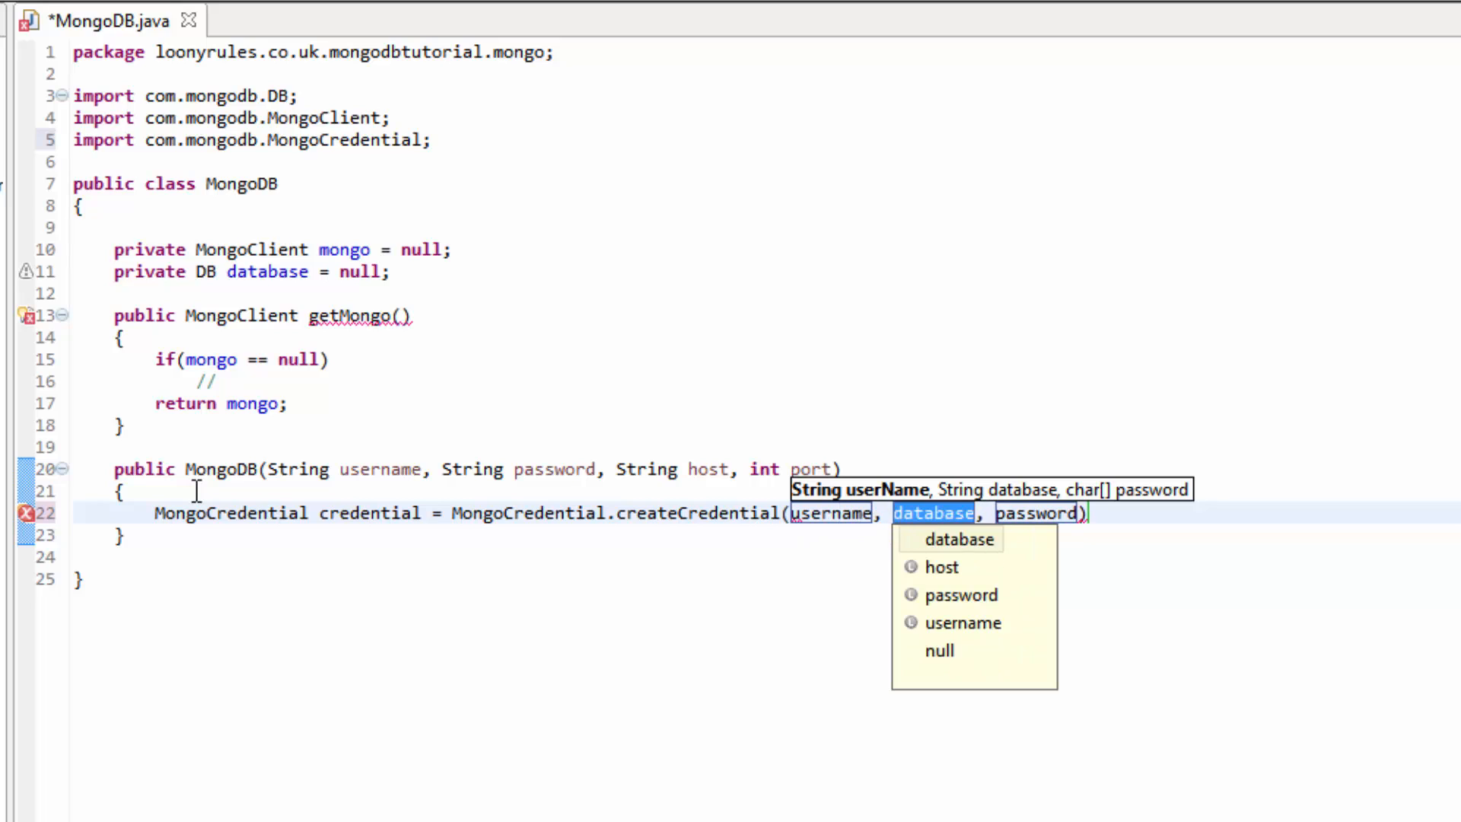
Pass username, database2 and password to createCredential, adding a database2 constructor parameter
type("M")
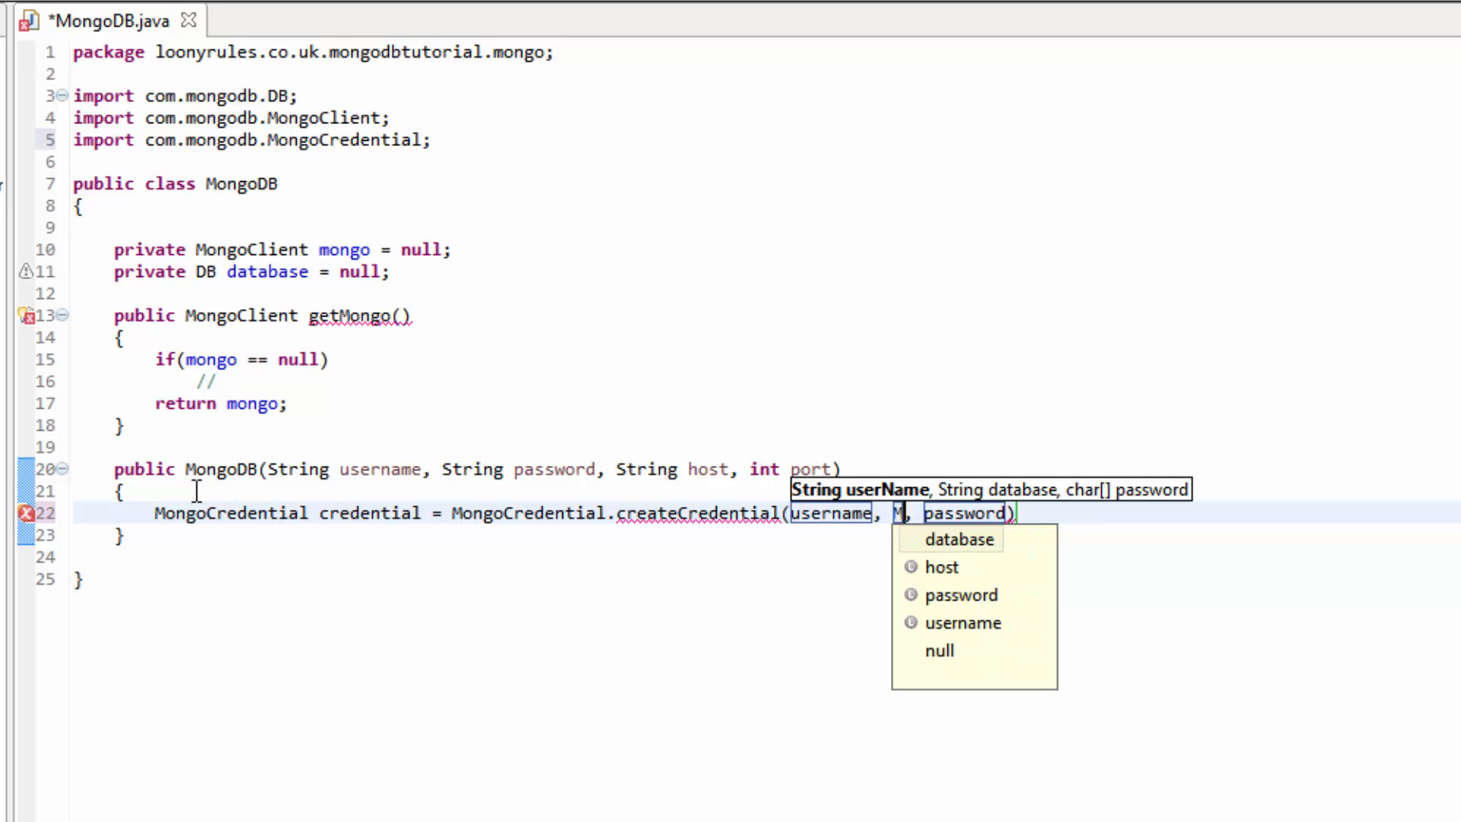
type("ongo")
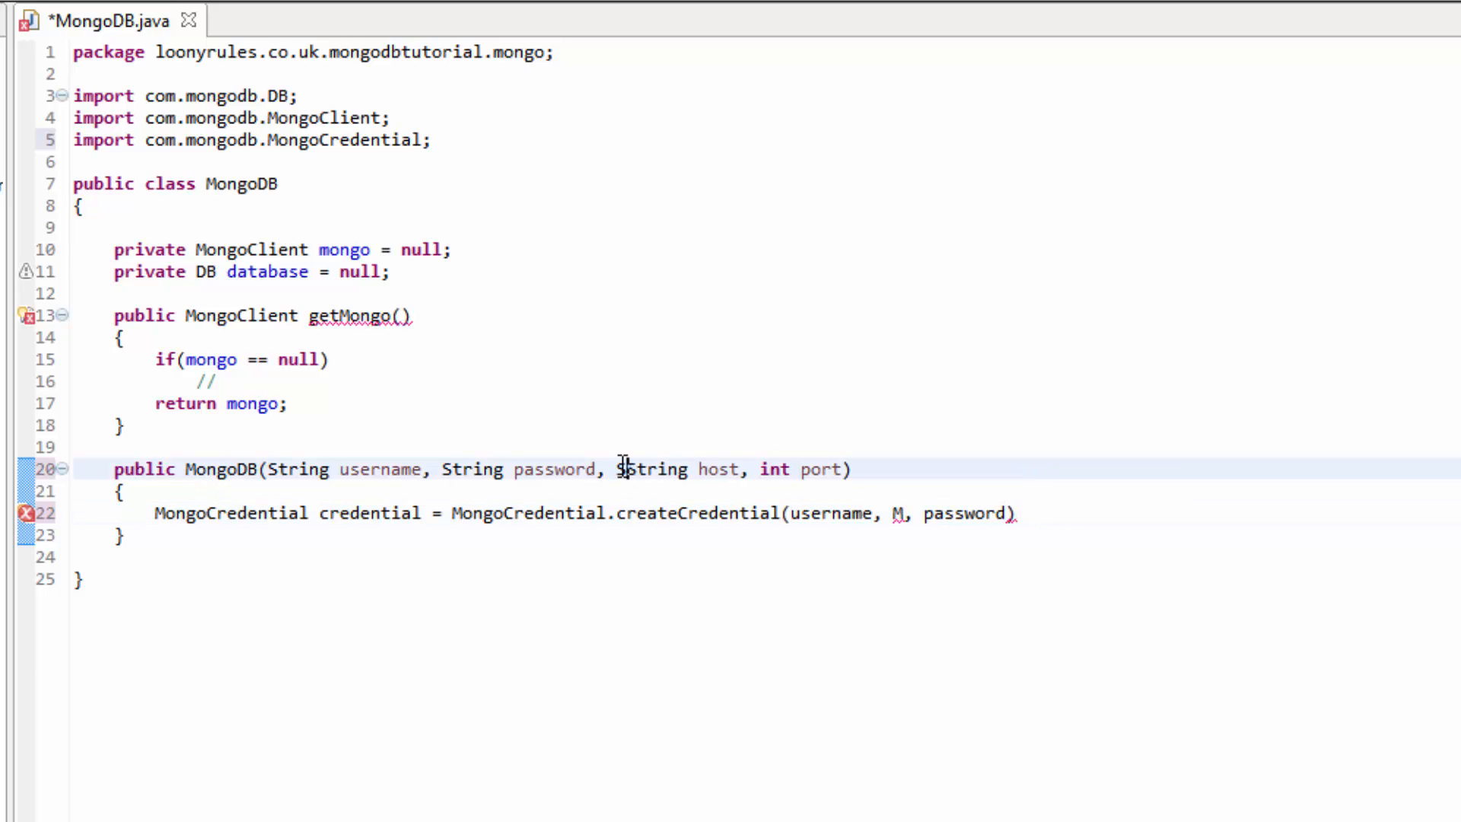
type("database, String")
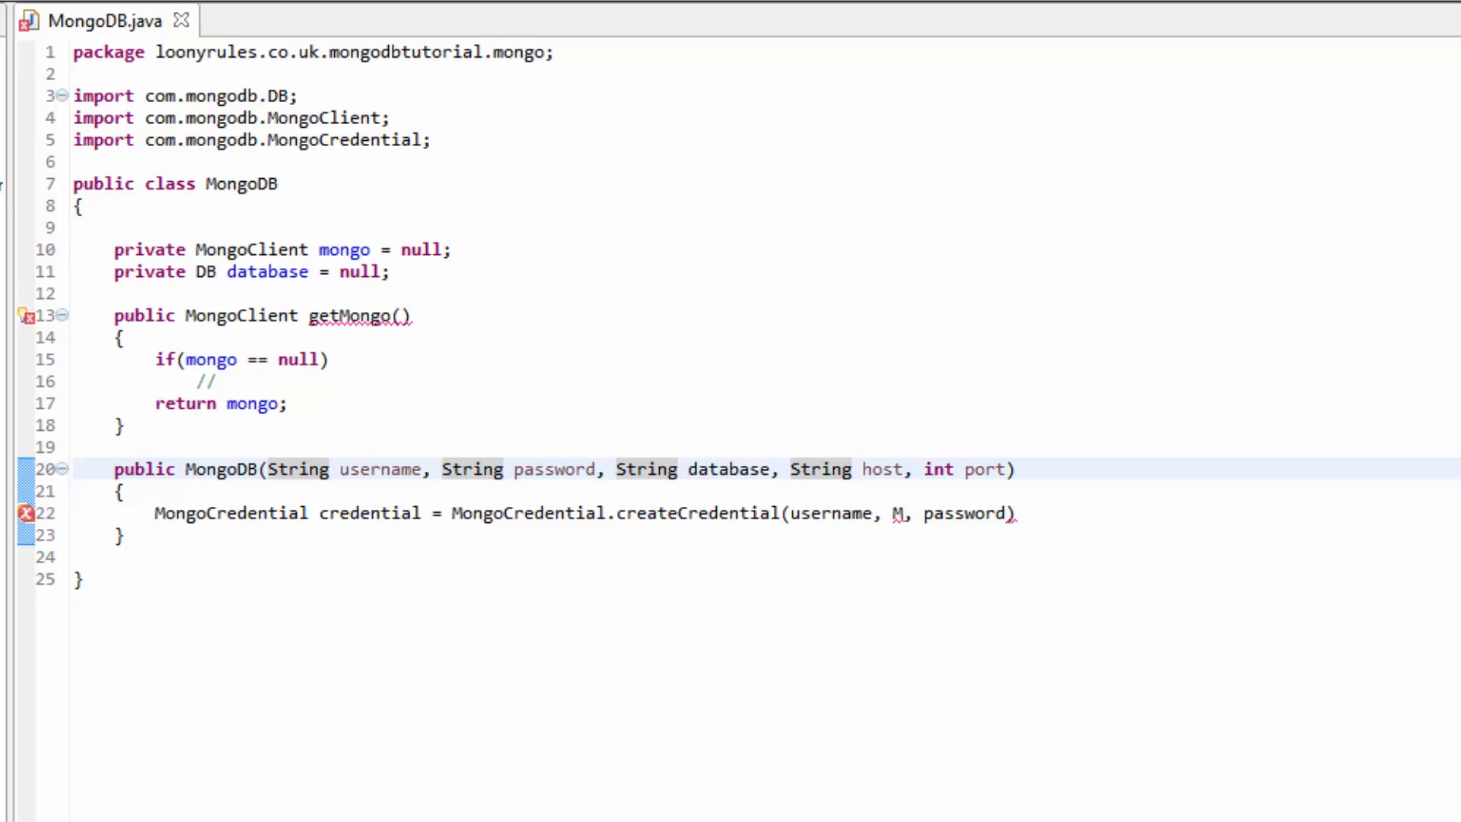
key("Backspace")
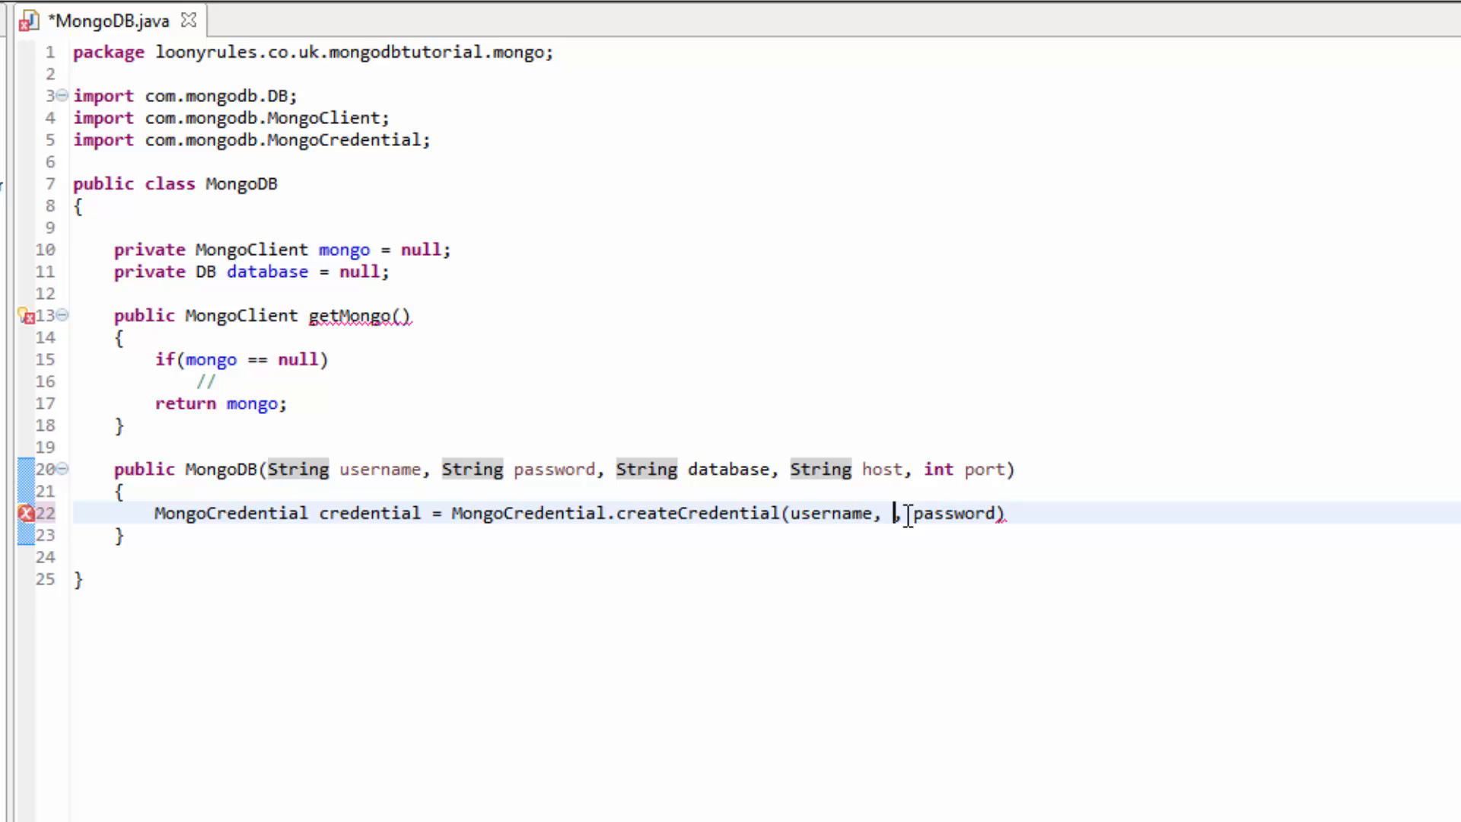
type("database")
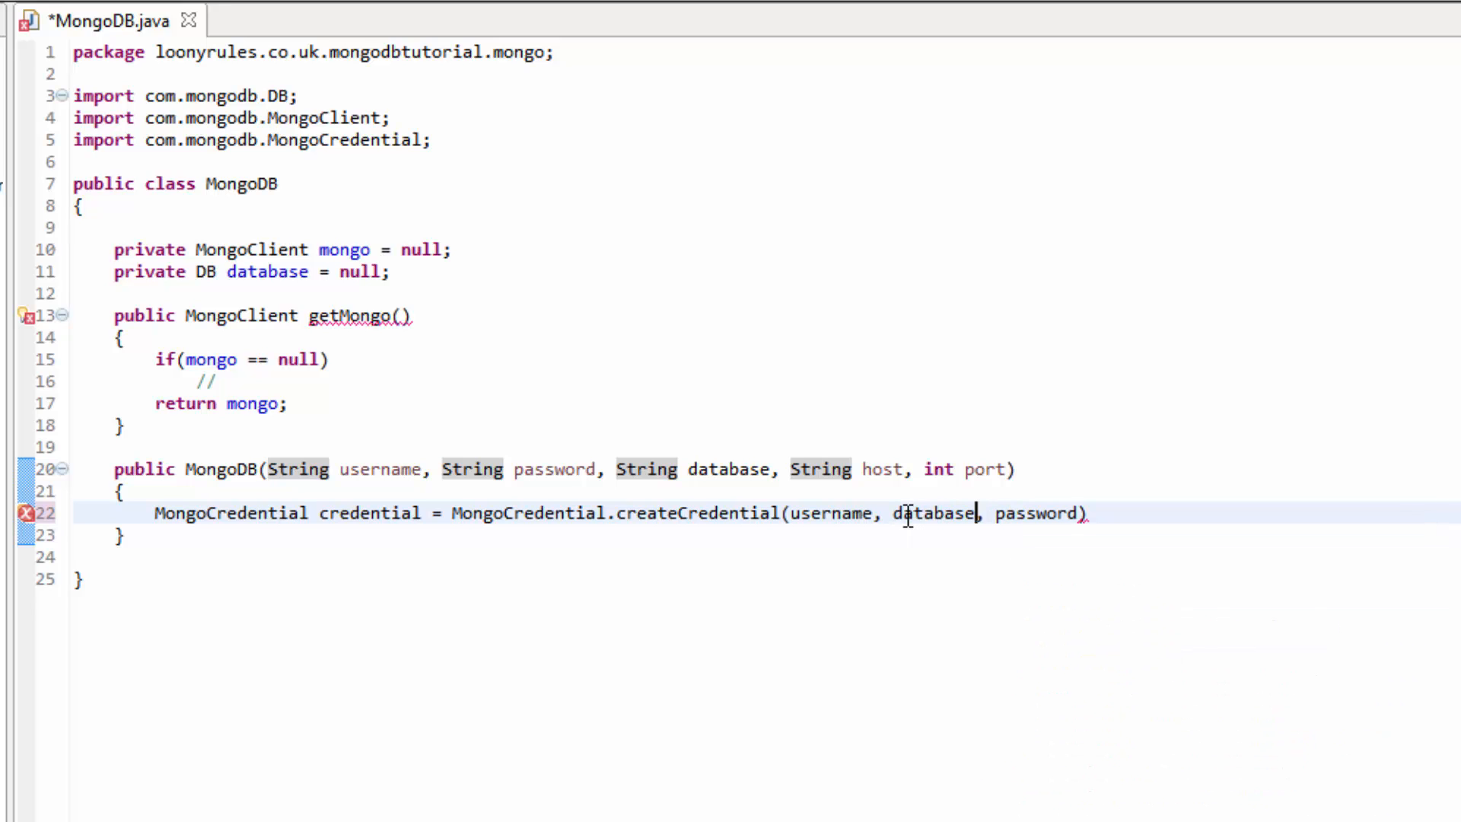
type("2")
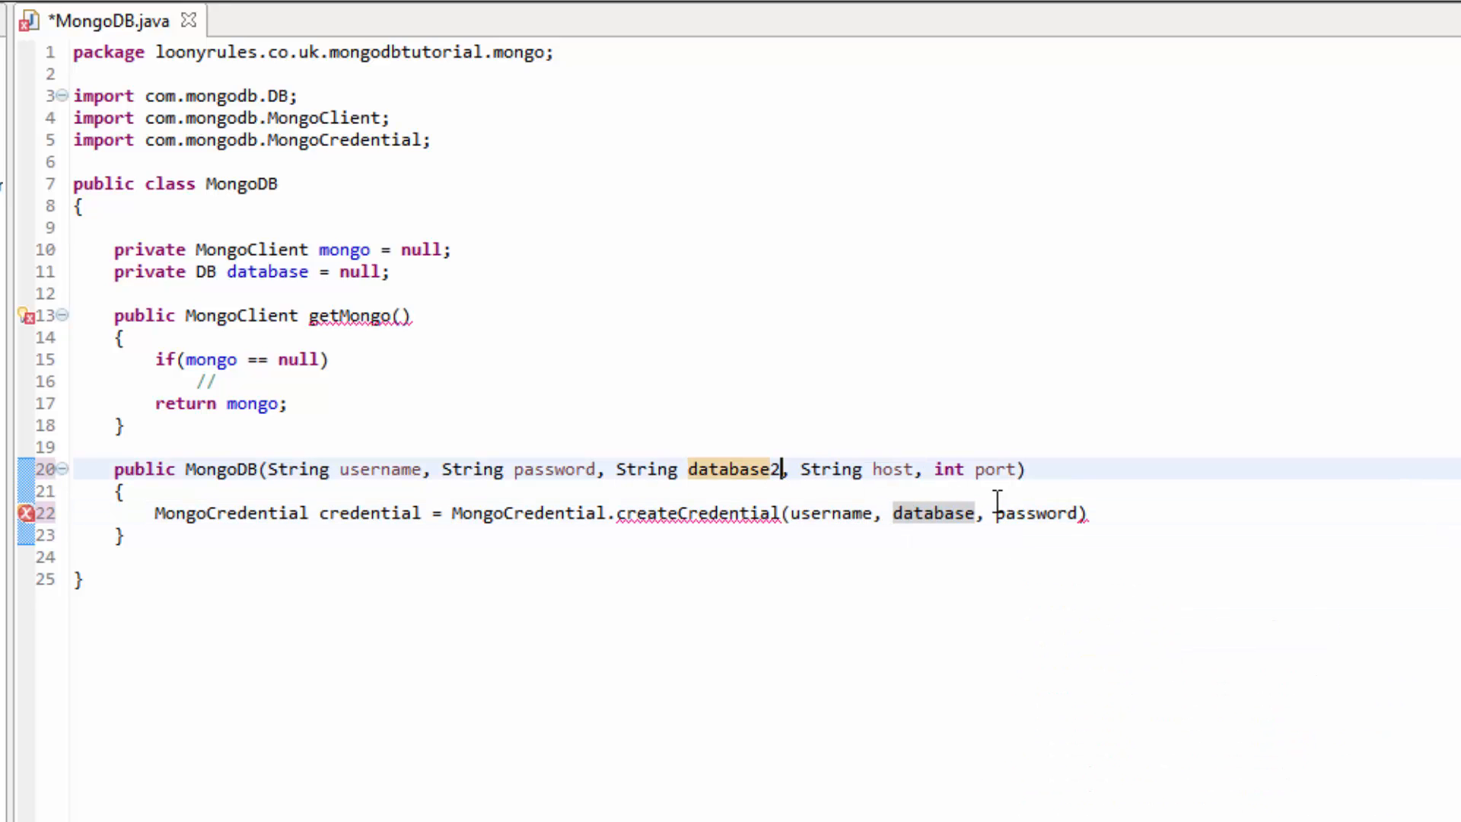
type("2")
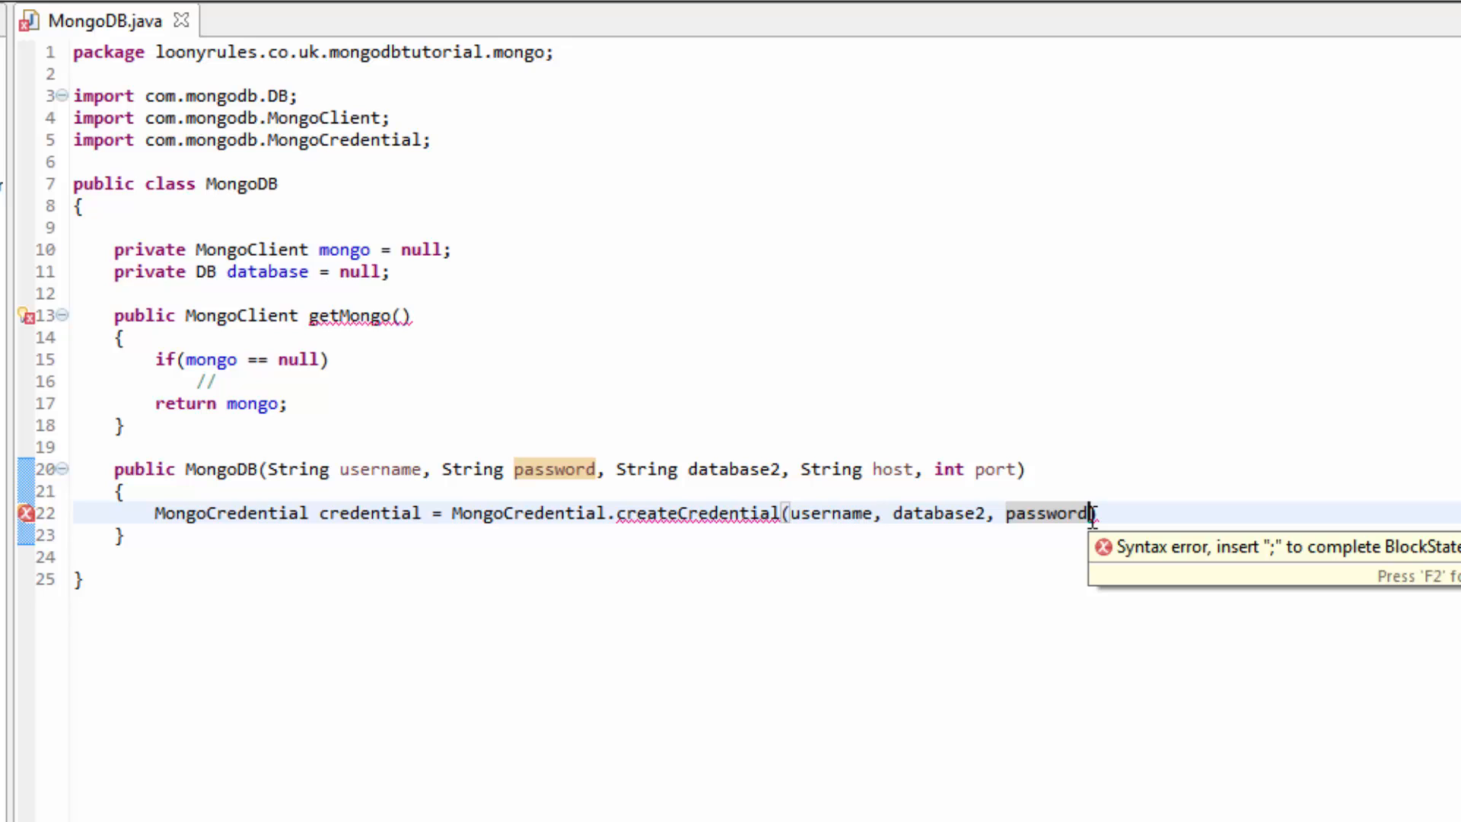
Assign mongo = new MongoClient(new ServerAddress(host, port), Arrays.asList(credential)) and import ServerAddress
type(".toCharArray(")
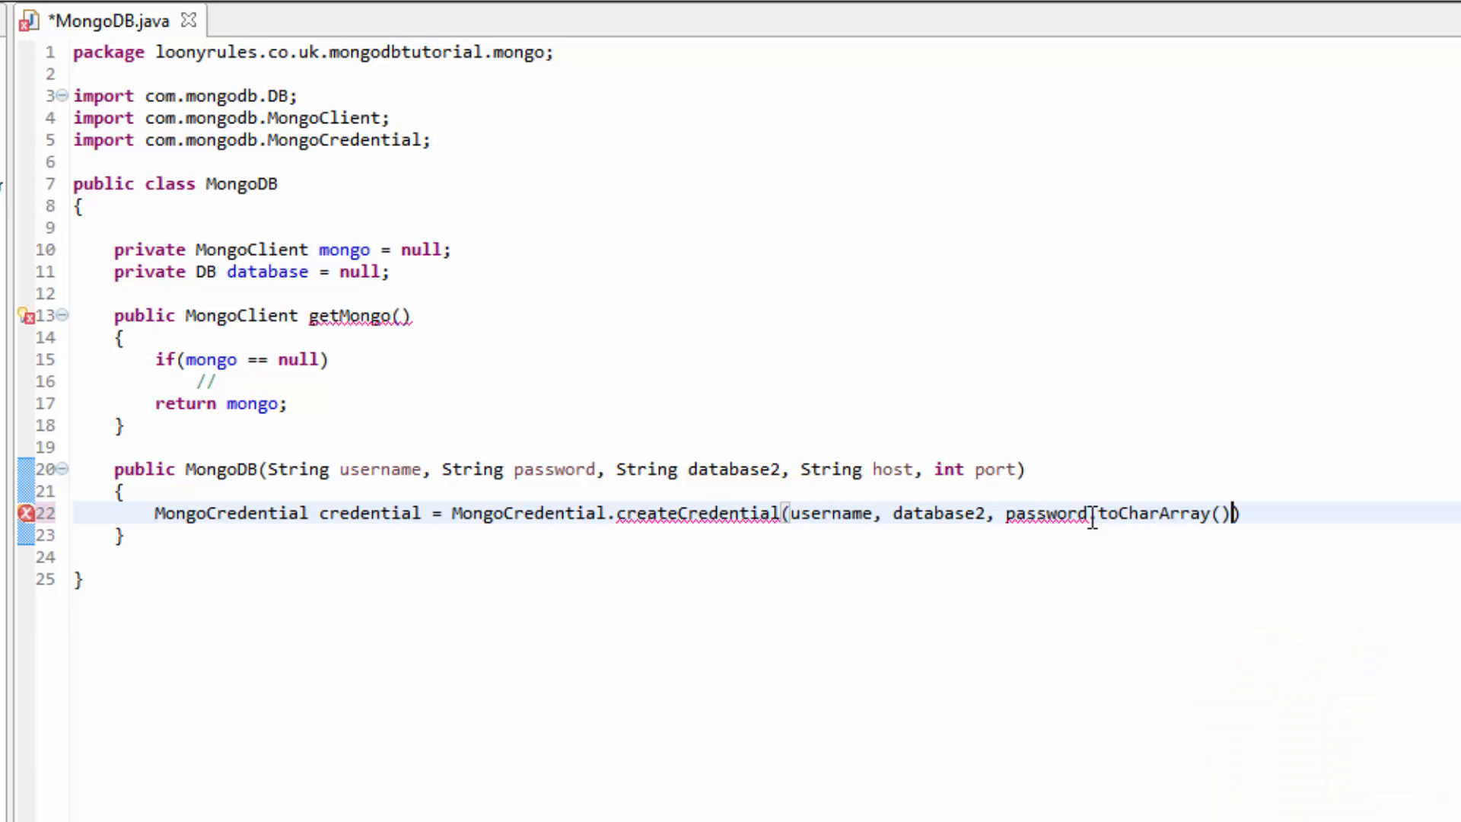
type(";")
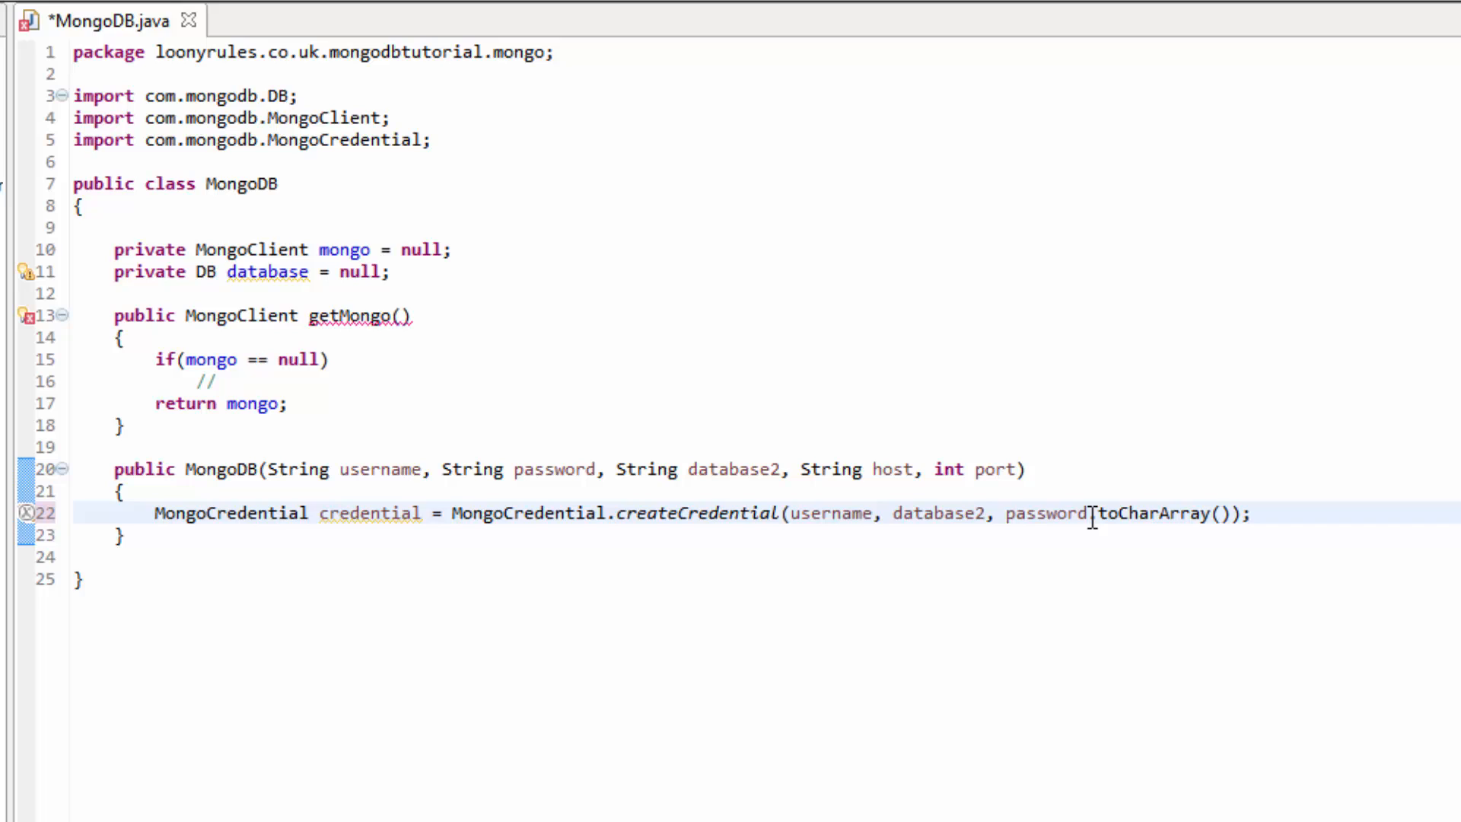
type("mongo")
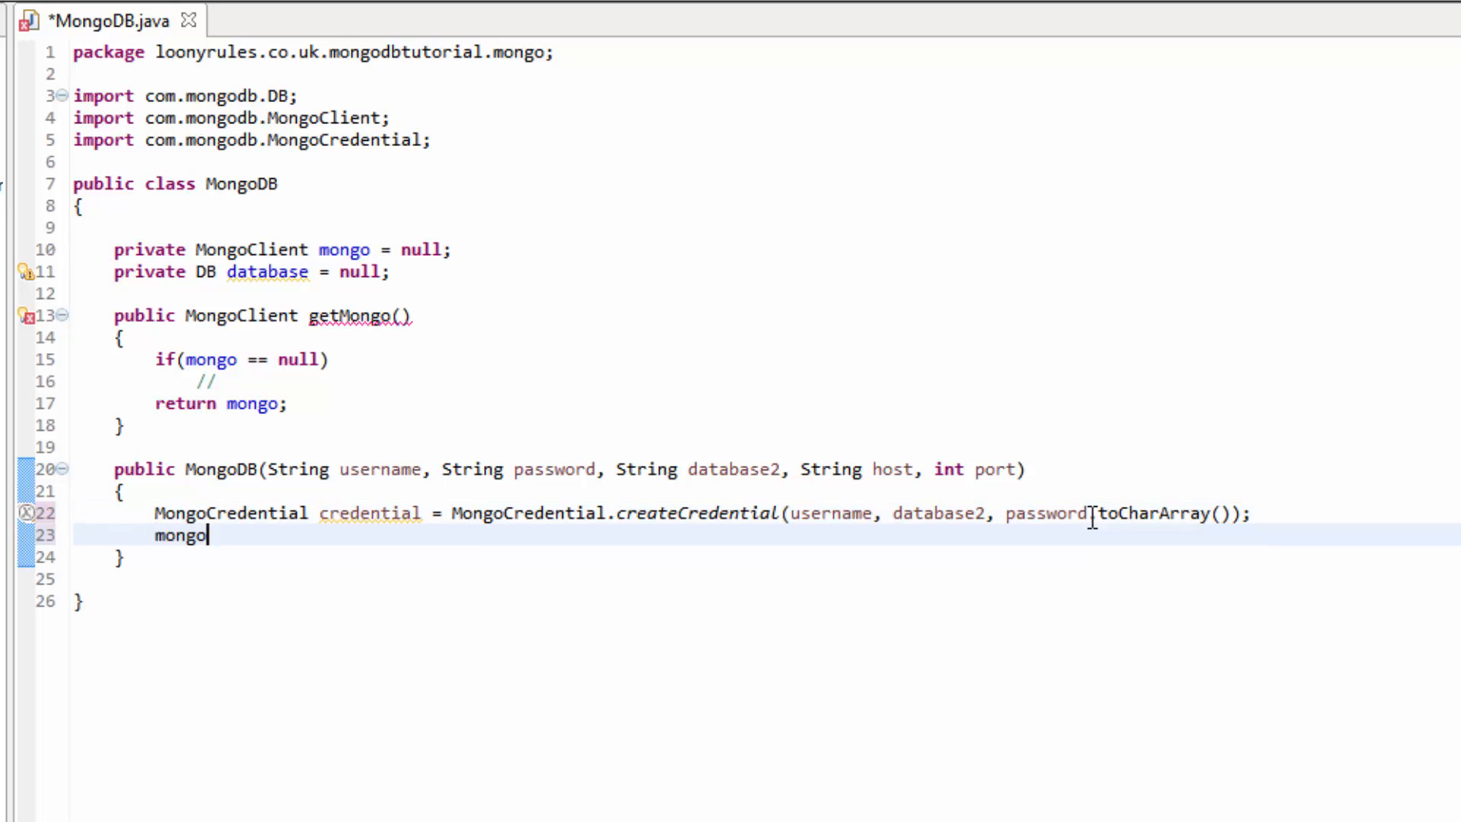
type("=")
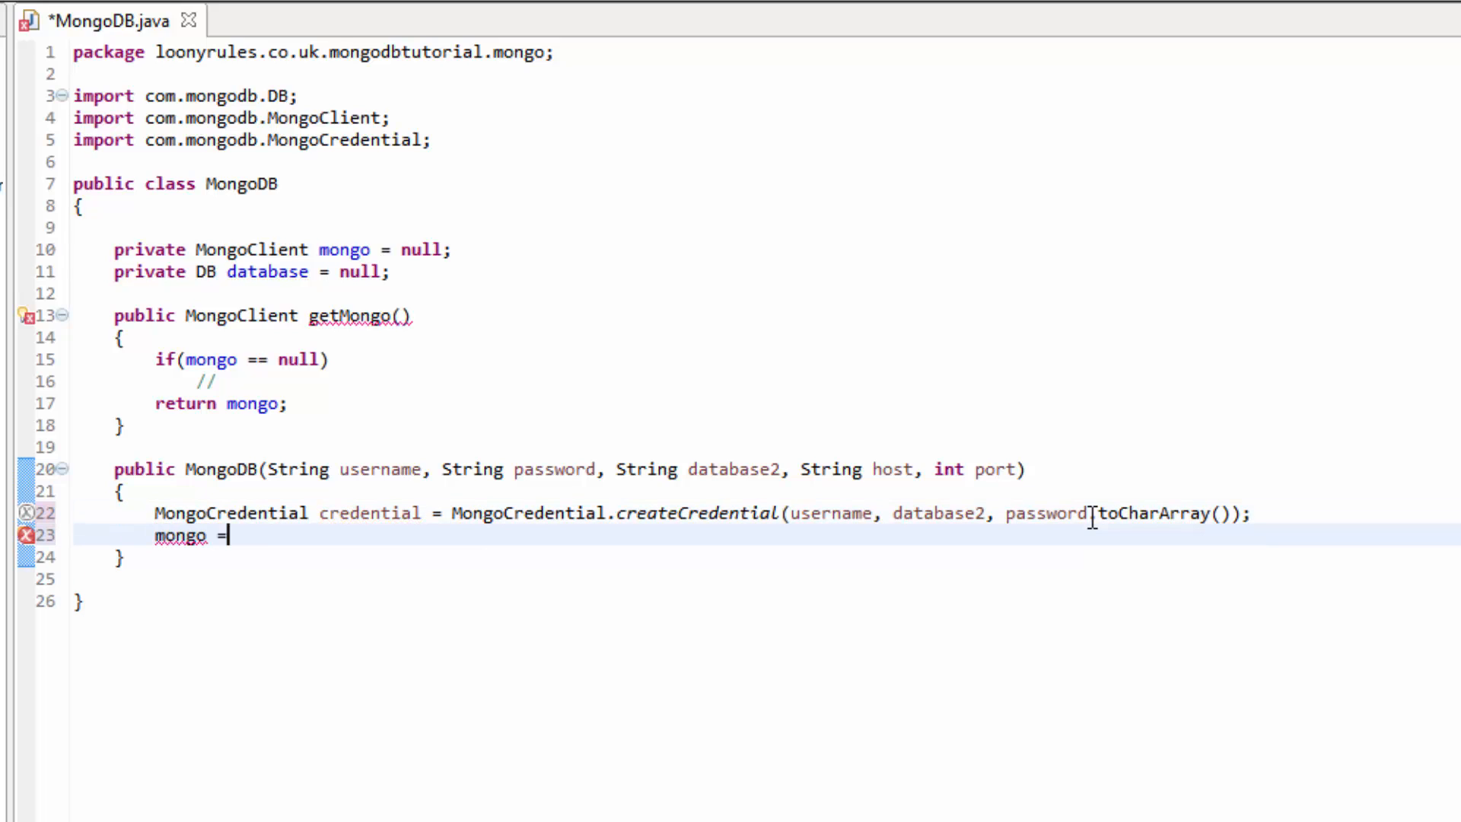
type("new MongoClient();")
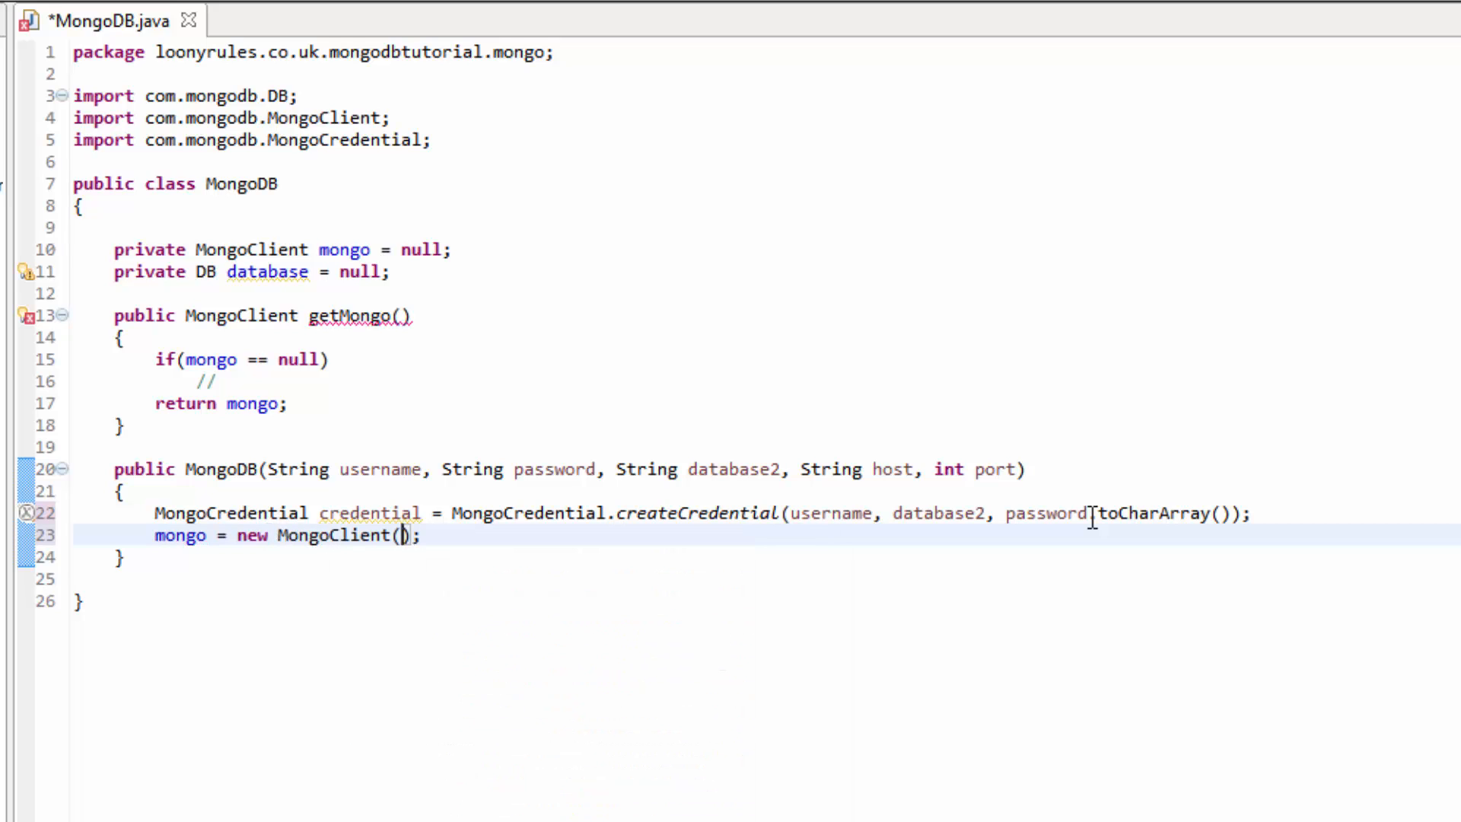
type("new ServerAD")
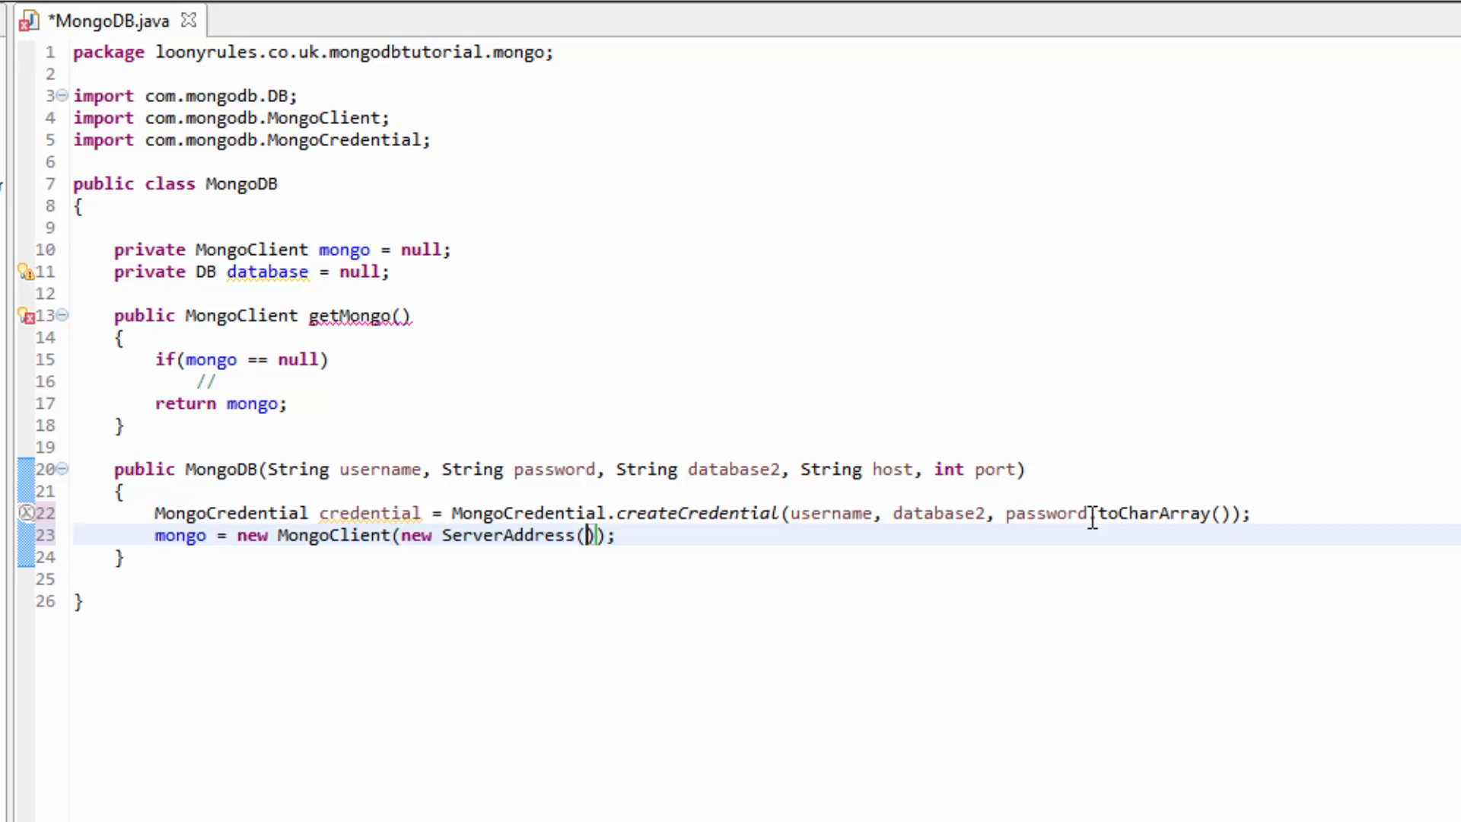
type("host, port")
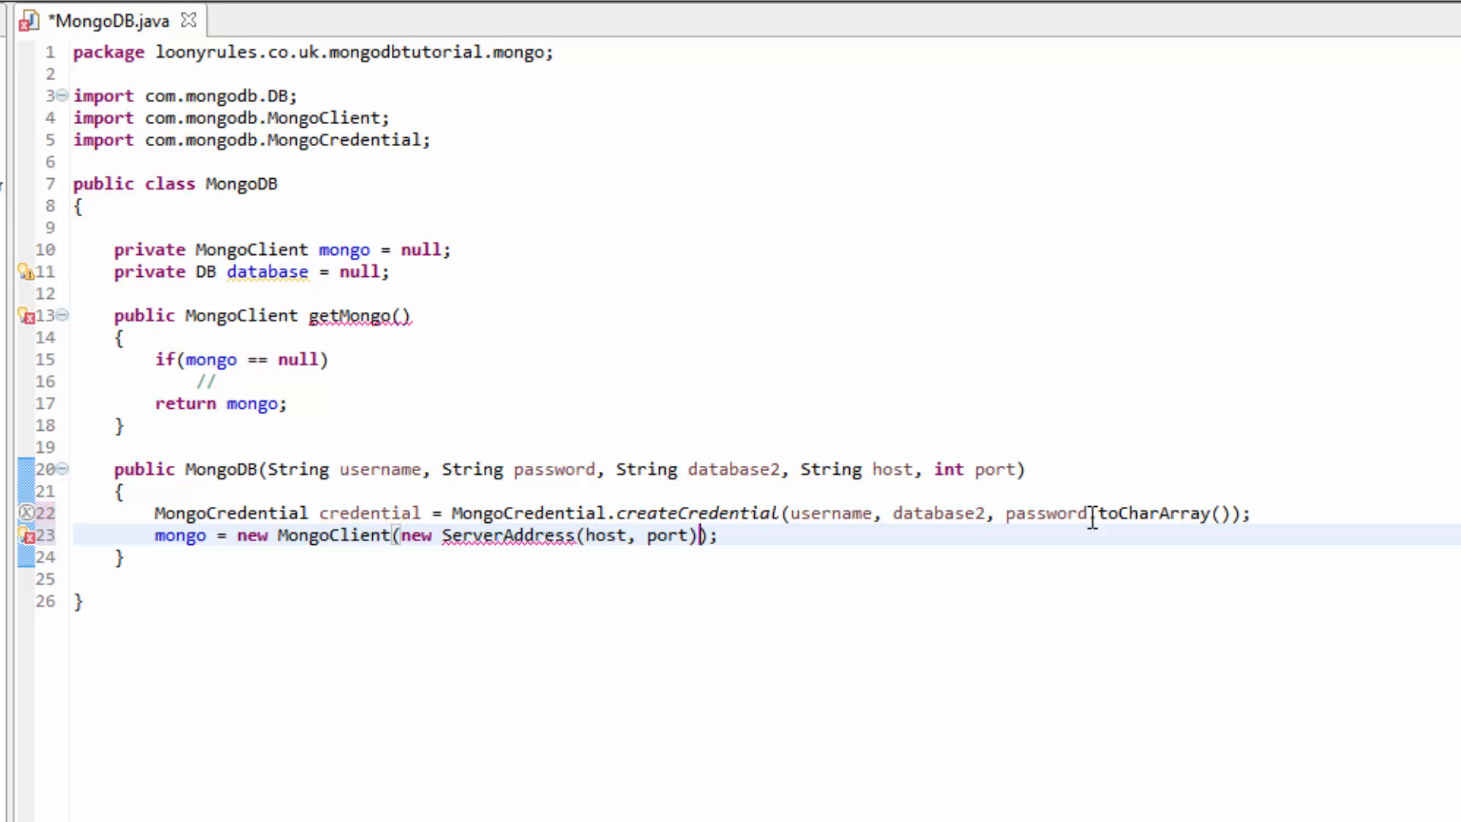
type(", Arrays.asList(arg0")
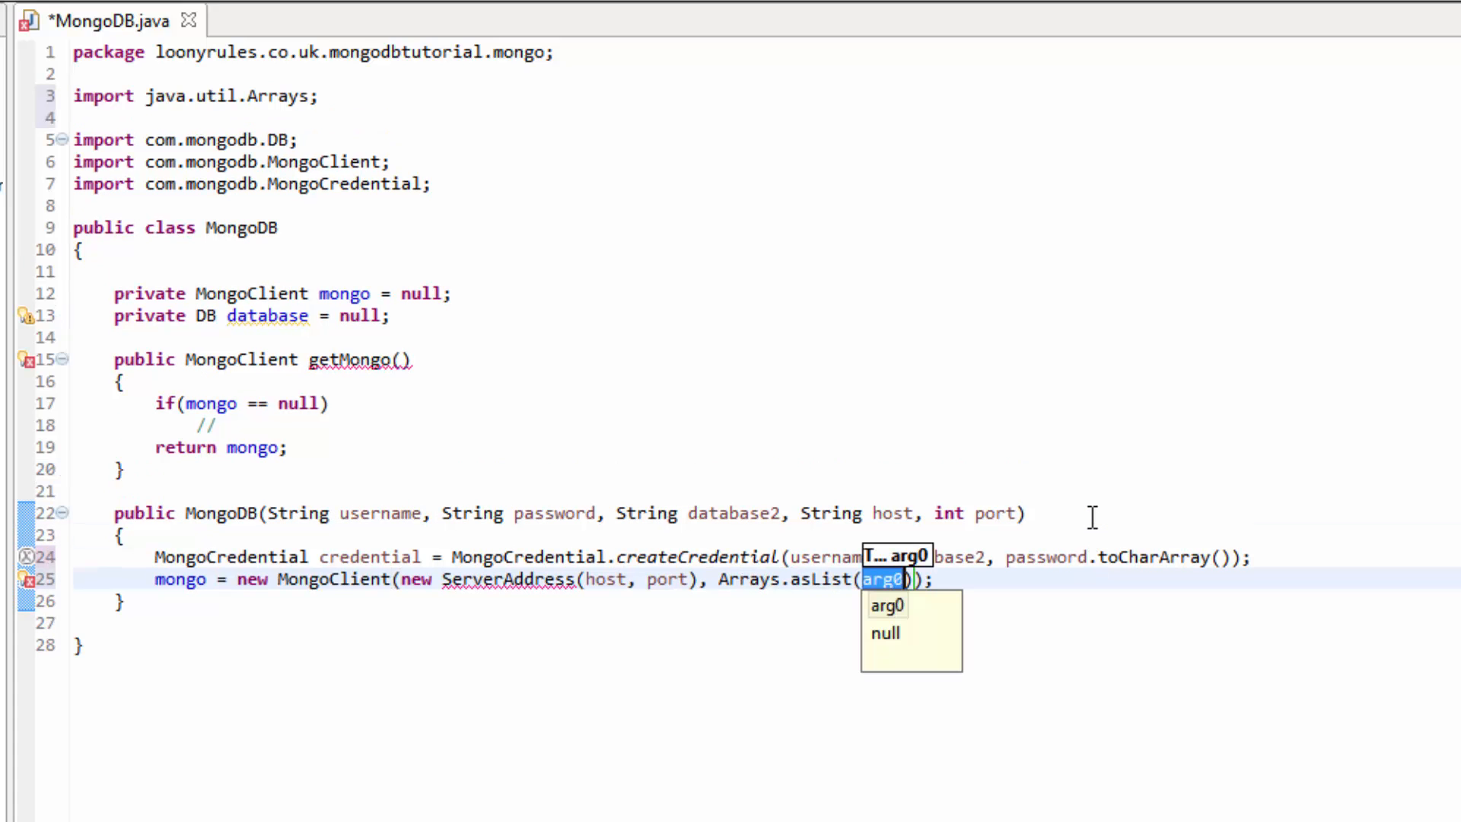
type("credential")
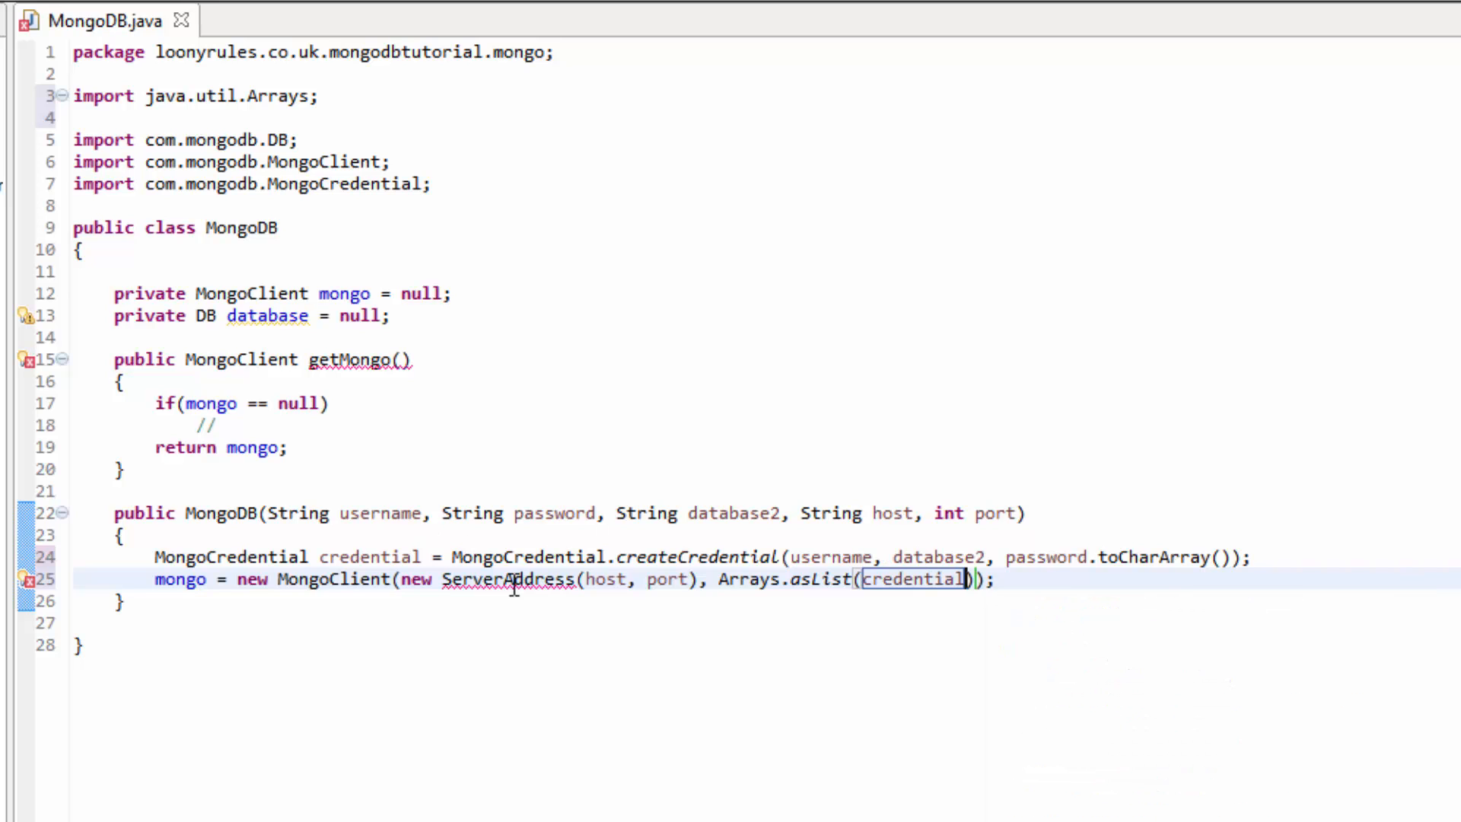
left_click(505, 578)
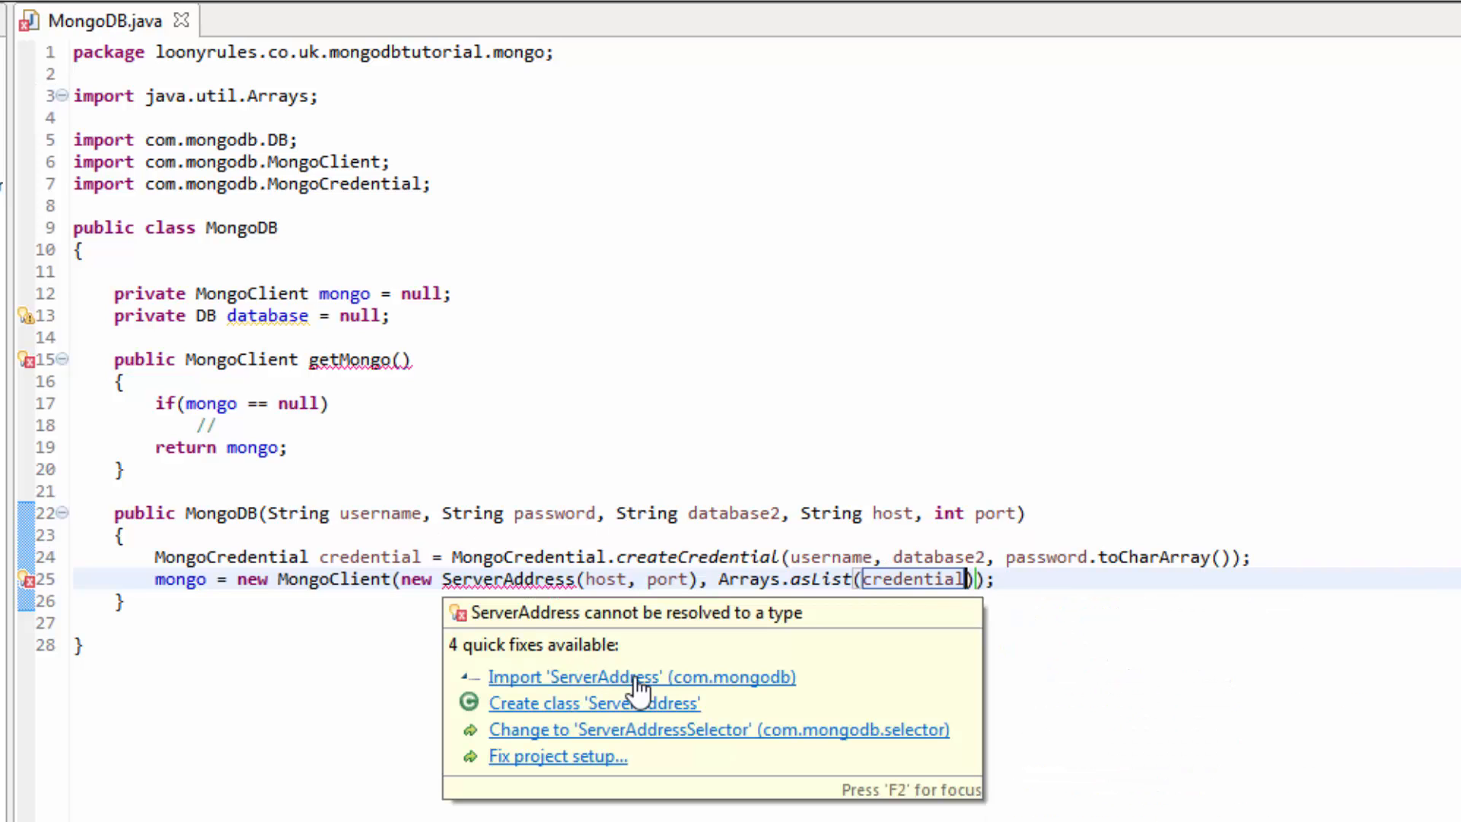
left_click(640, 676)
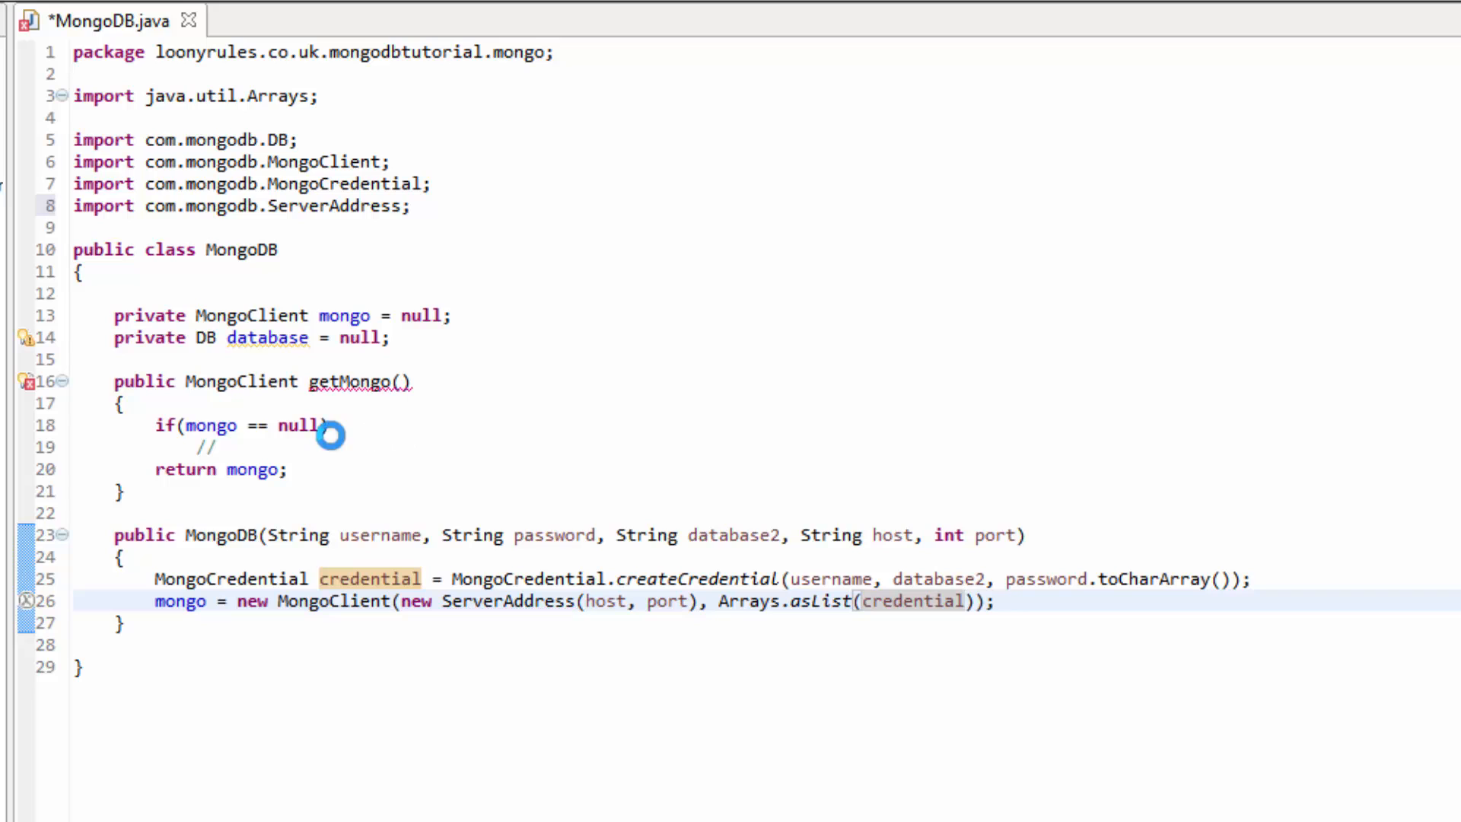
Call MongoDB(MongoDBD.username, password, database2, host, port) in getMongo's null check and save
type("Mongo")
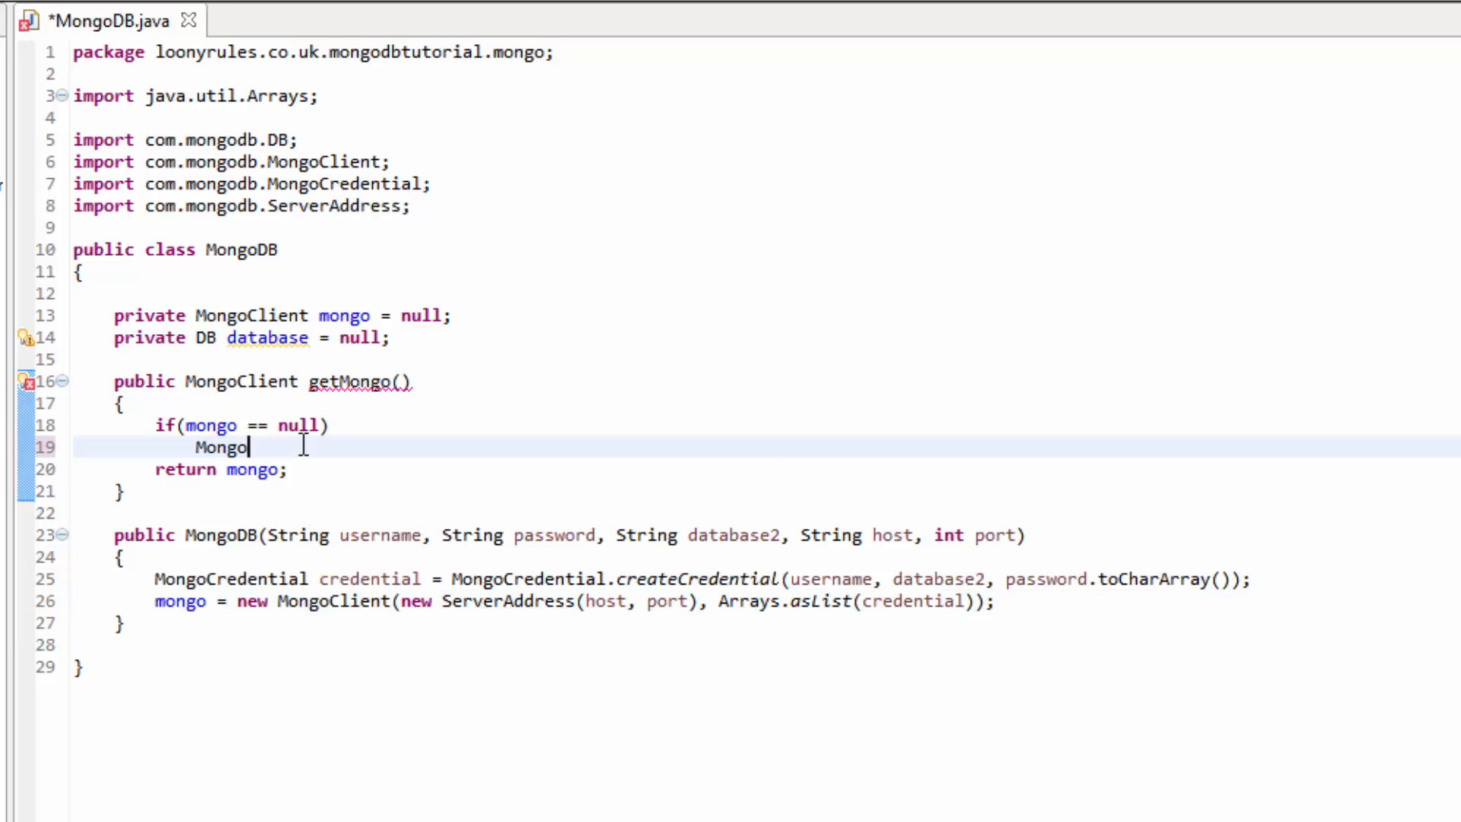
type("DB")
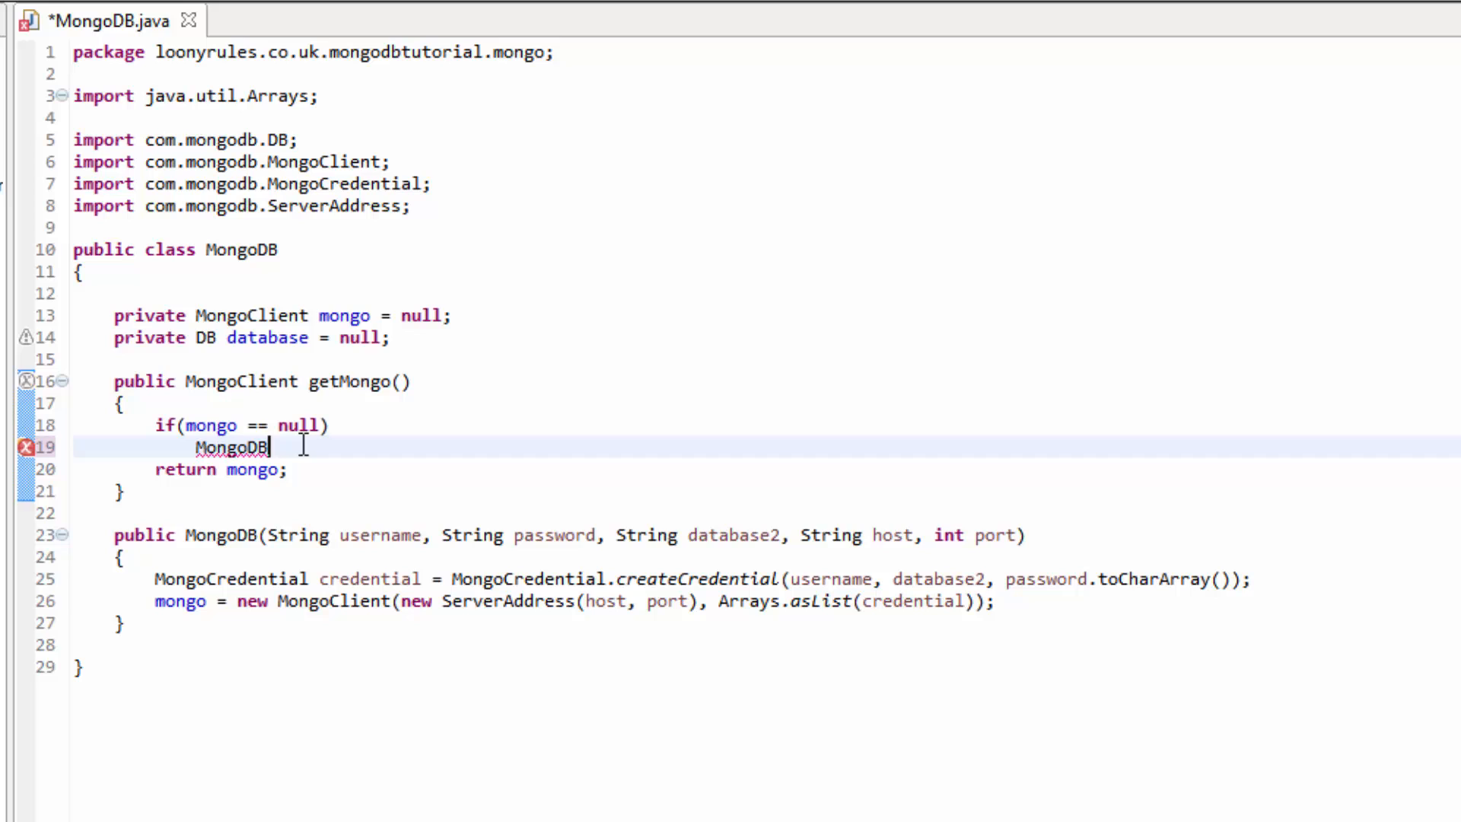
type("(DB)")
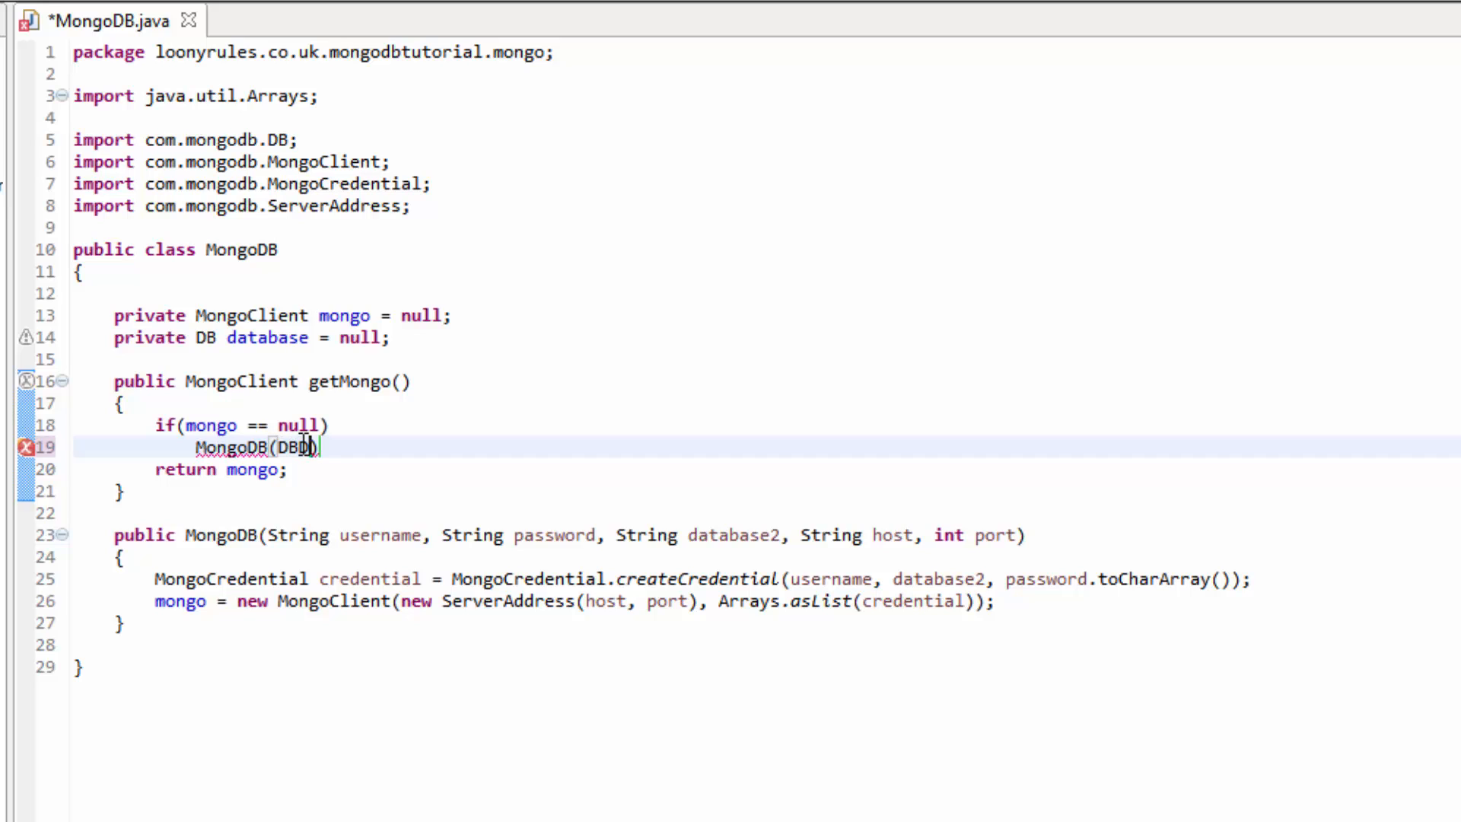
type("MongoD")
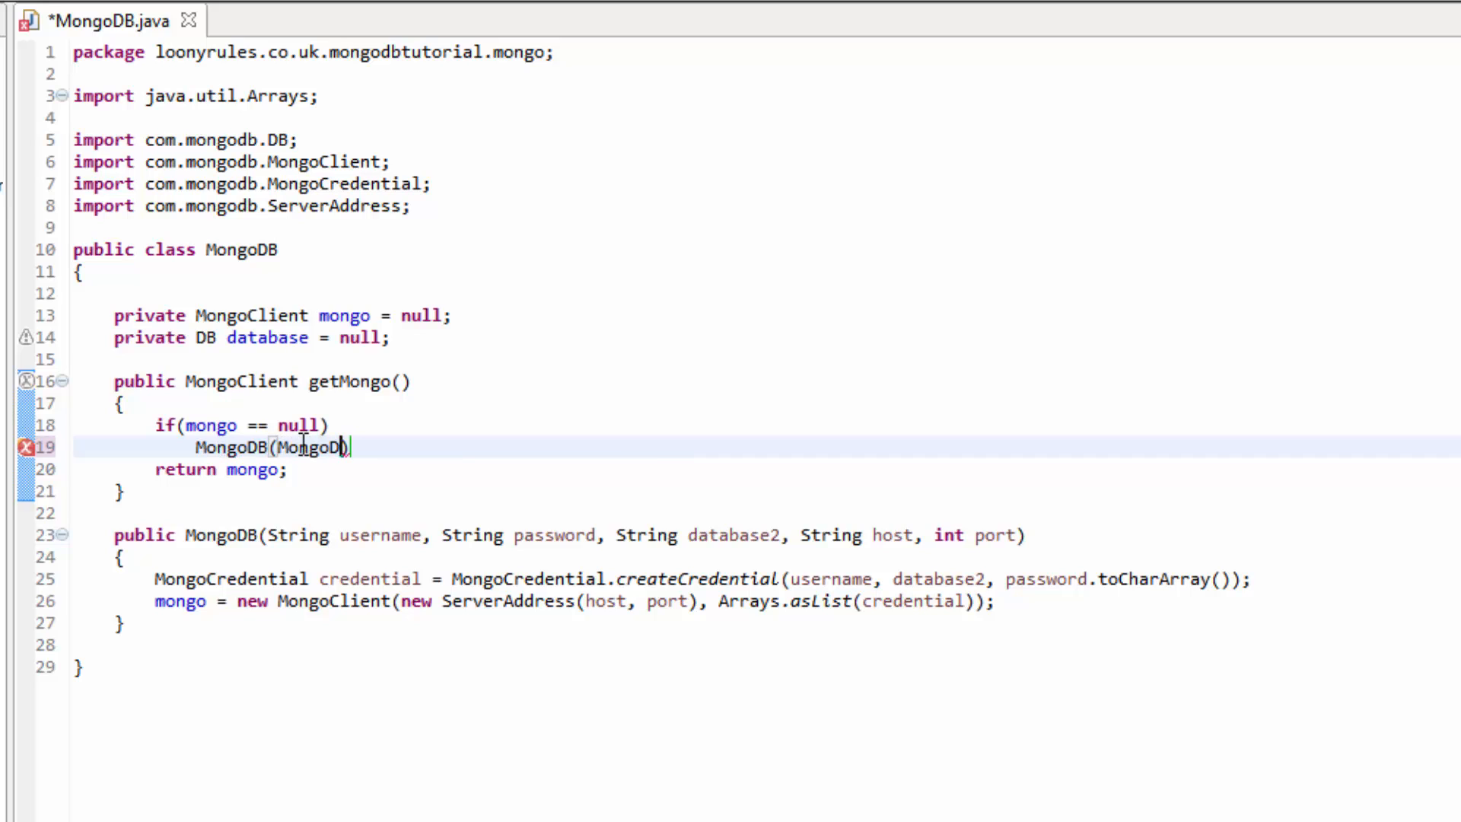
type("D.username, MongoDBD")
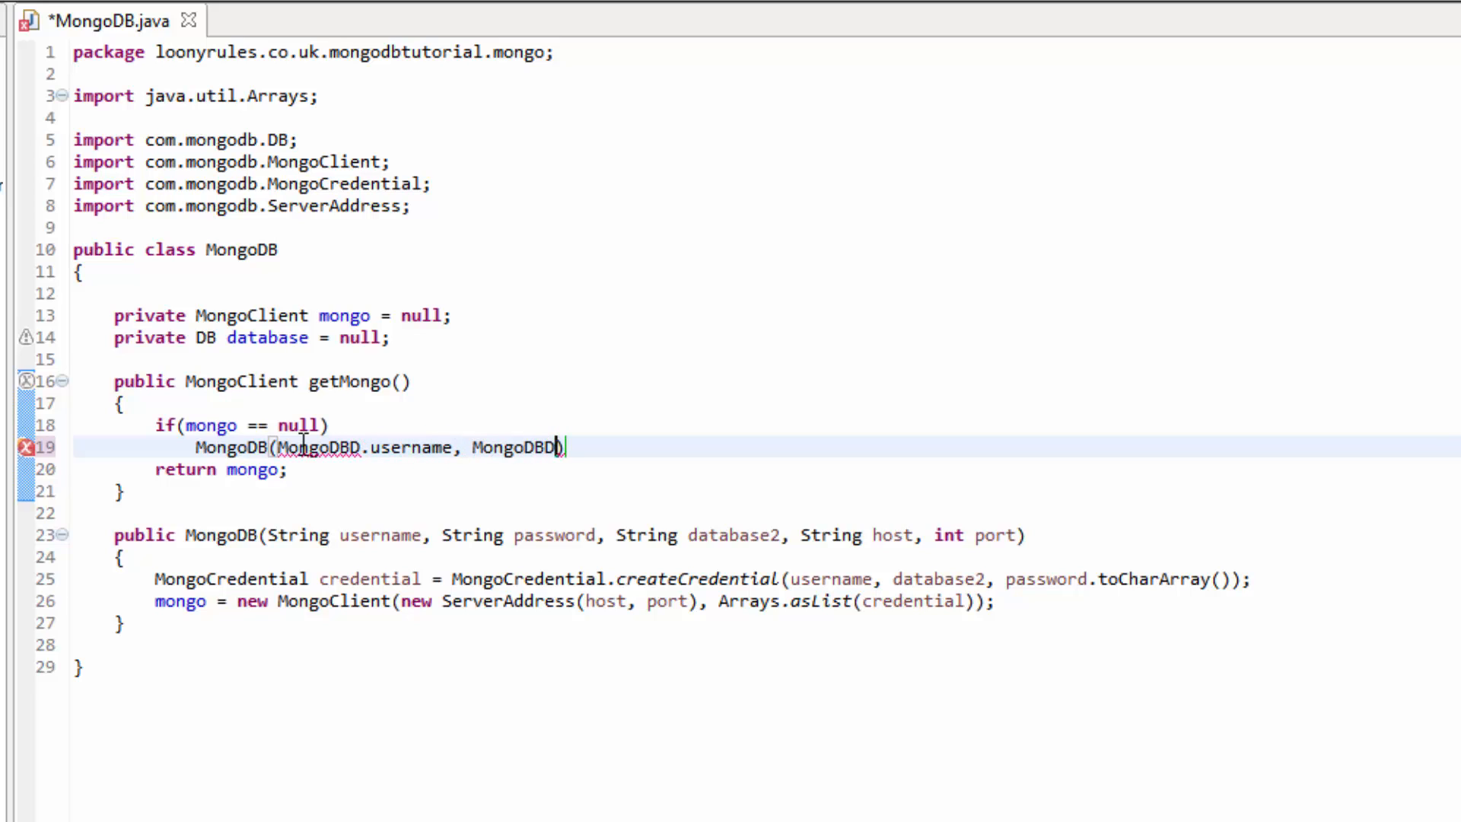
type(".password, MongoDBD.")
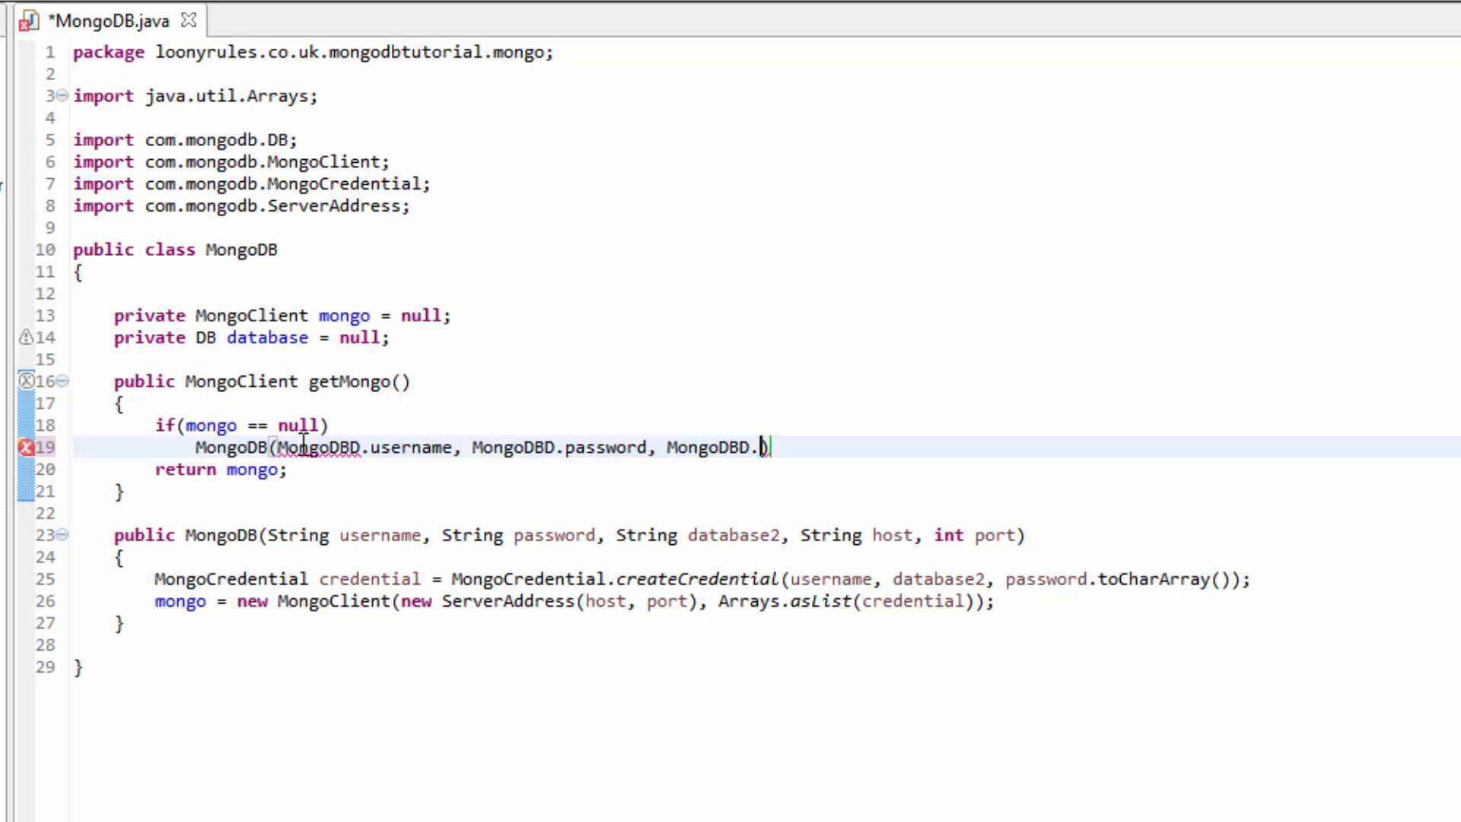
type("database2)")
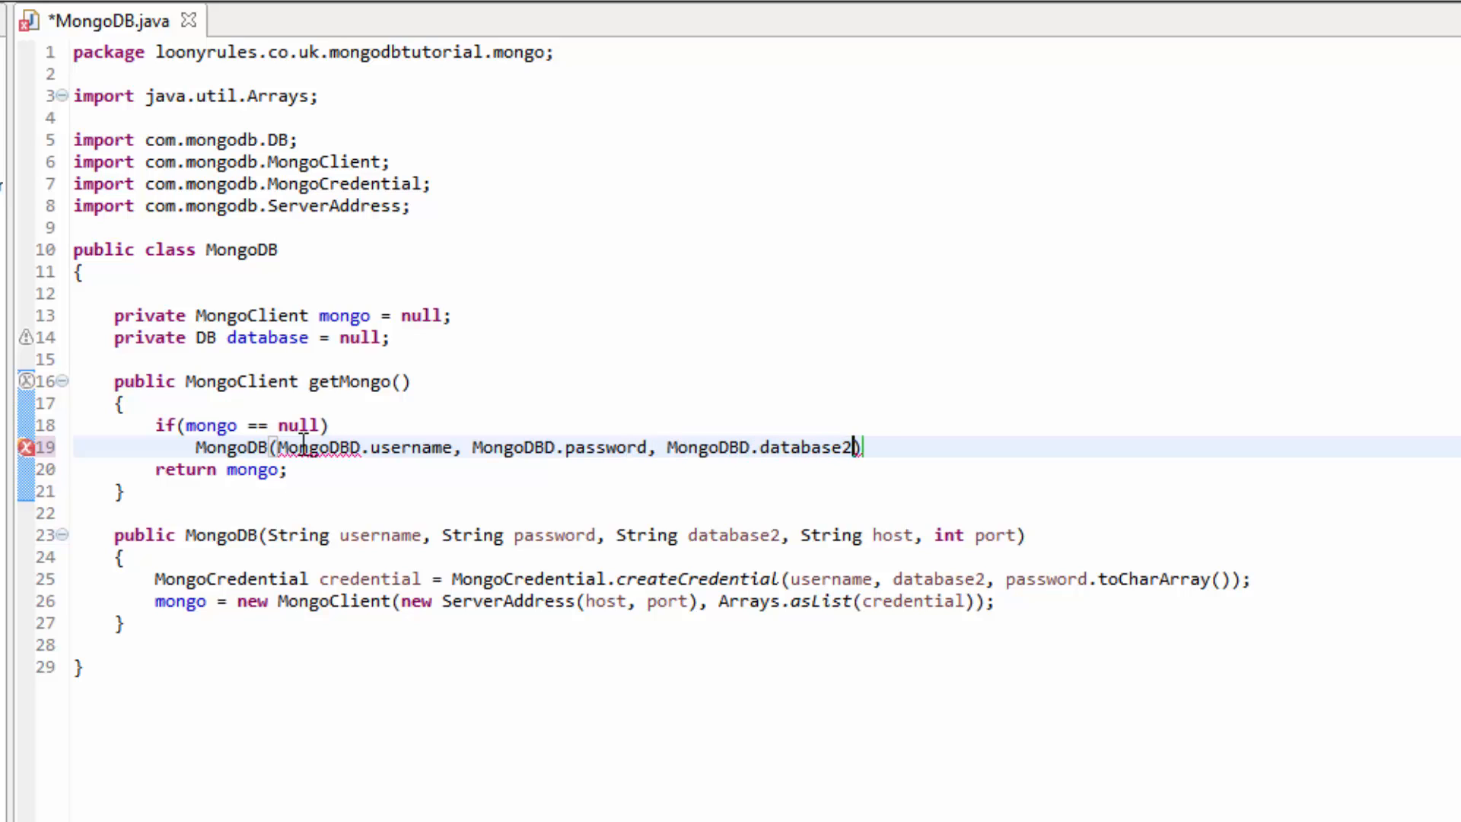
type(", MongoDBD.port")
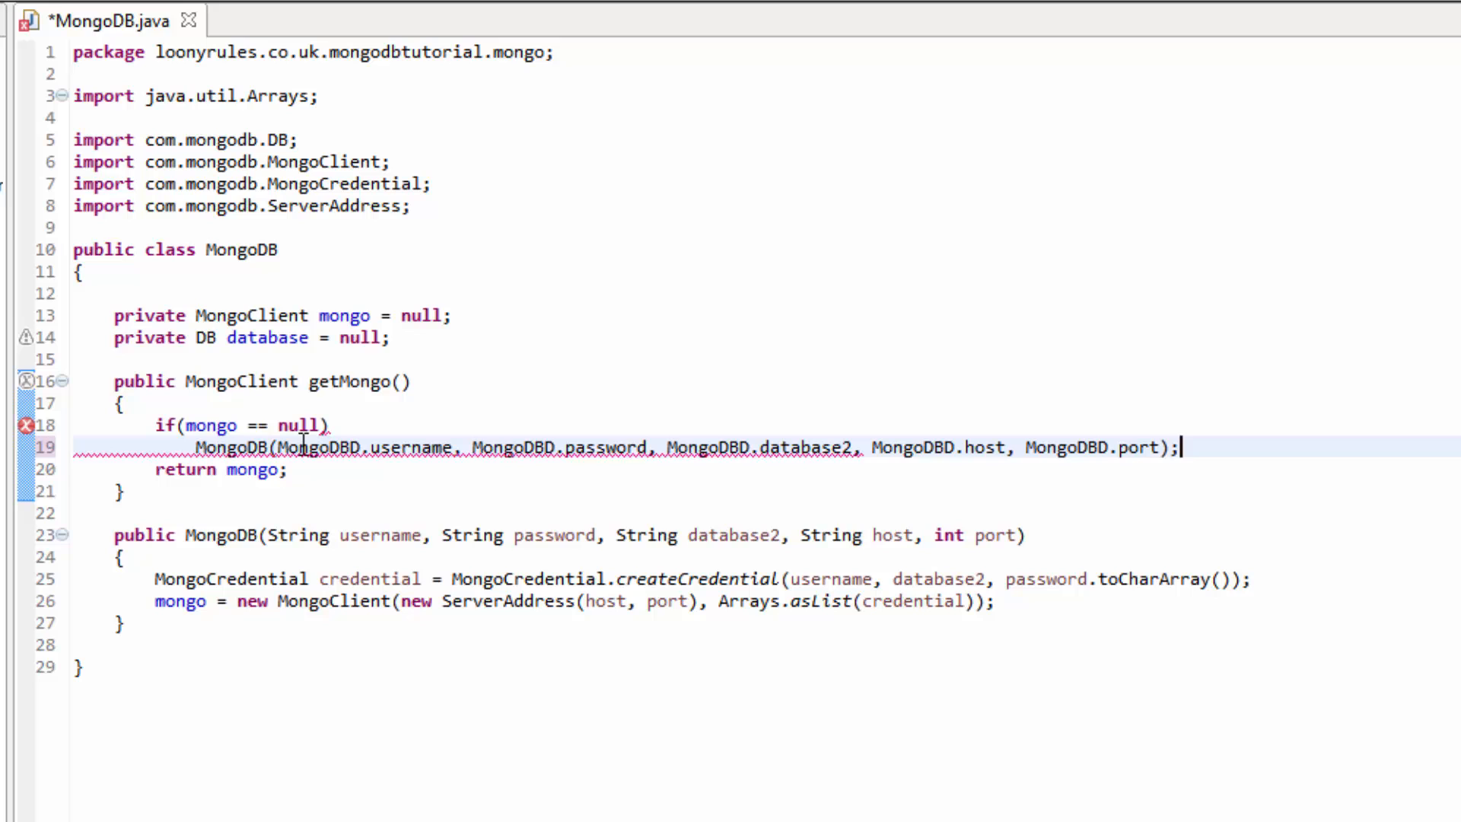
key("ctrl+s")
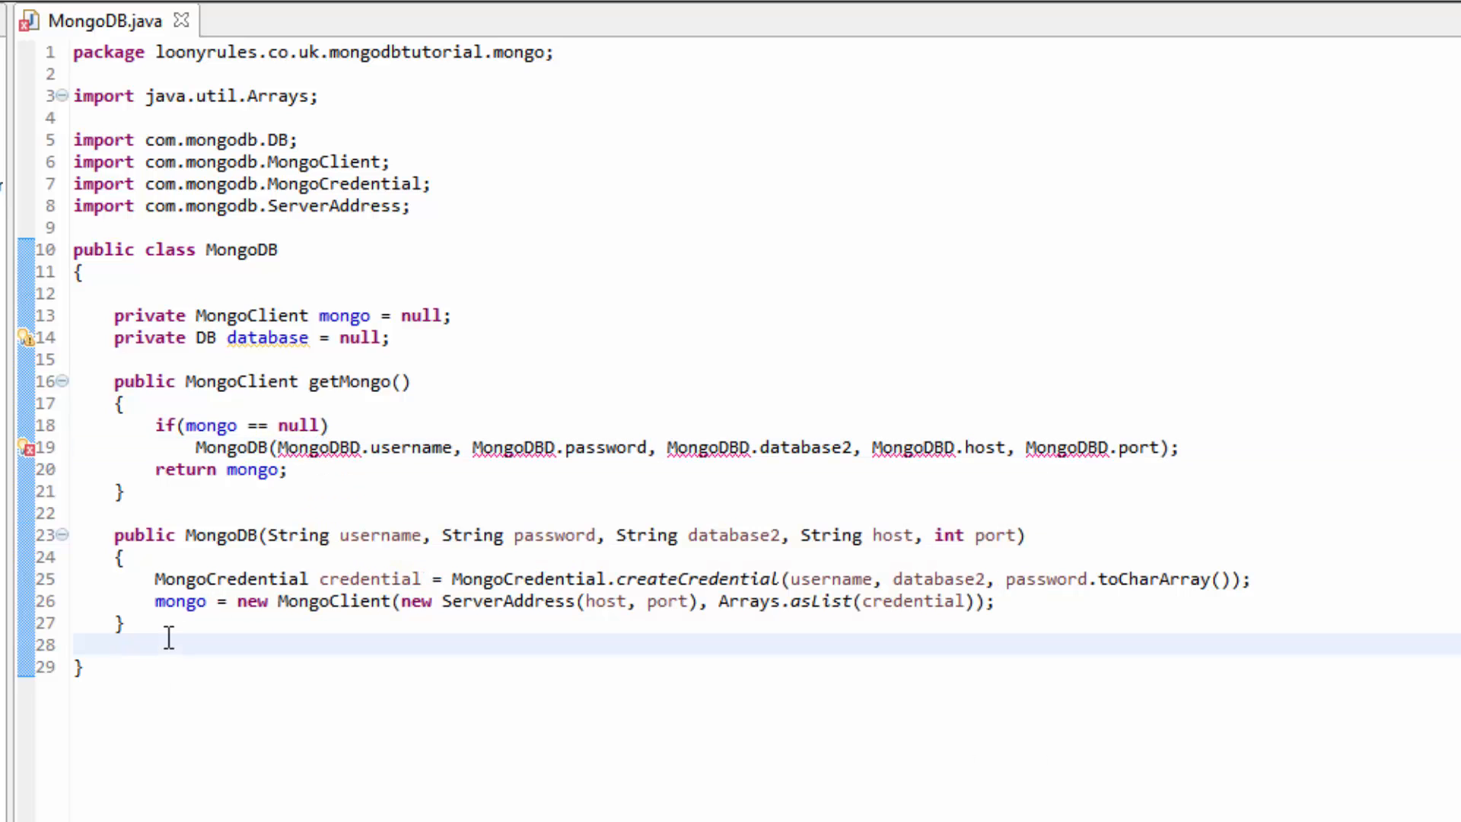
key("enter")
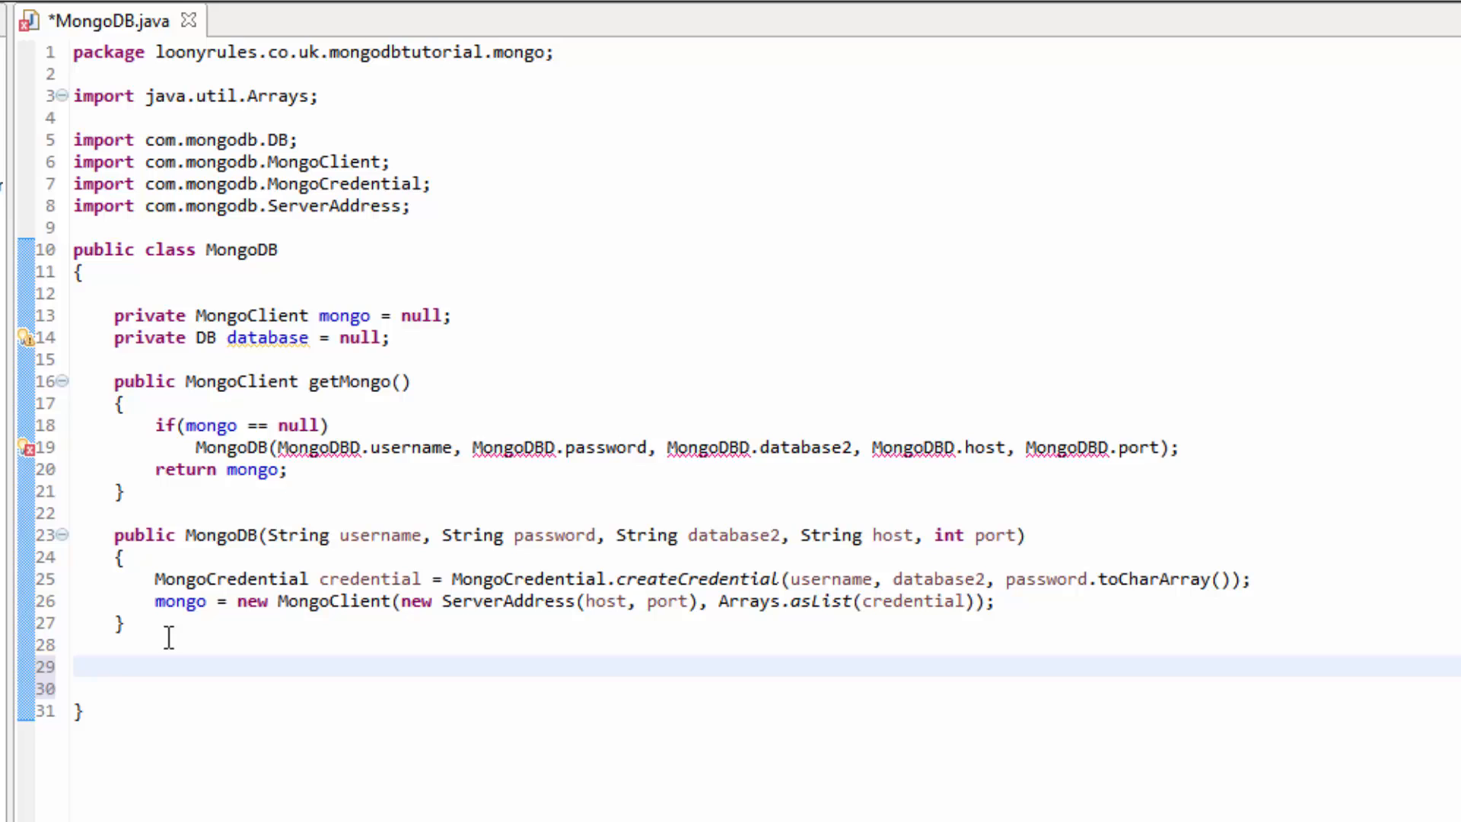
Write the public DB getDatabase() method with an if(database == null) check
type("public DB")
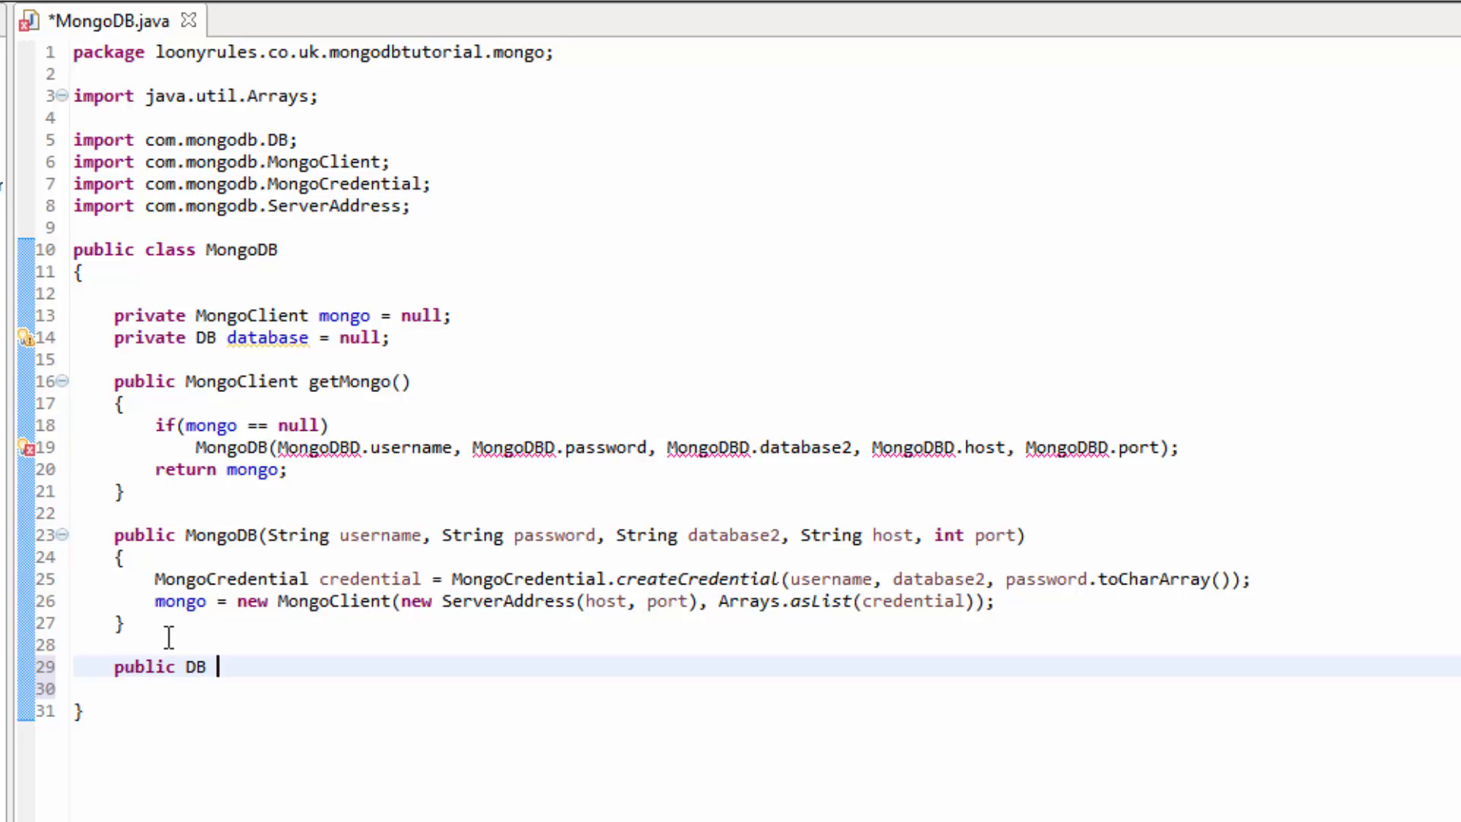
type("getDatabase(")
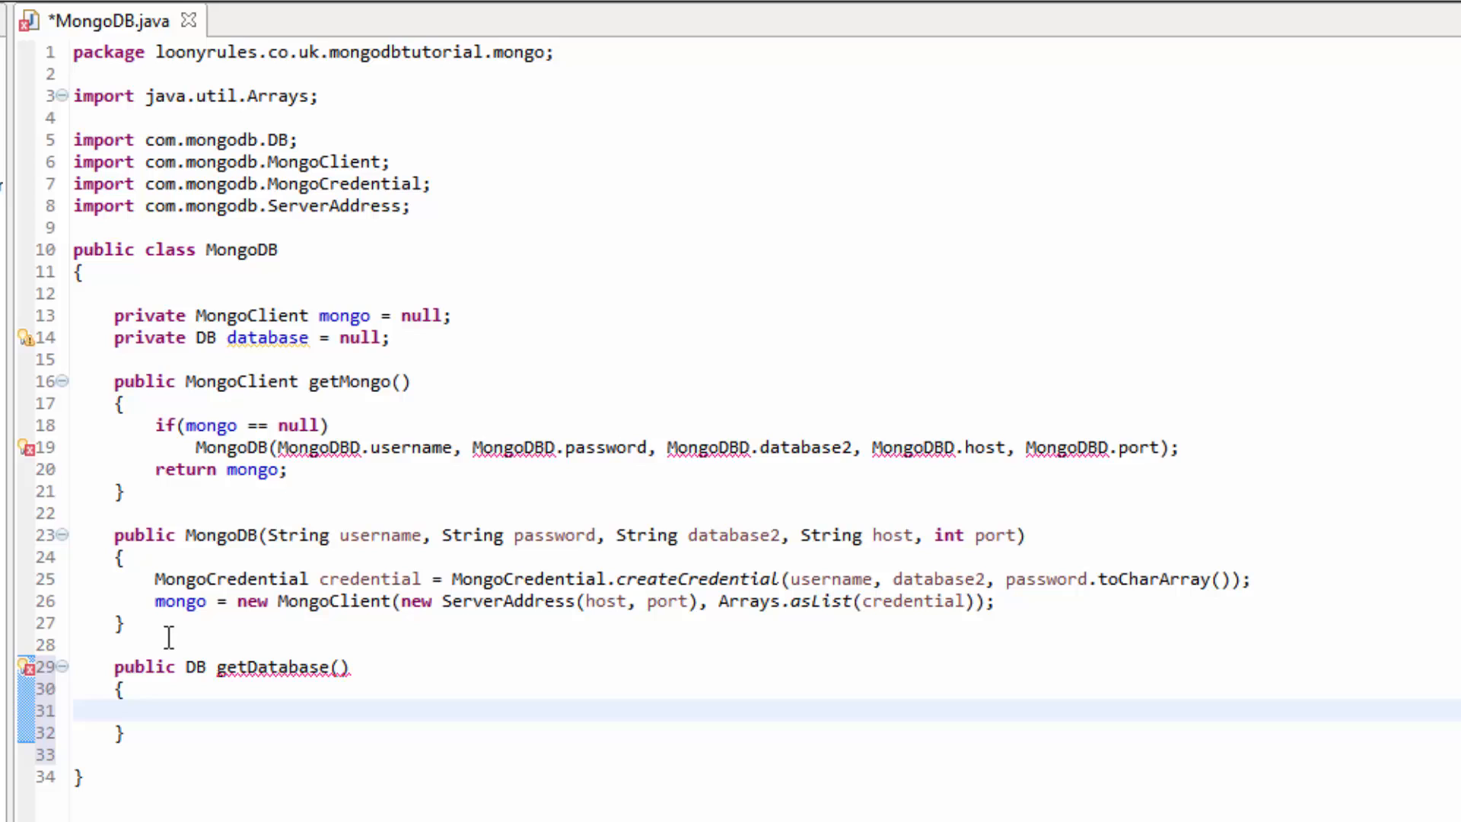
type("if(da")
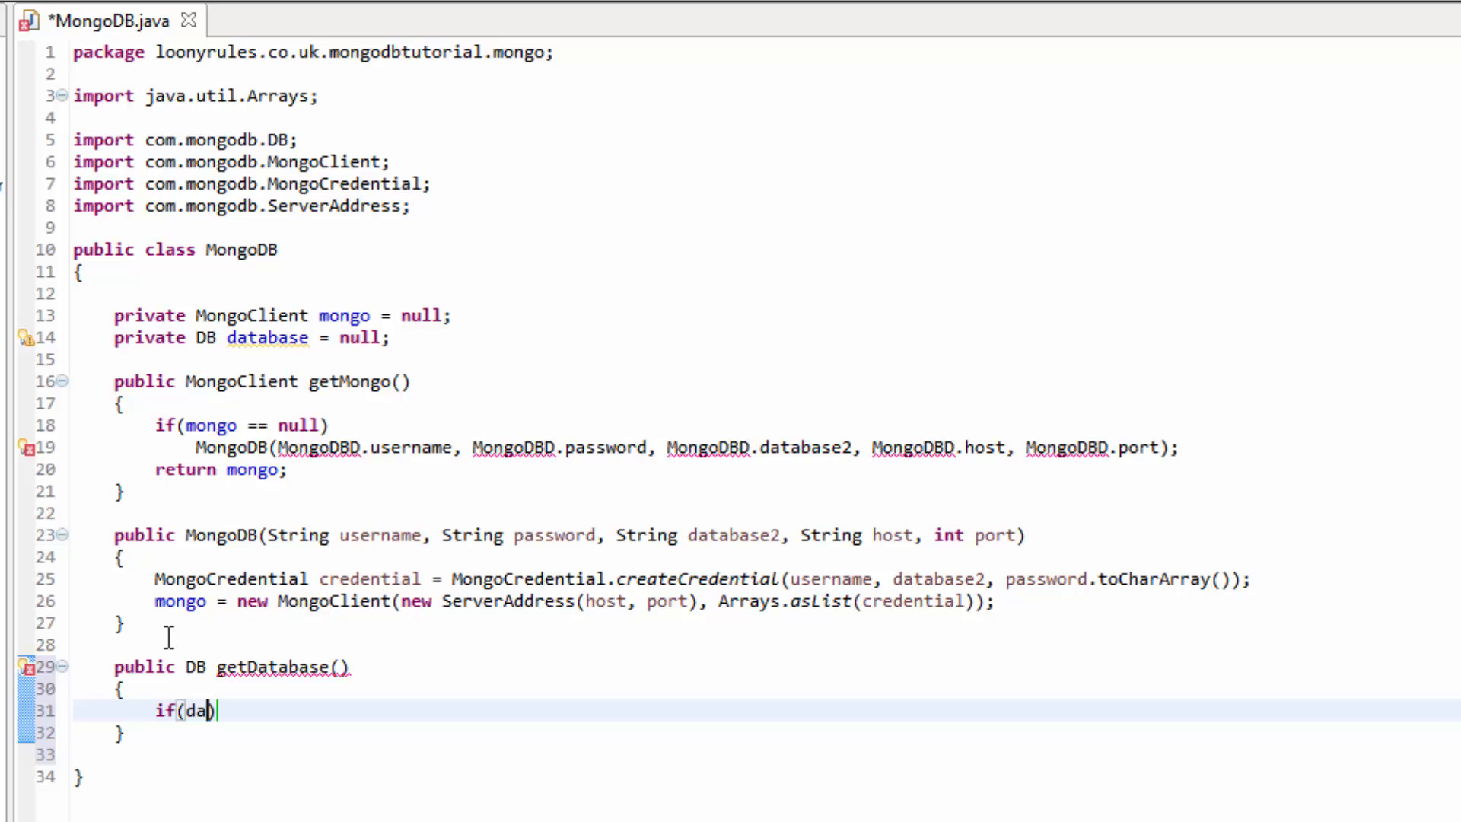
type("tabase =")
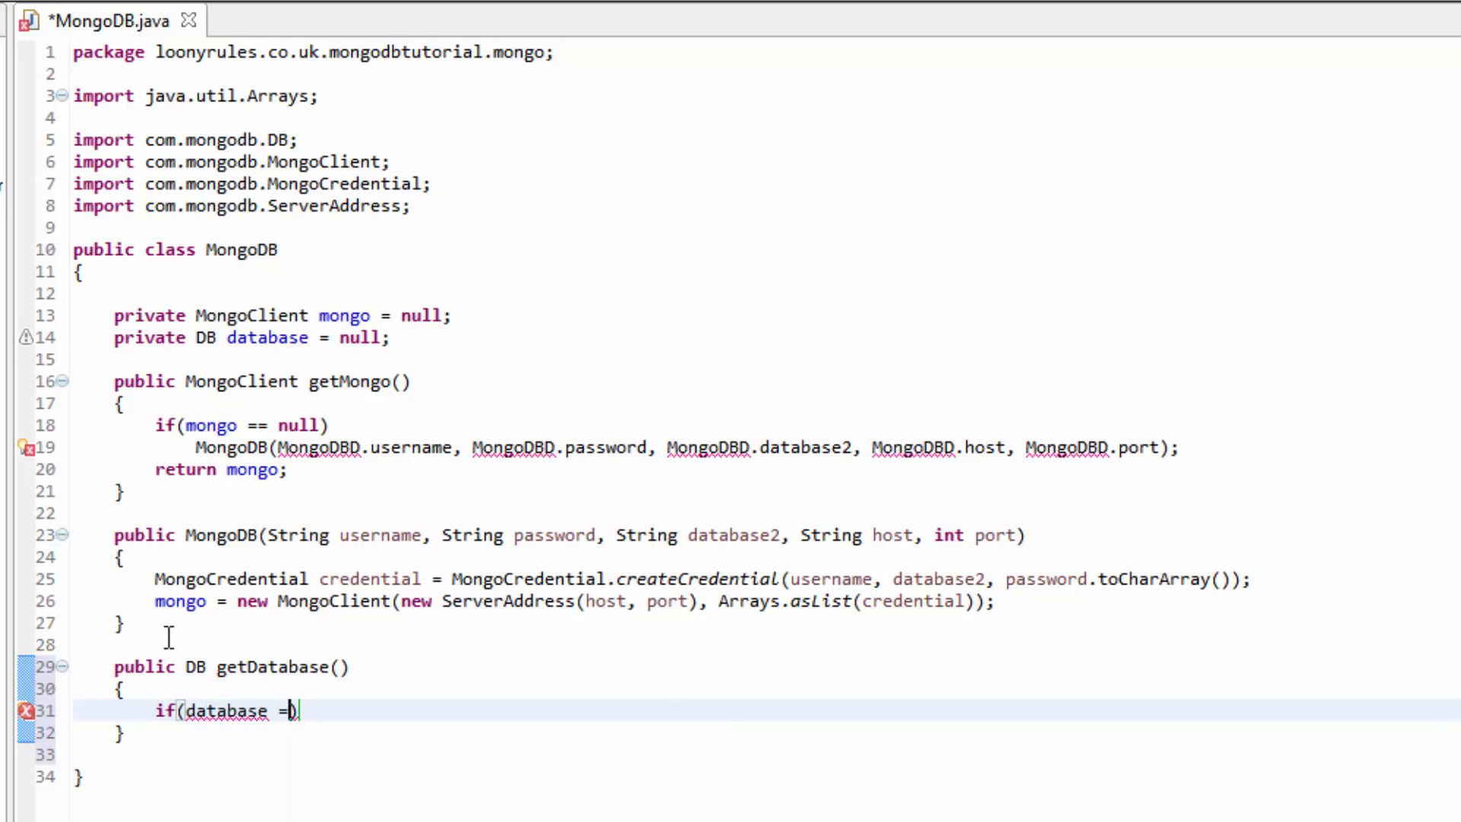
type("=n")
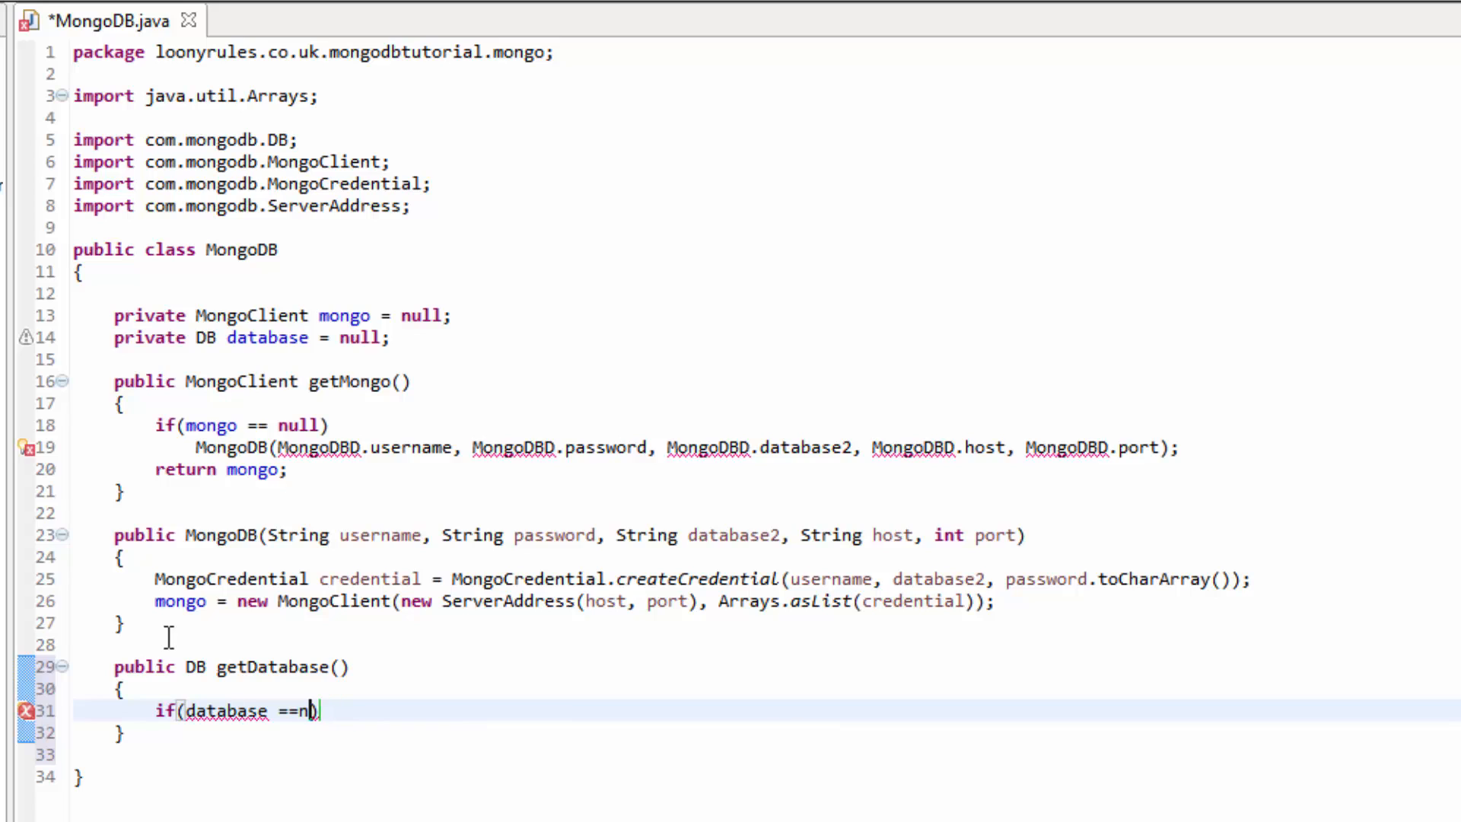
type("ull)")
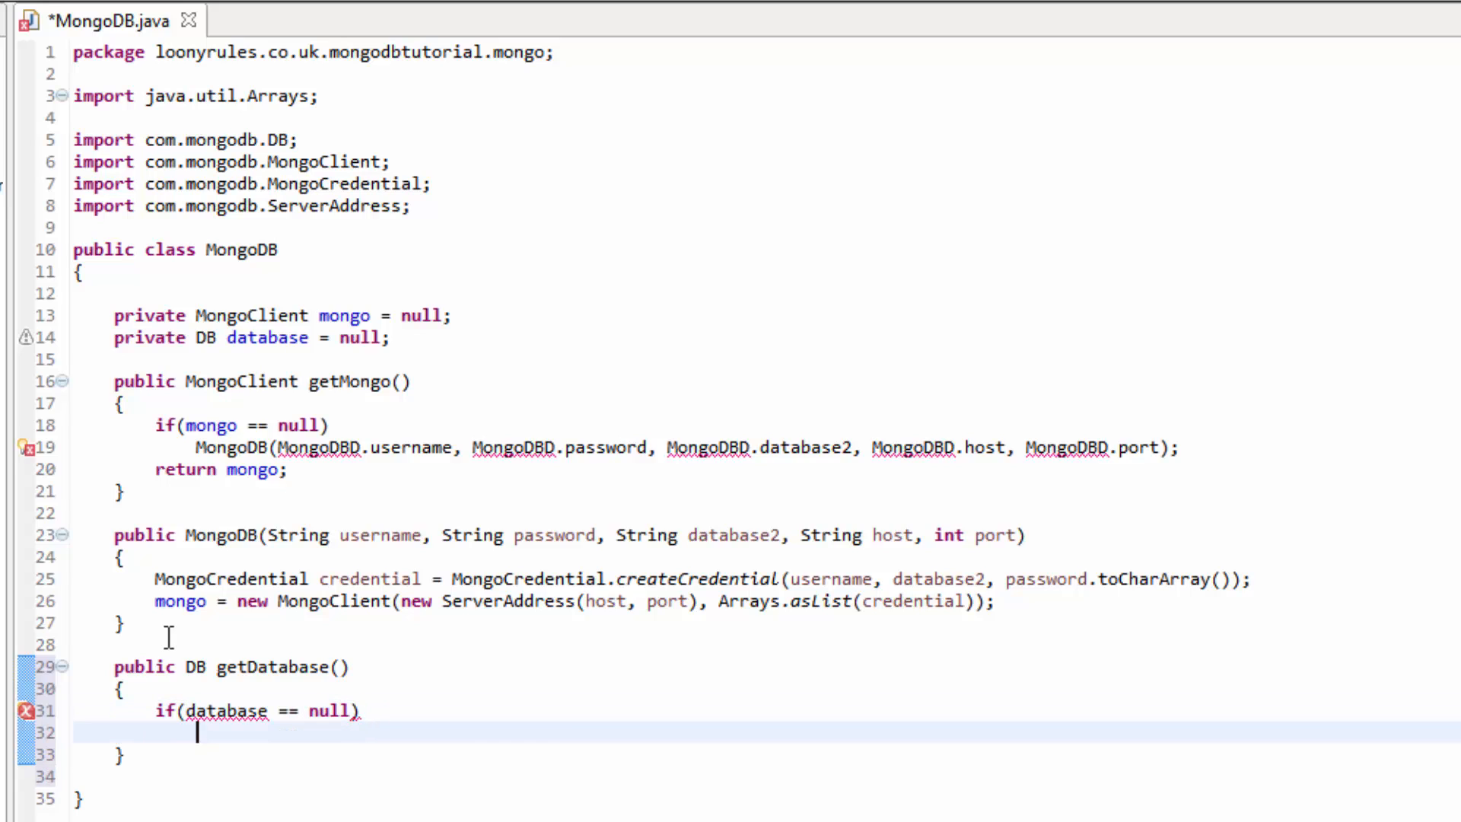
Assign database from getMongo().getDB(MongoDBD.database) and return database
type("database =")
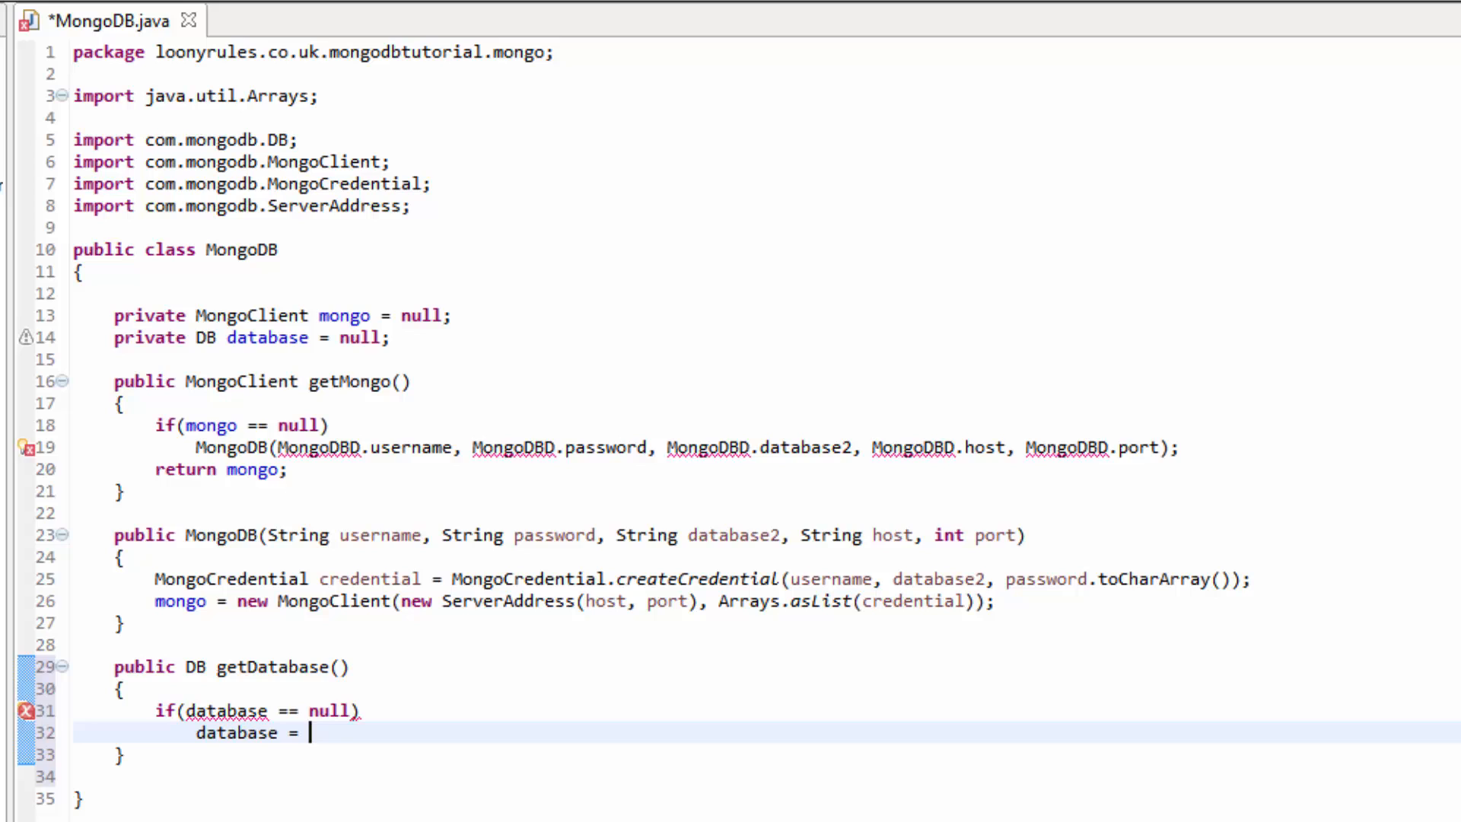
type("getMongo()")
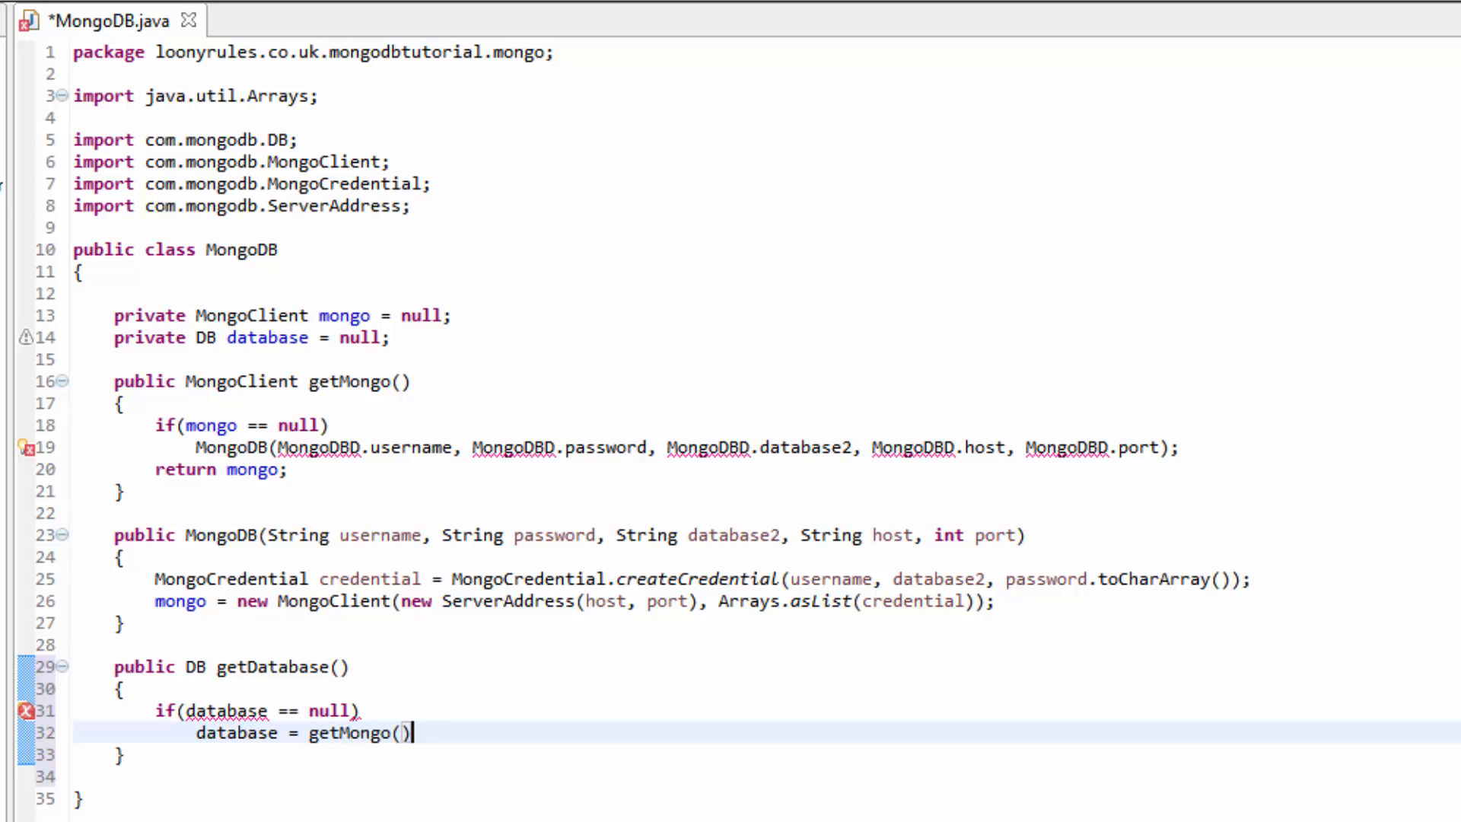
type(".getD")
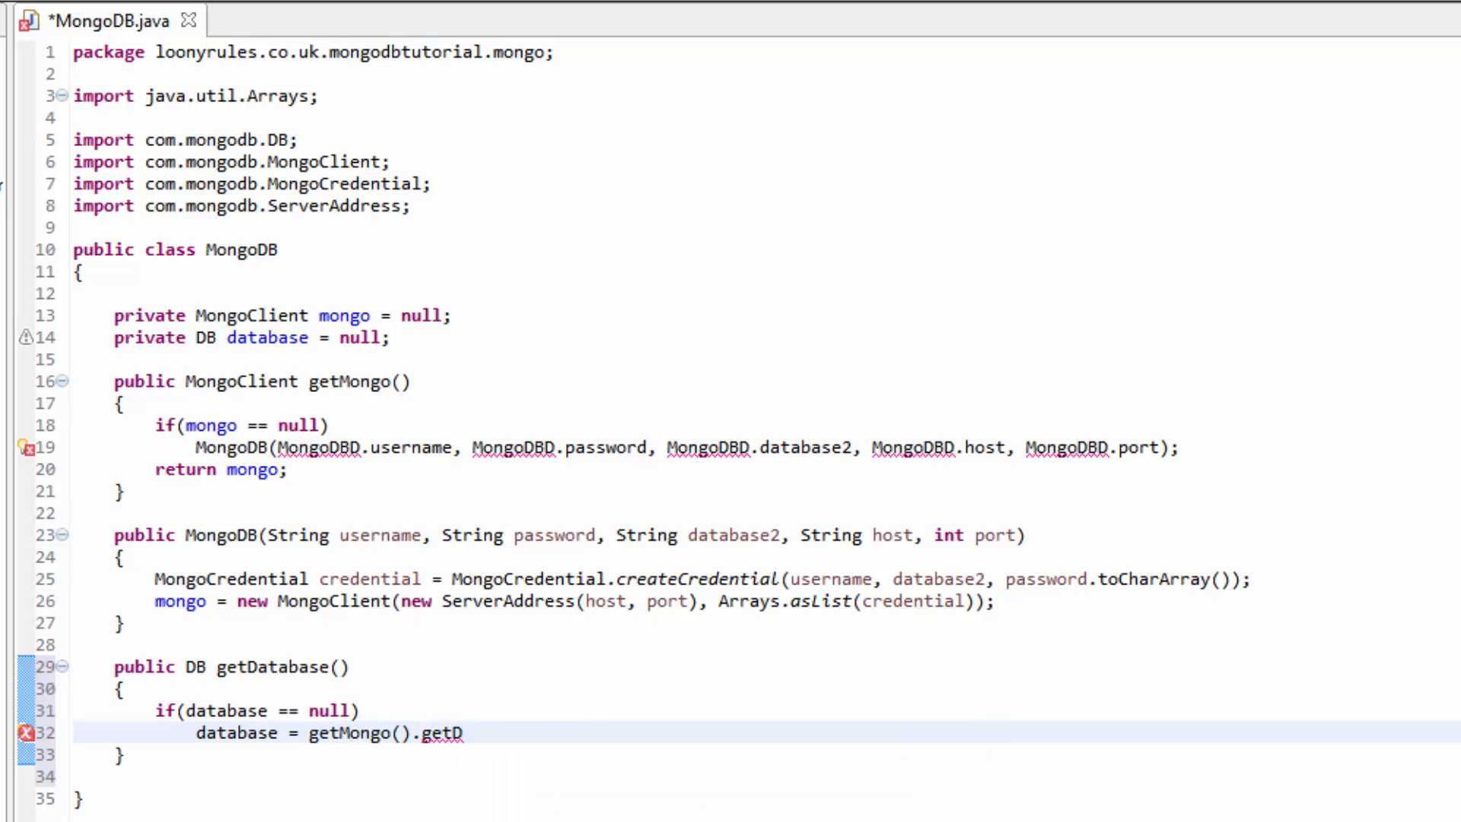
type("B(MongoDB)")
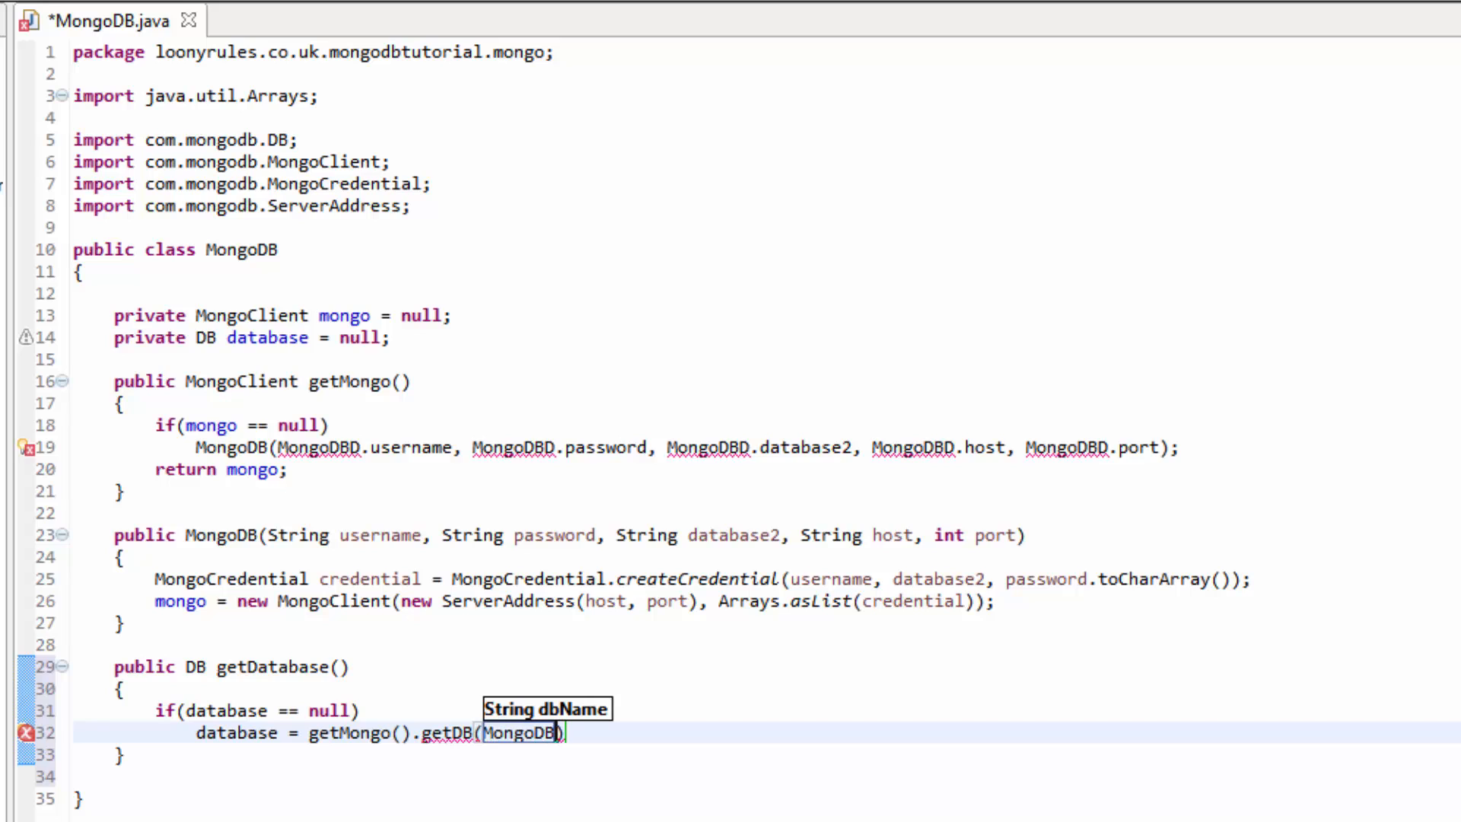
type(".database")
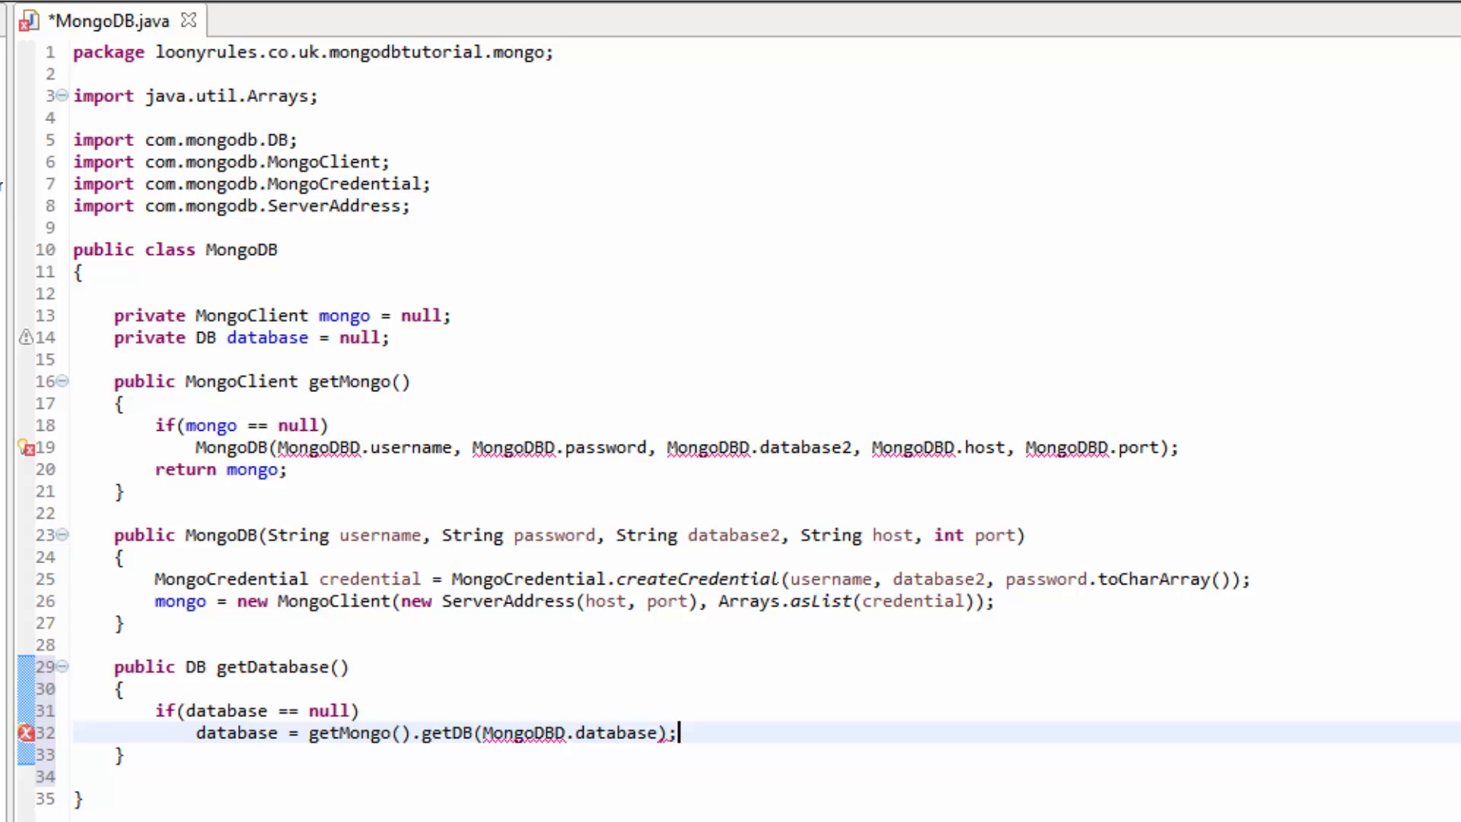
key("enter")
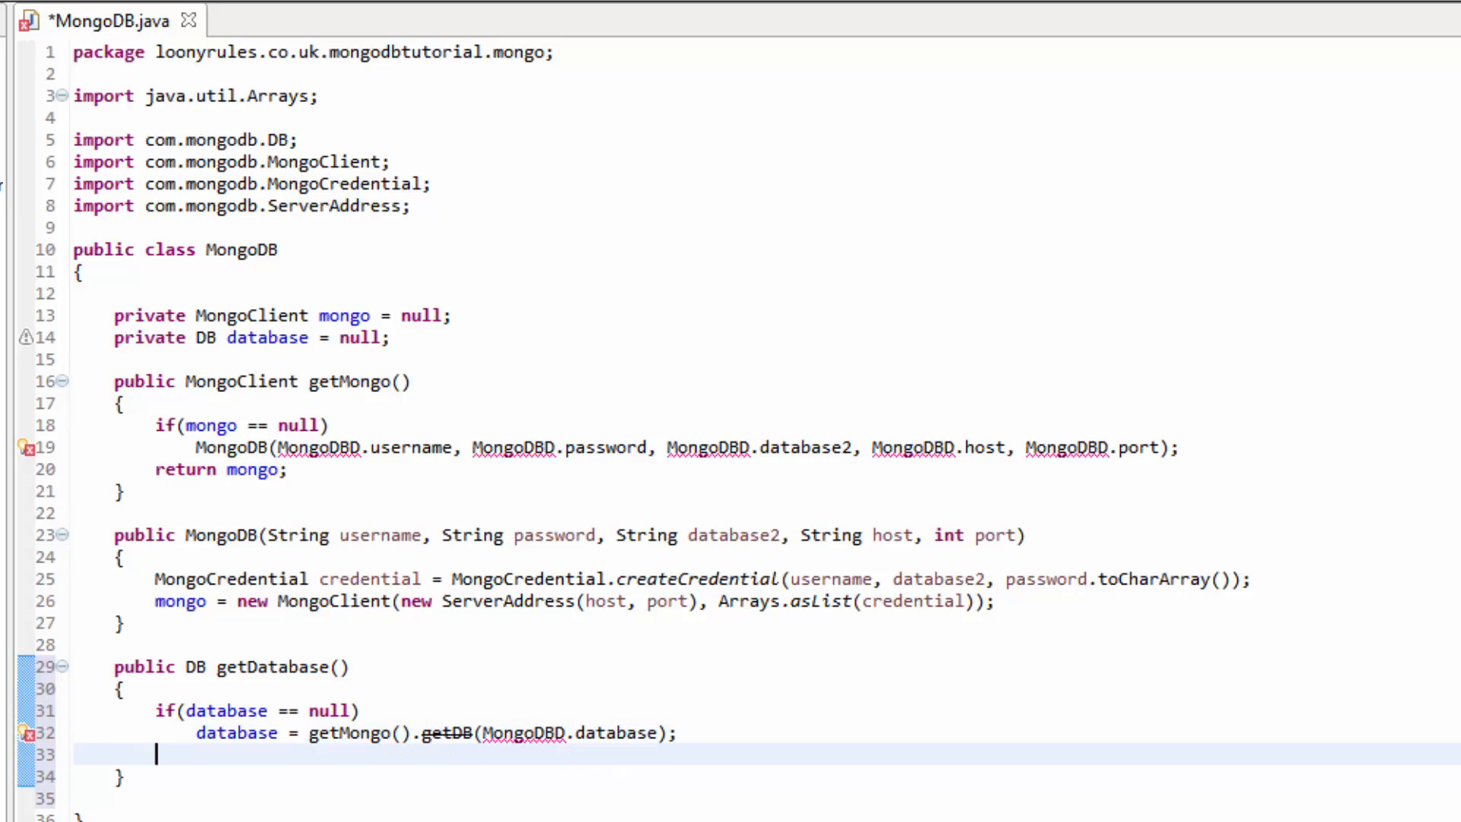
type("return d")
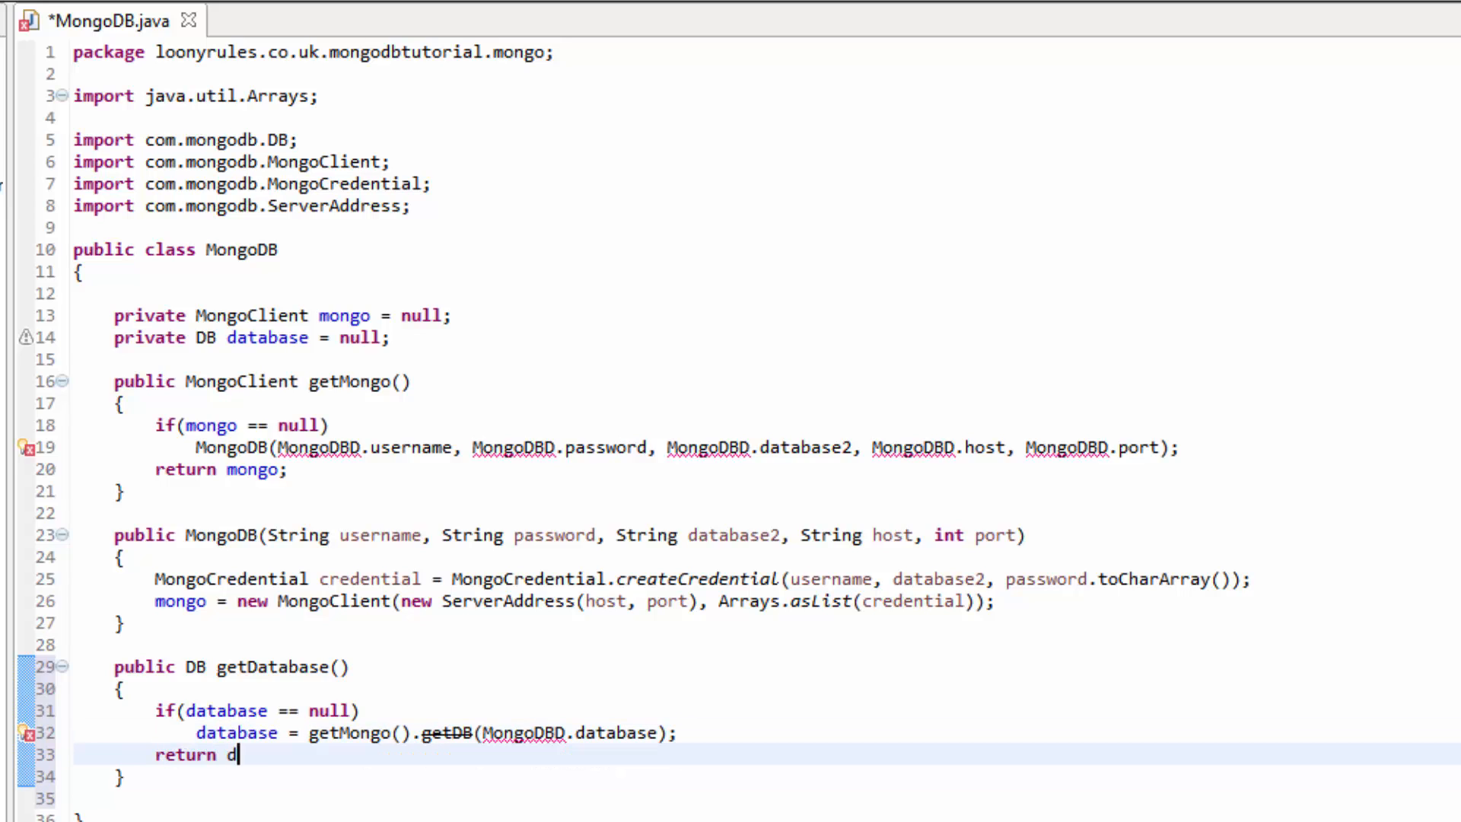
type("atabase;")
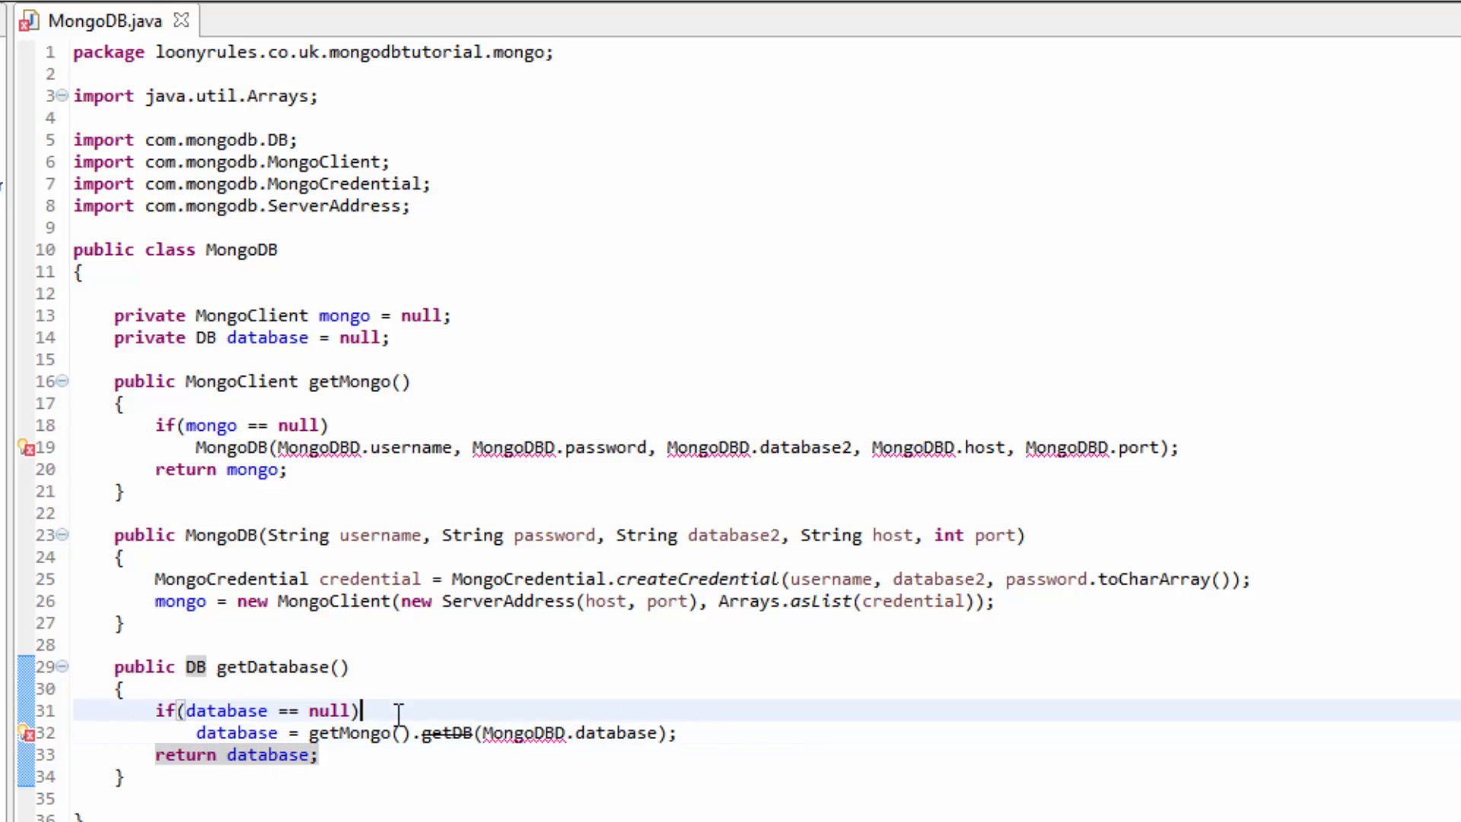
key("Return")
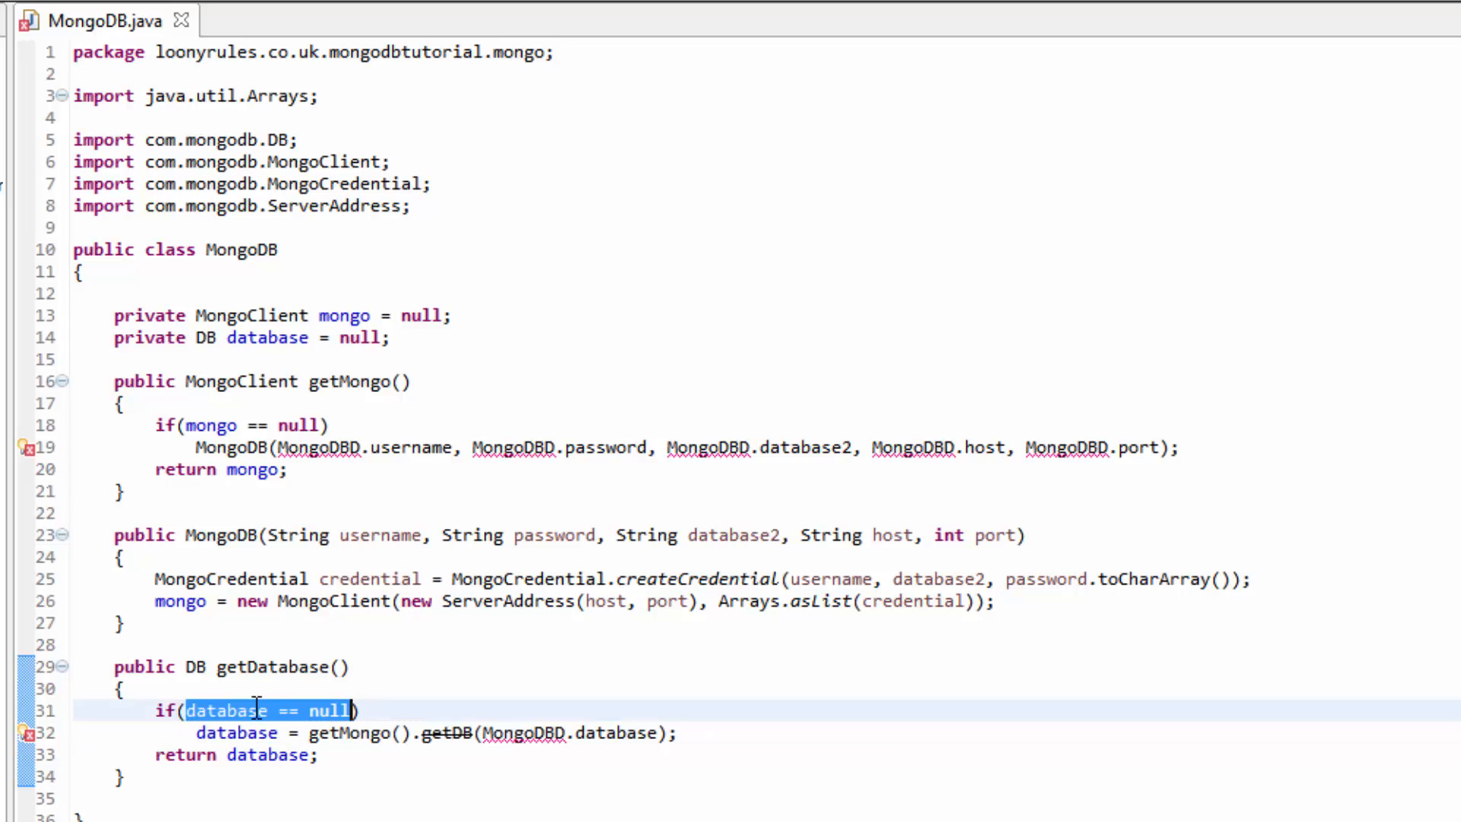
mouse_move(227, 709)
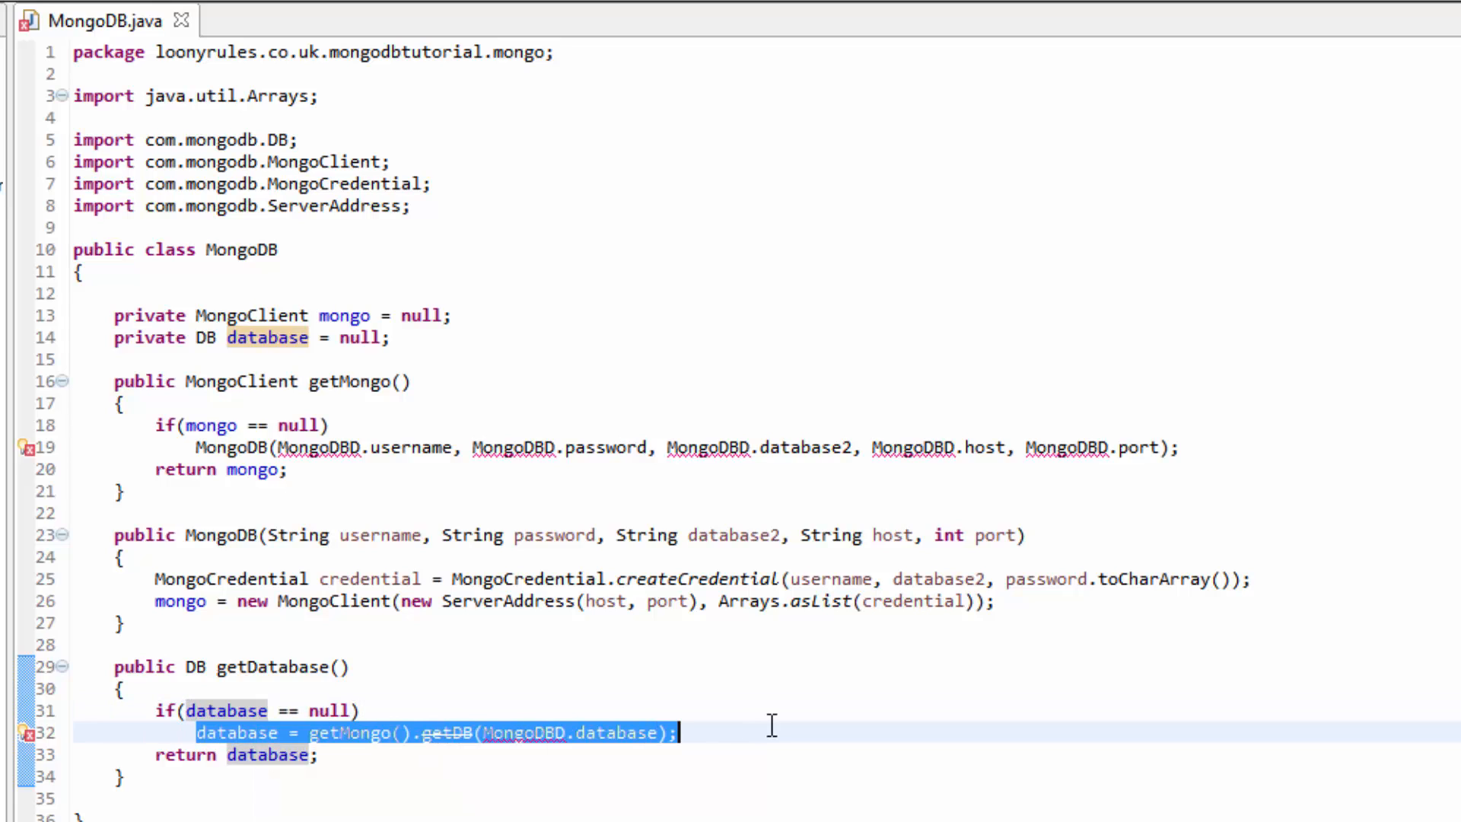
key("enter")
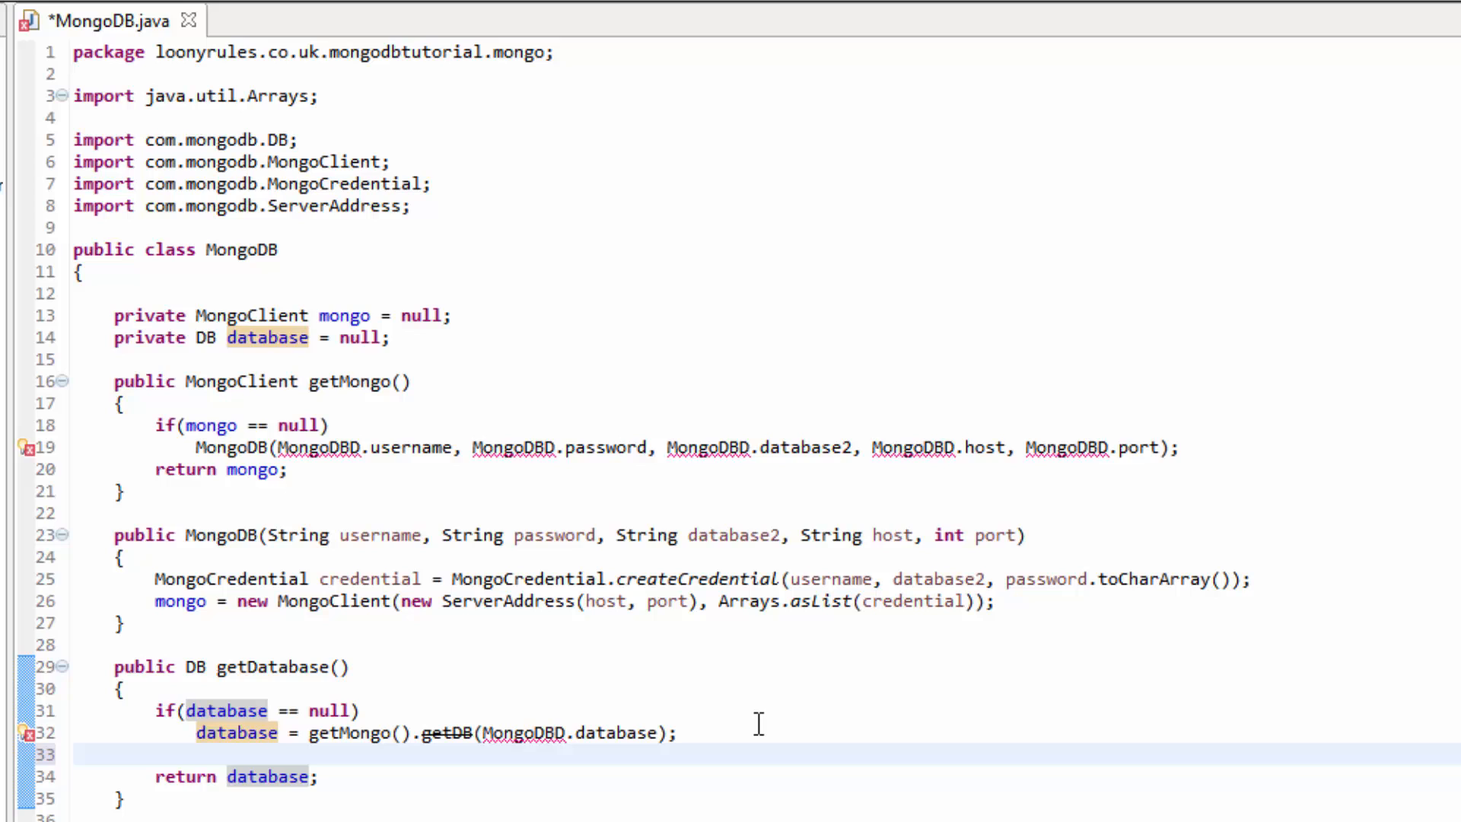
type("Sys")
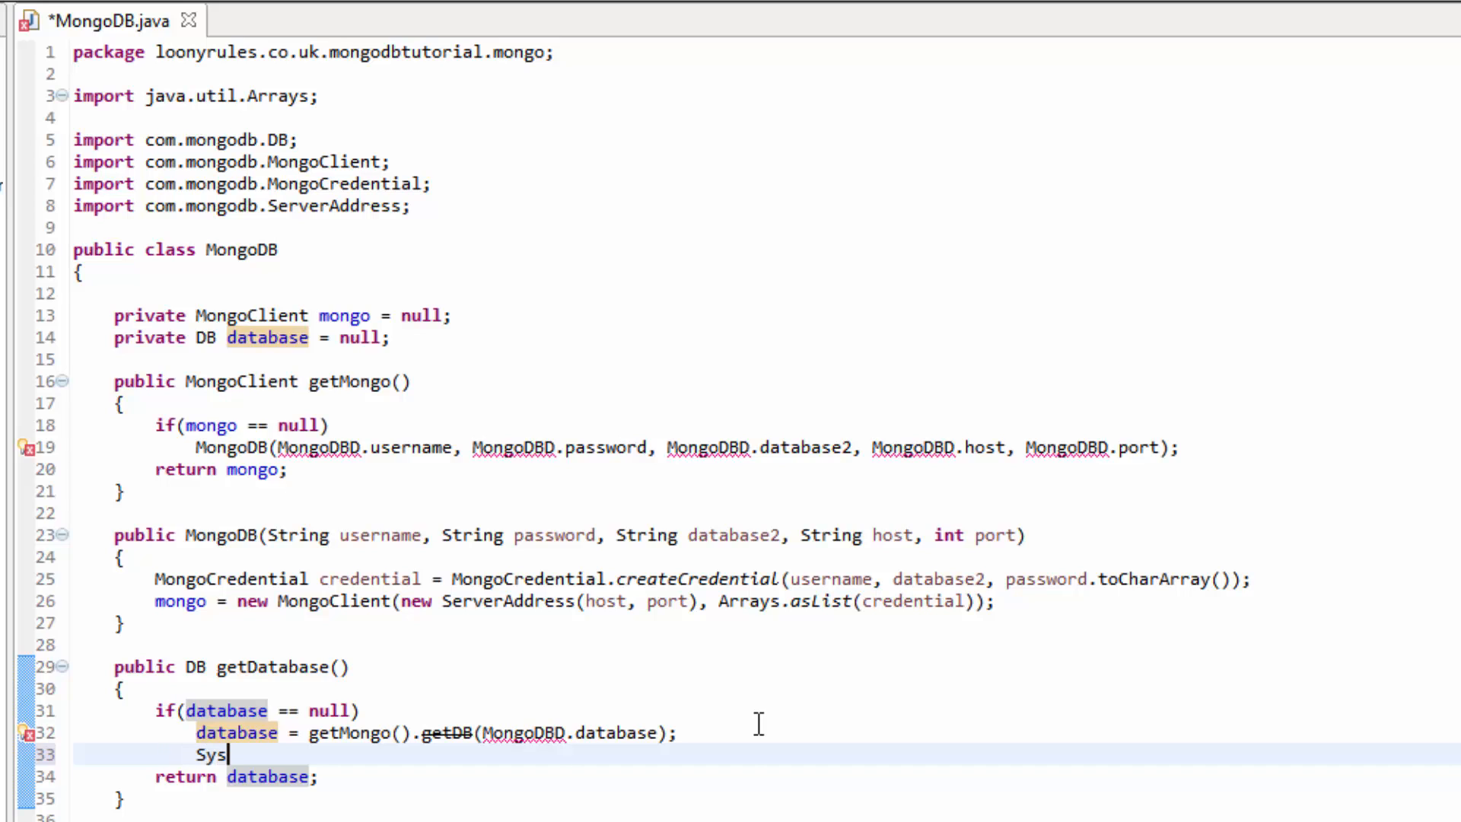
type("tem.out")
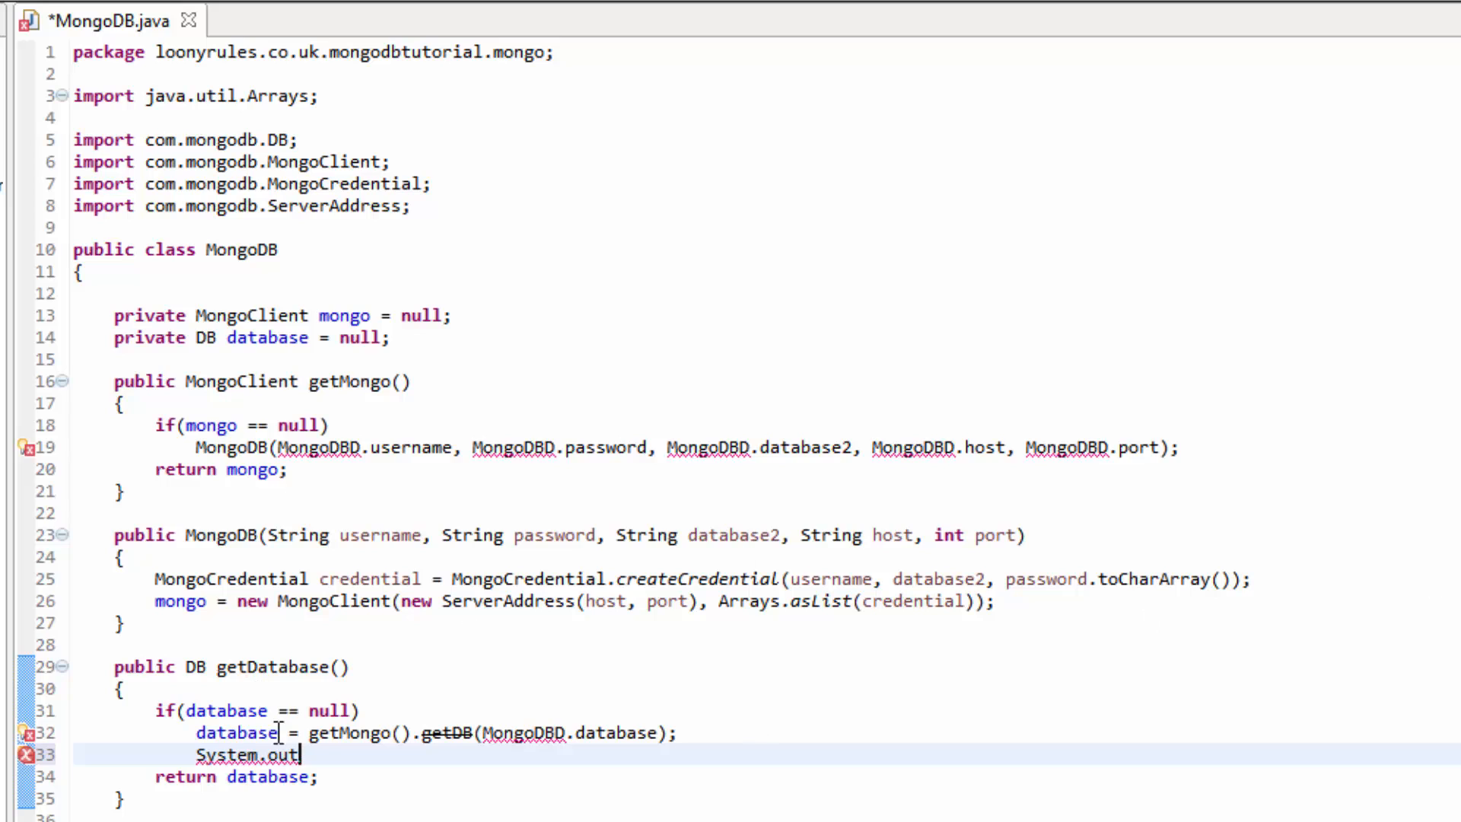
double_click(244, 754)
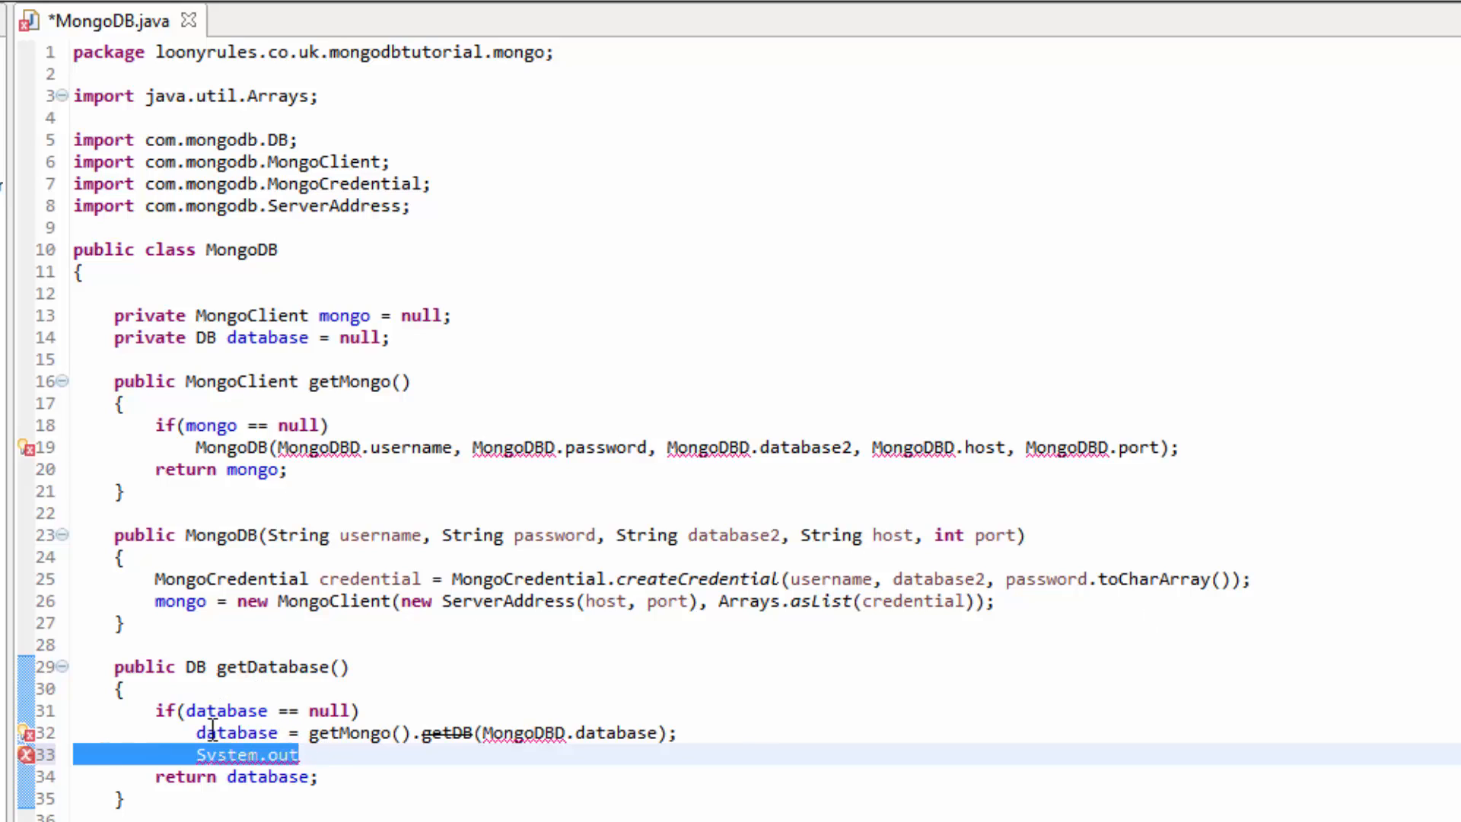
key("Delete")
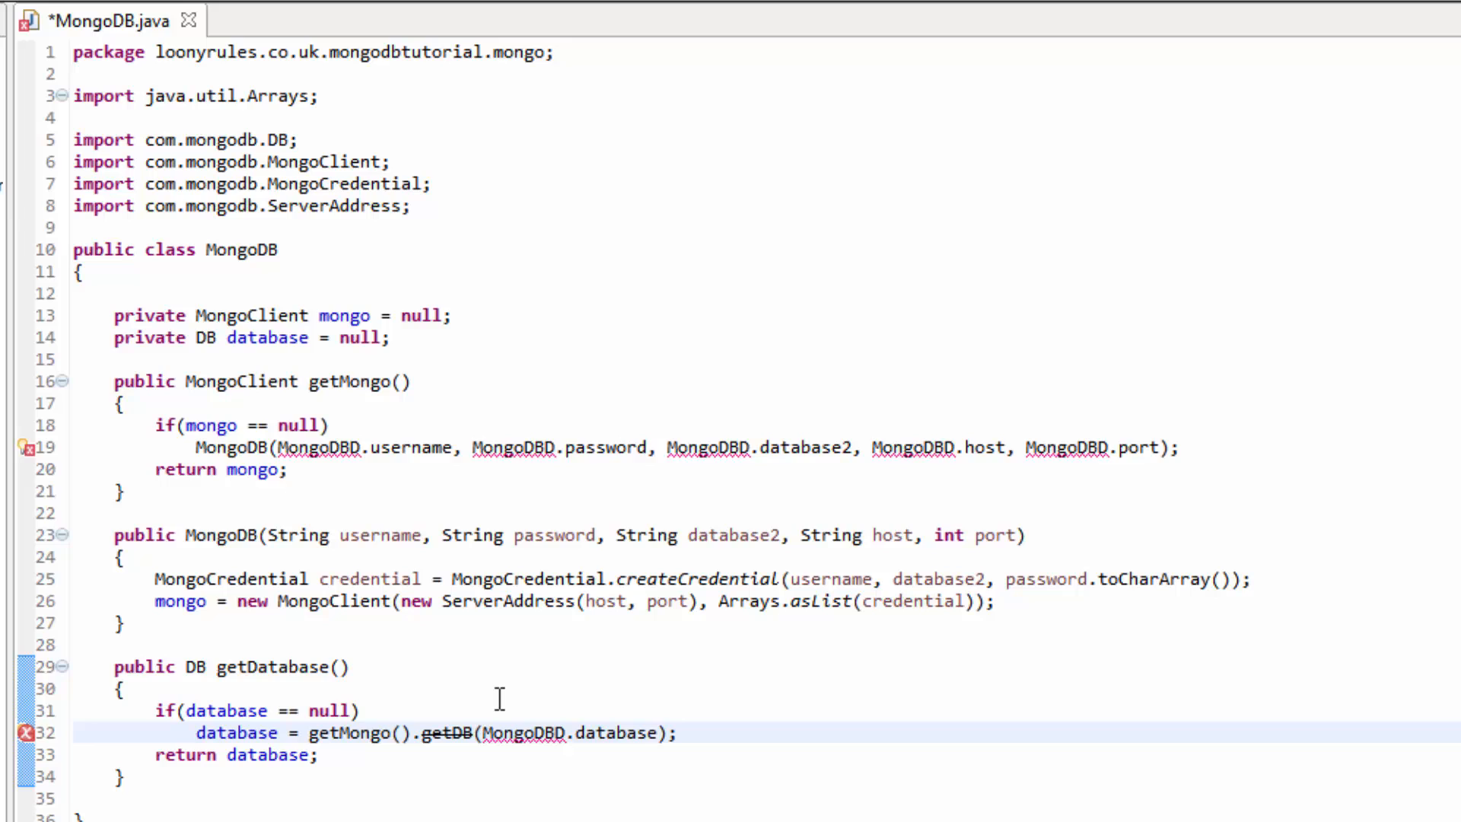
key("ctrl+s")
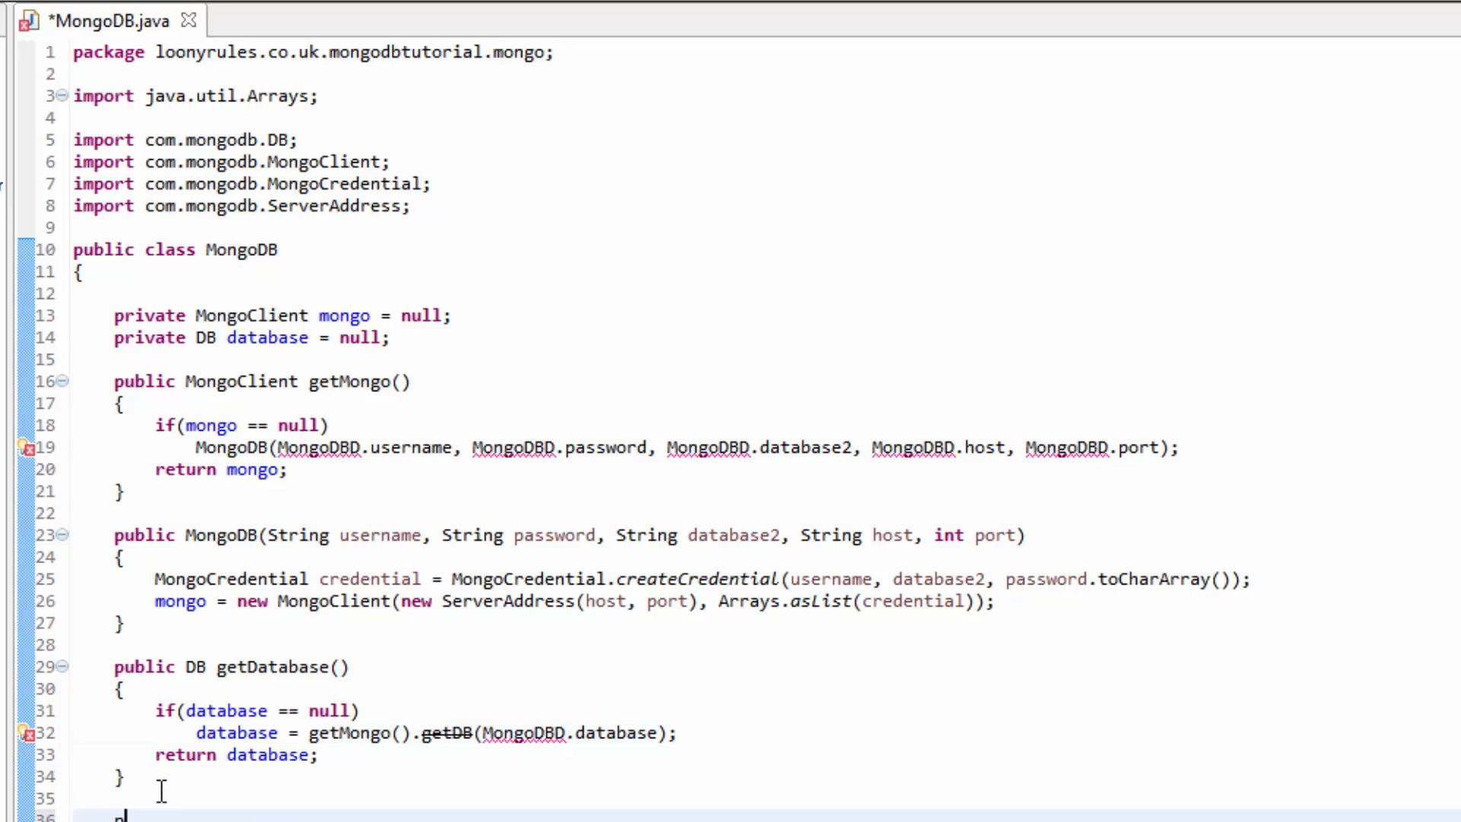
Write public void setDatabase(String db) assigning database = getMongo().getDB(db)
type("public void")
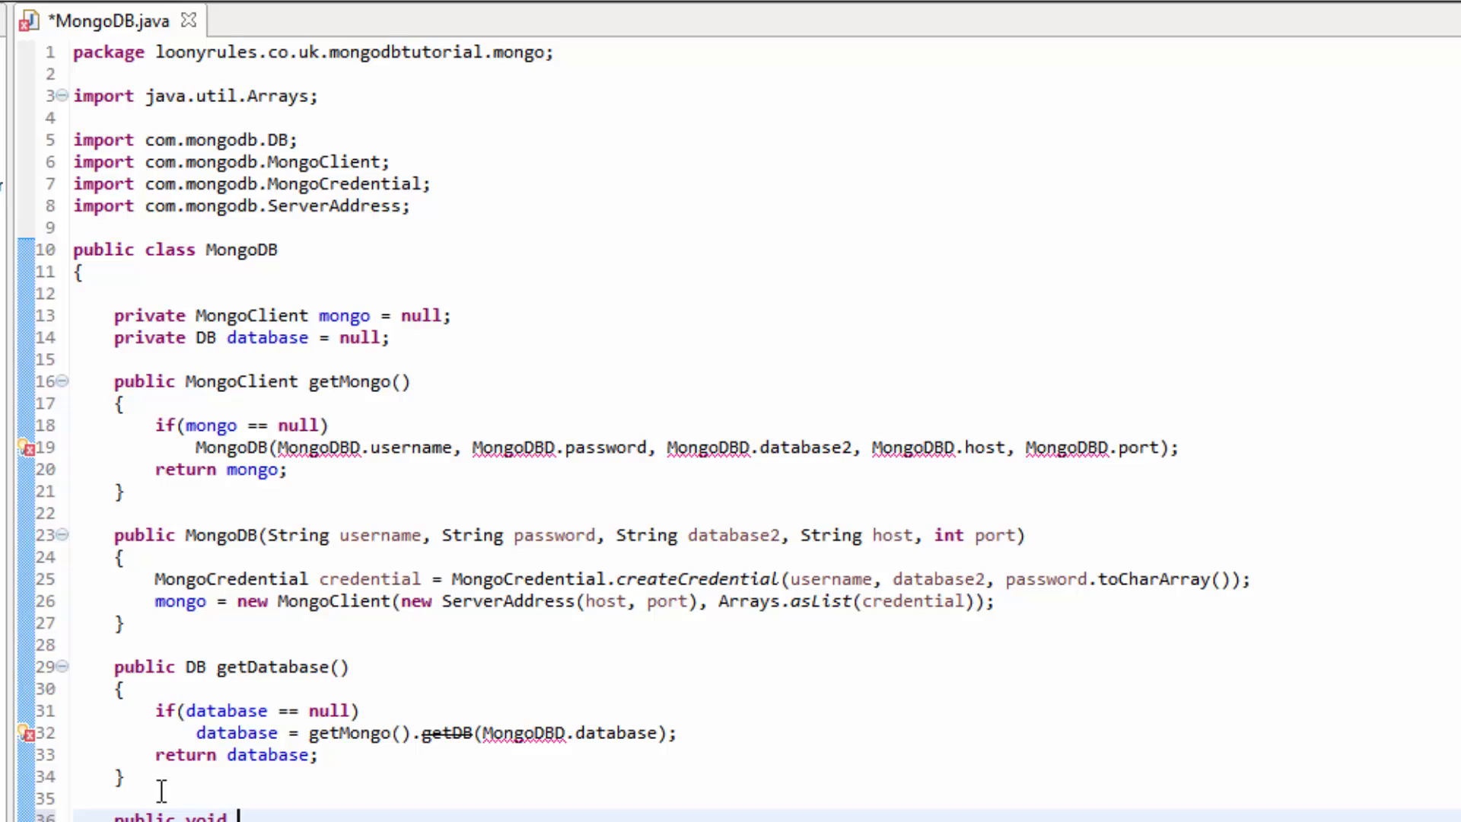
scroll("down", 3)
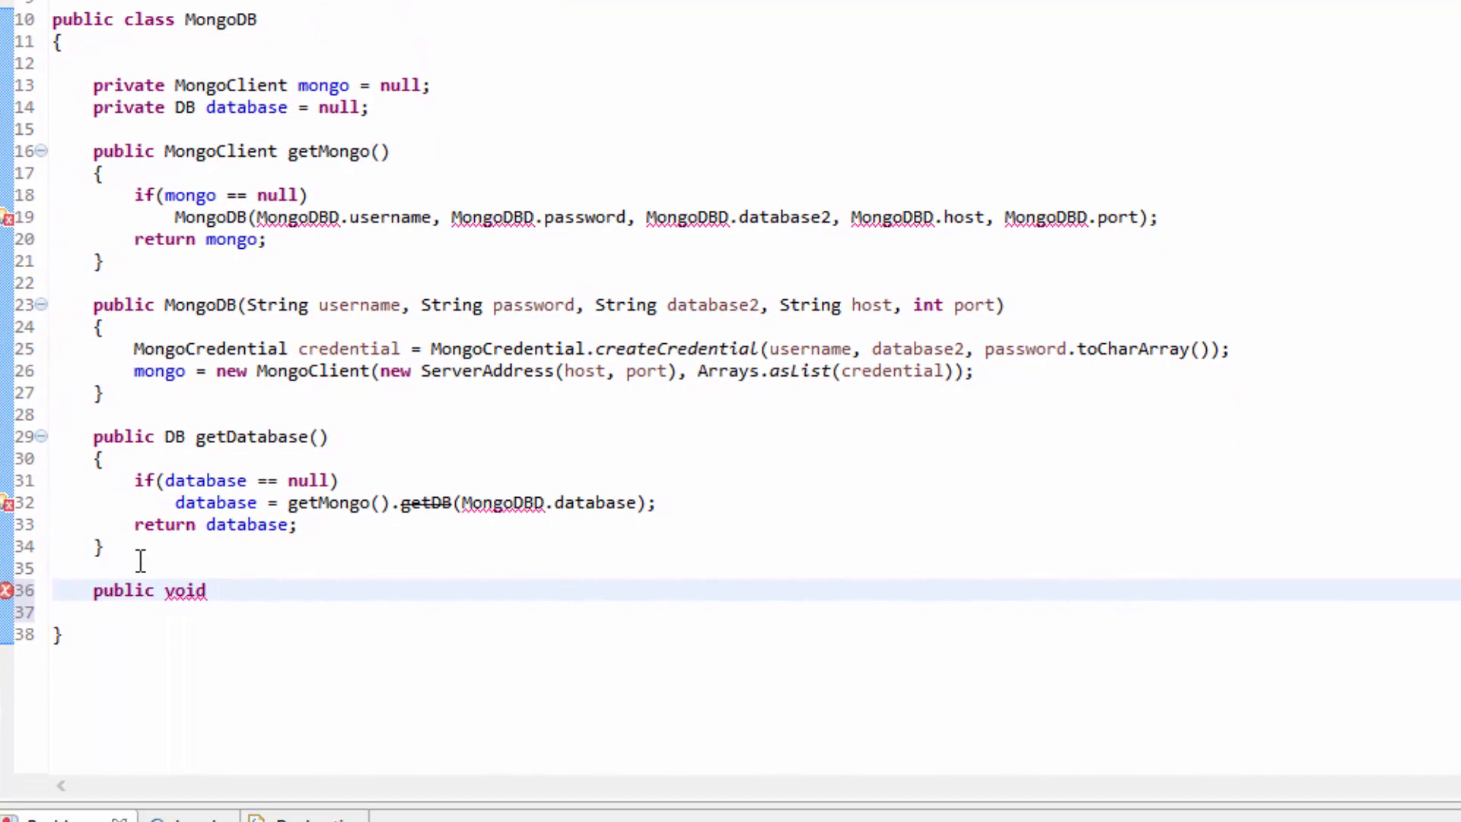
type("setD")
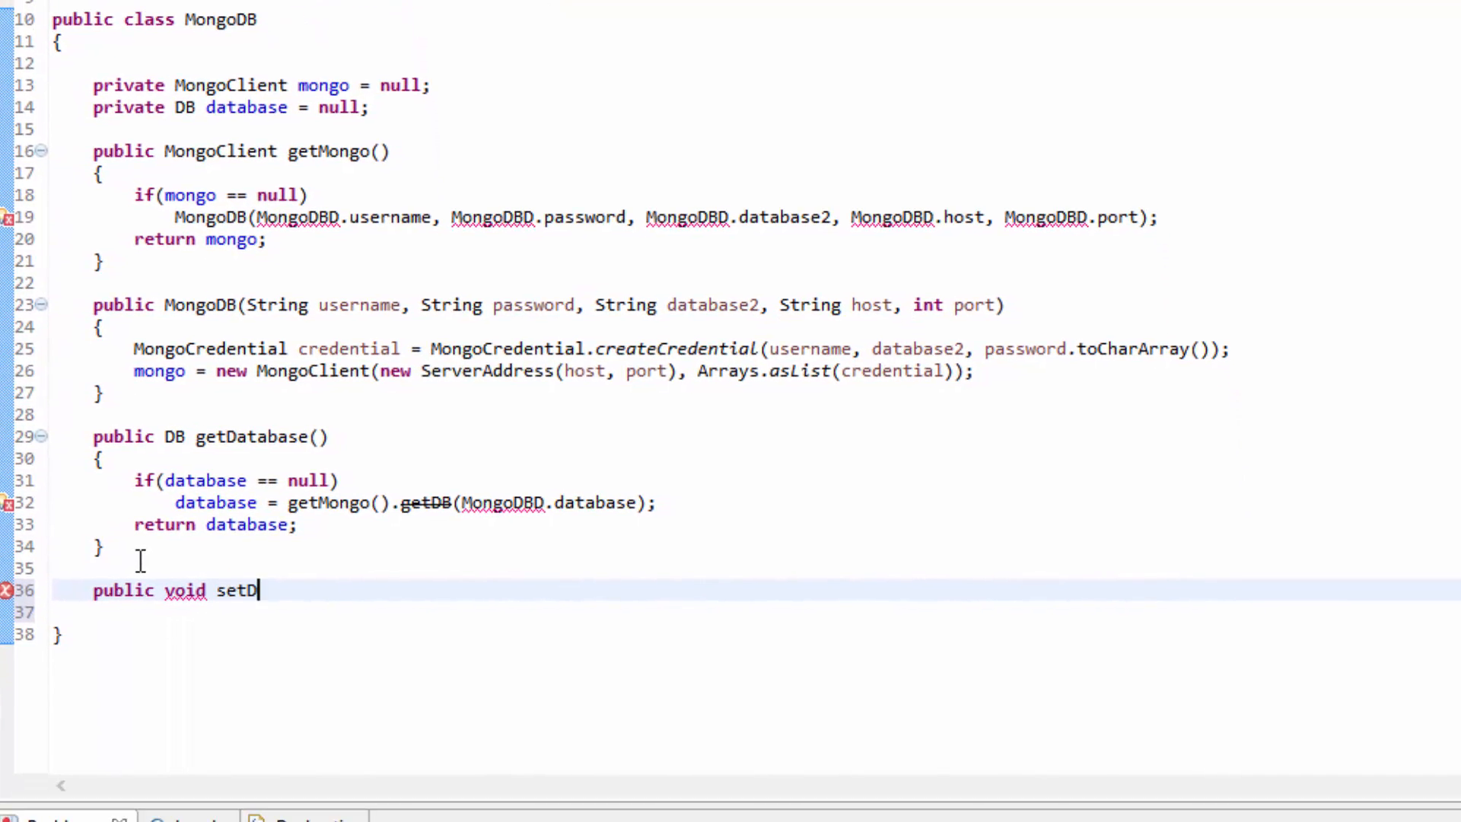
type("atabase(S")
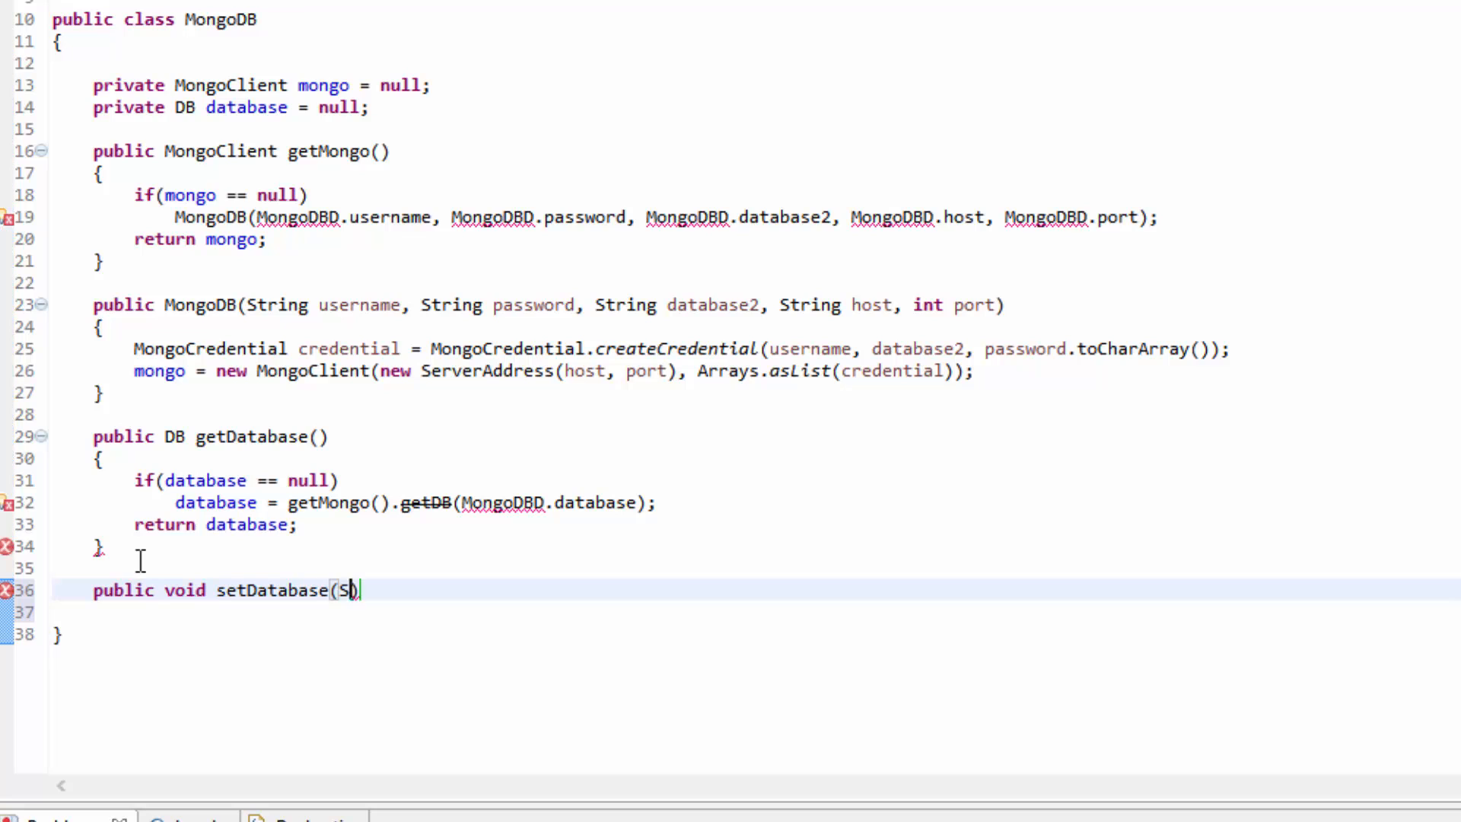
type("tring db)")
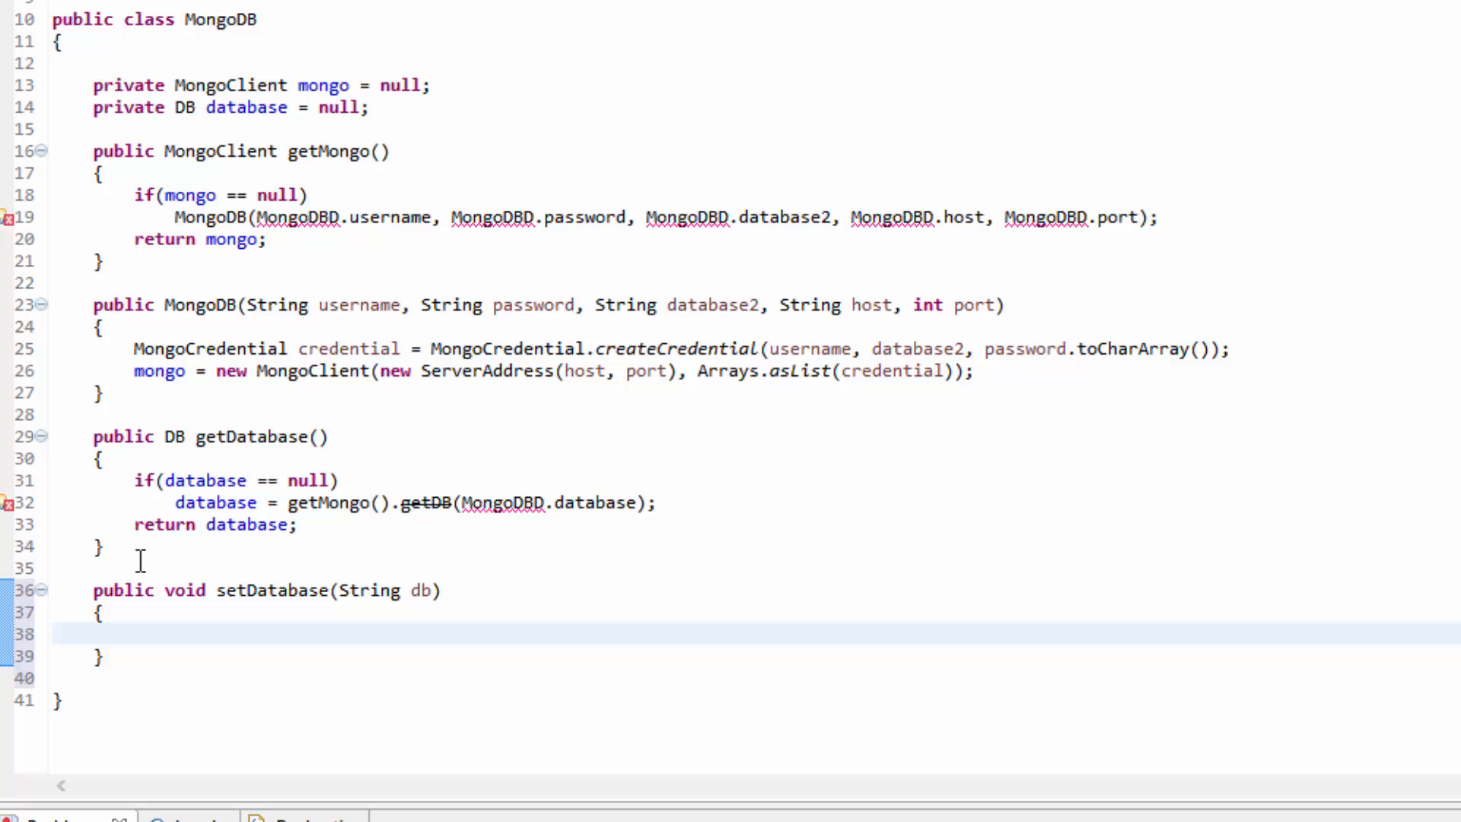
type("database")
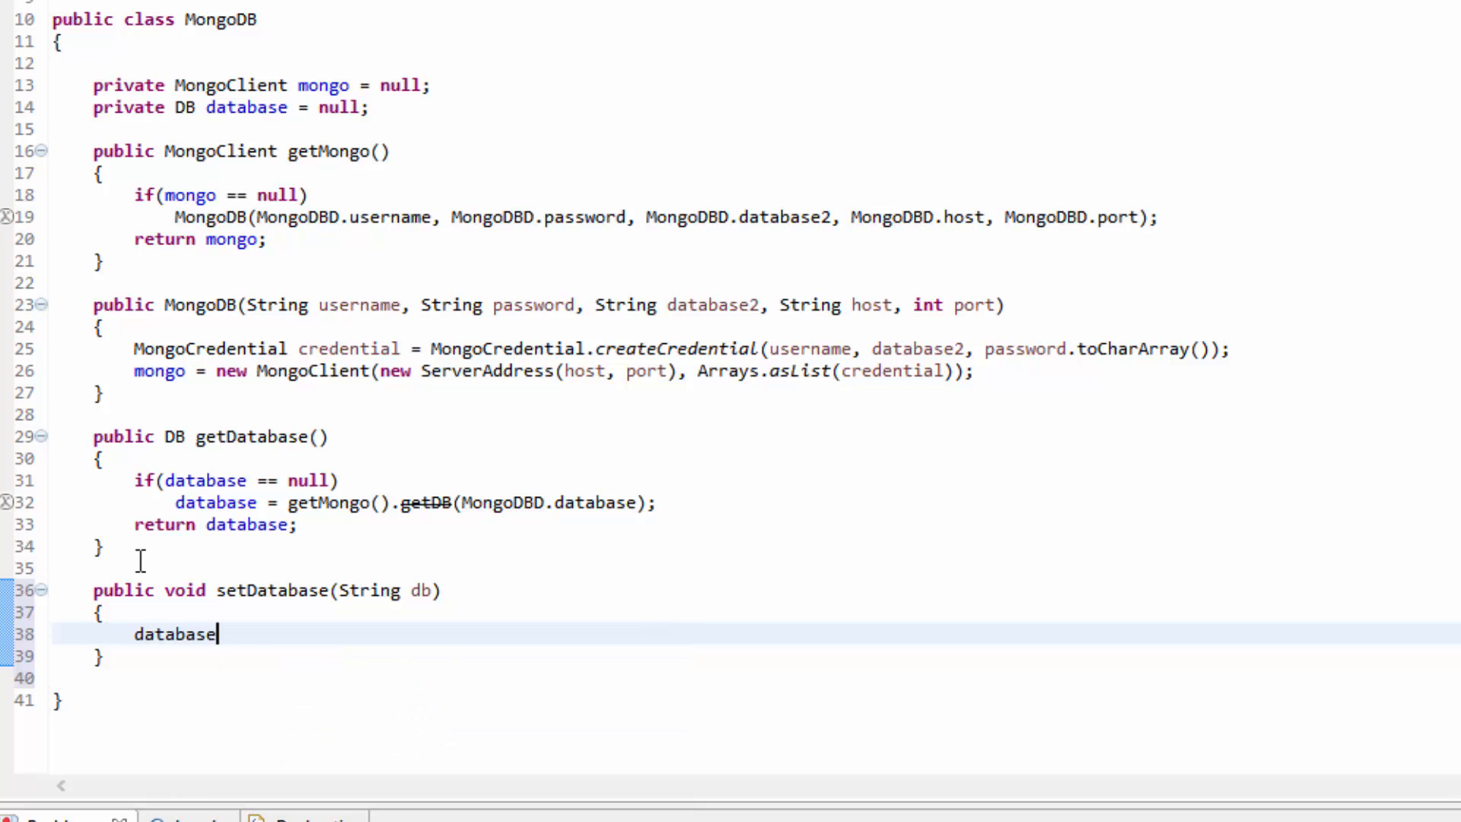
type("= getMongo().getDB(dbName")
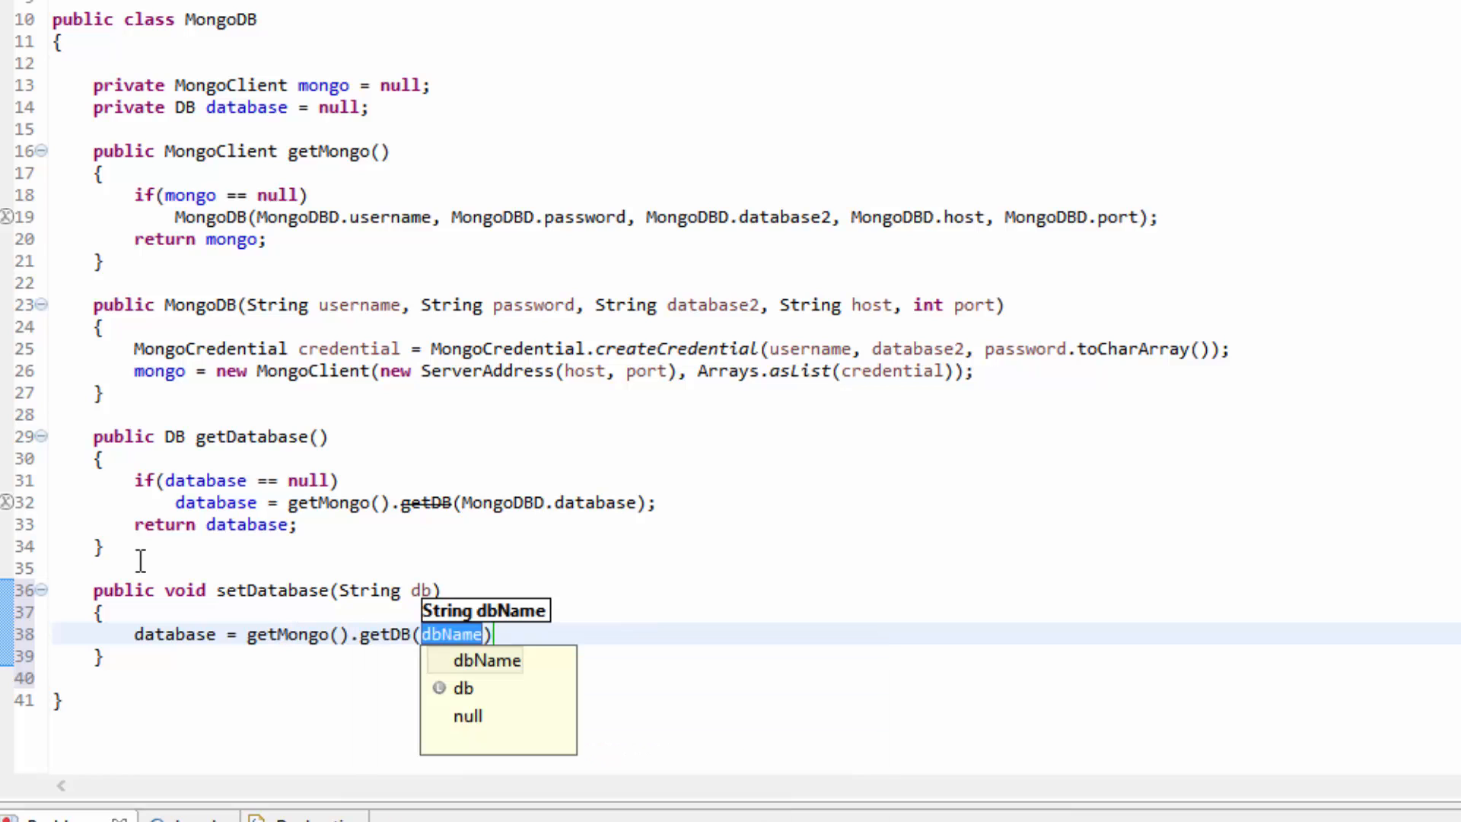
type("s")
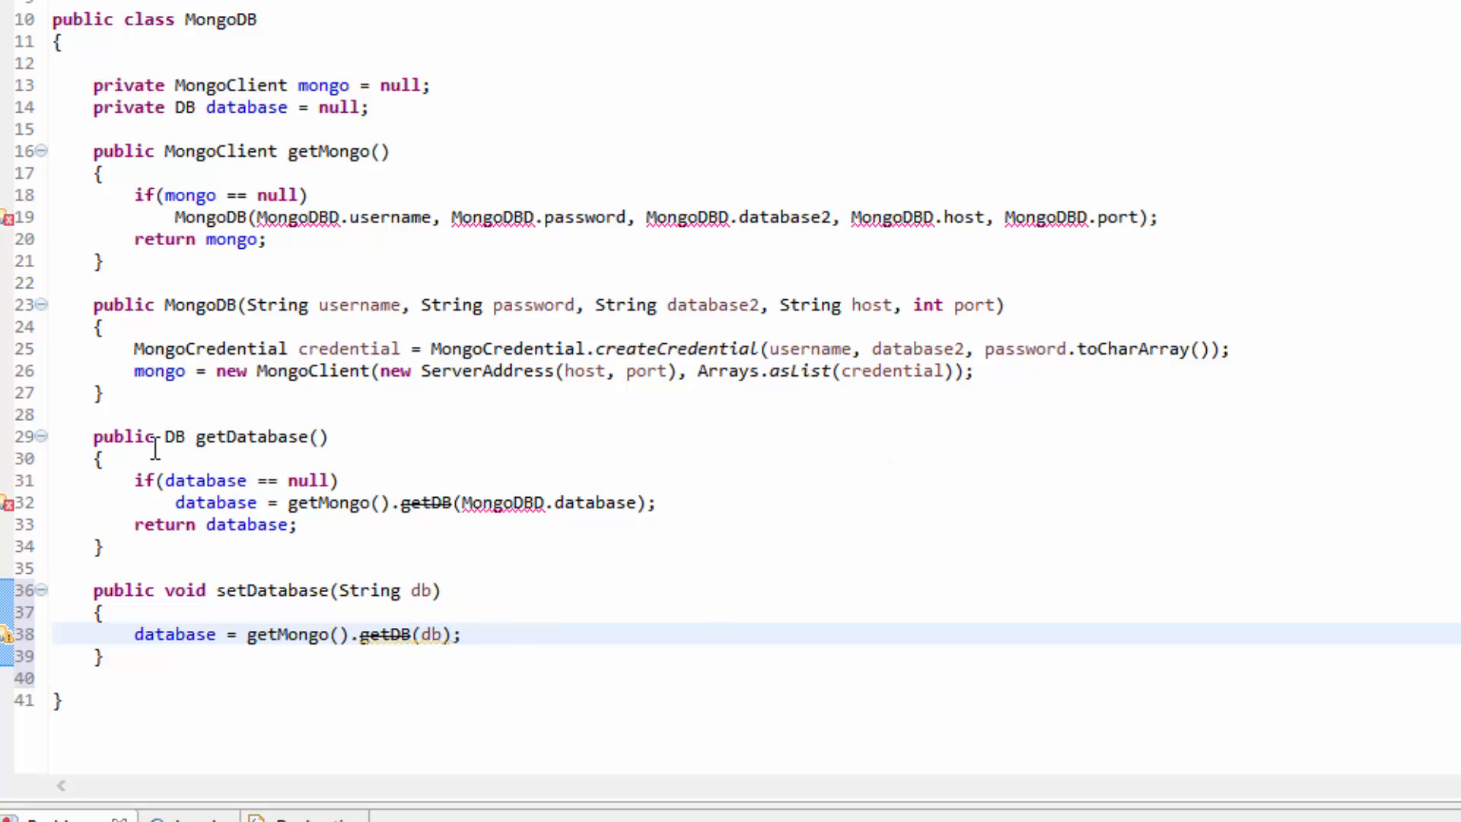
left_click(464, 635)
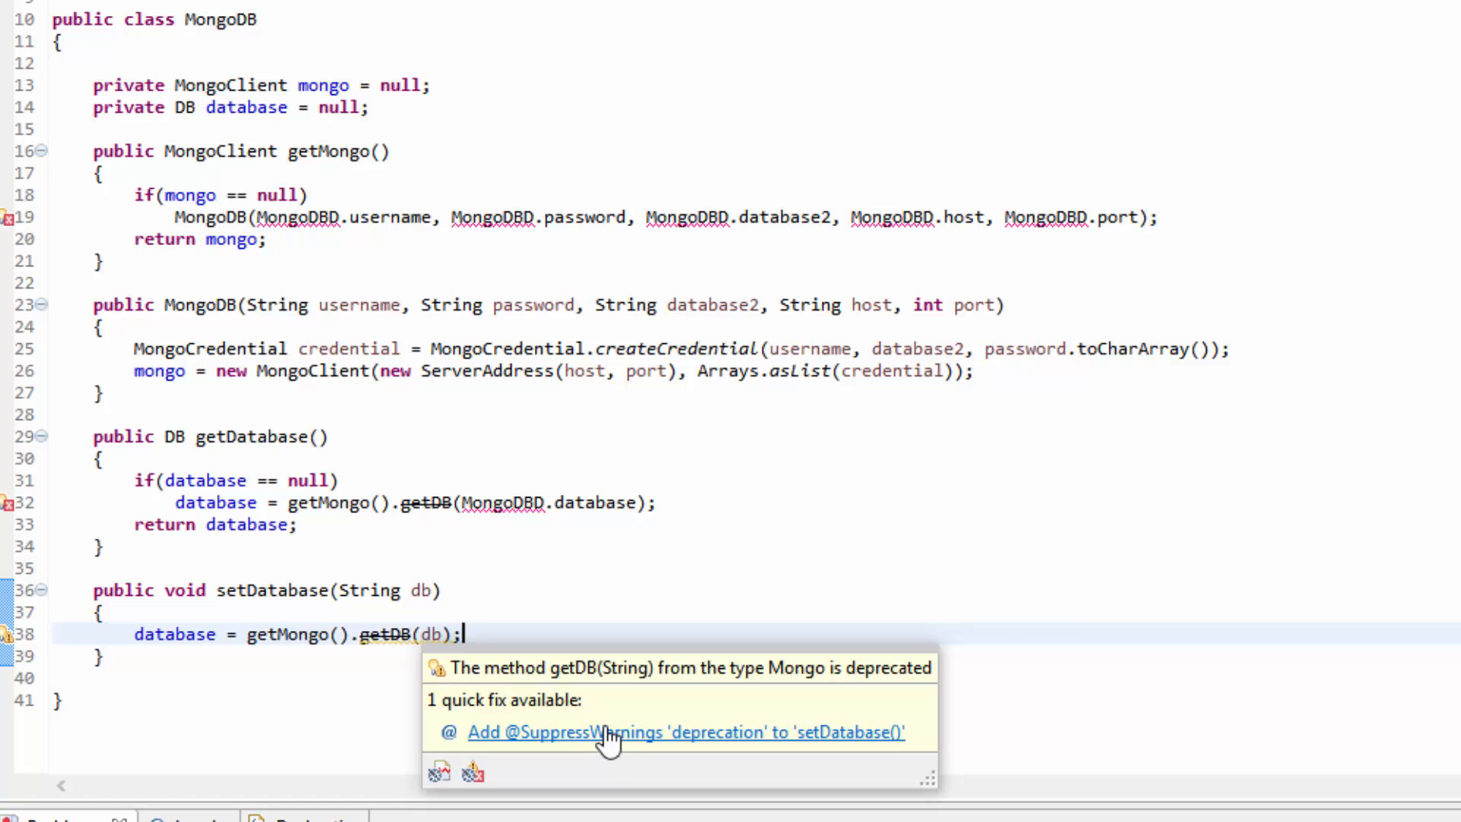
mouse_move(610, 729)
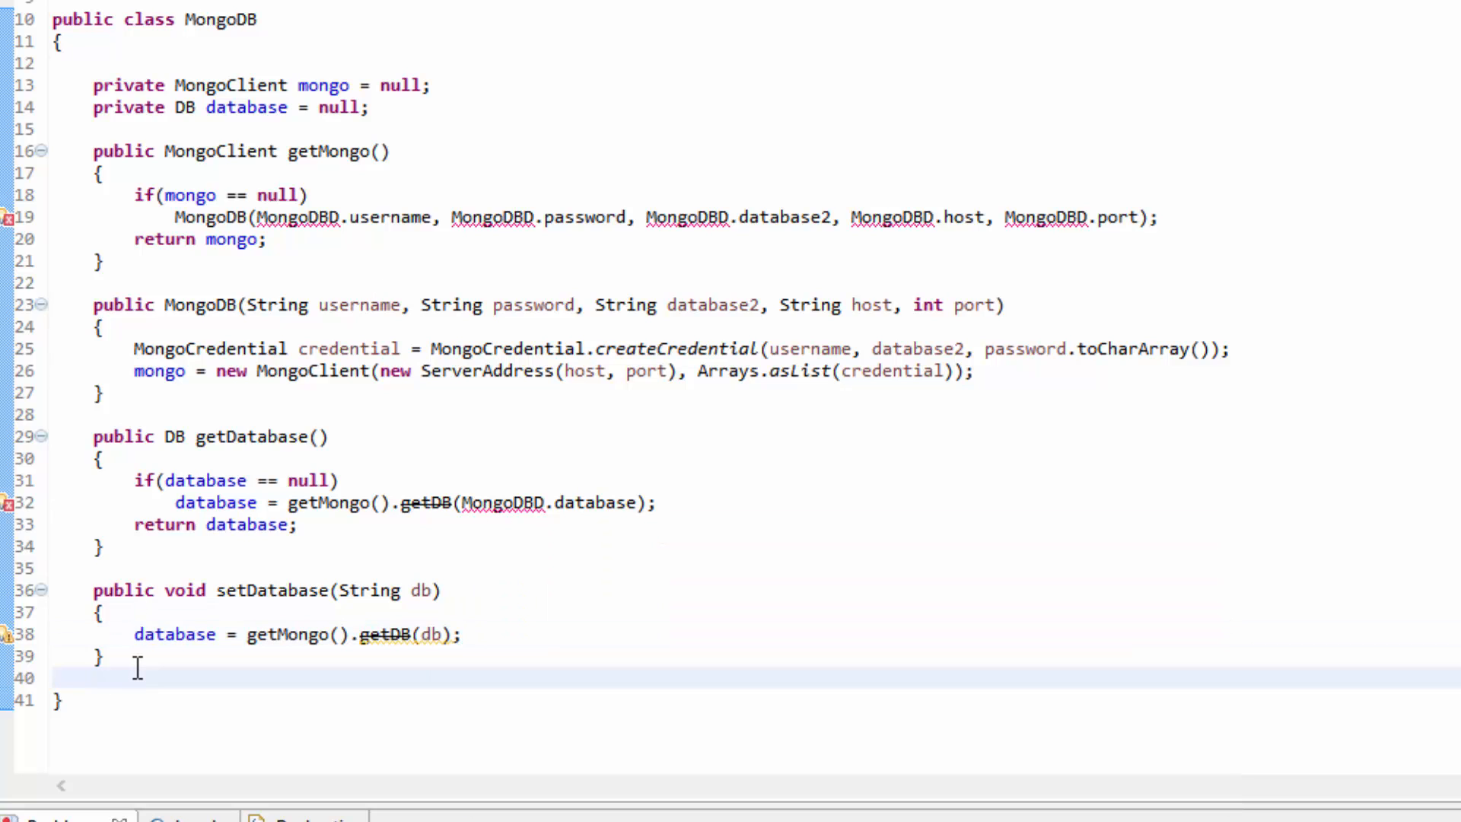
Write public void closeConnection() that calls mongo.close() when mongo is not null
type("public")
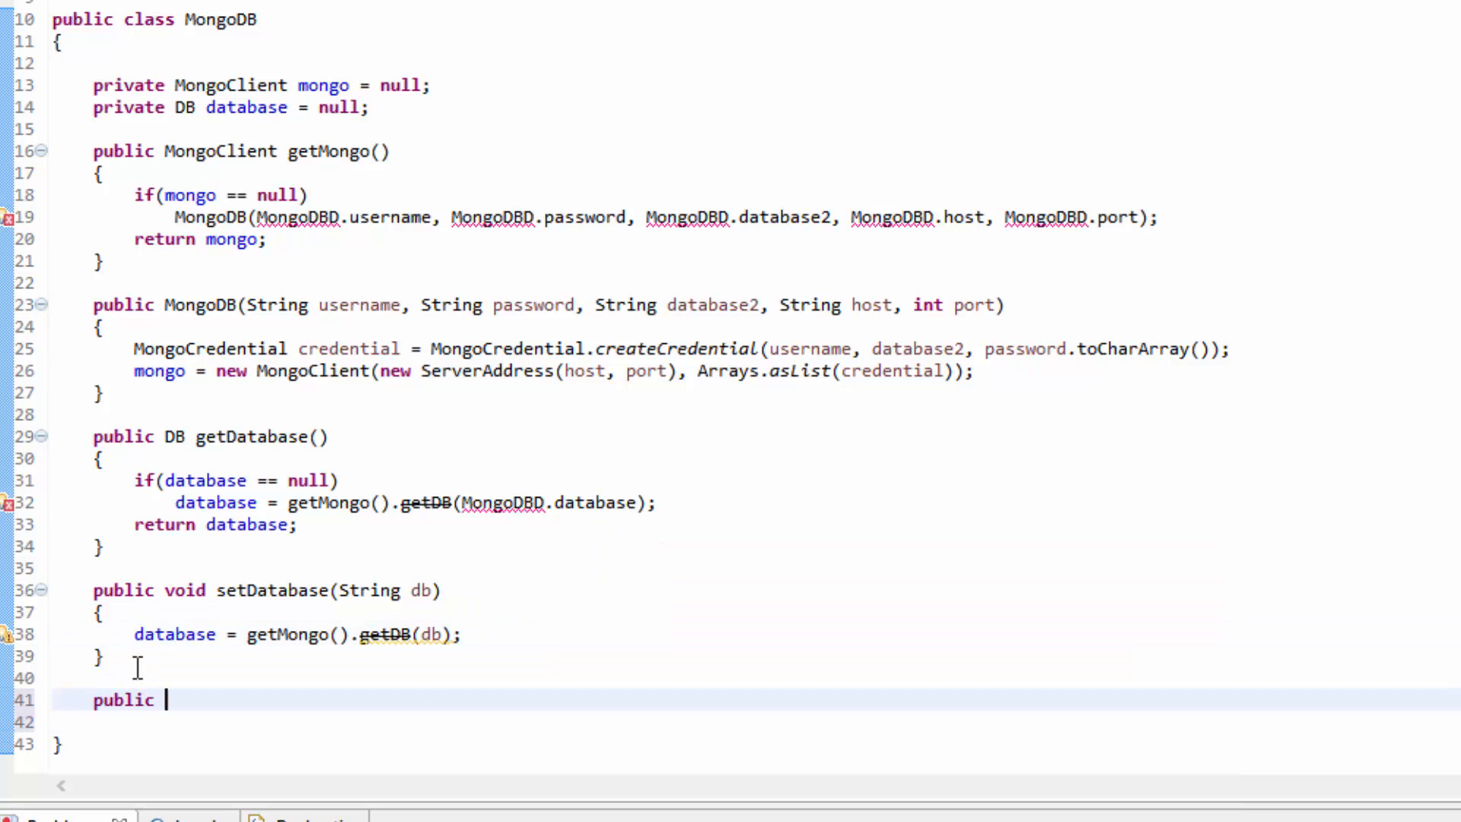
type("void clo")
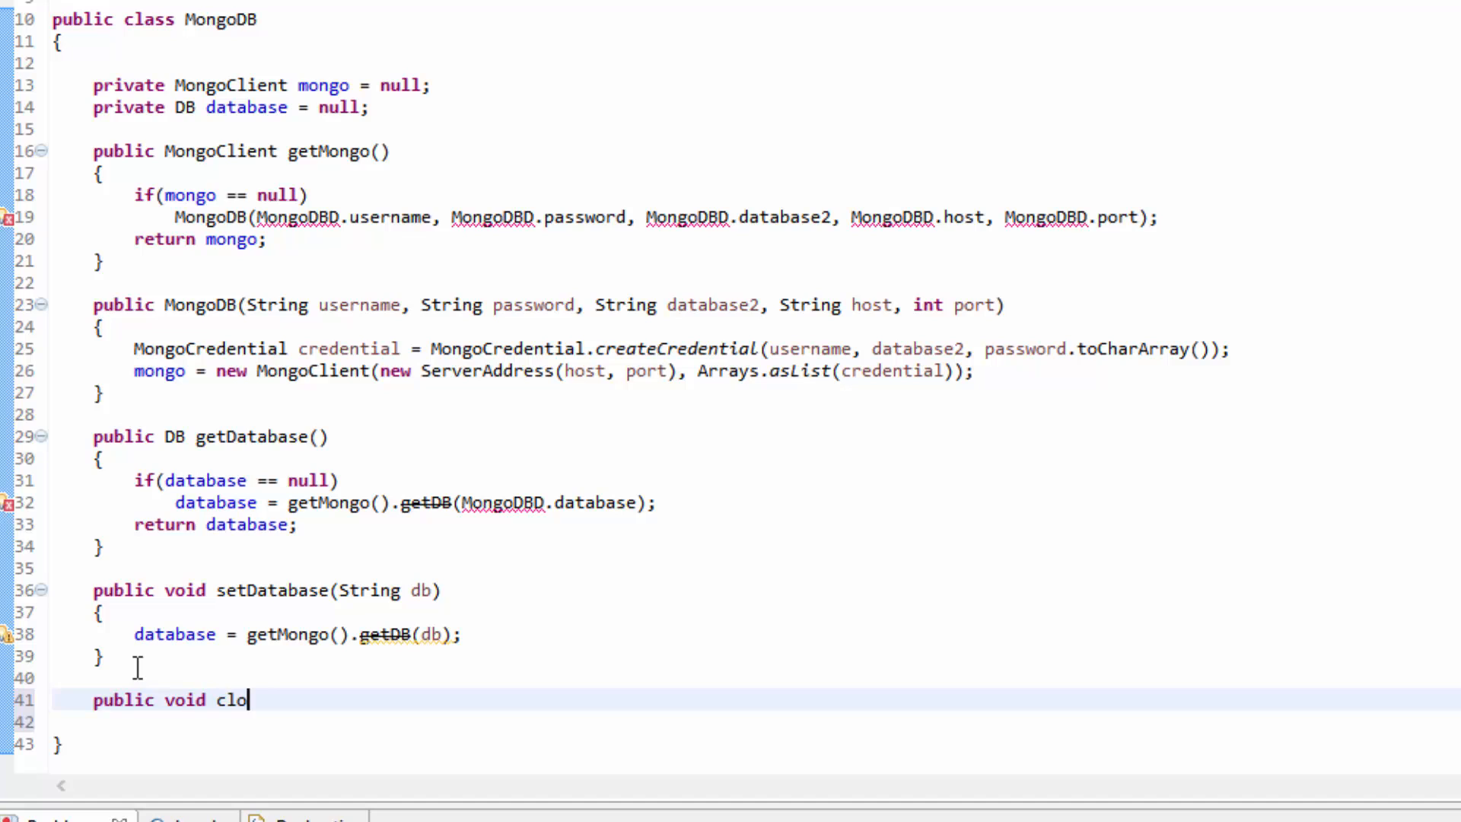
type("seConnection()")
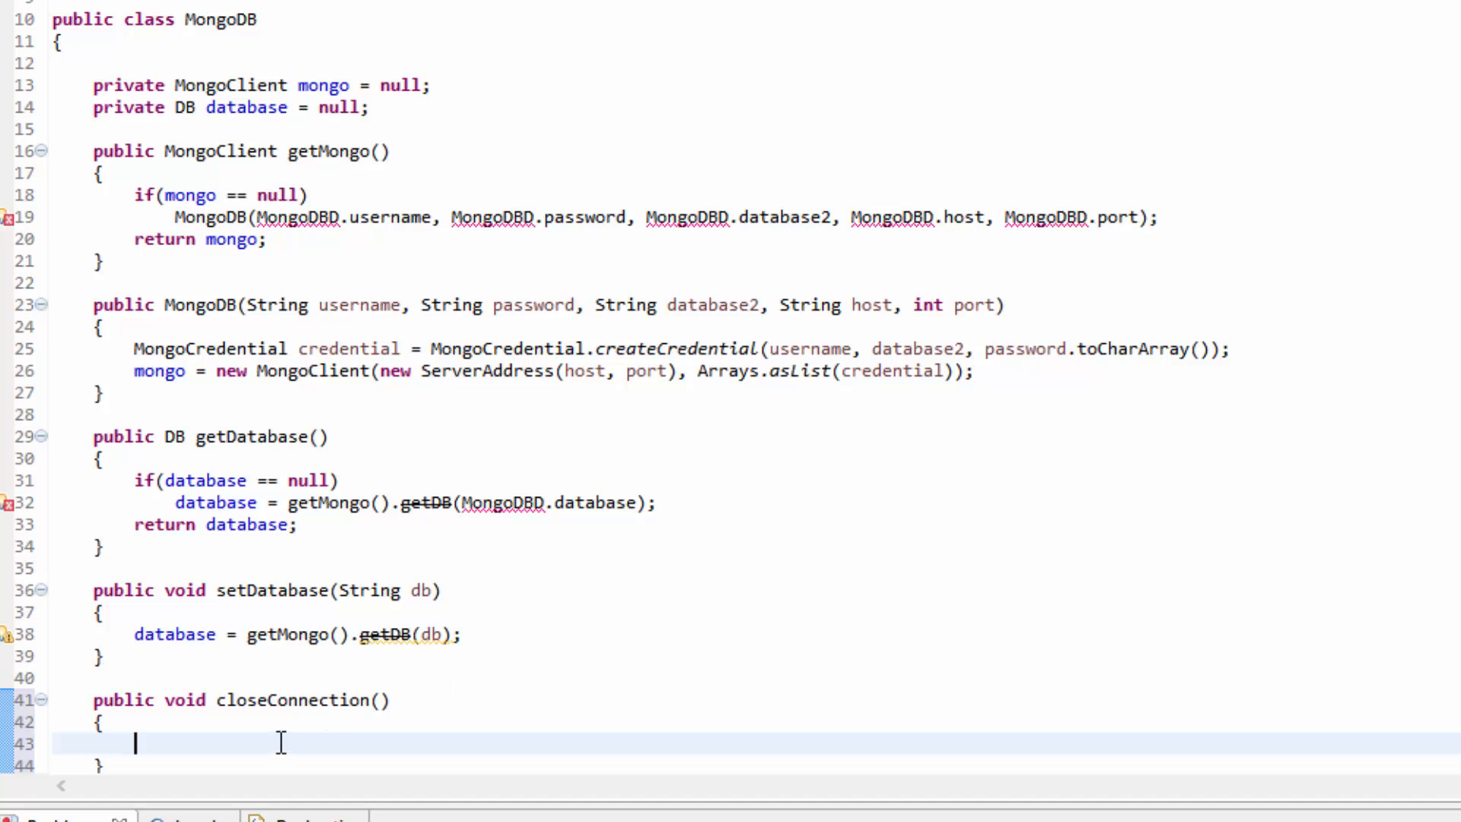
type("if(mongo)")
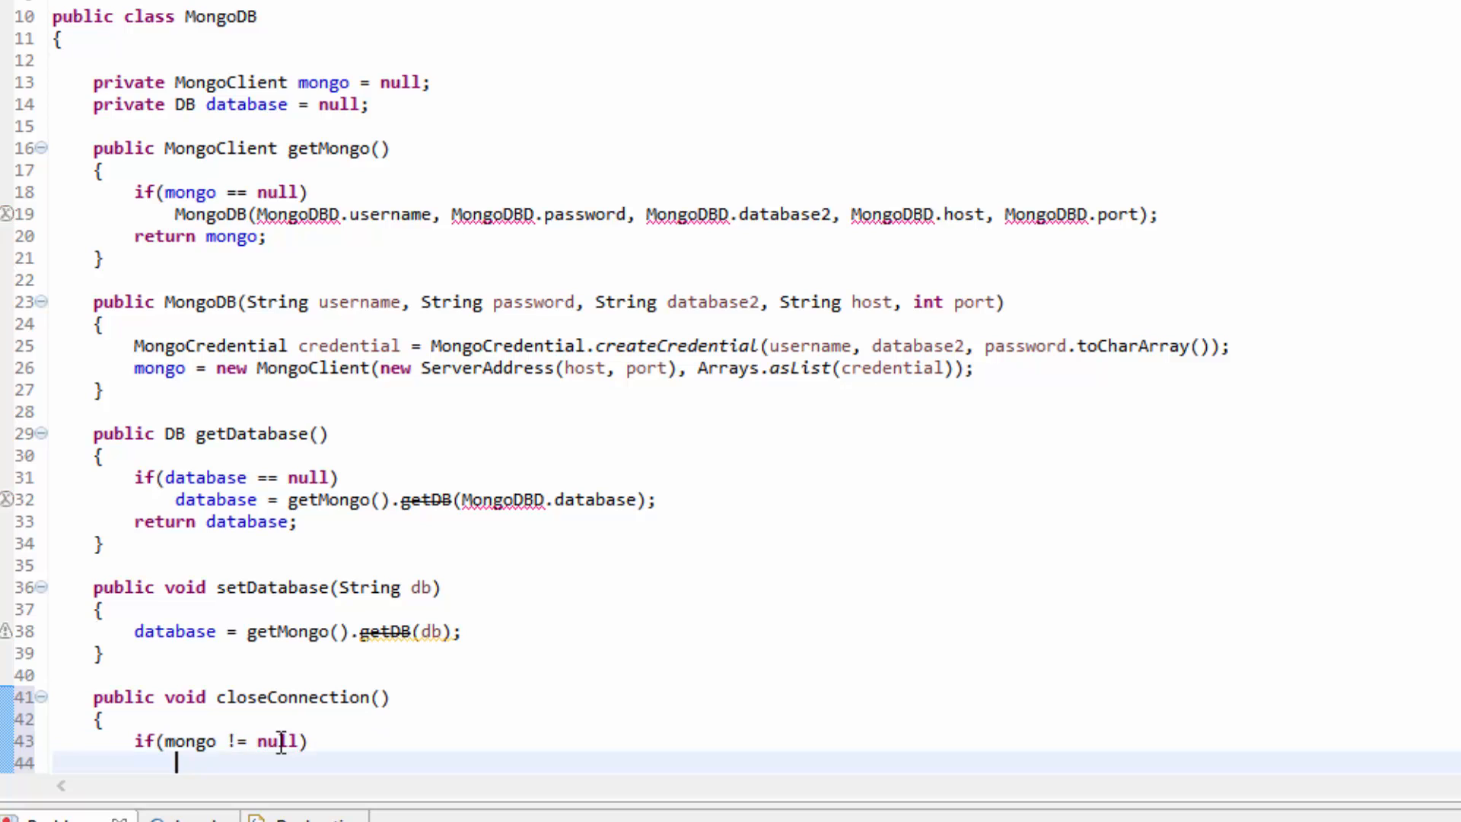
type("mongo.")
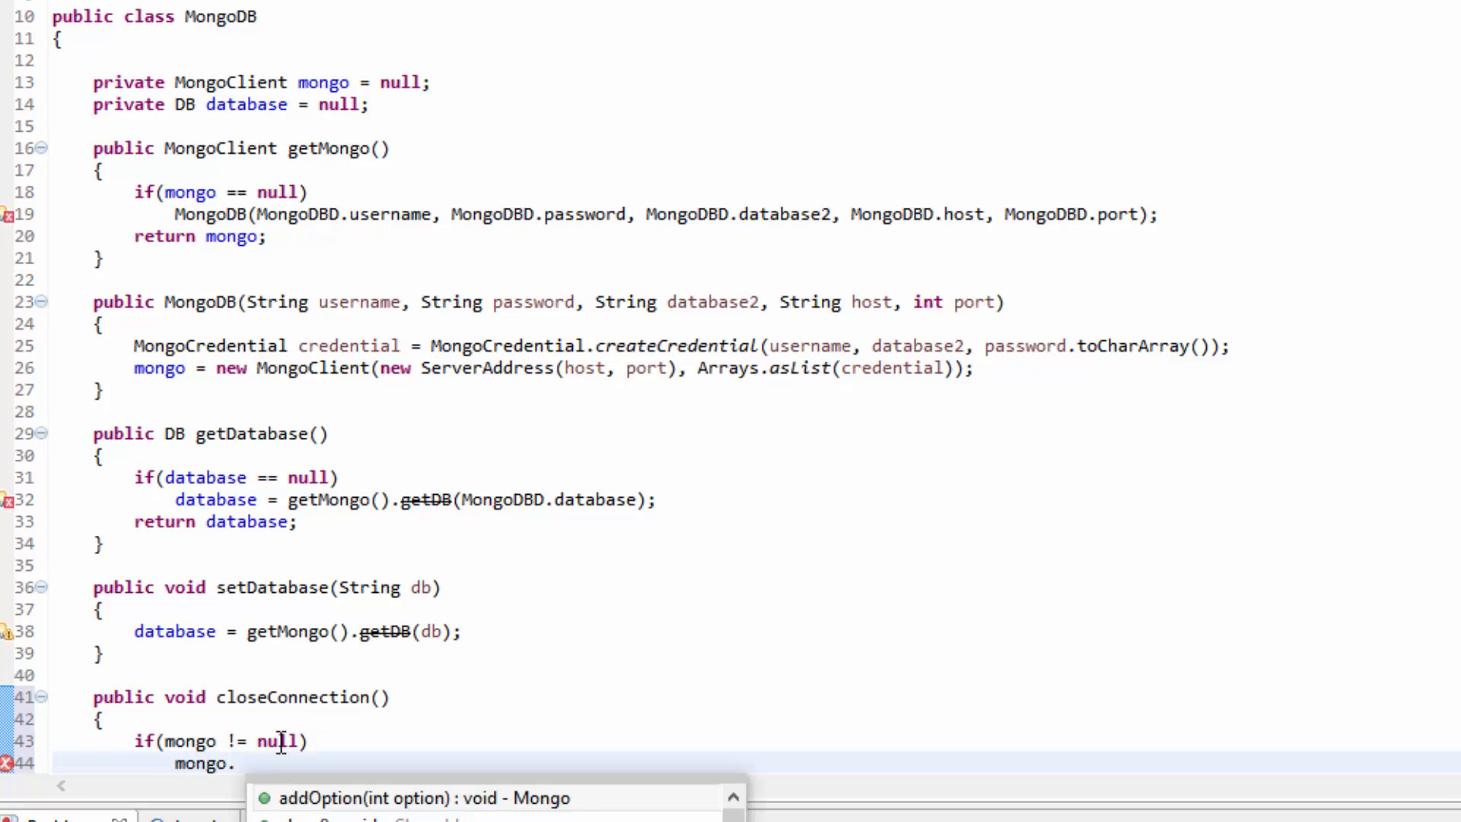
type("close();")
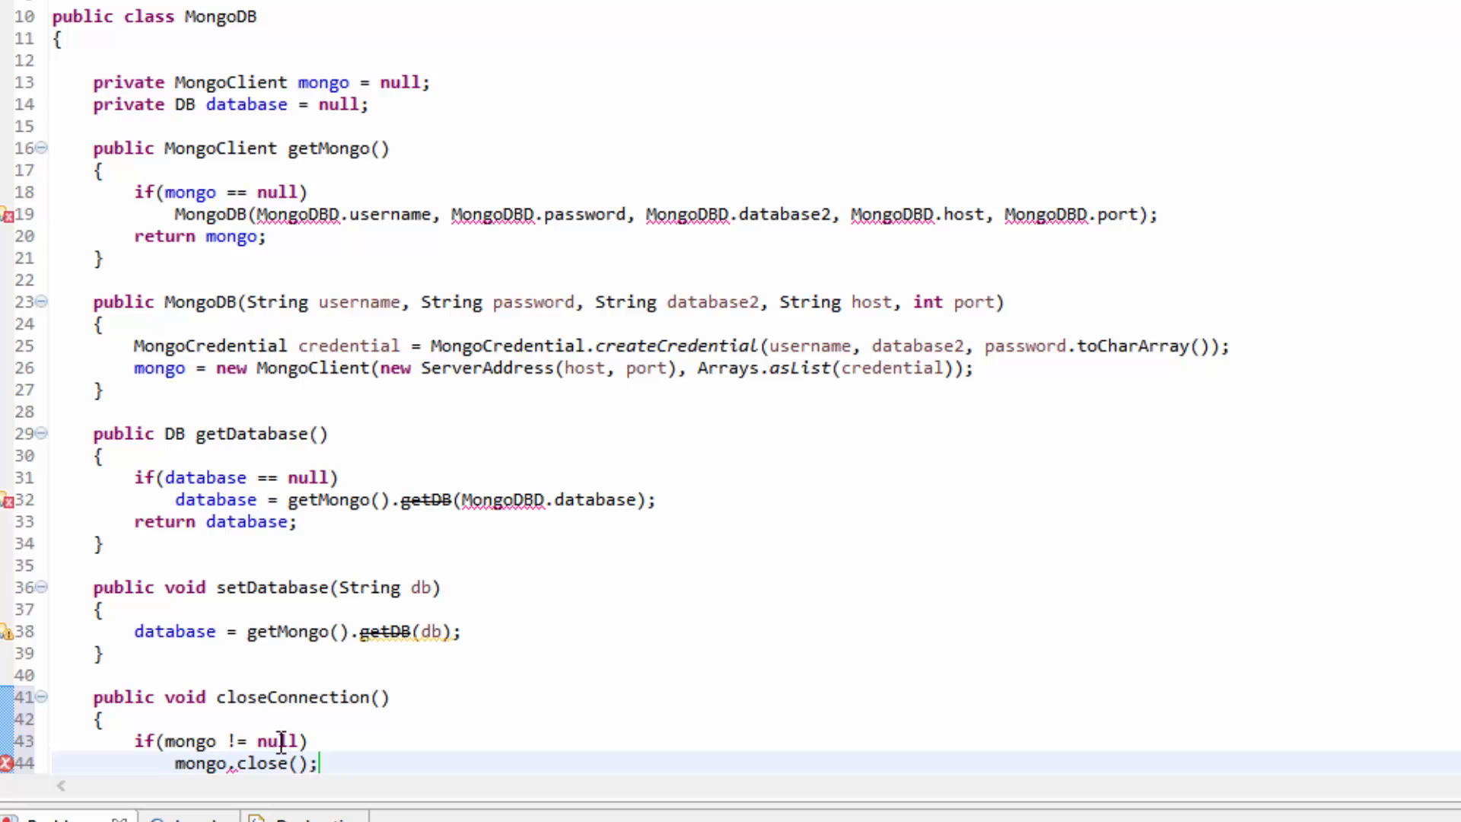
scroll("down", 3)
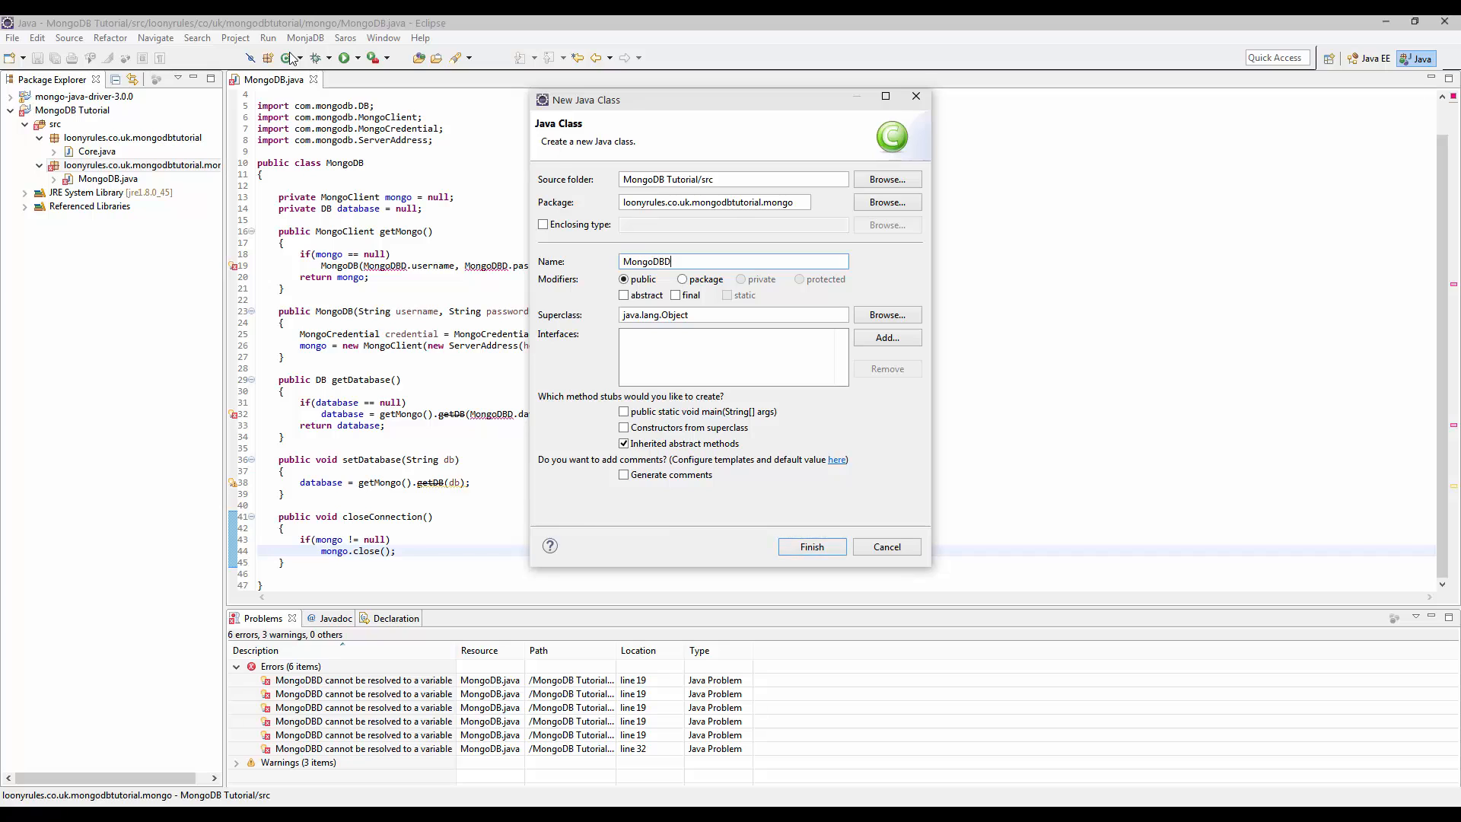
Create and save the MongoDBD class, then start a public static String username field
left_click(809, 546)
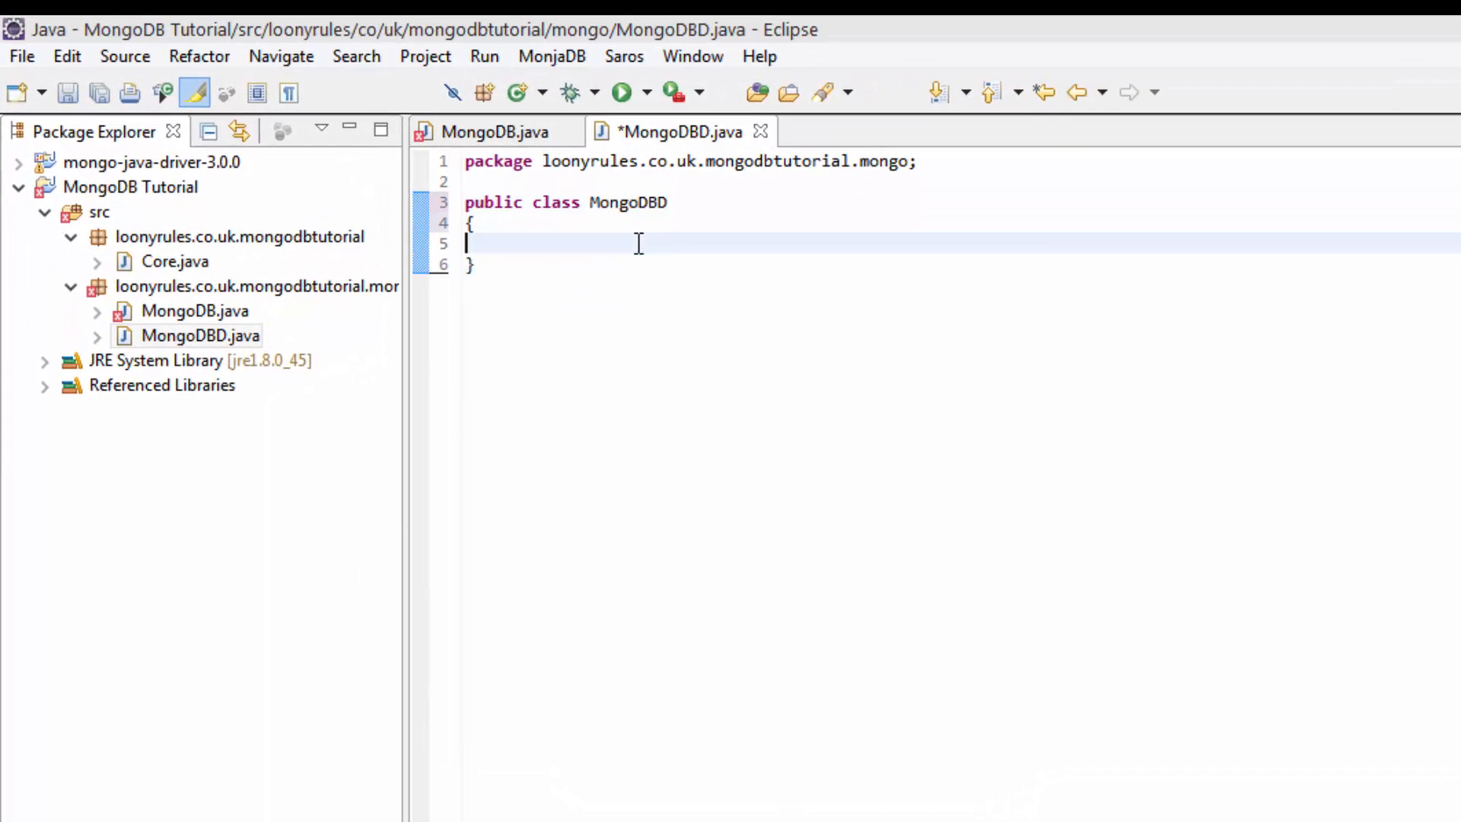
key("ctrl+s")
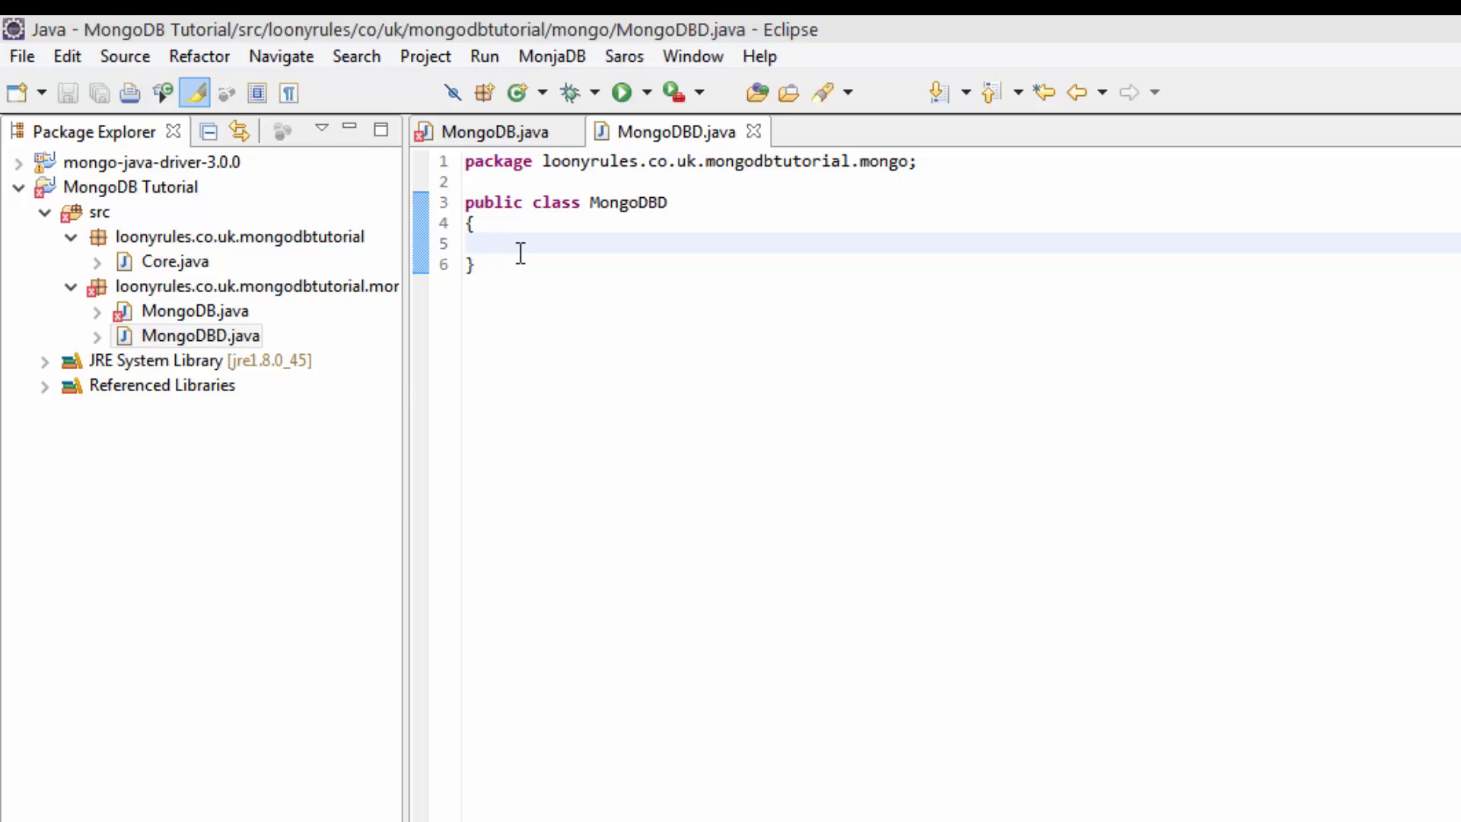
type("public st")
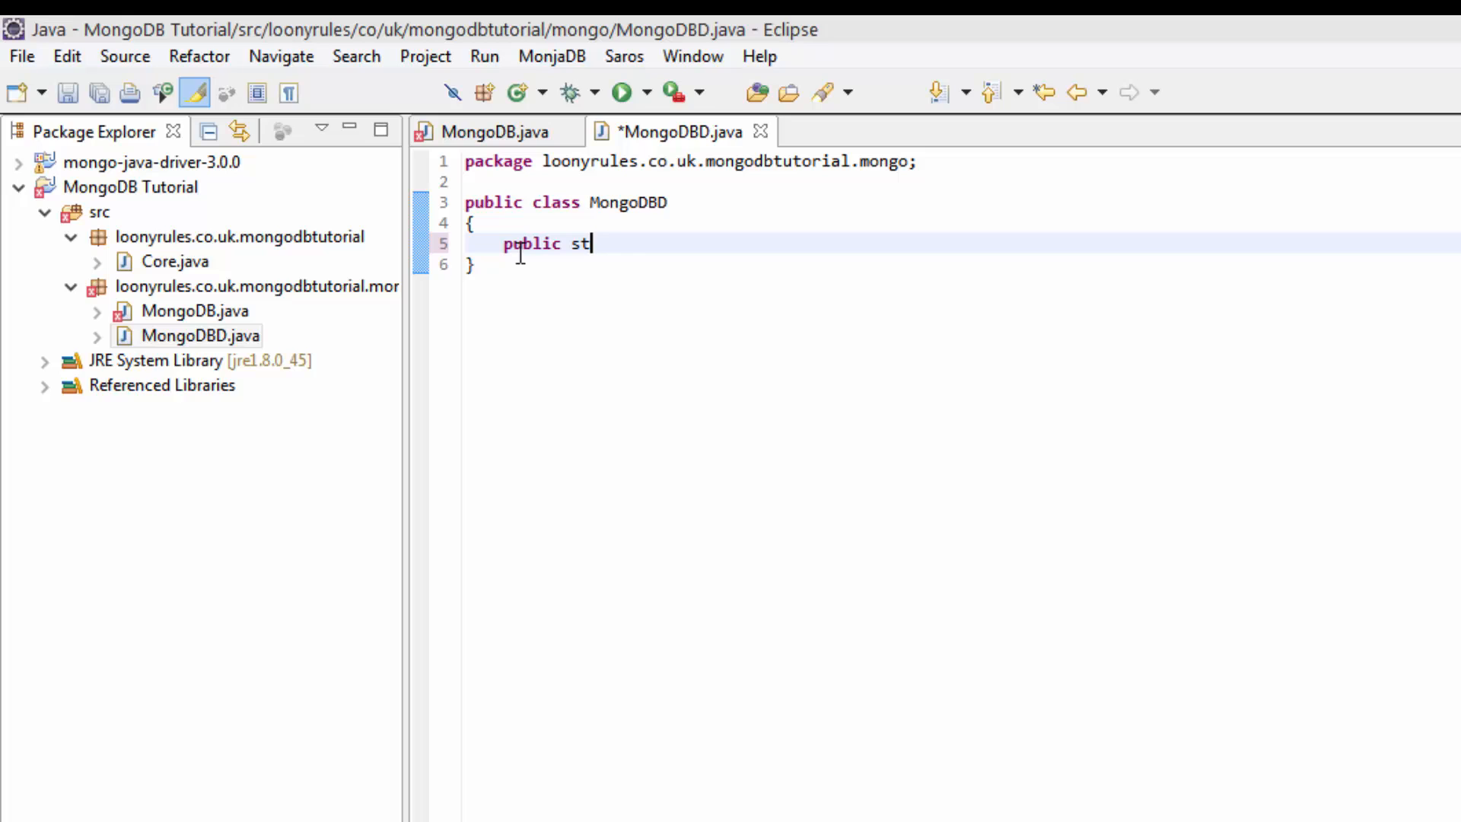
type("atic St")
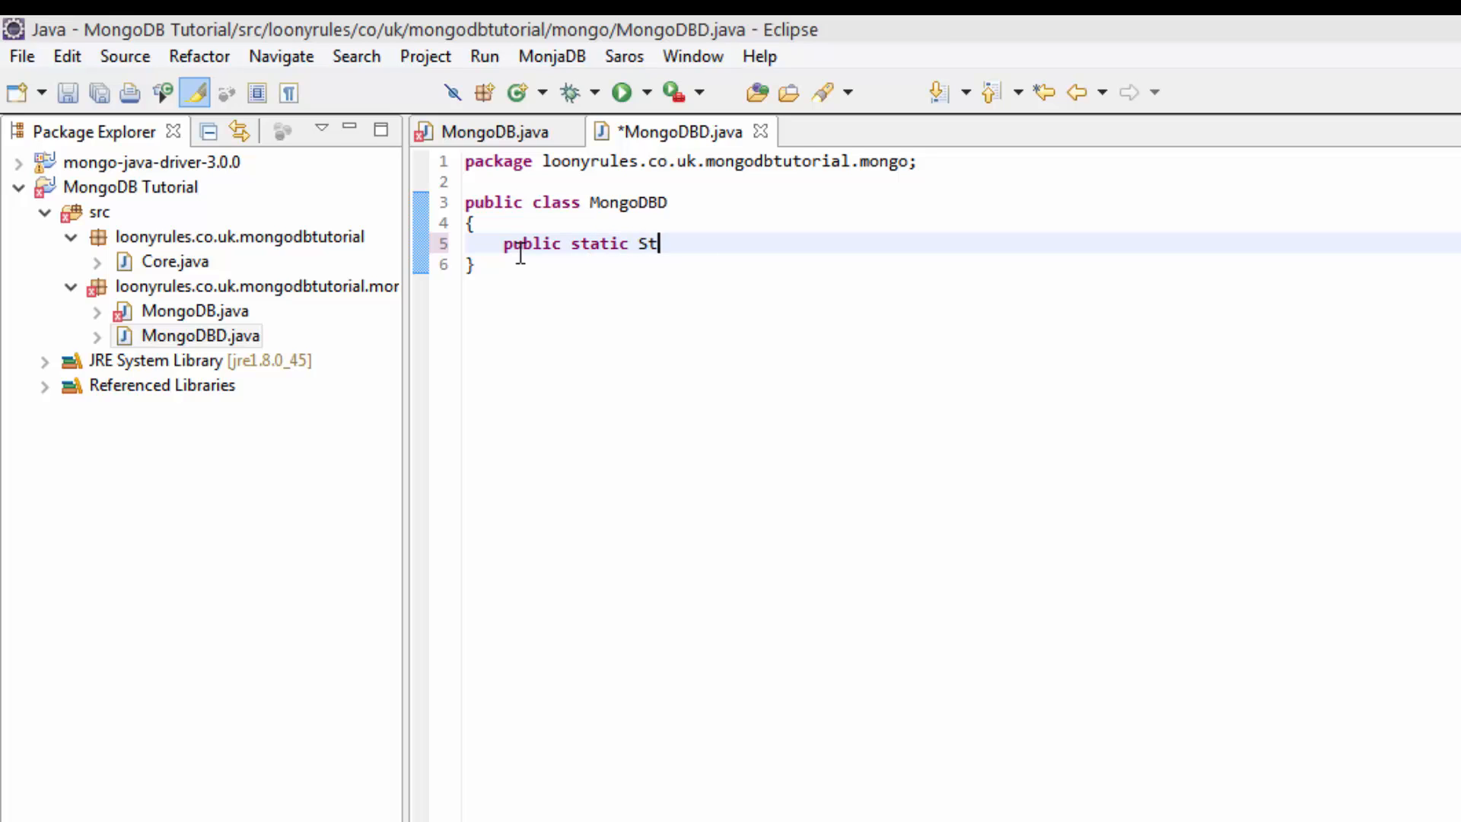
type("ring")
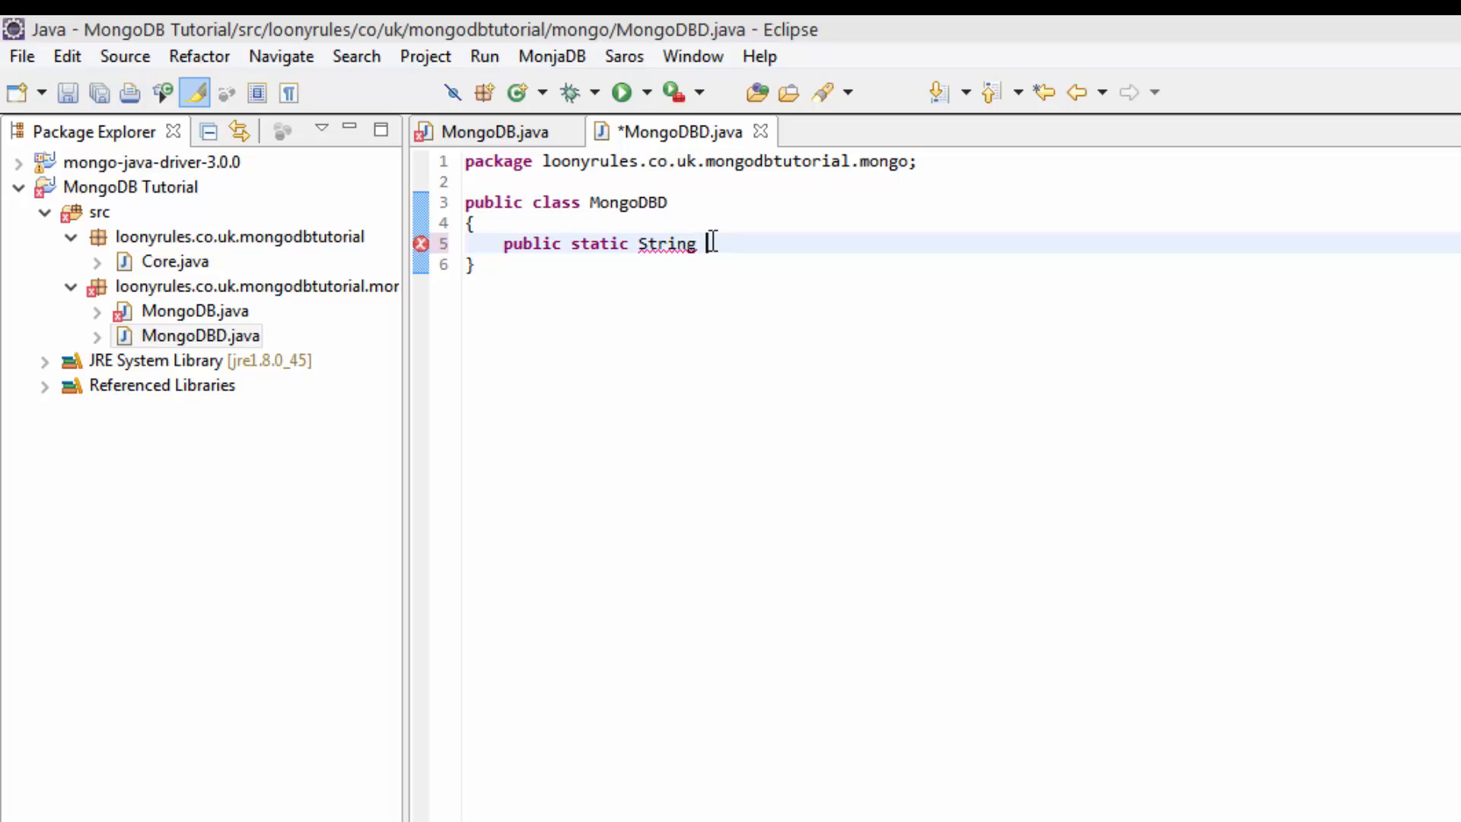
type("username =")
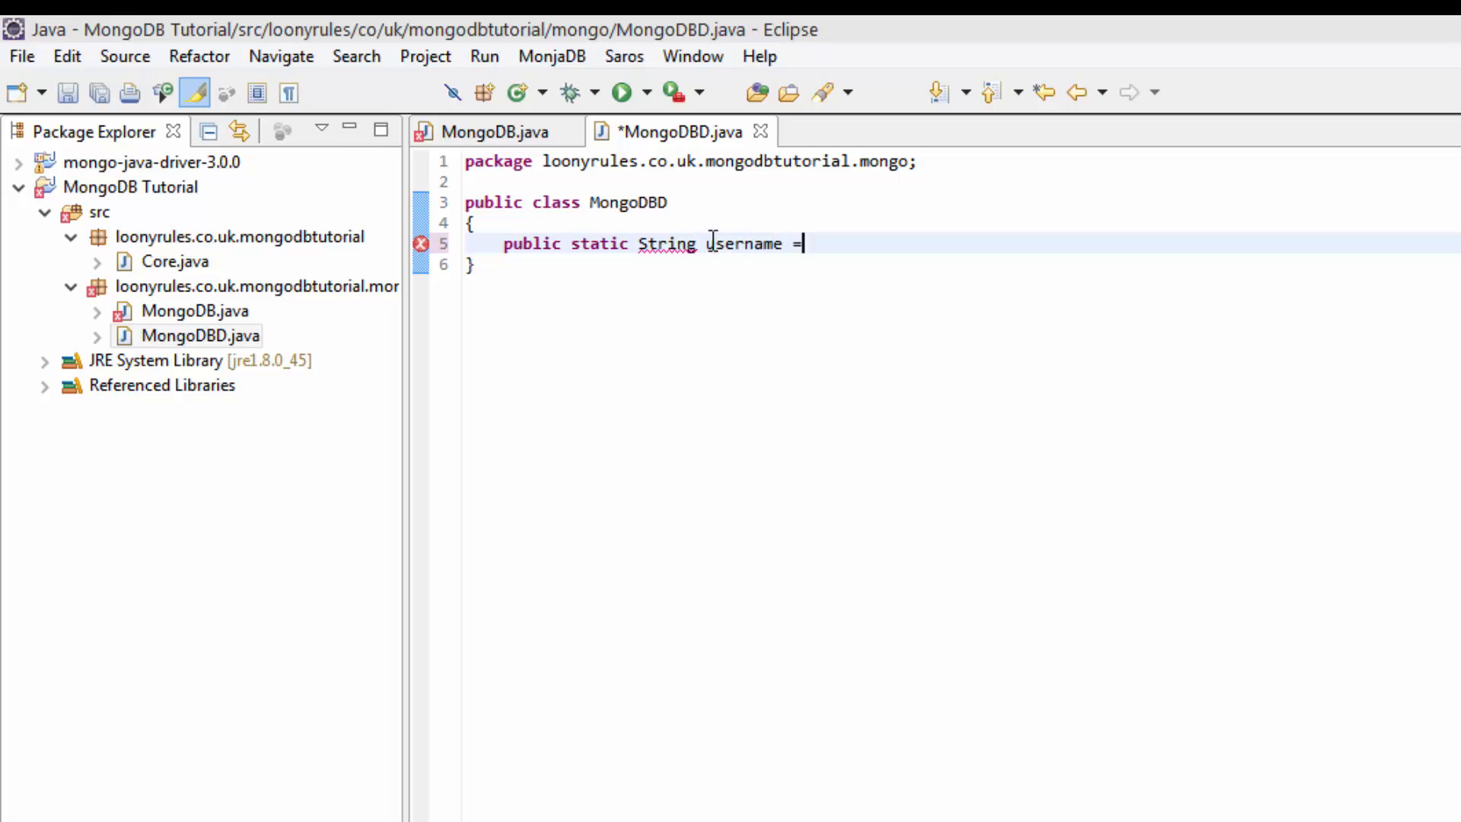
Initialize username from Core.getPlugin().getConfig().getString("mongo.username")
type("Core.g")
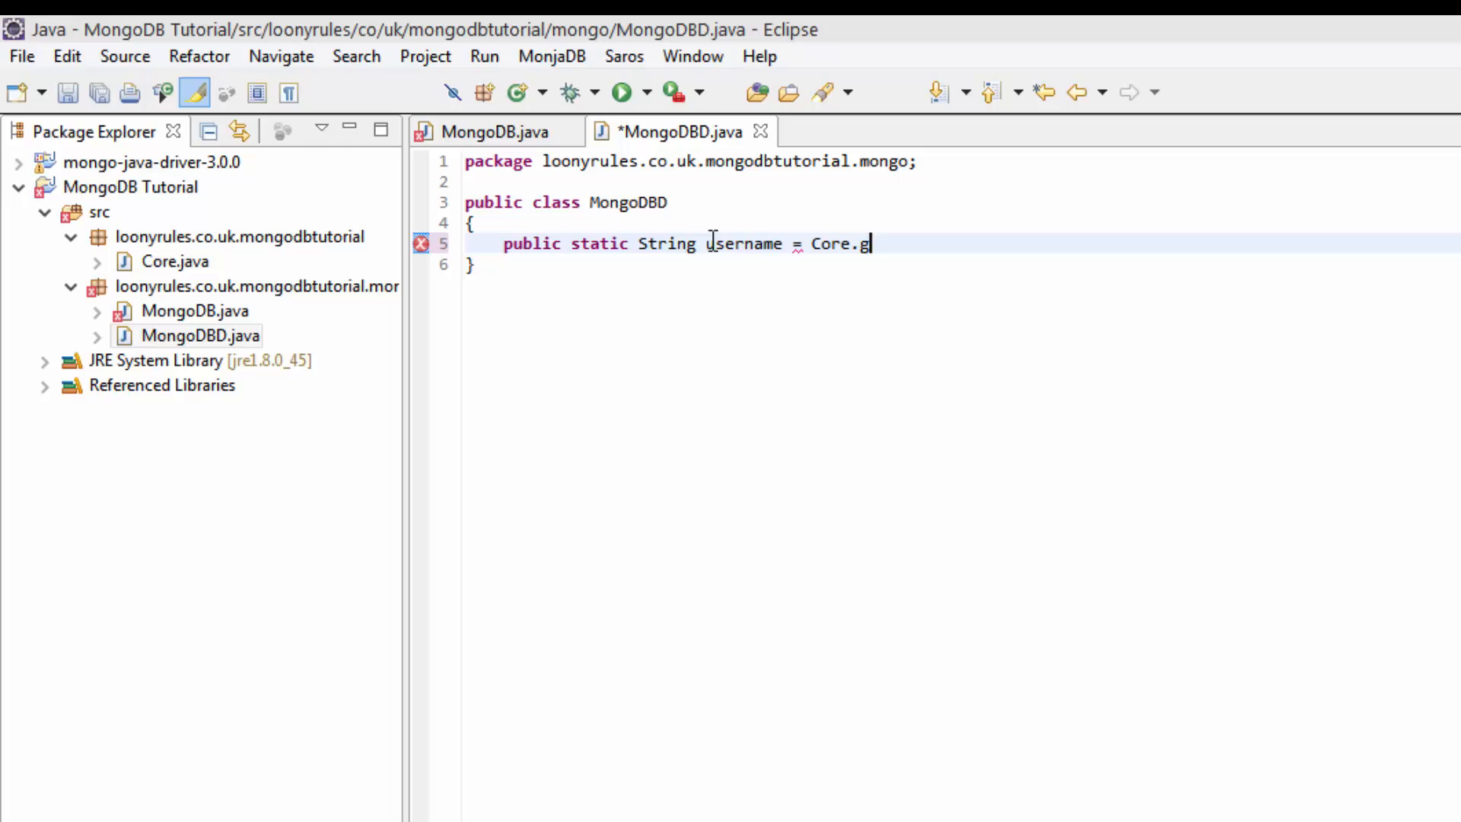
type("etPlu")
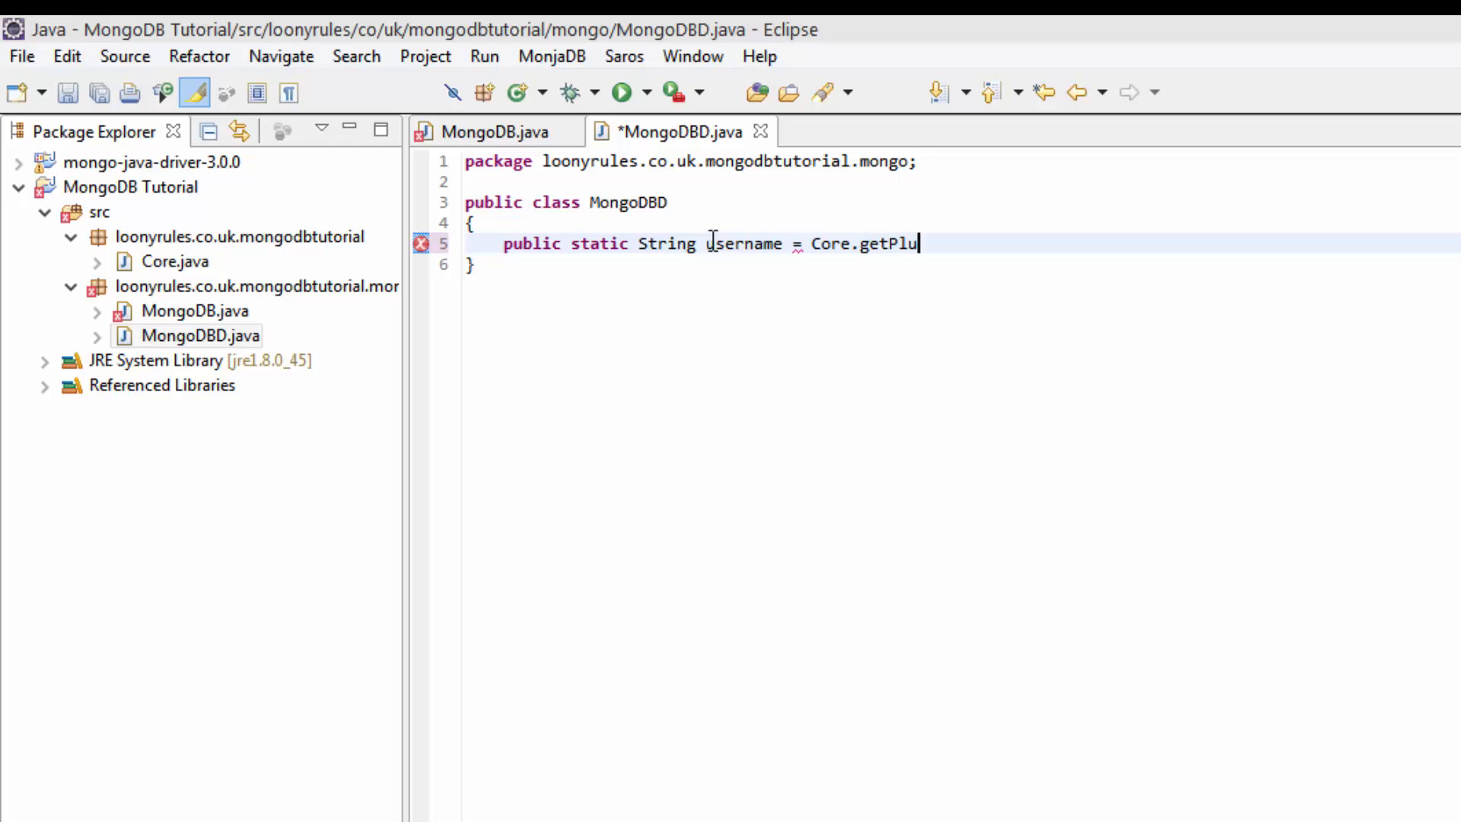
type("gin()")
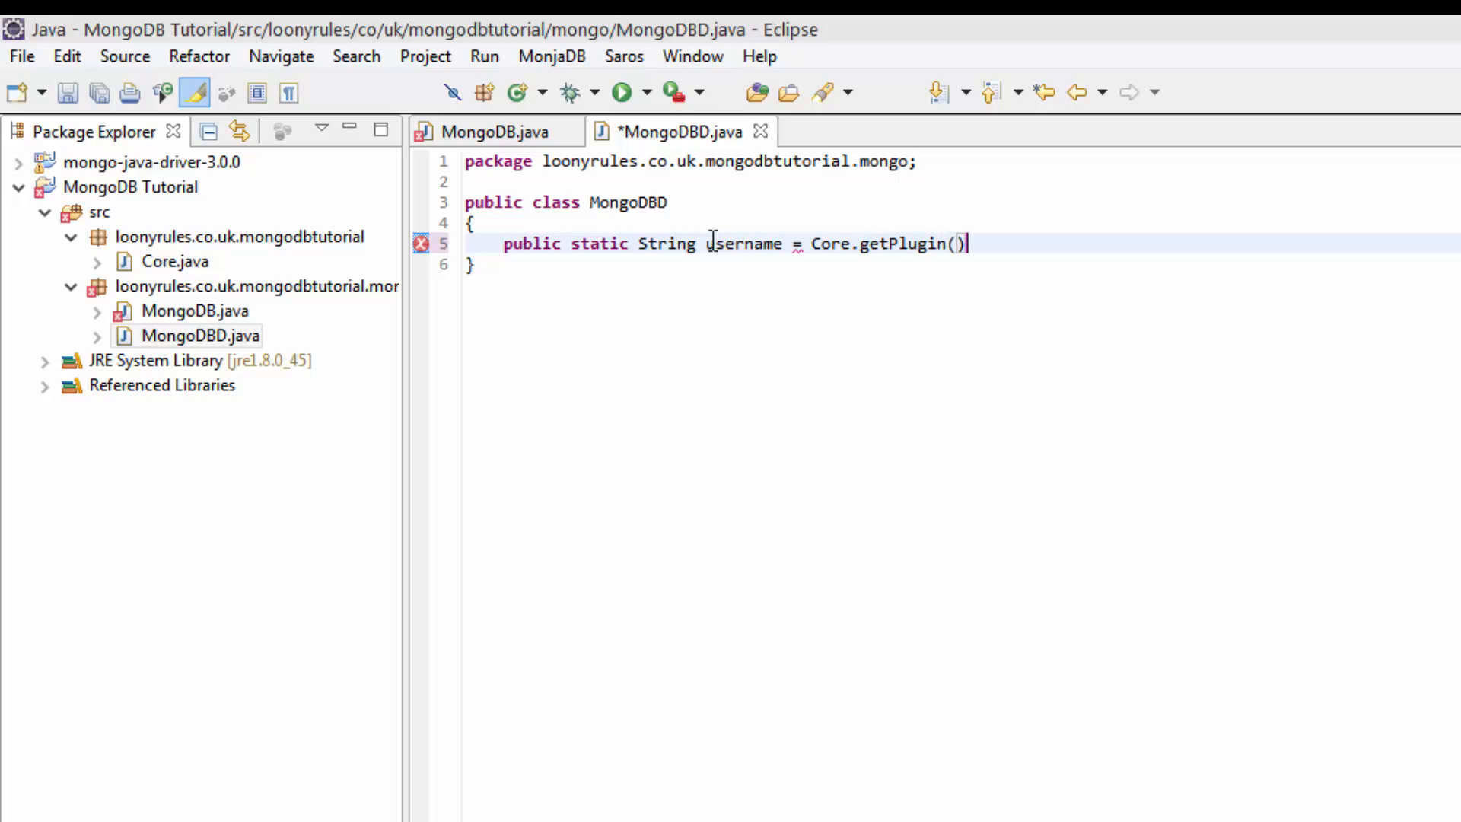
type(".getC")
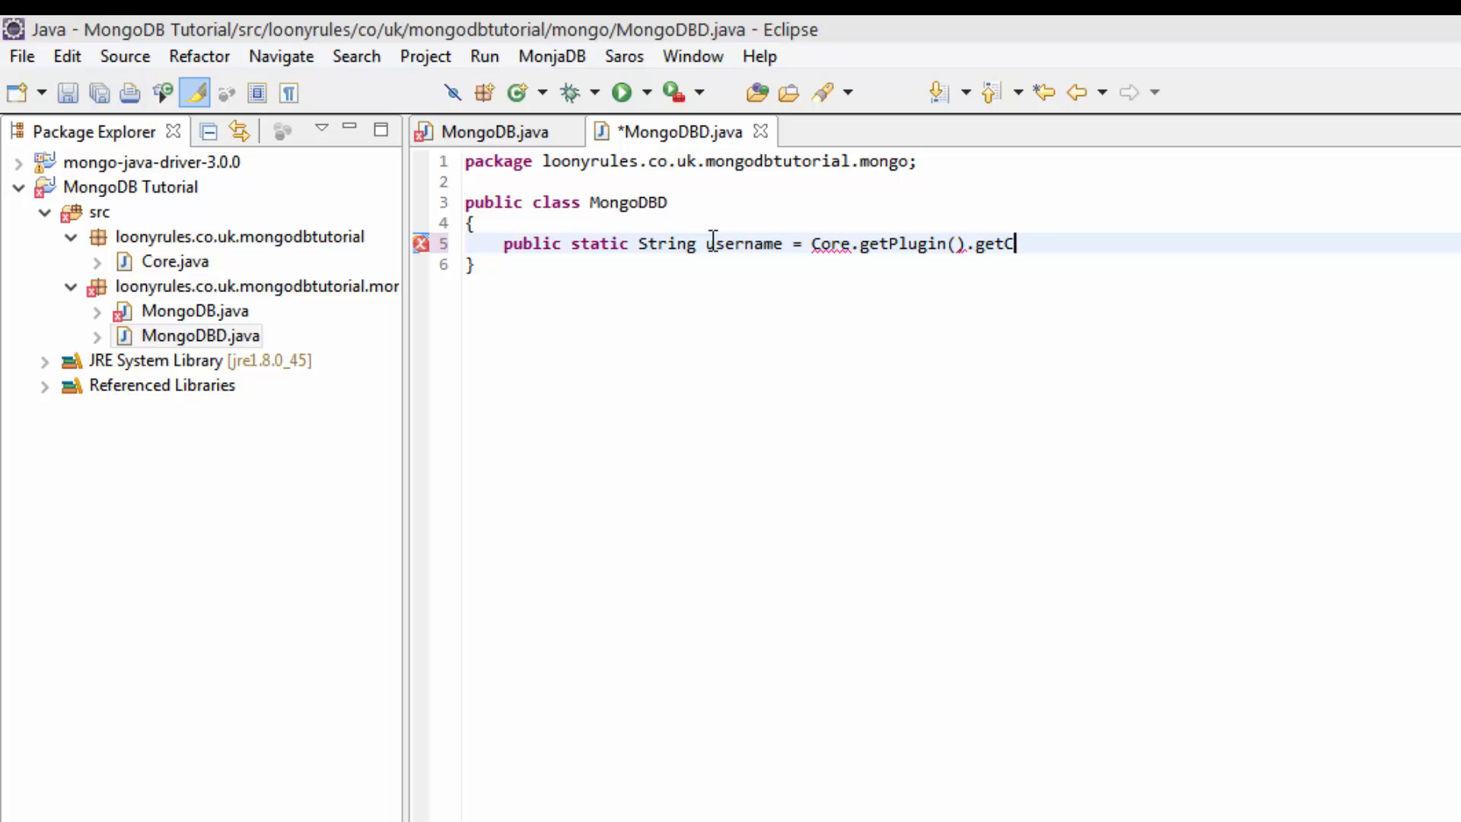
type("onfig().getString(\"")
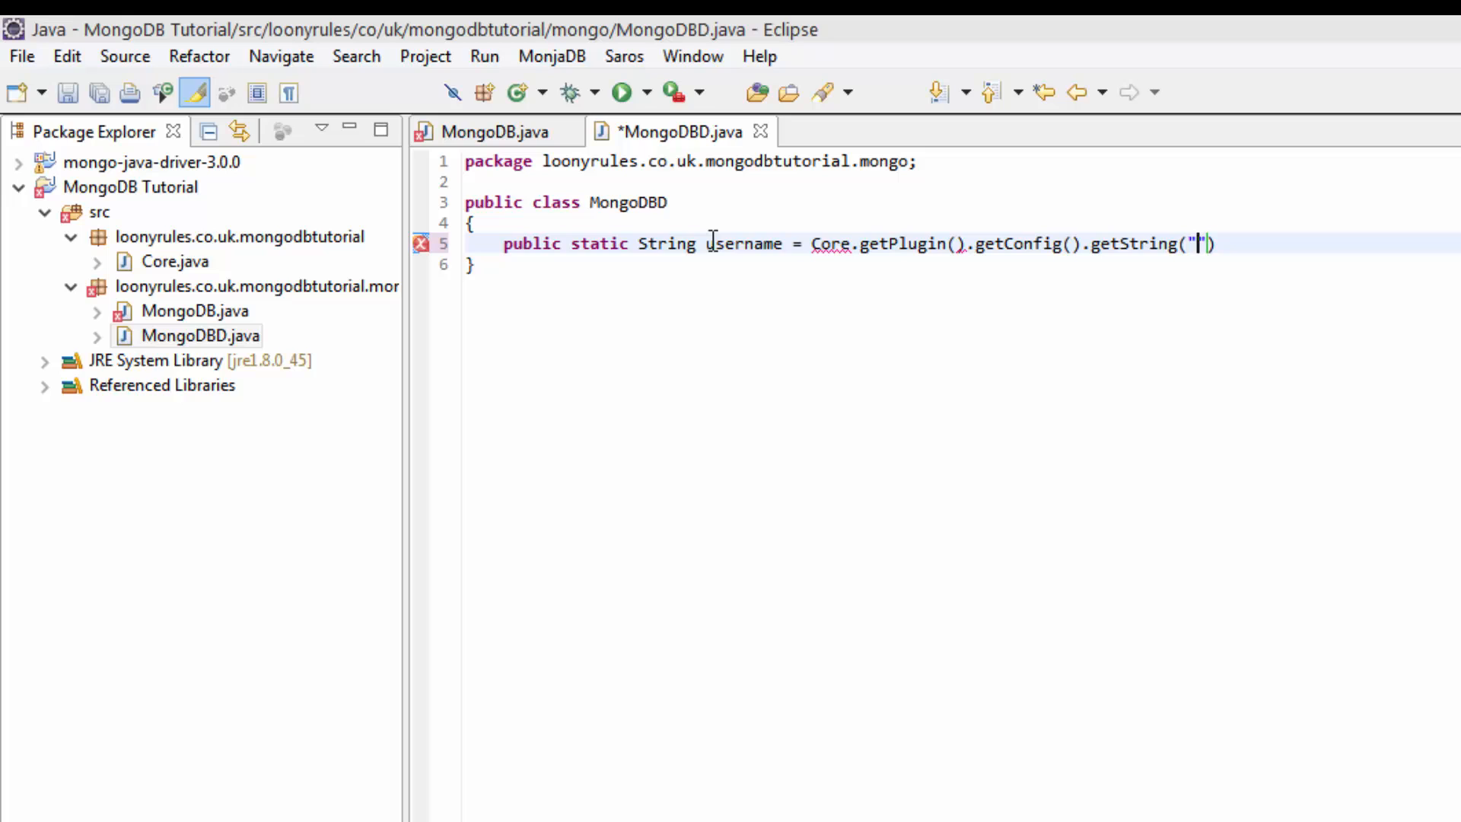
type("mongo.username")
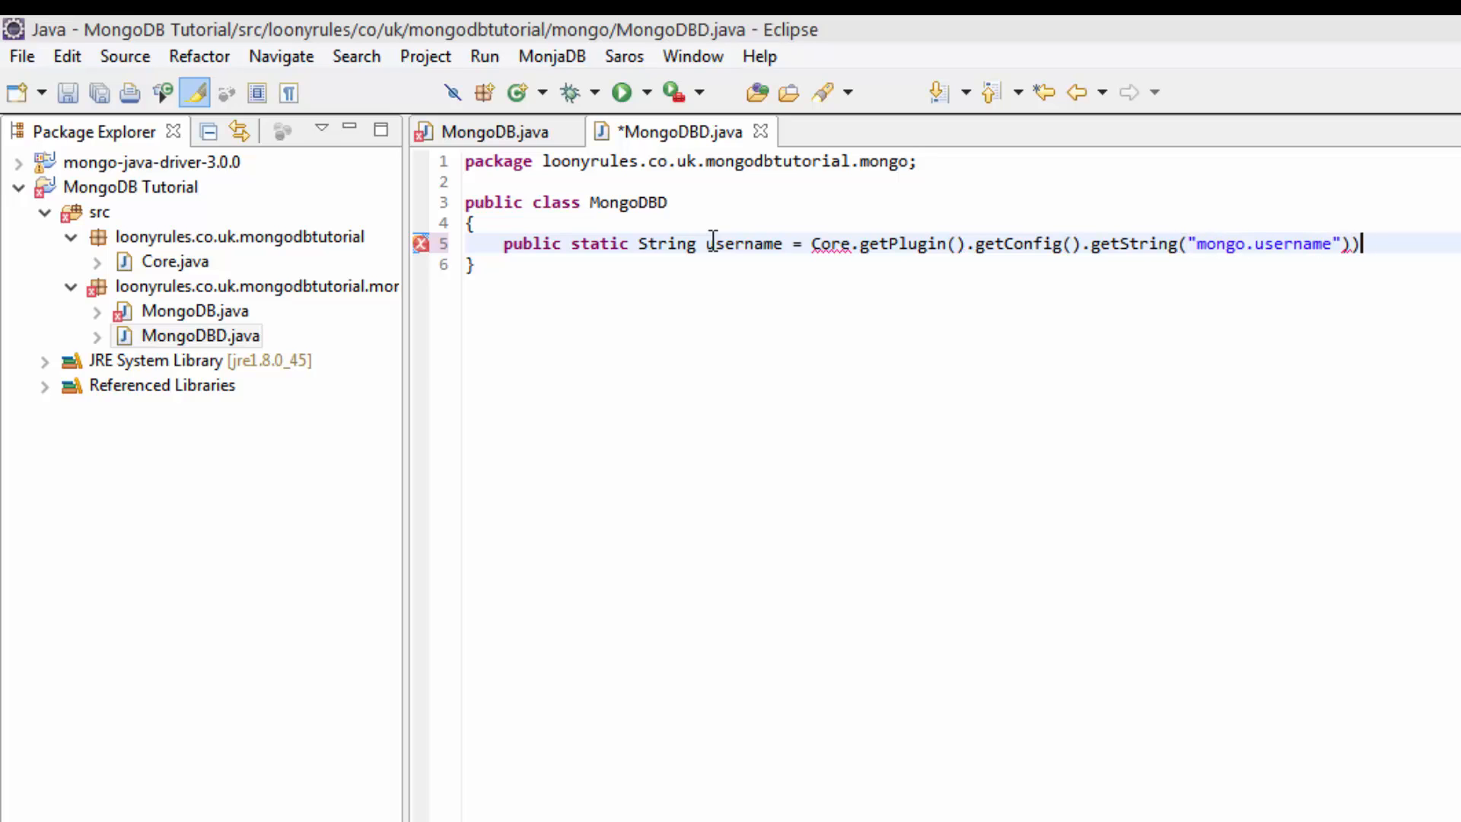
left_click(495, 131)
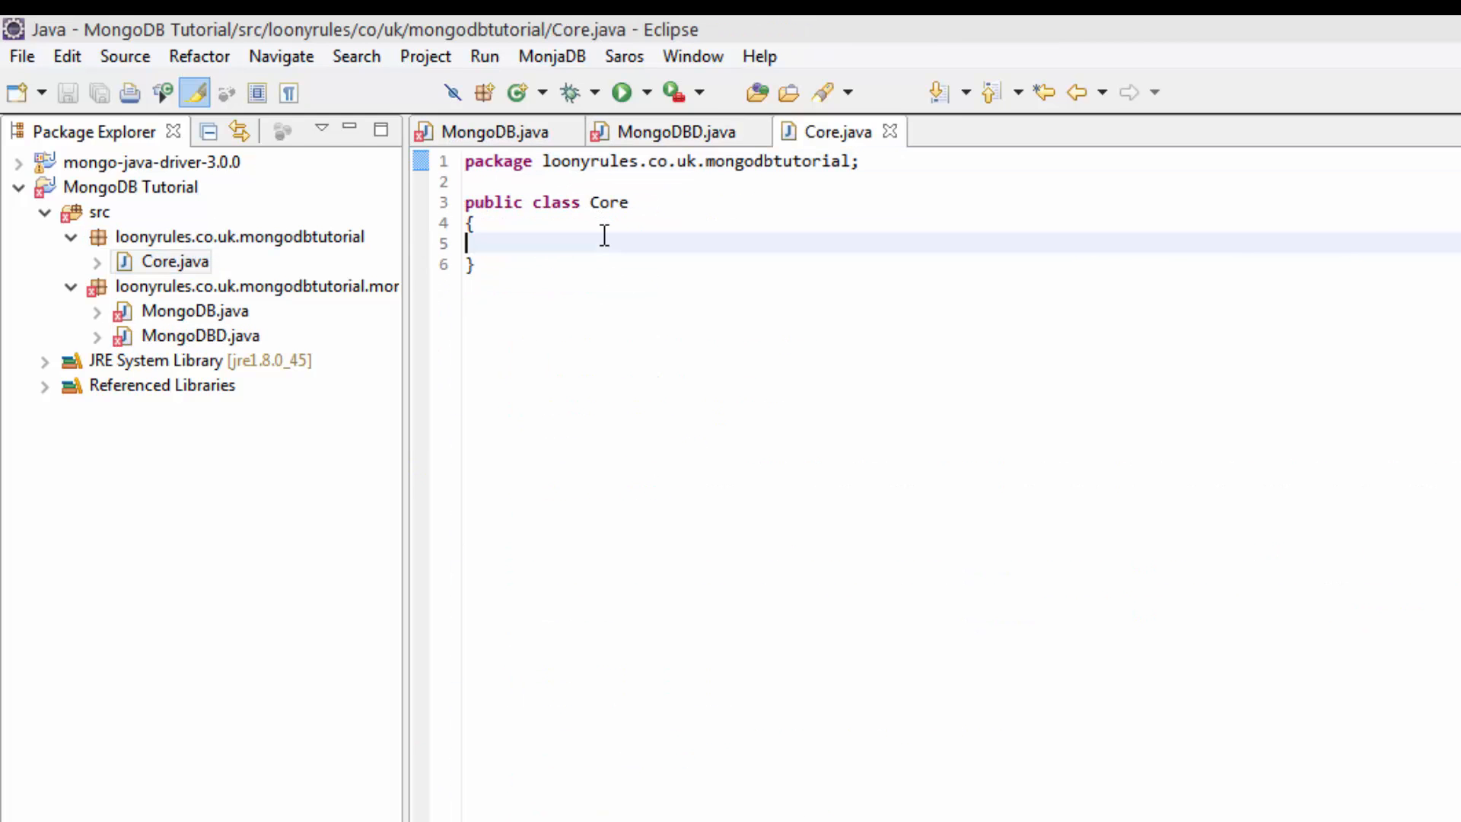
Add 'private static Core plugin;' and a public static getPlugin() returning plugin
type("pub")
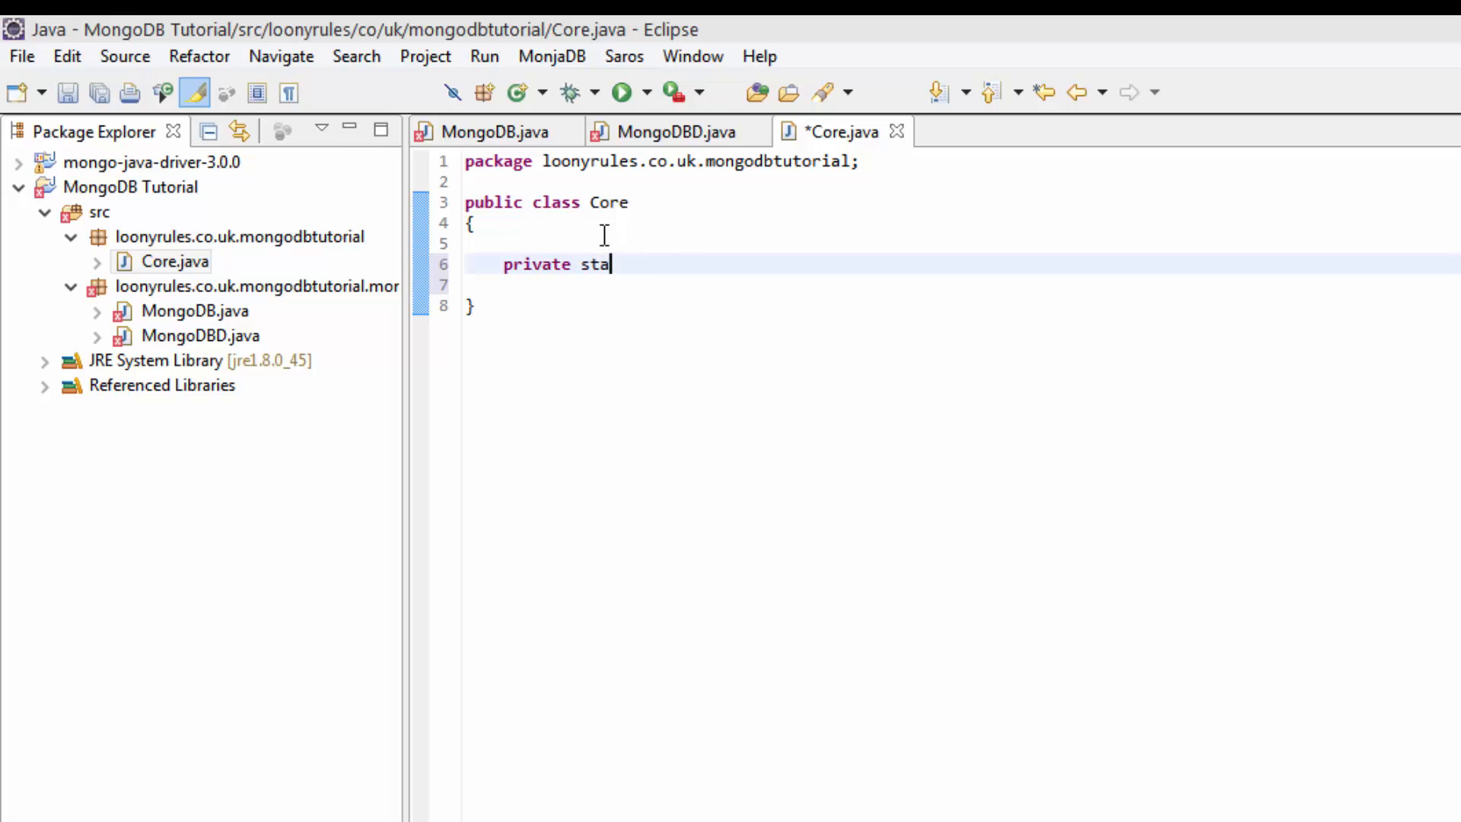
type("tic Coe")
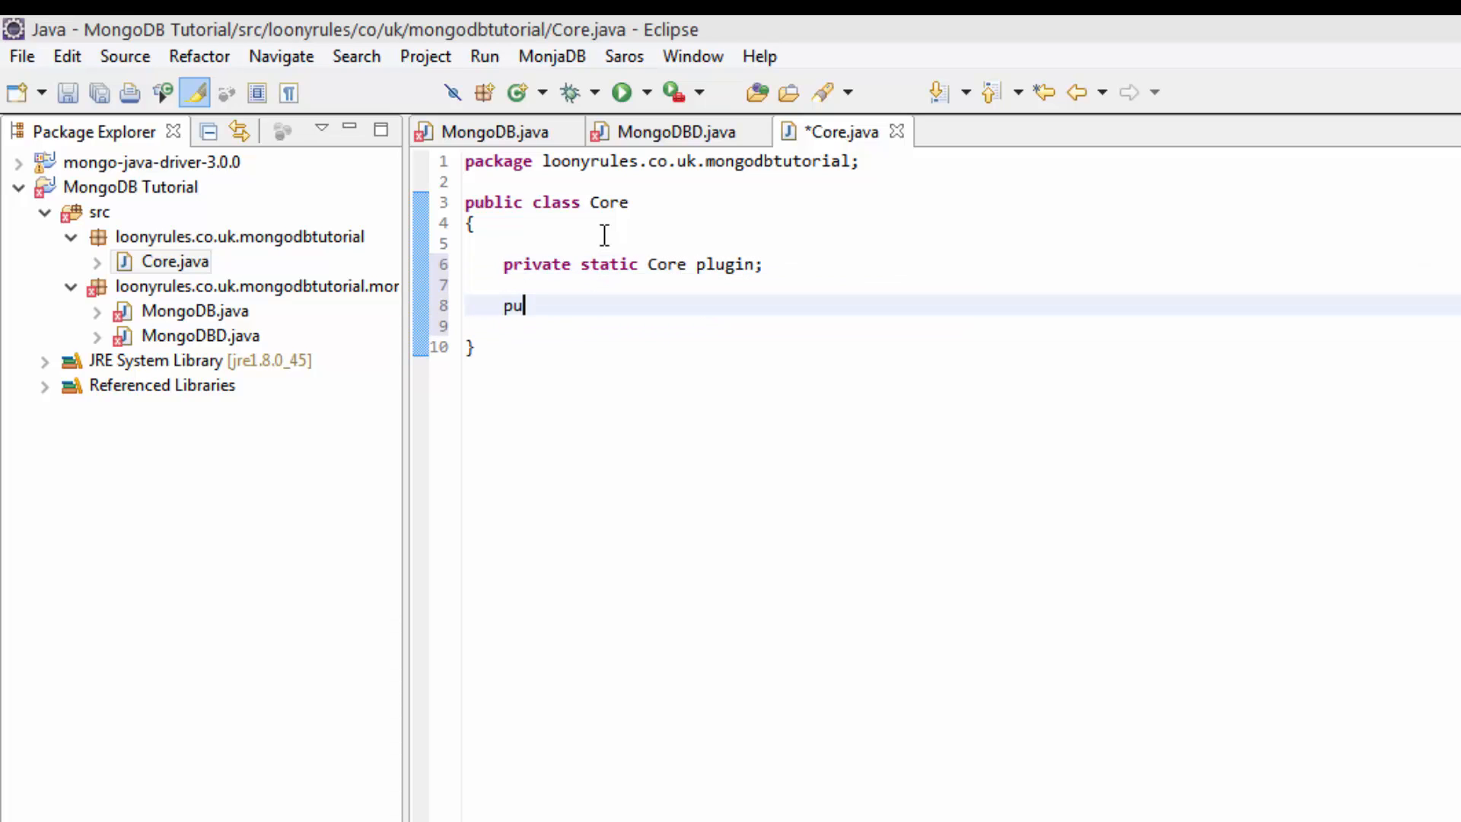
type("blic Core getPlugin(")
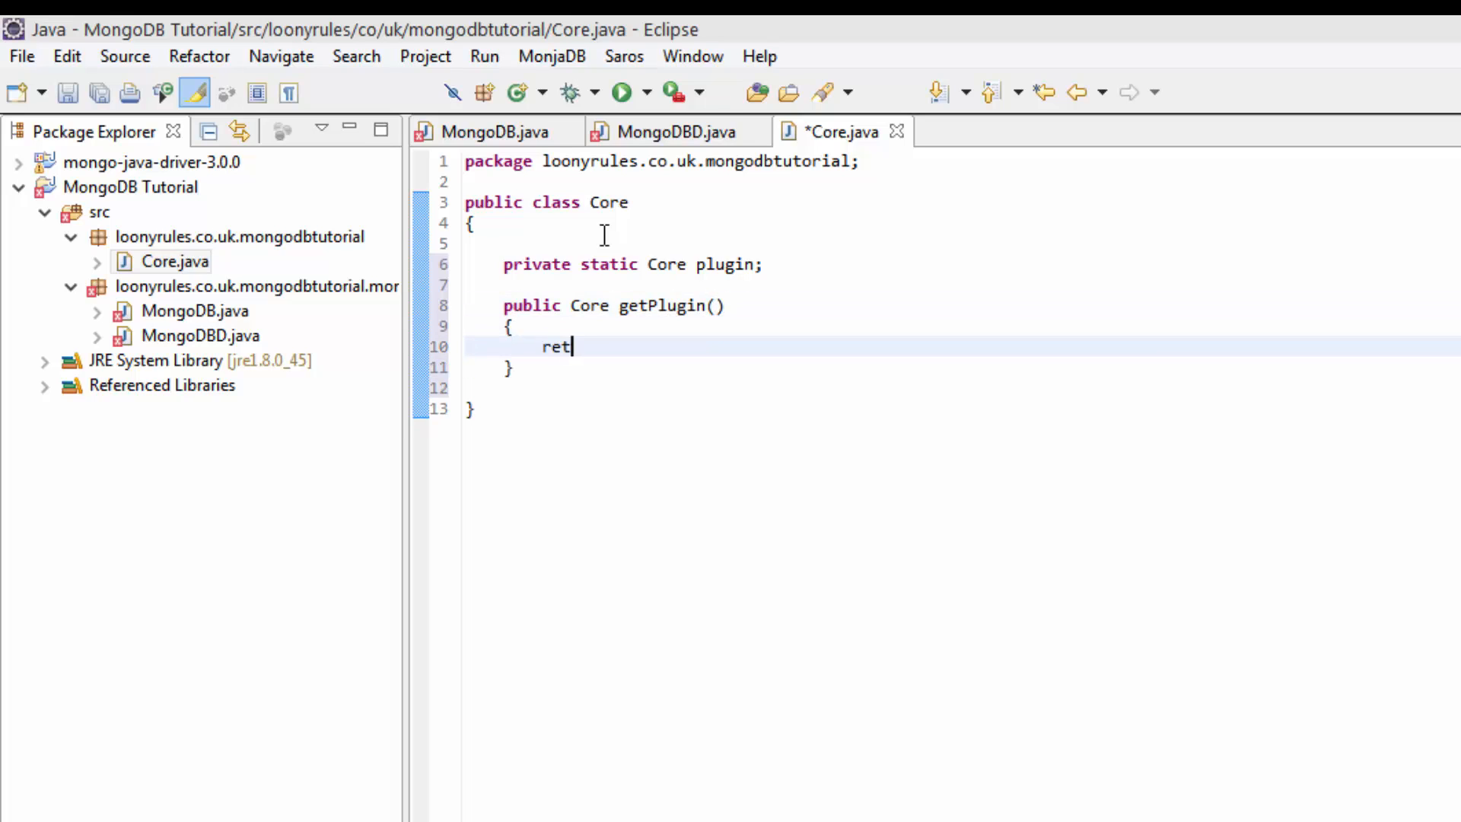
type("urn plugin;")
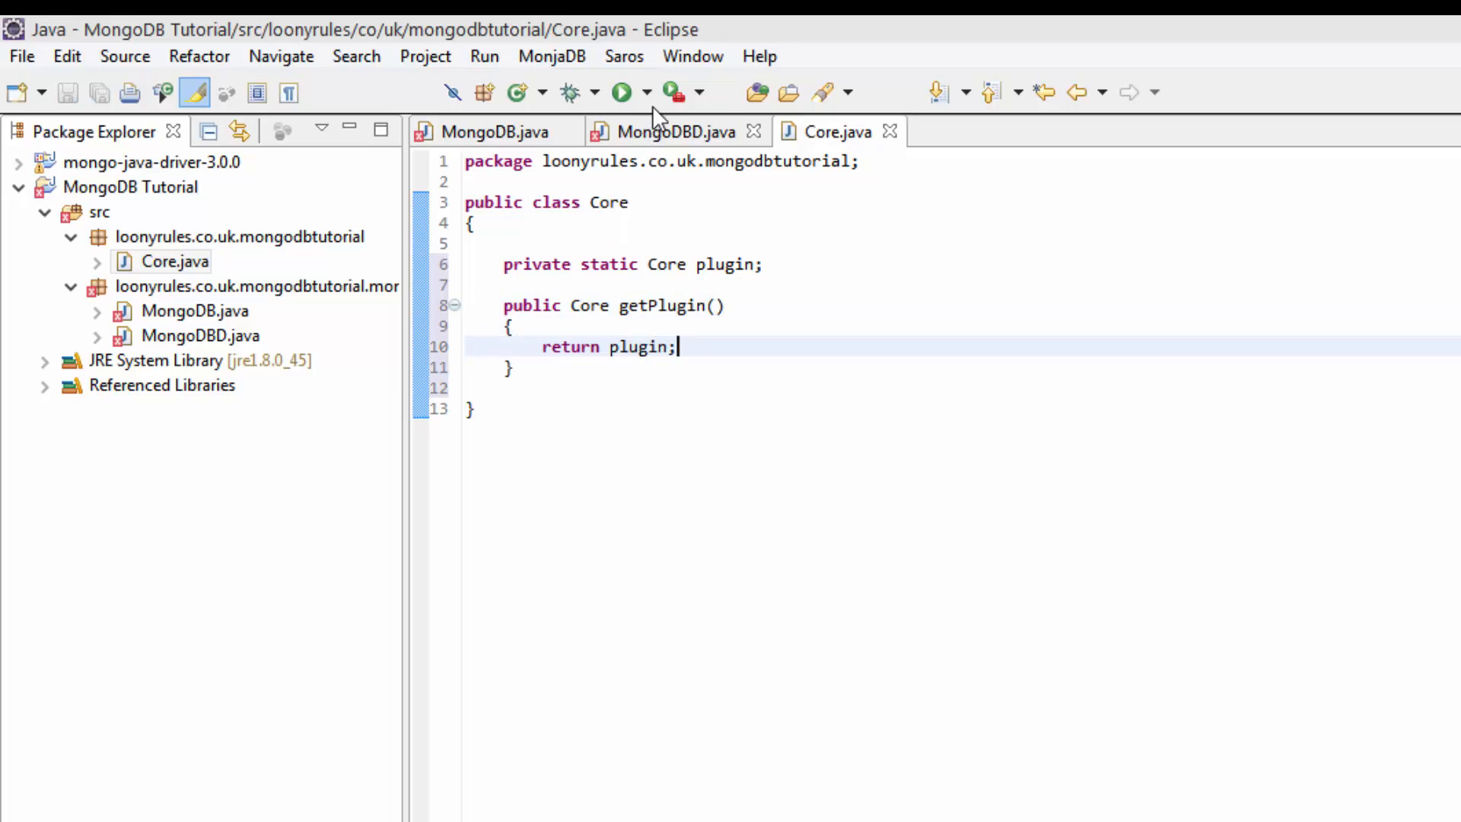
Compare the MongoDBD and Core classes, then edit the getPlugin declaration
left_click(672, 132)
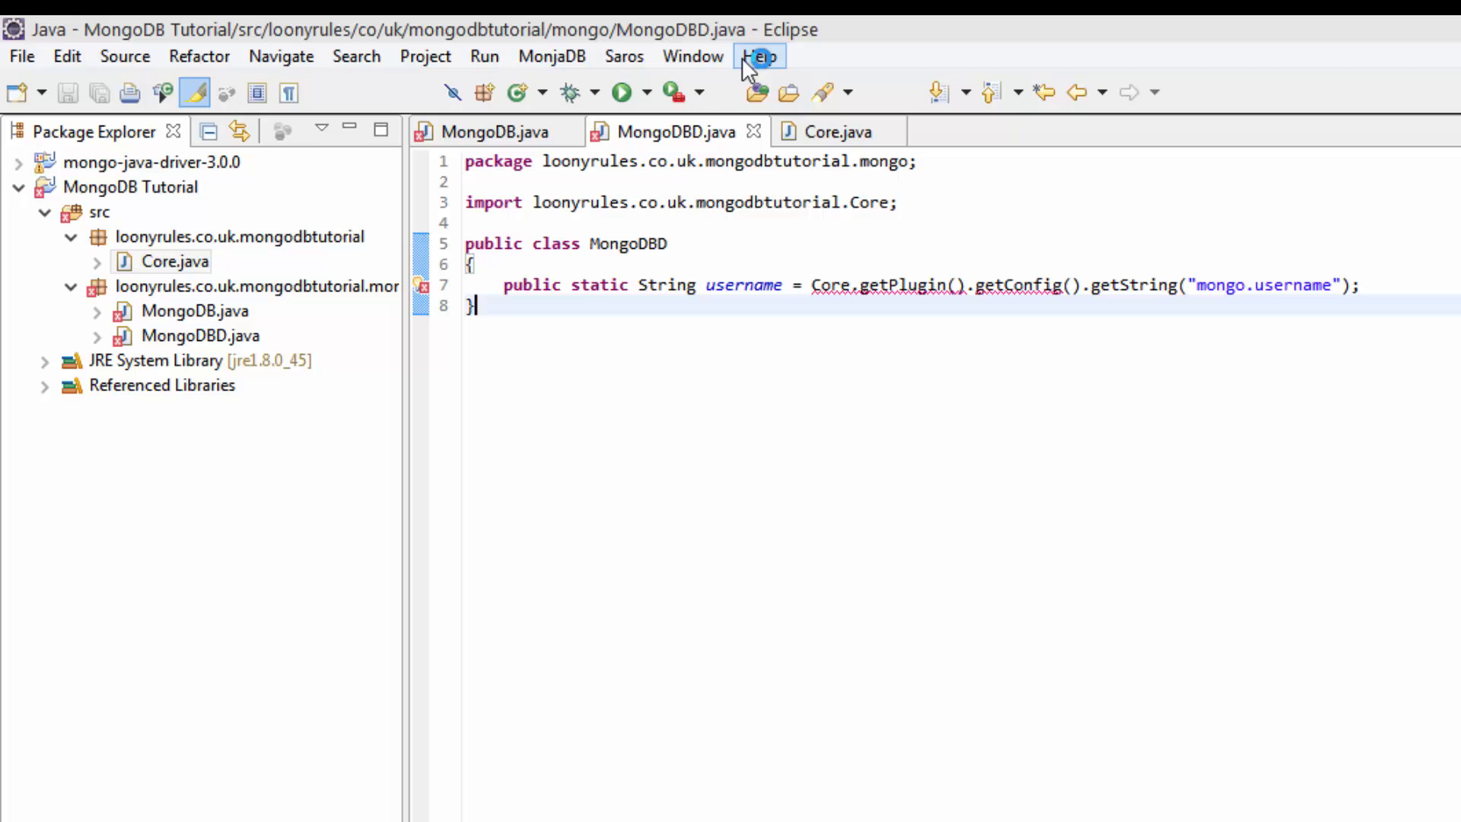
left_click(832, 132)
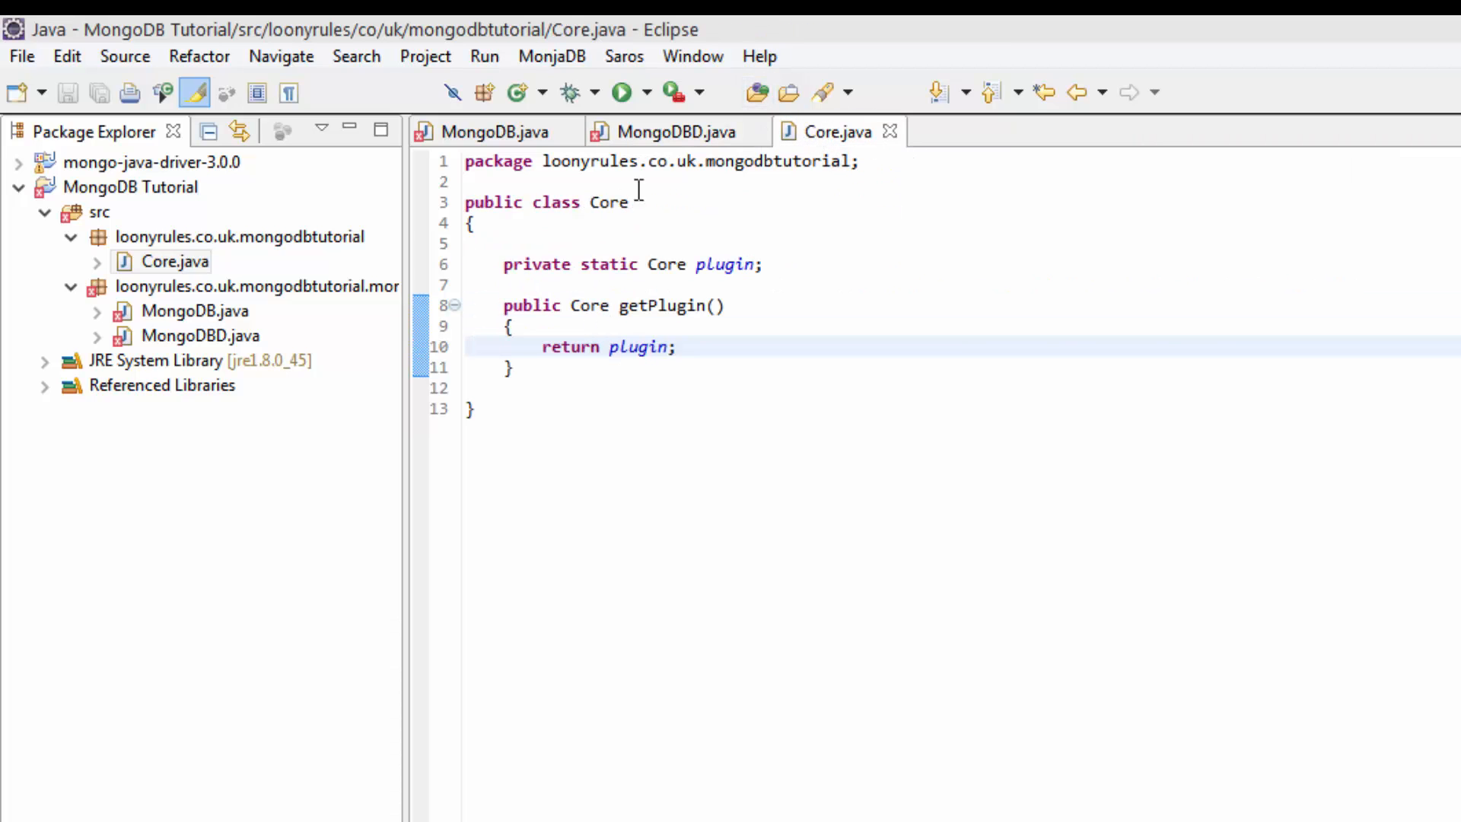
left_click(671, 132)
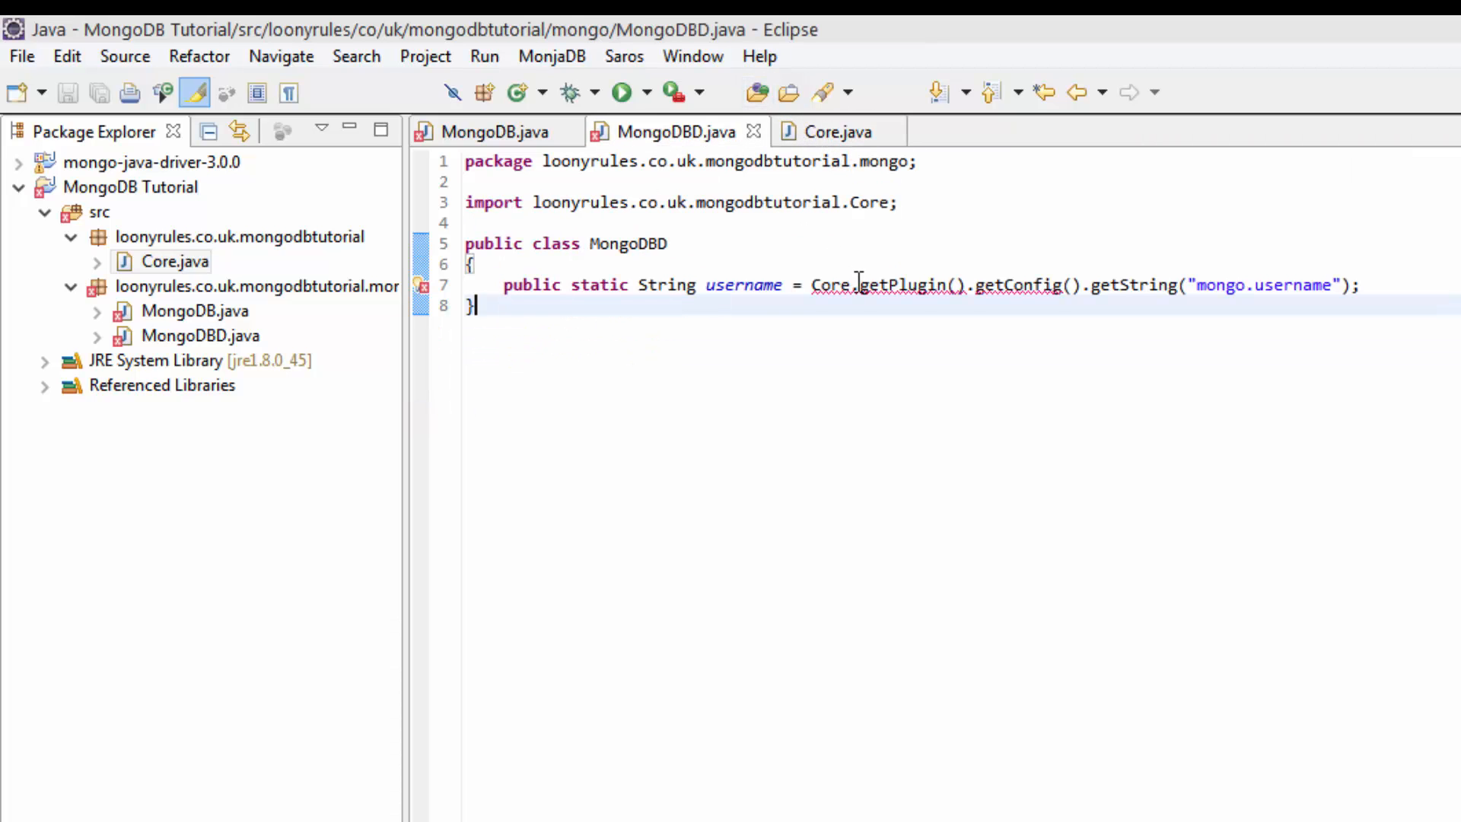
left_click(833, 132)
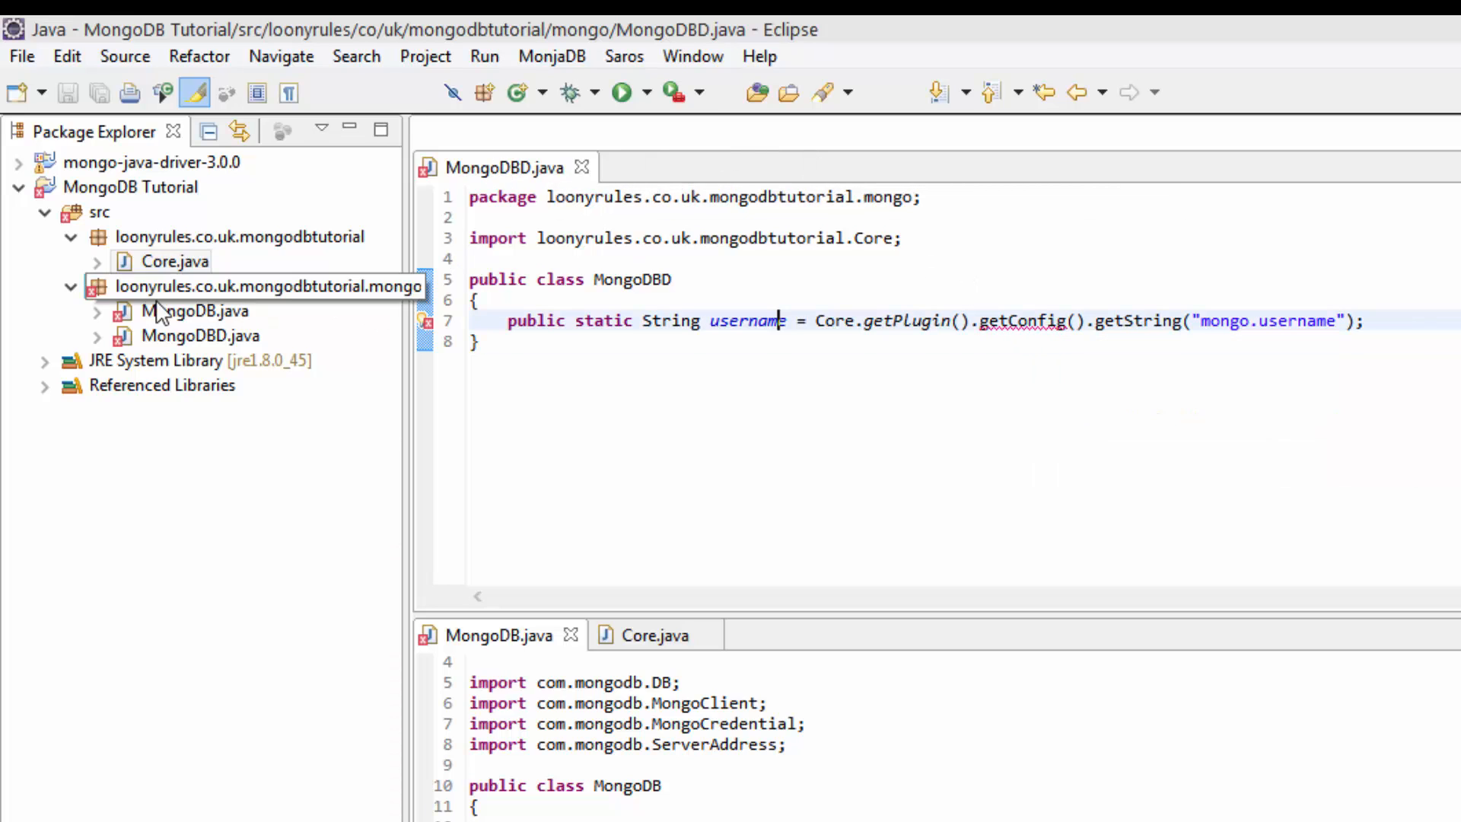
left_click(652, 634)
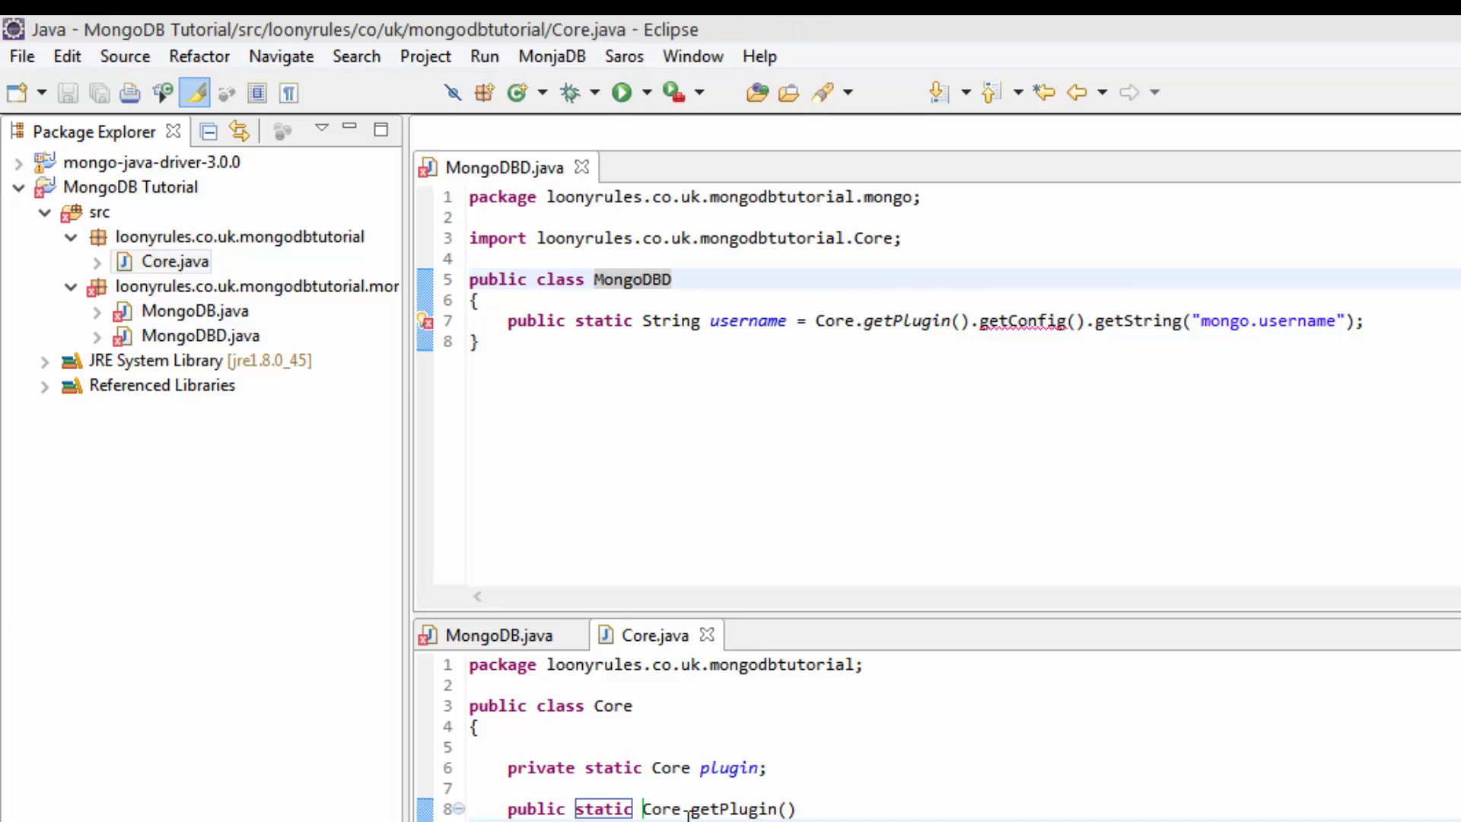
mouse_move(673, 635)
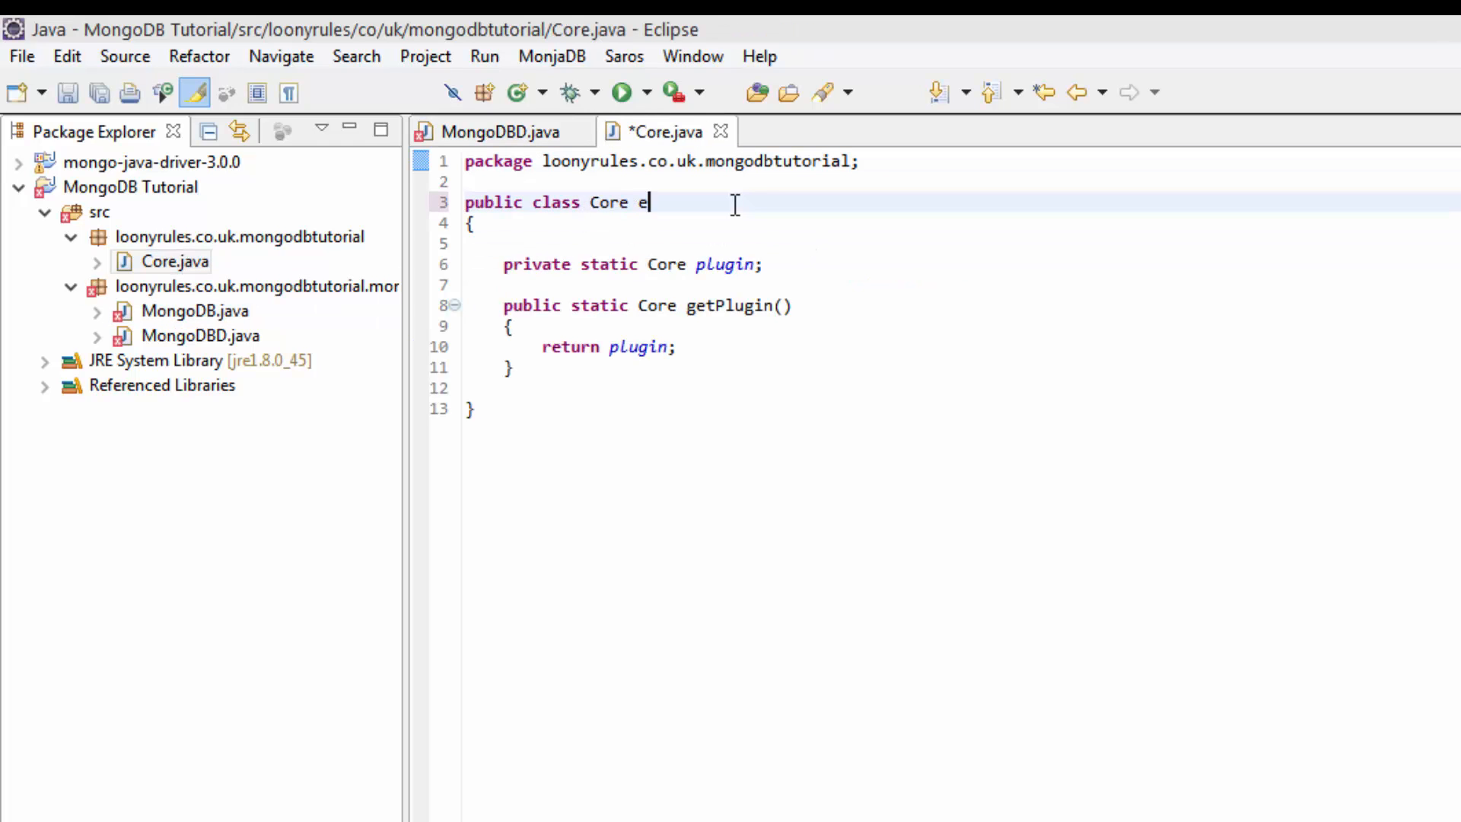
Make Core extend JavaPlugin with overridden onEnable() and onDisable() methods
type("xtends JavaPlugin")
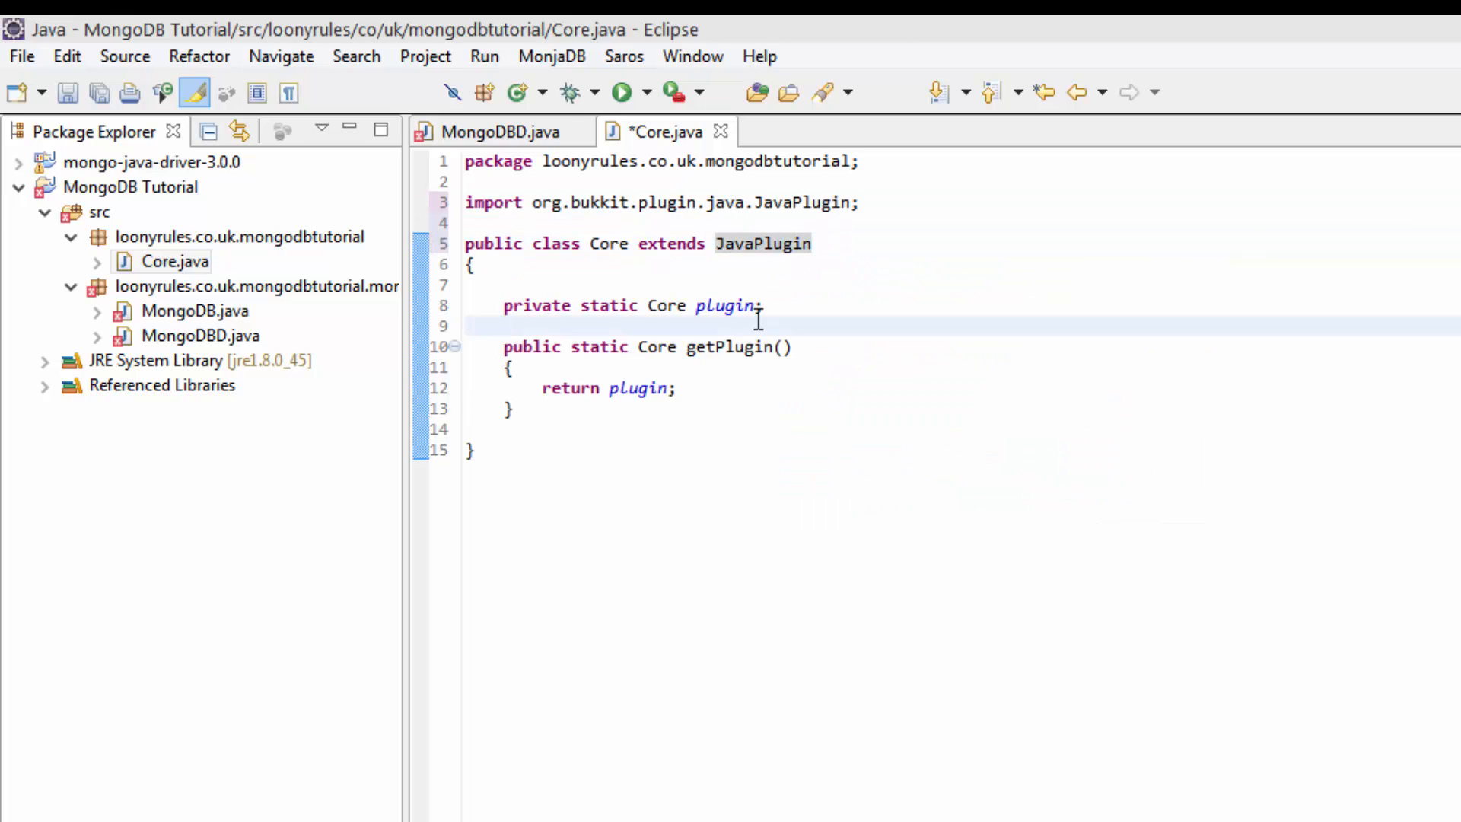
type("@Override")
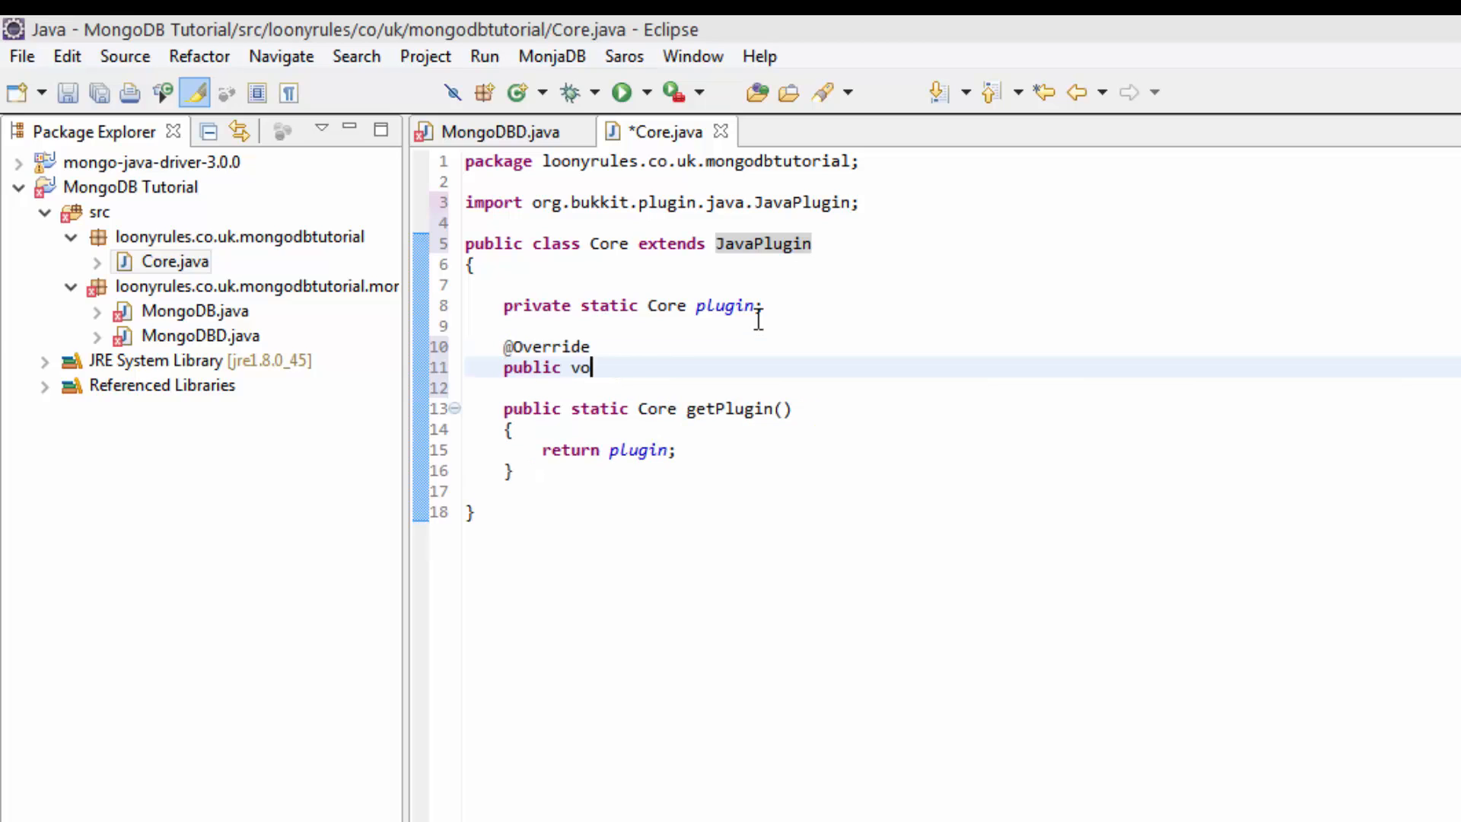
type("id onEnable()")
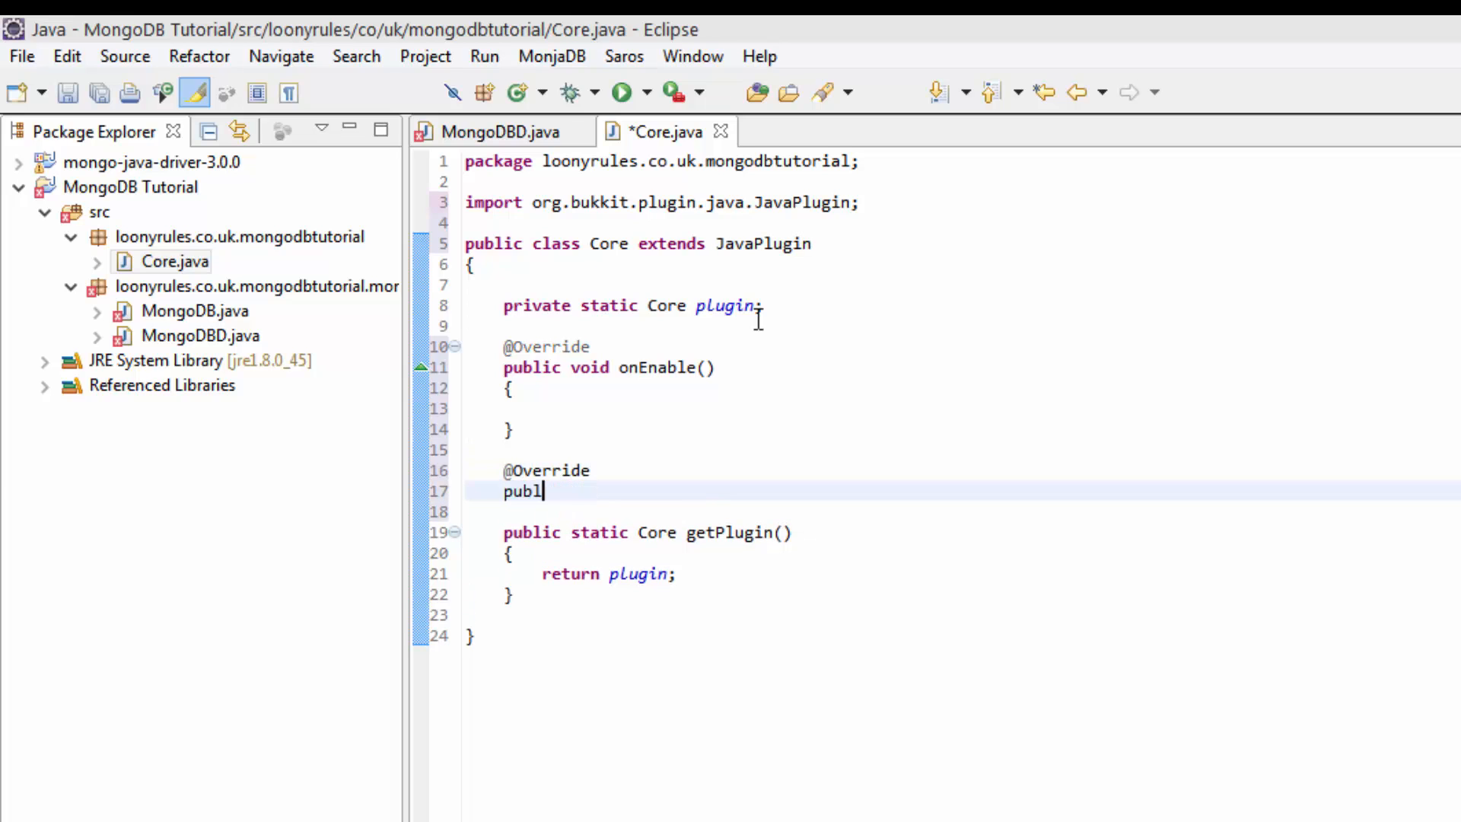
type("ic void onDisable(")
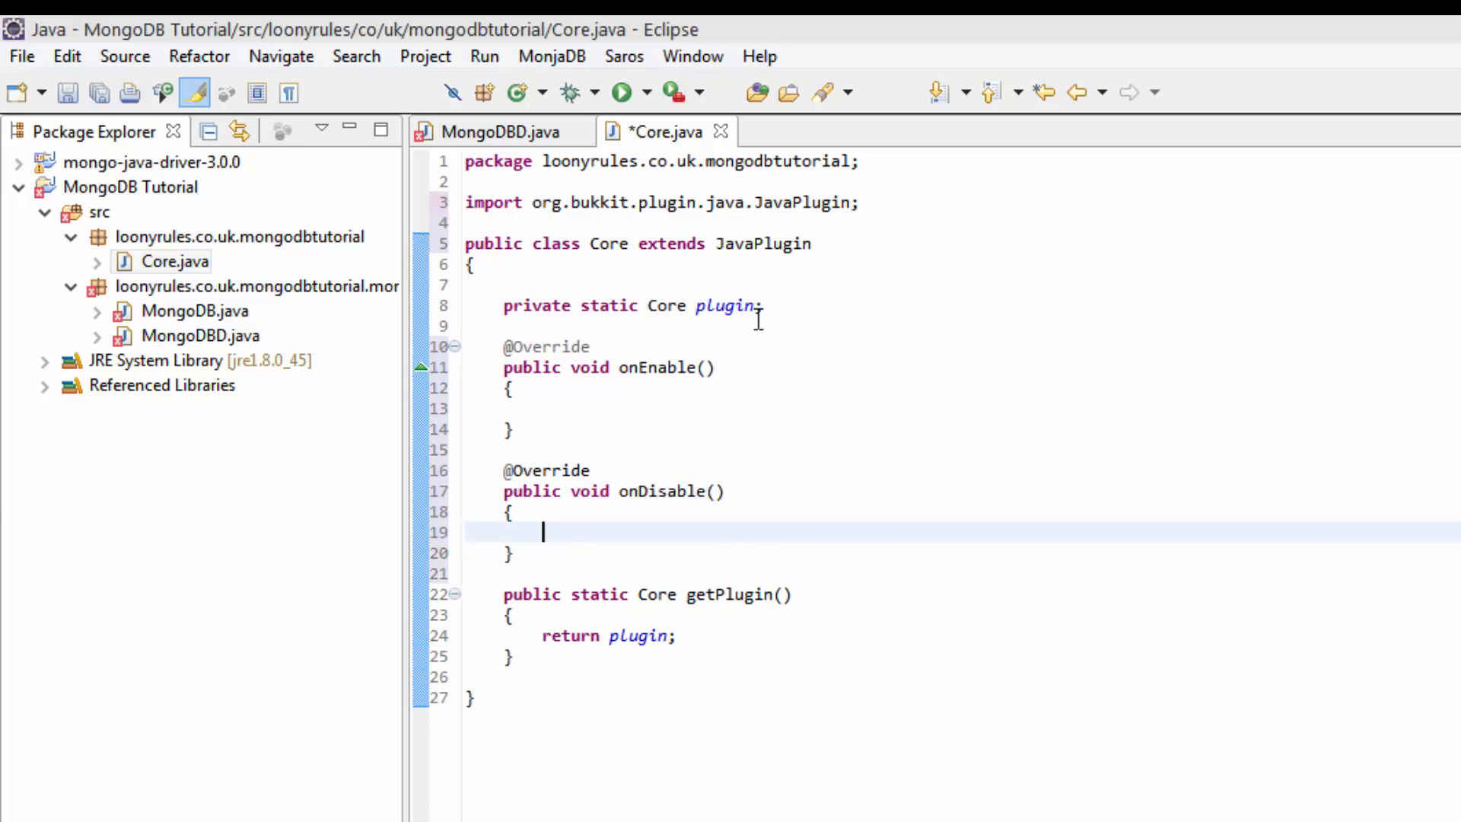
Store the plugin instance with 'plugin = this;' inside onEnable
left_click(606, 408)
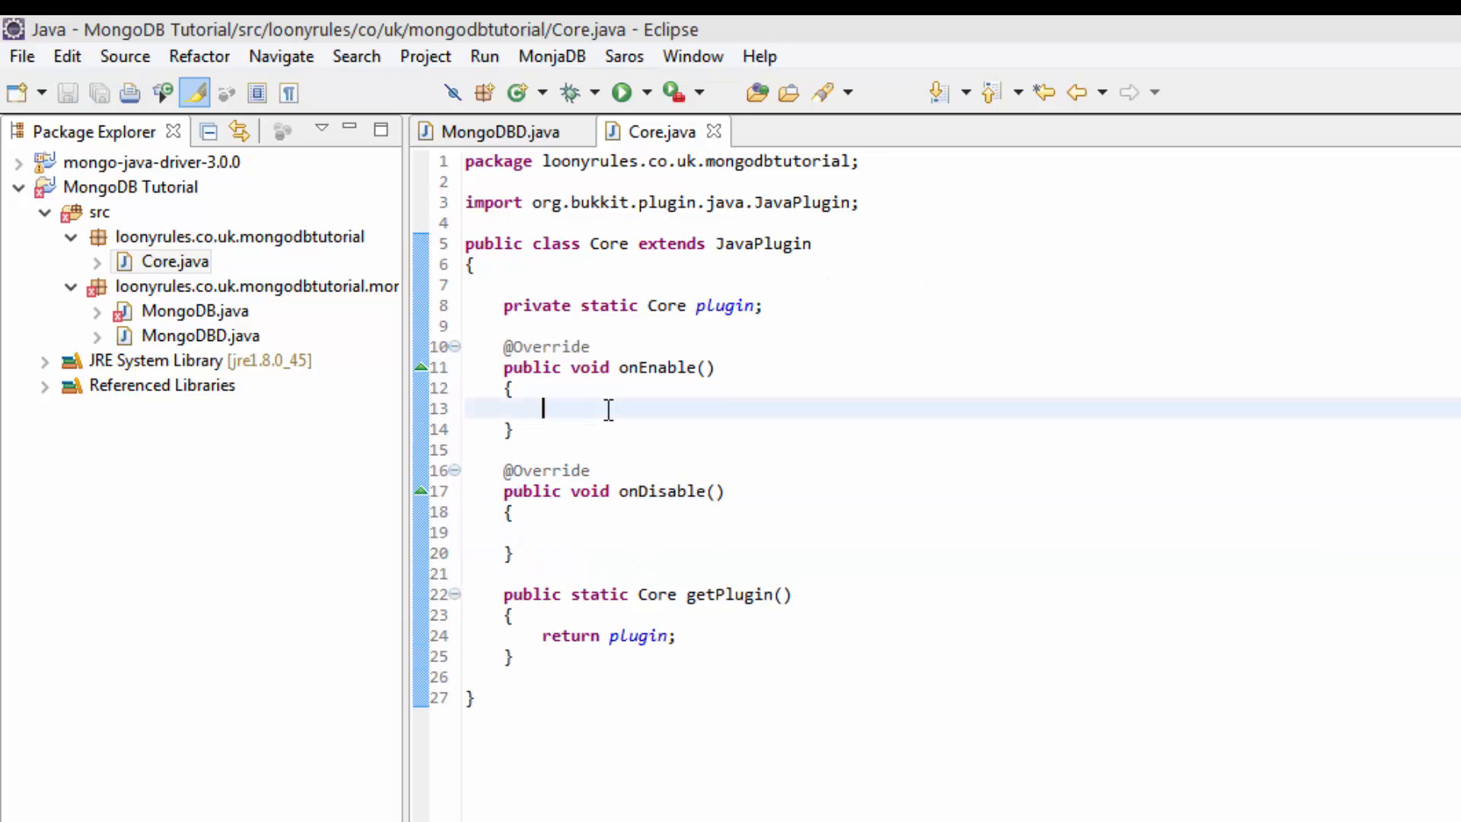
type("plugin = this;")
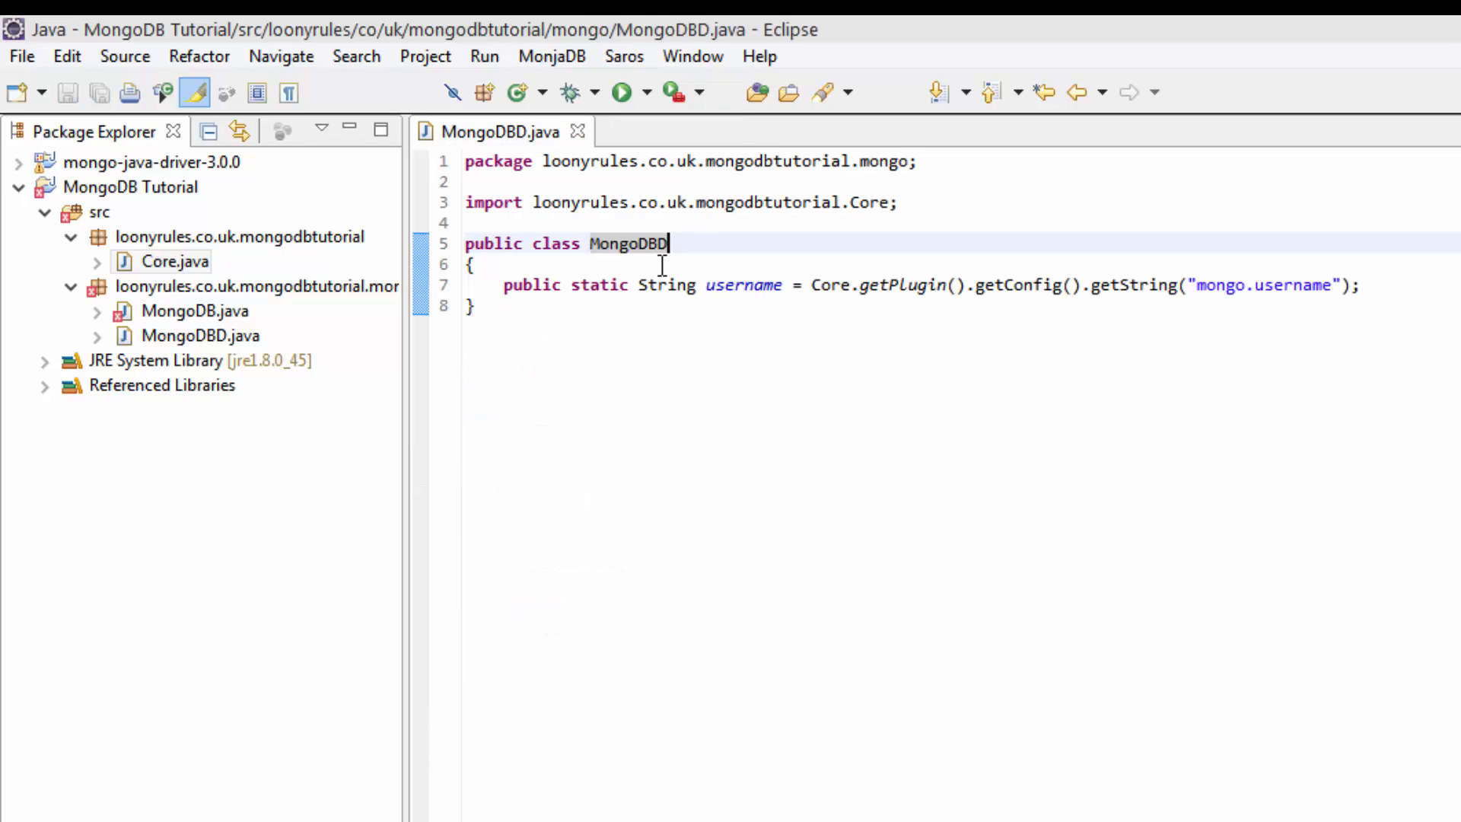
left_click(1360, 286)
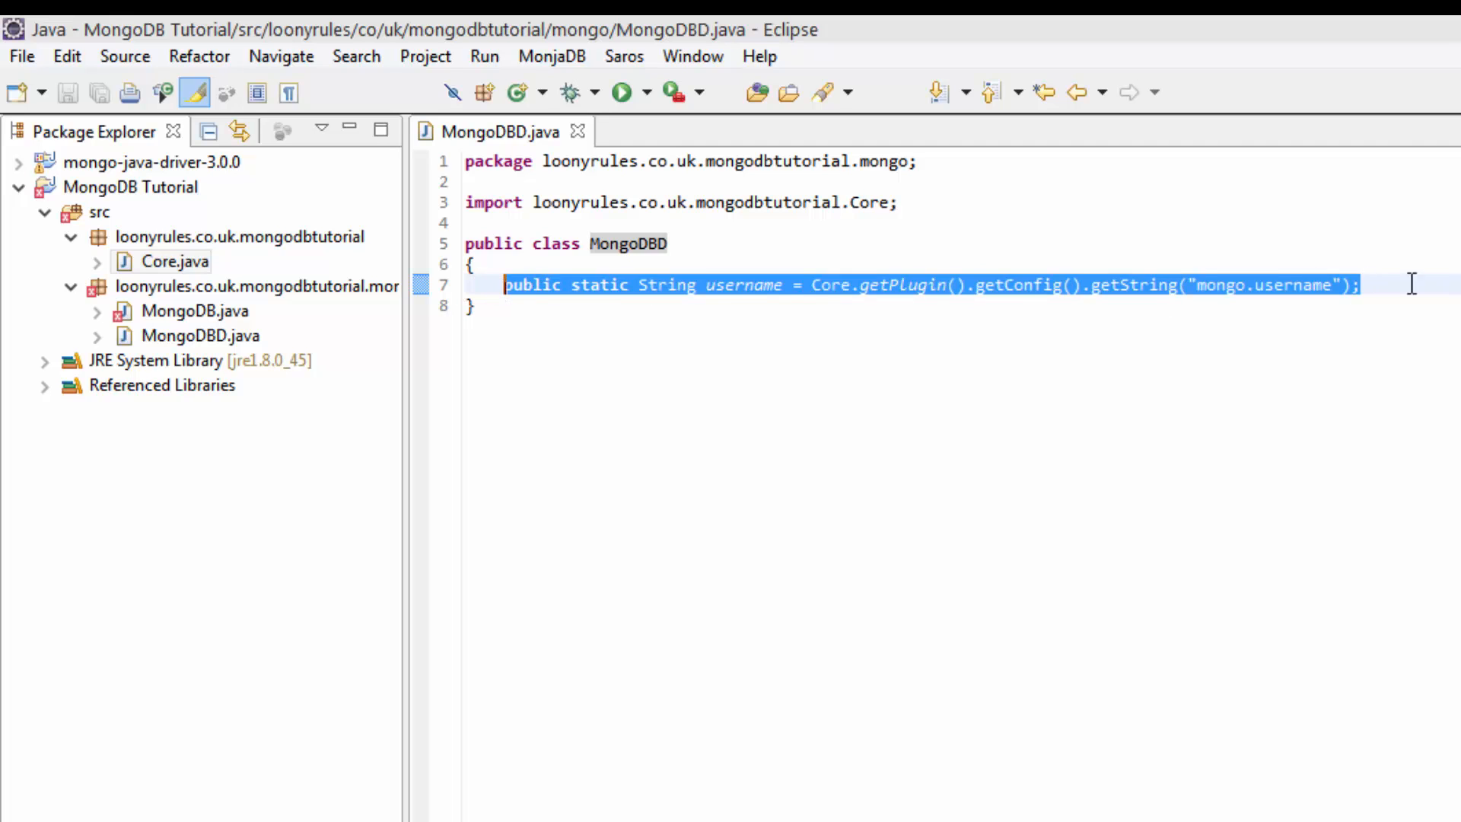
Duplicate username into password, database, host, and an int port using getInt, then save
left_click(1361, 285)
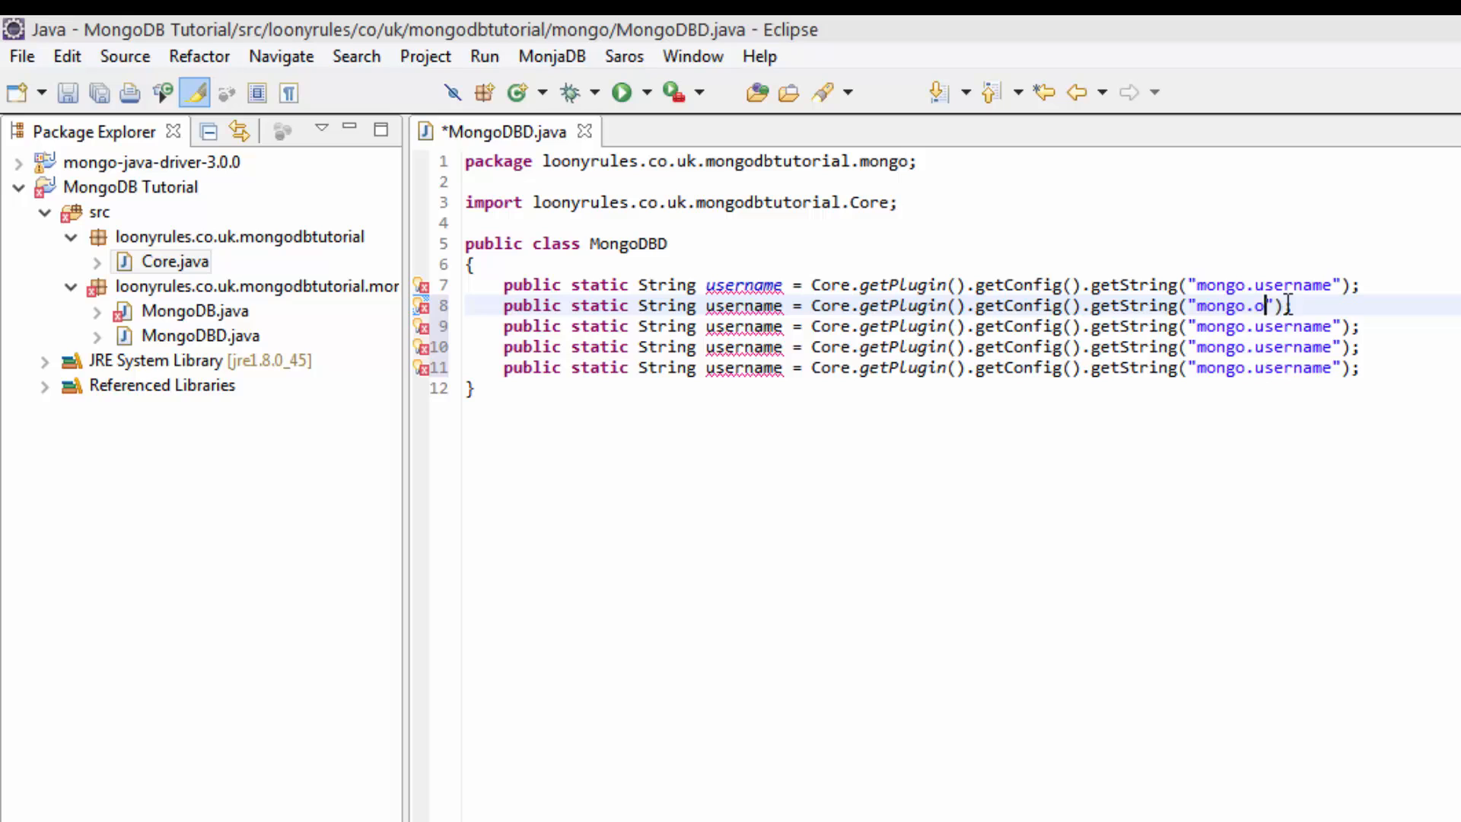
type("assword")
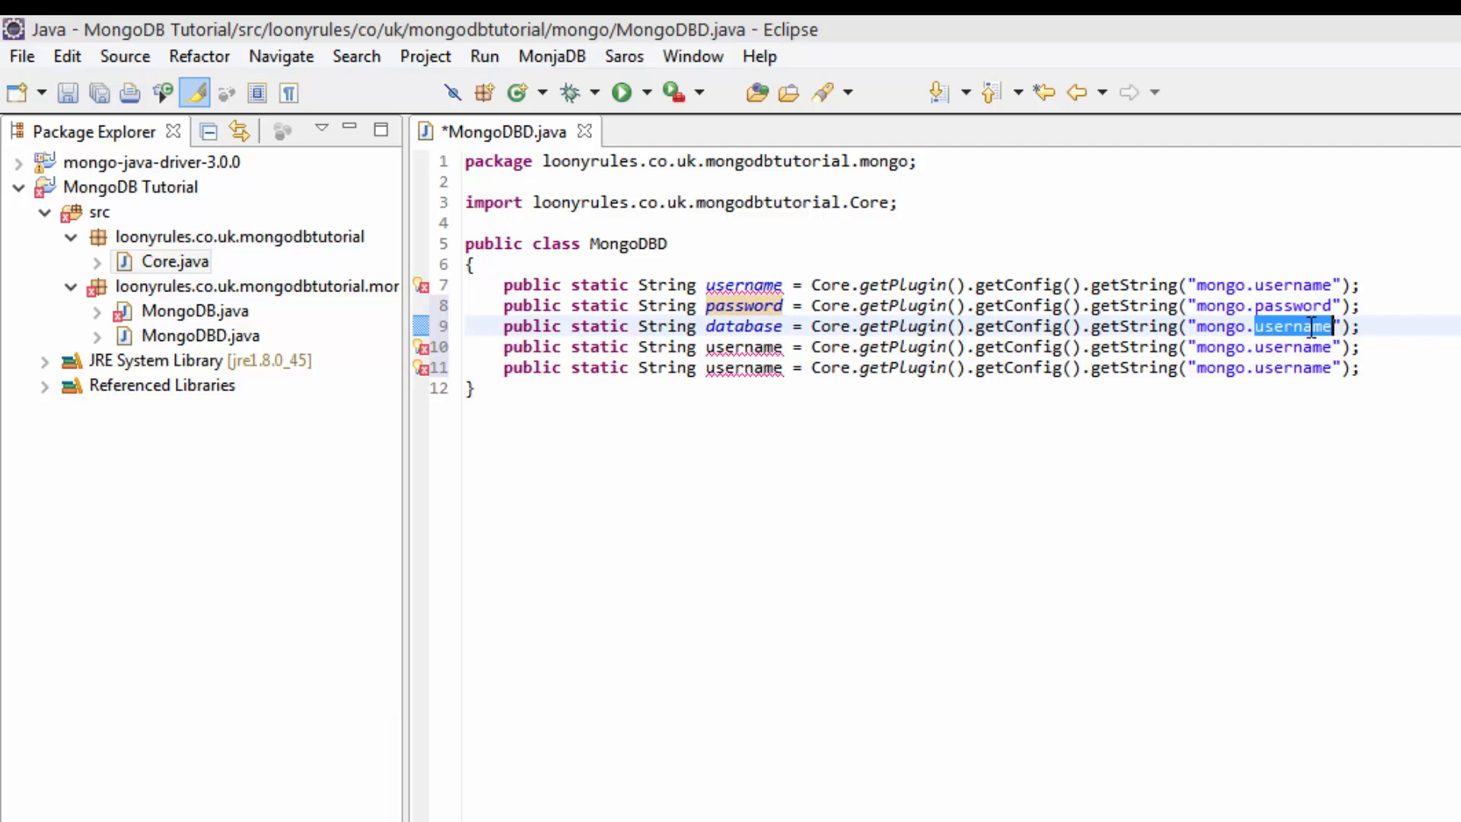
type("datb")
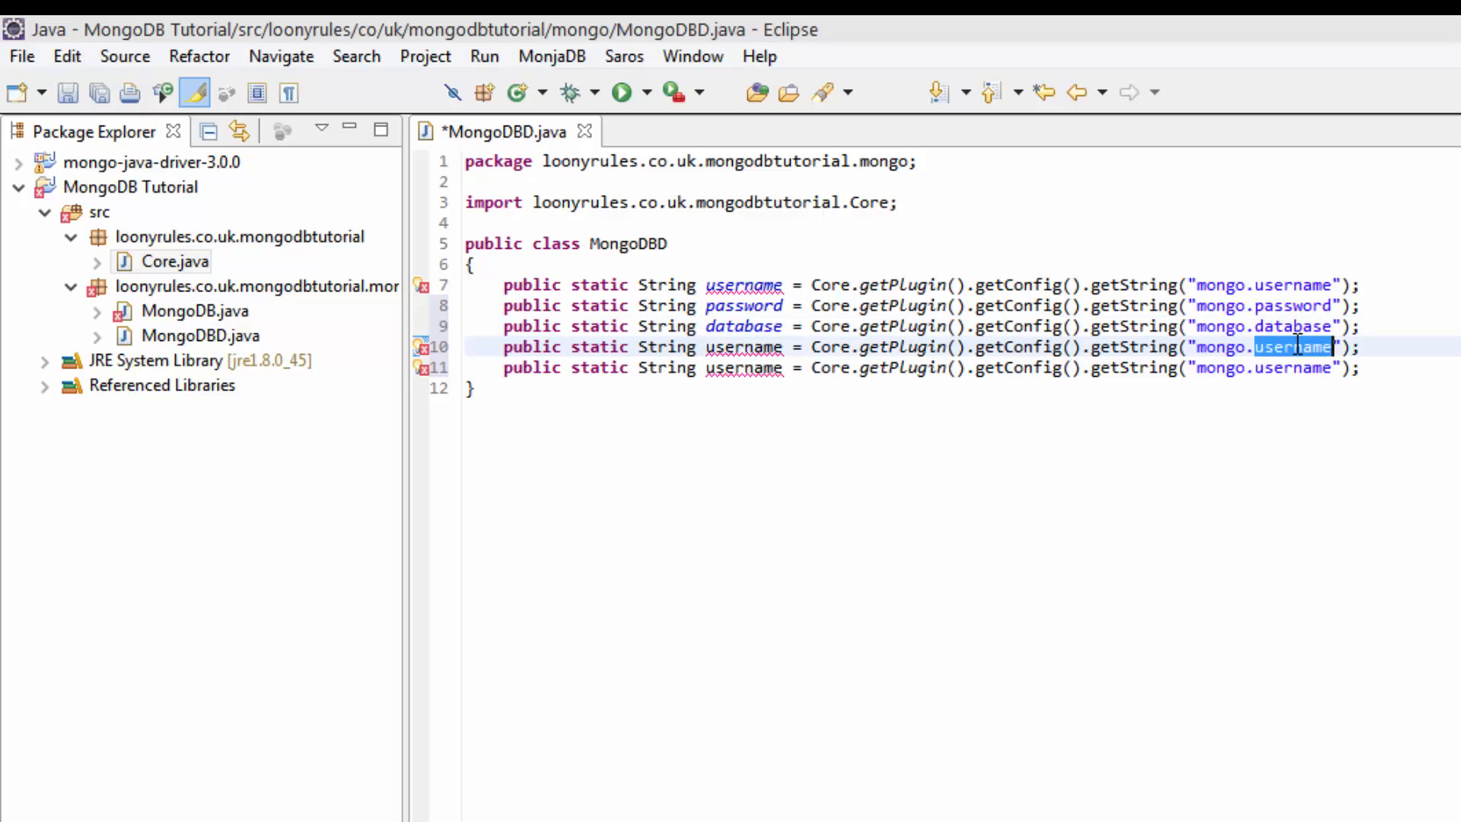
type("host")
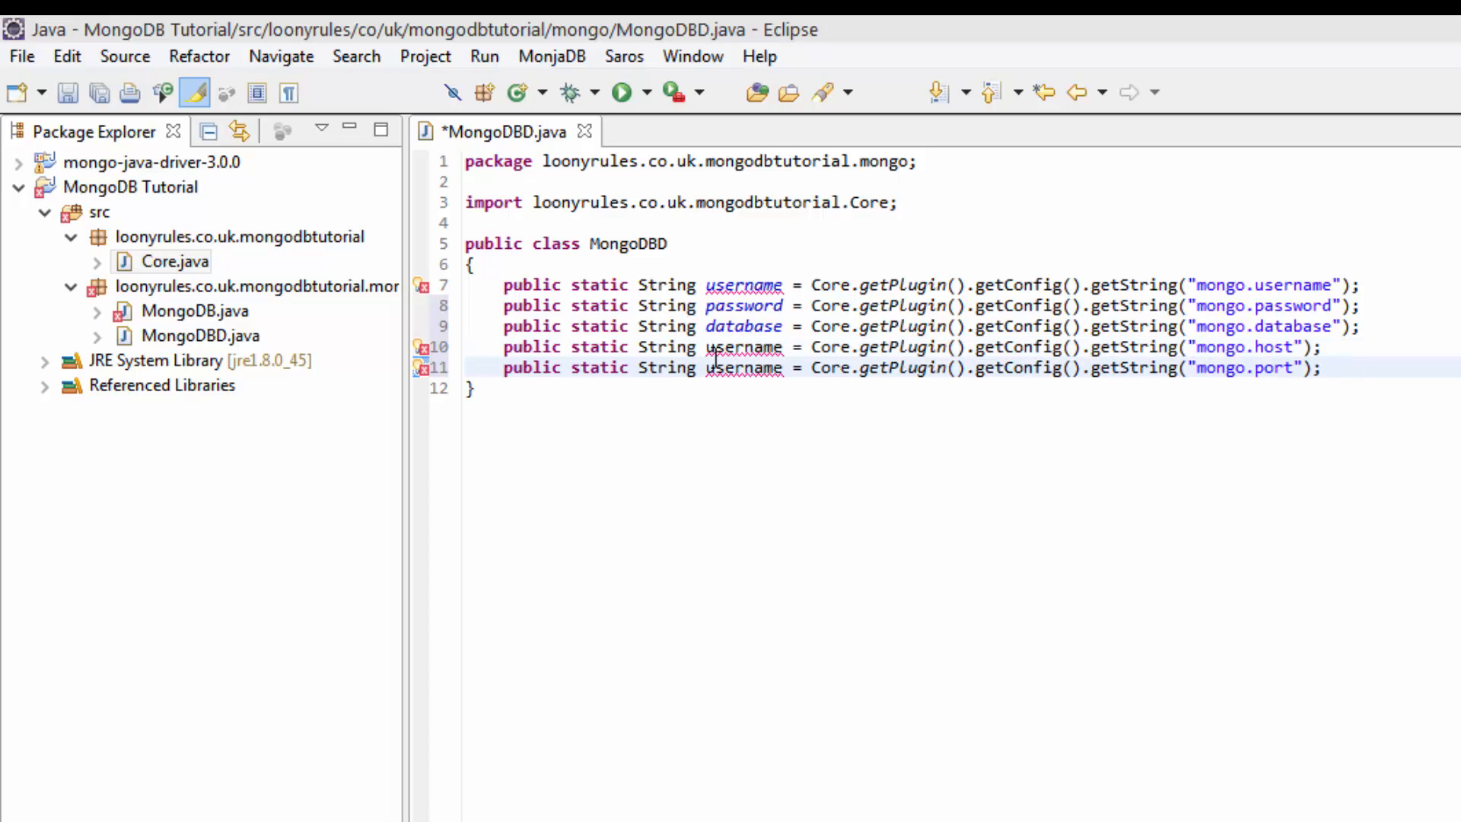
type("host")
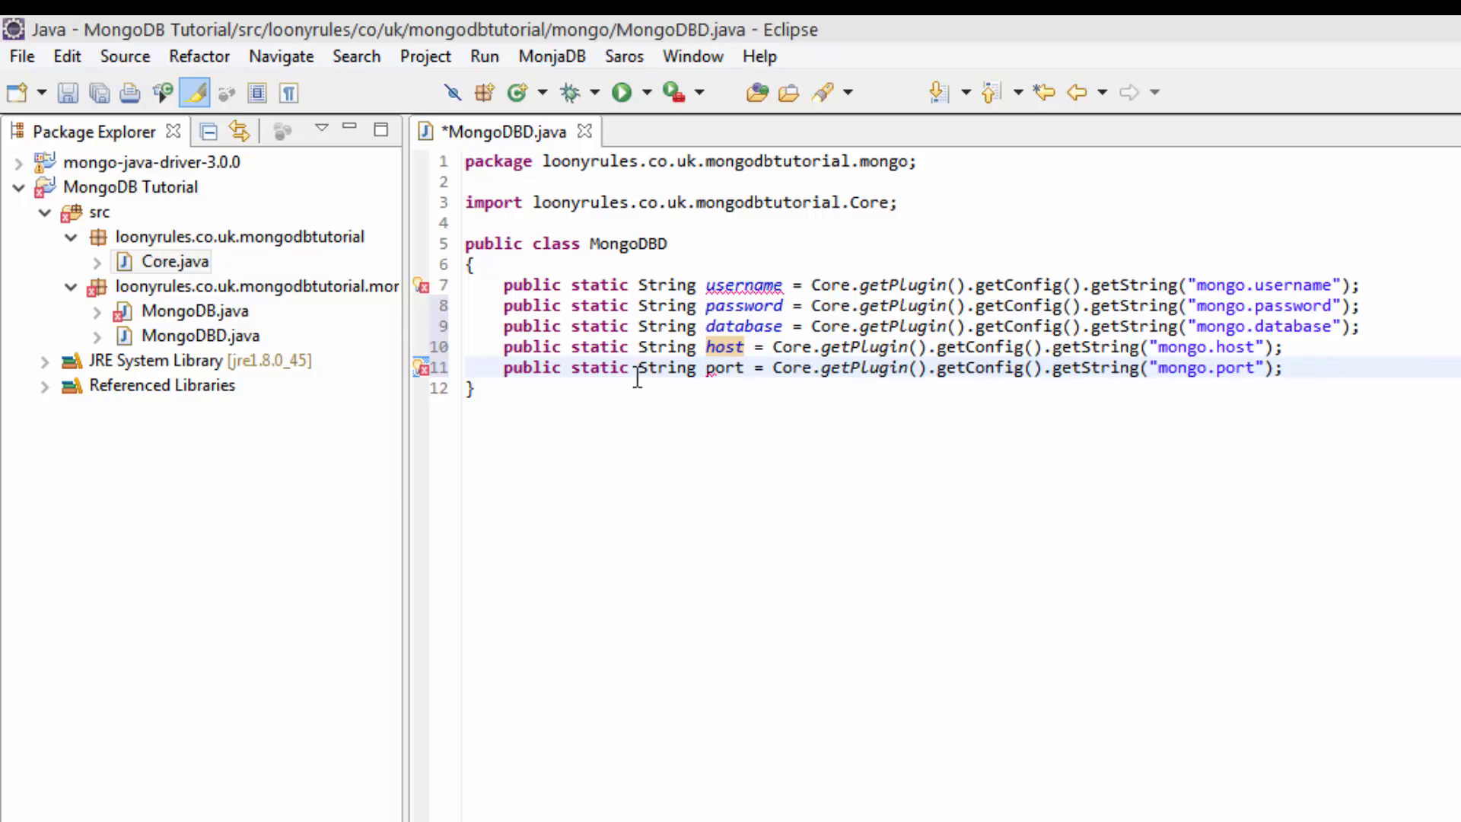
type("int")
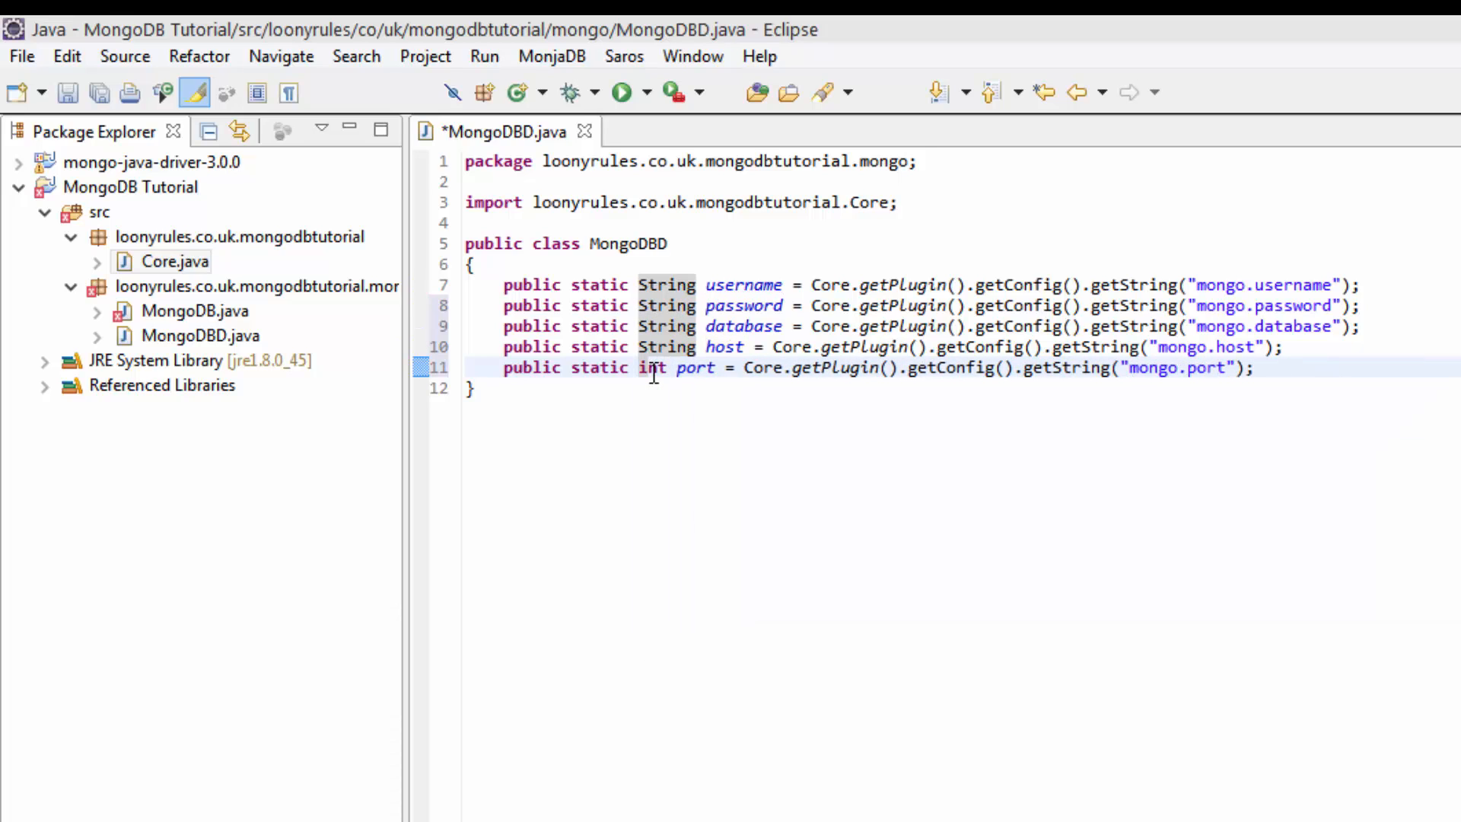
key("ctrl+s")
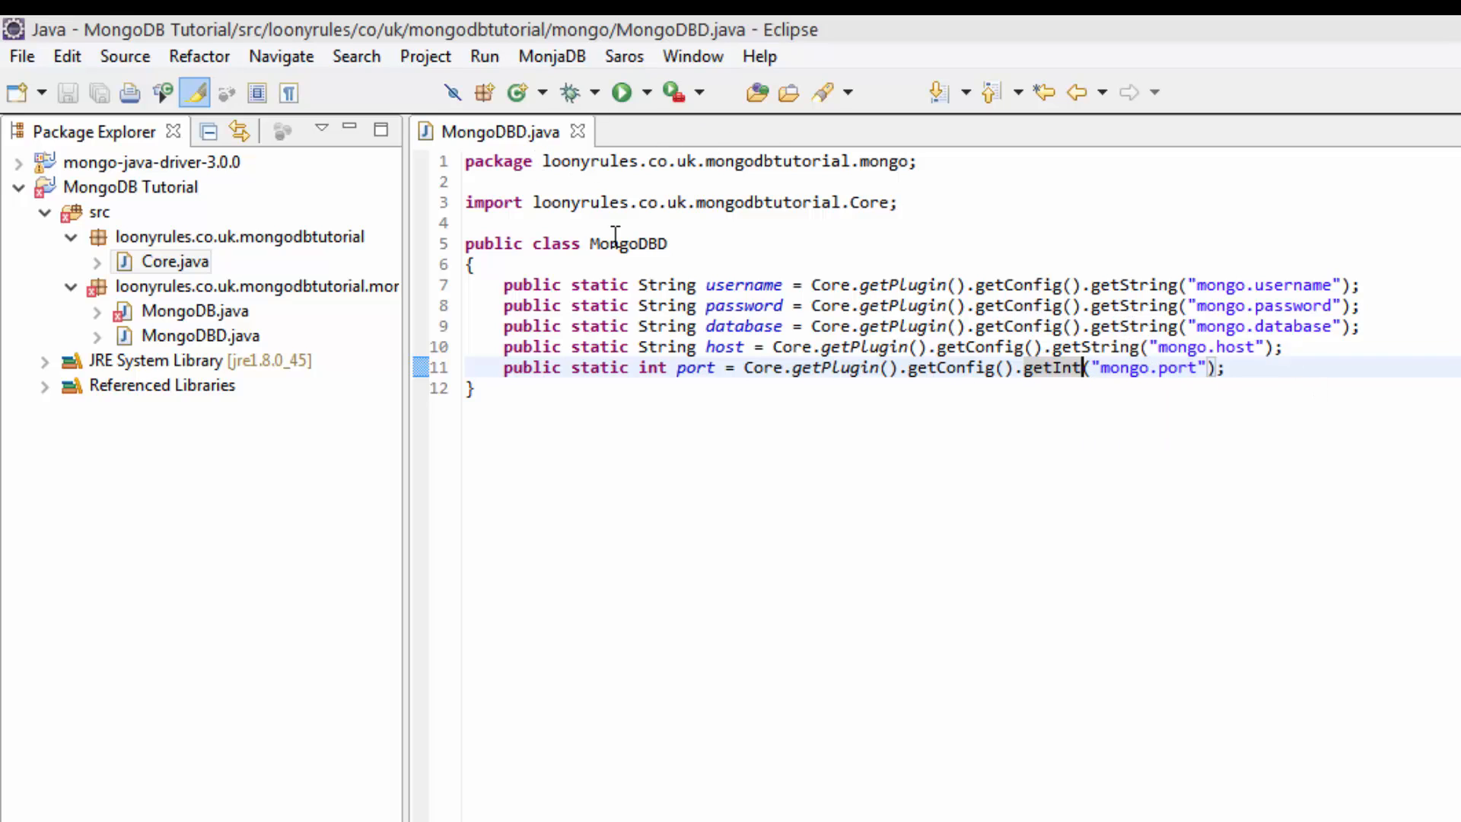
mouse_move(578, 130)
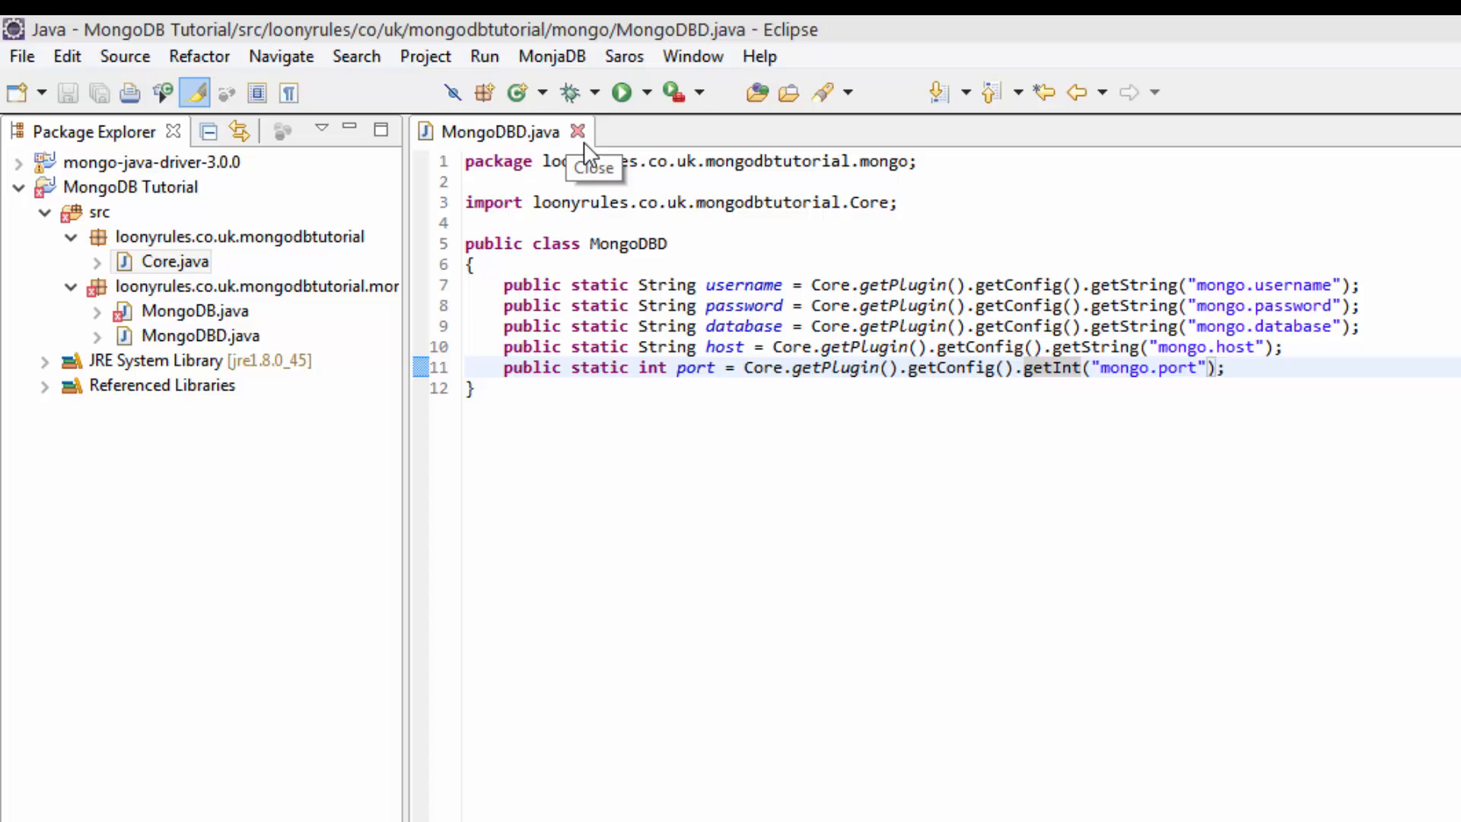
Add getConfig().options().copyDefaults(true) and saveConfig() to Core's onEnable and save
left_click(576, 131)
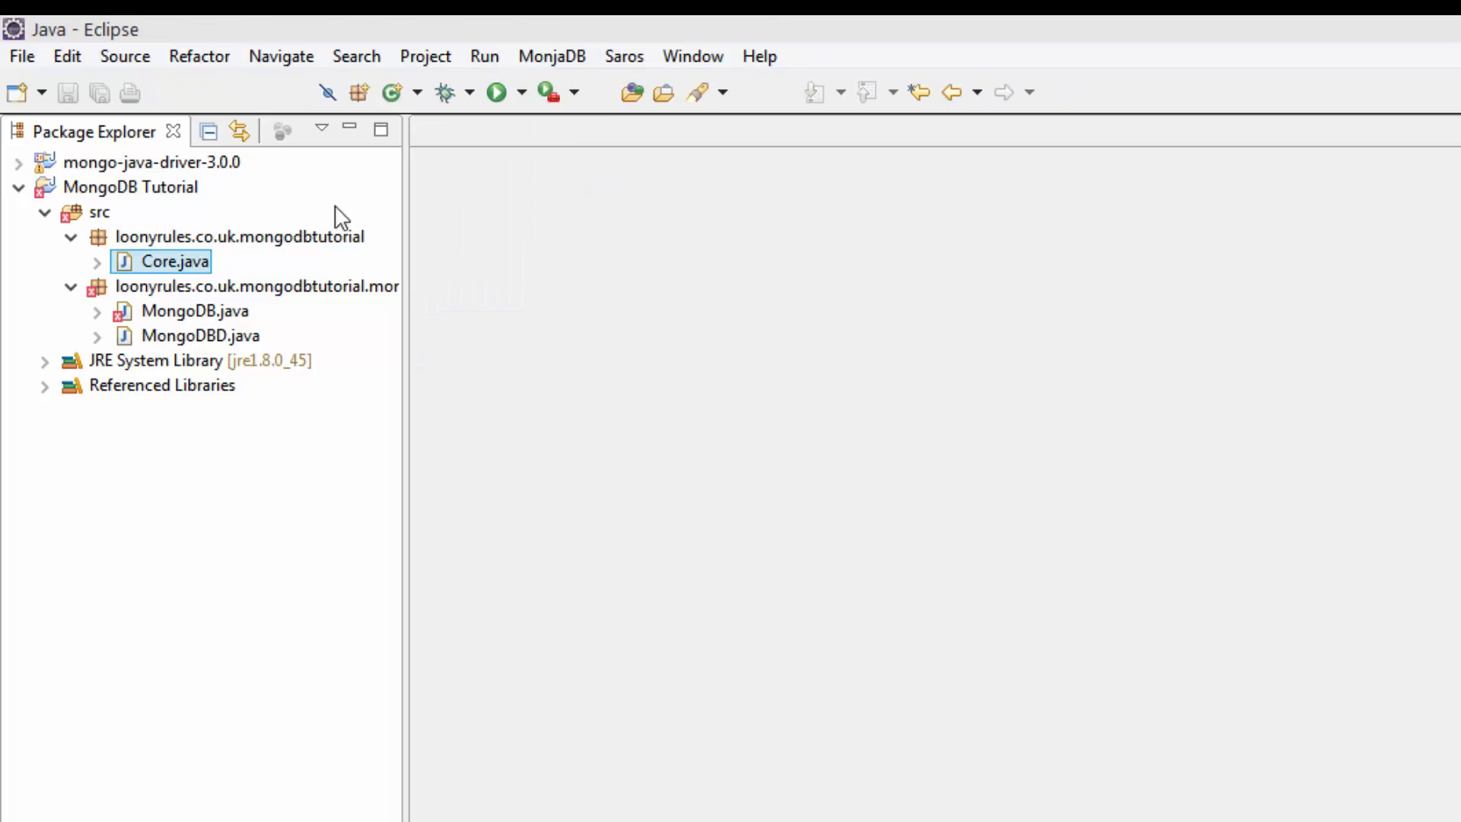
double_click(171, 261)
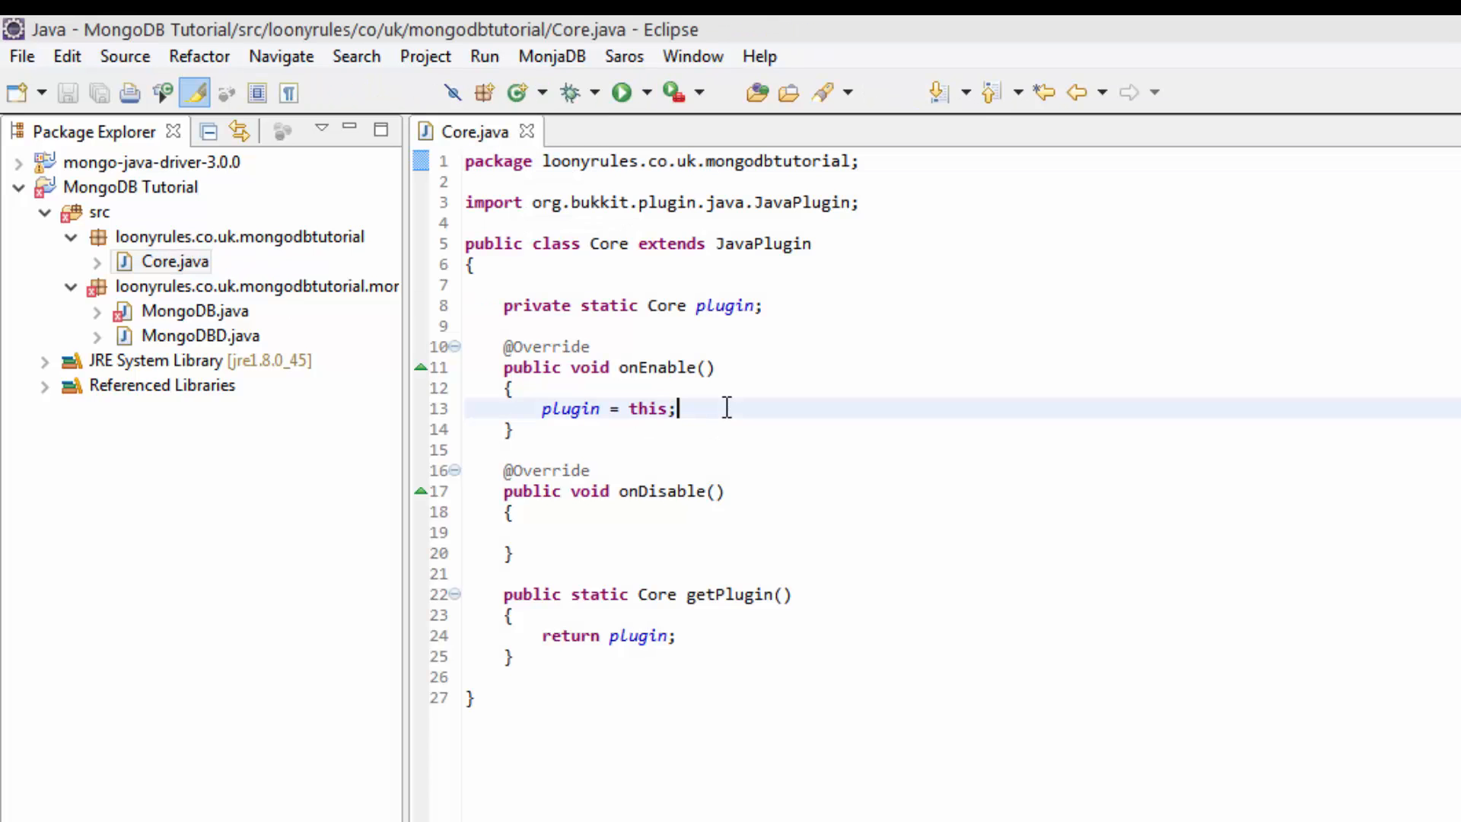
type("getConfig().")
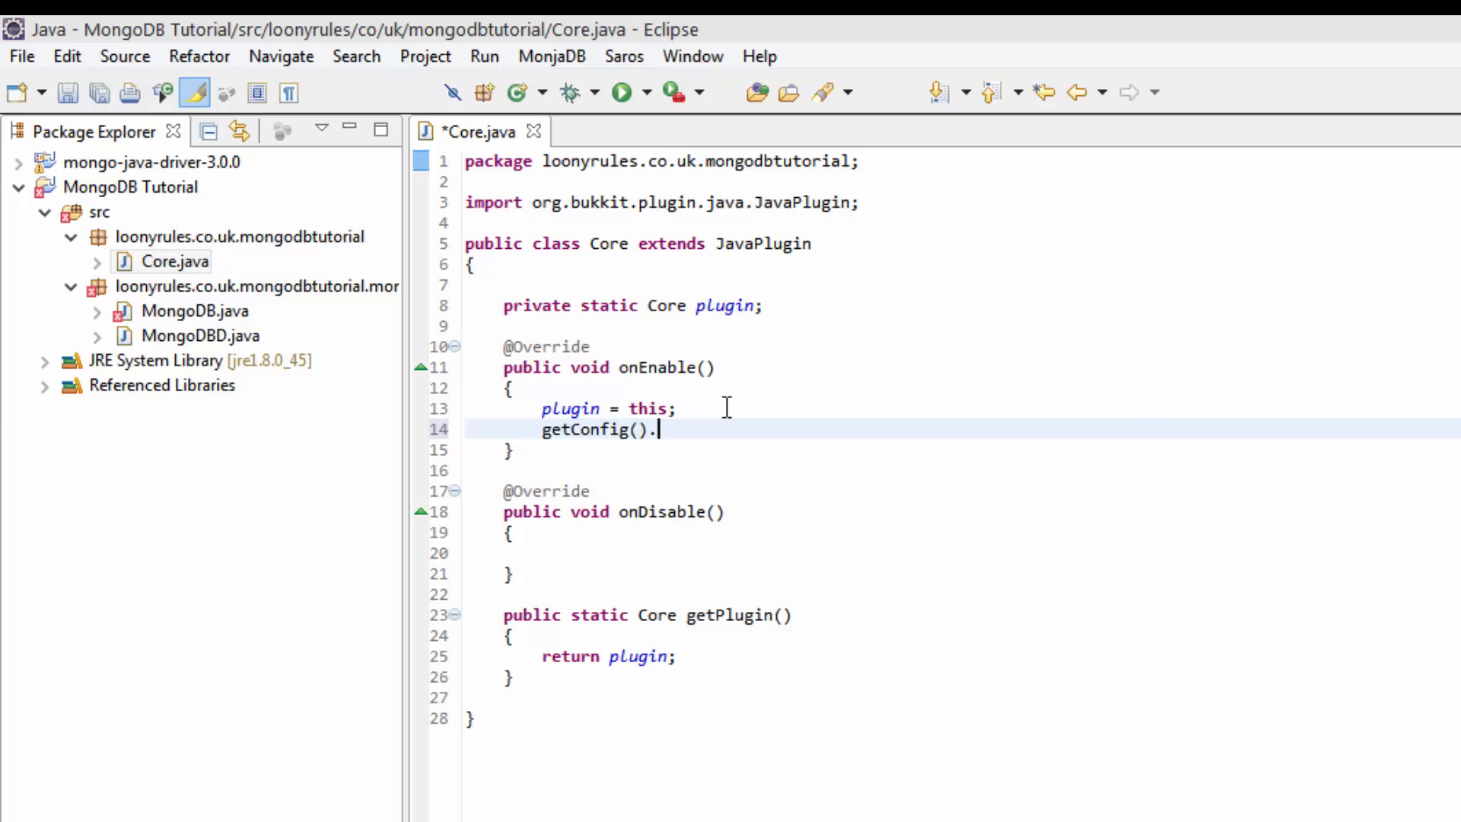
type("g")
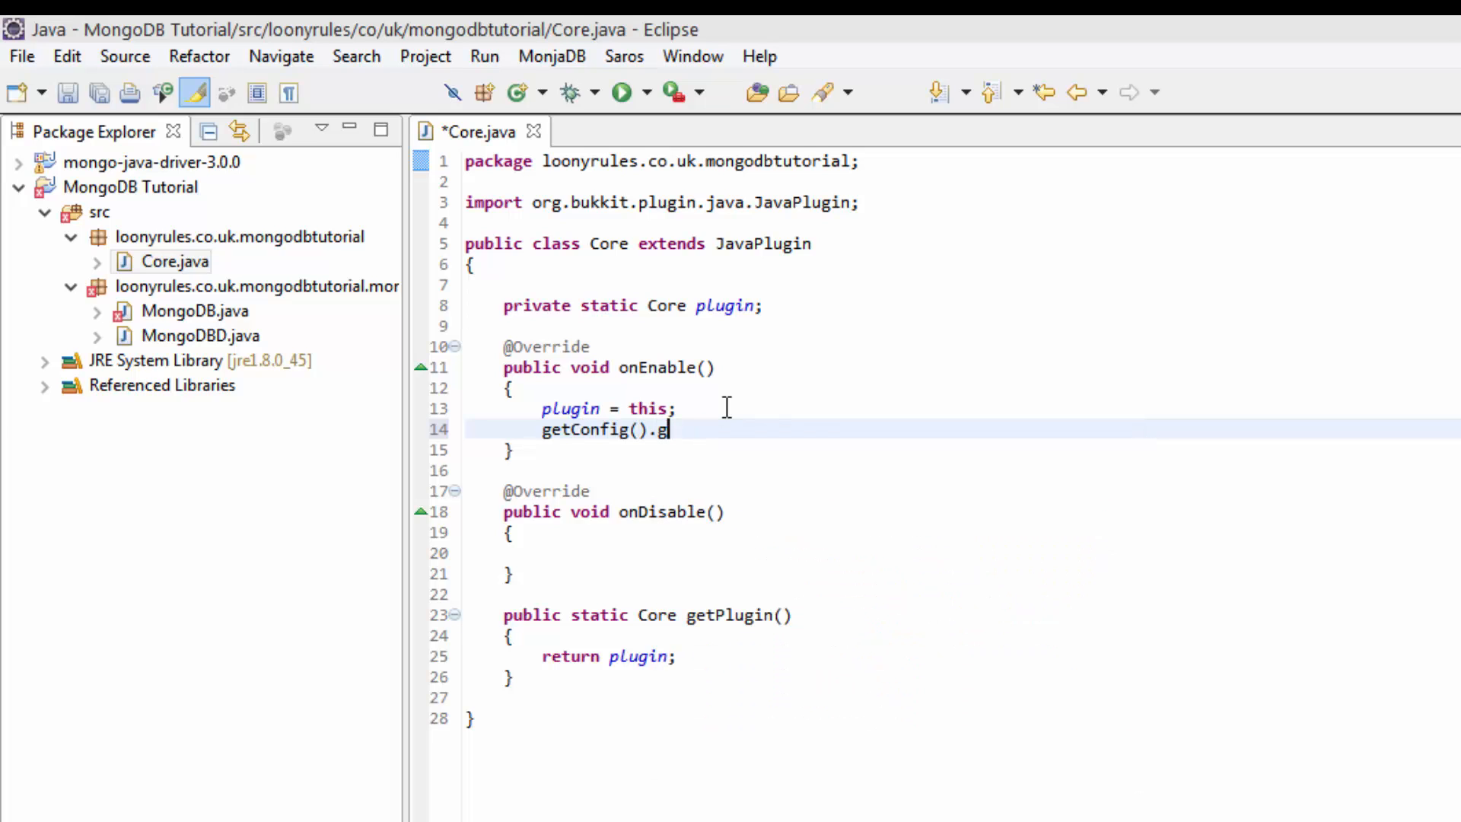
type("options().copy")
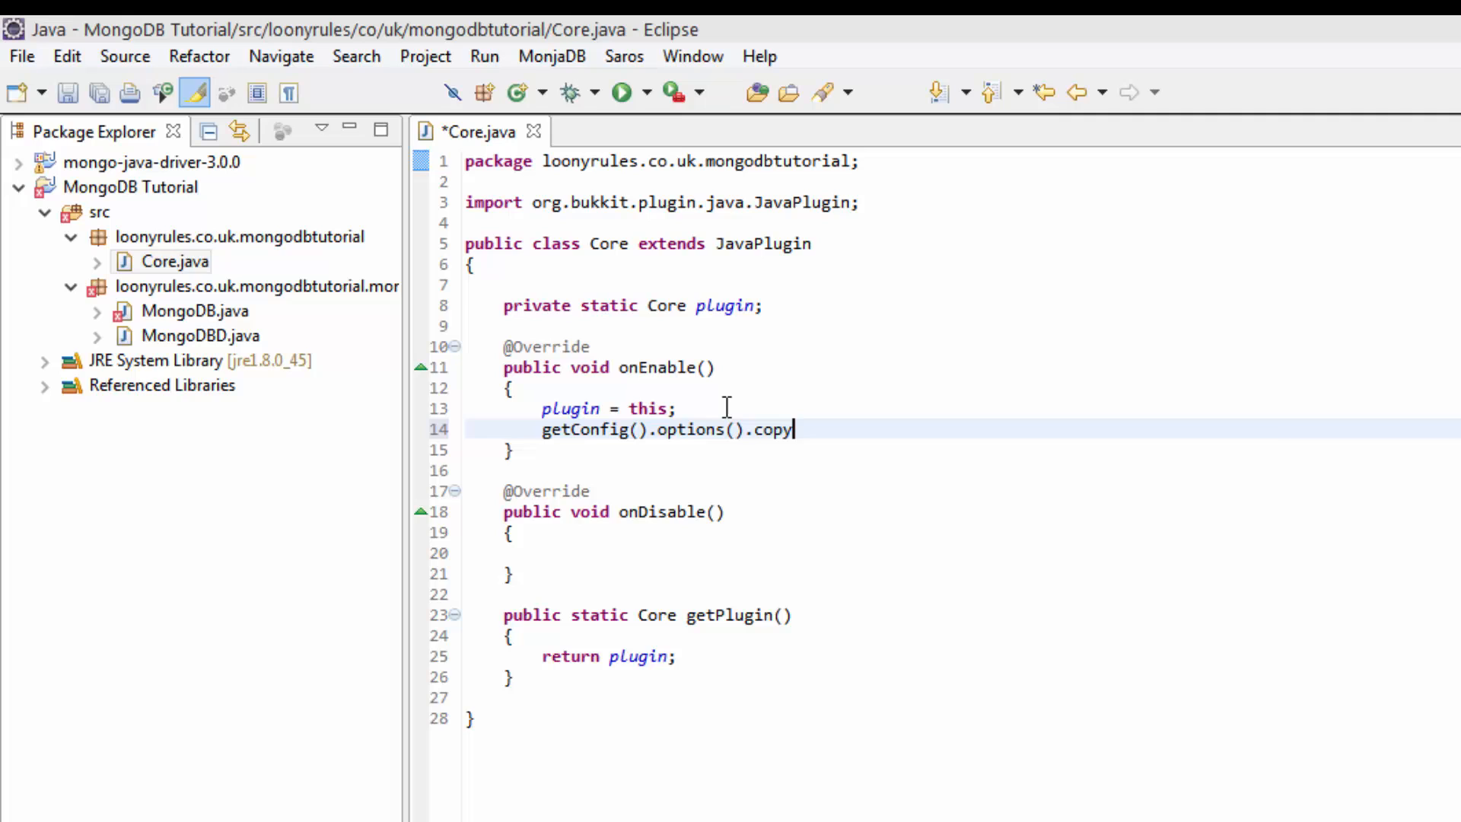
type("Defaults(true)")
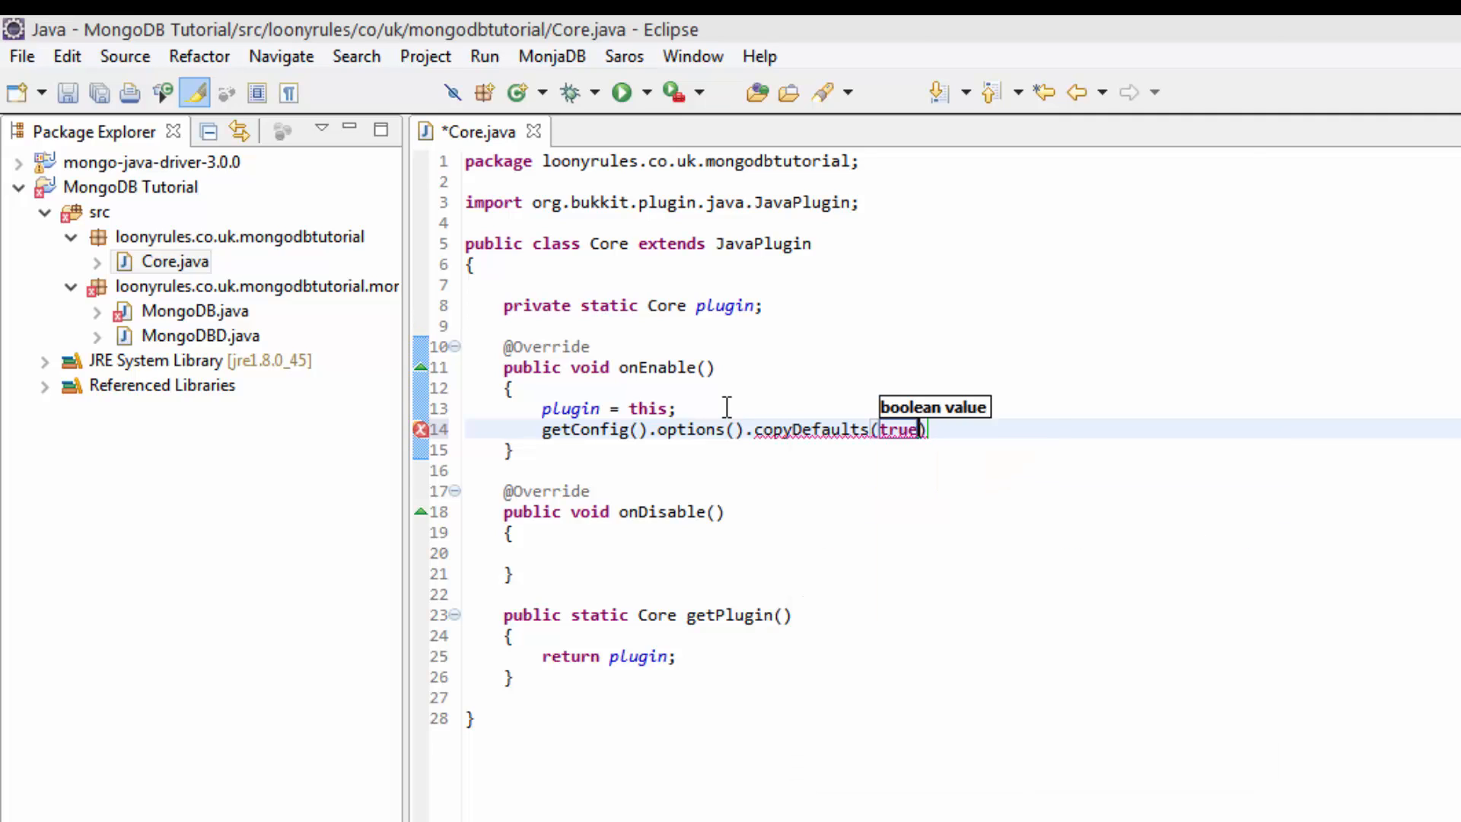
type("saveConfig();")
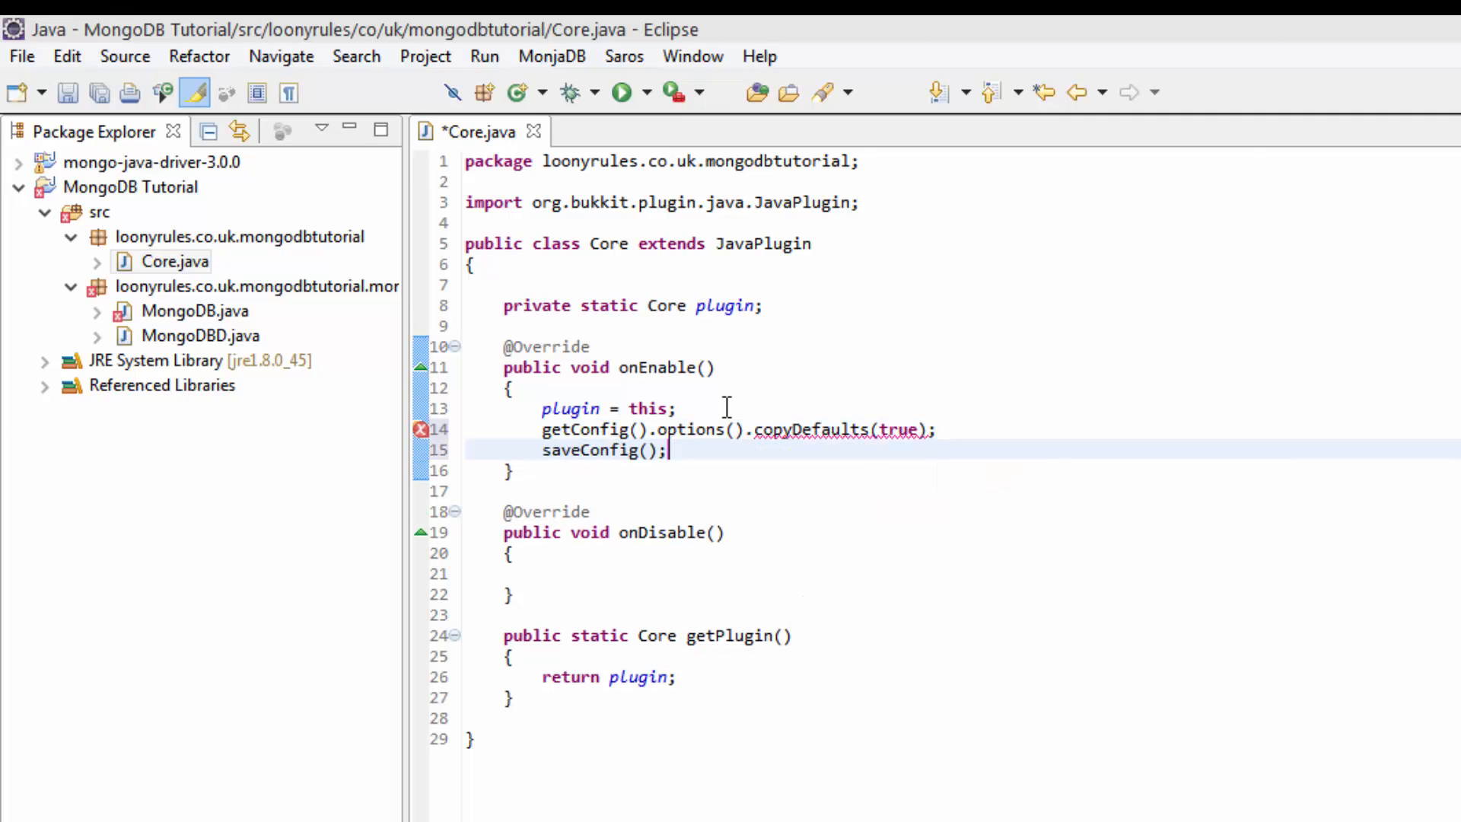
key("ctrl+s")
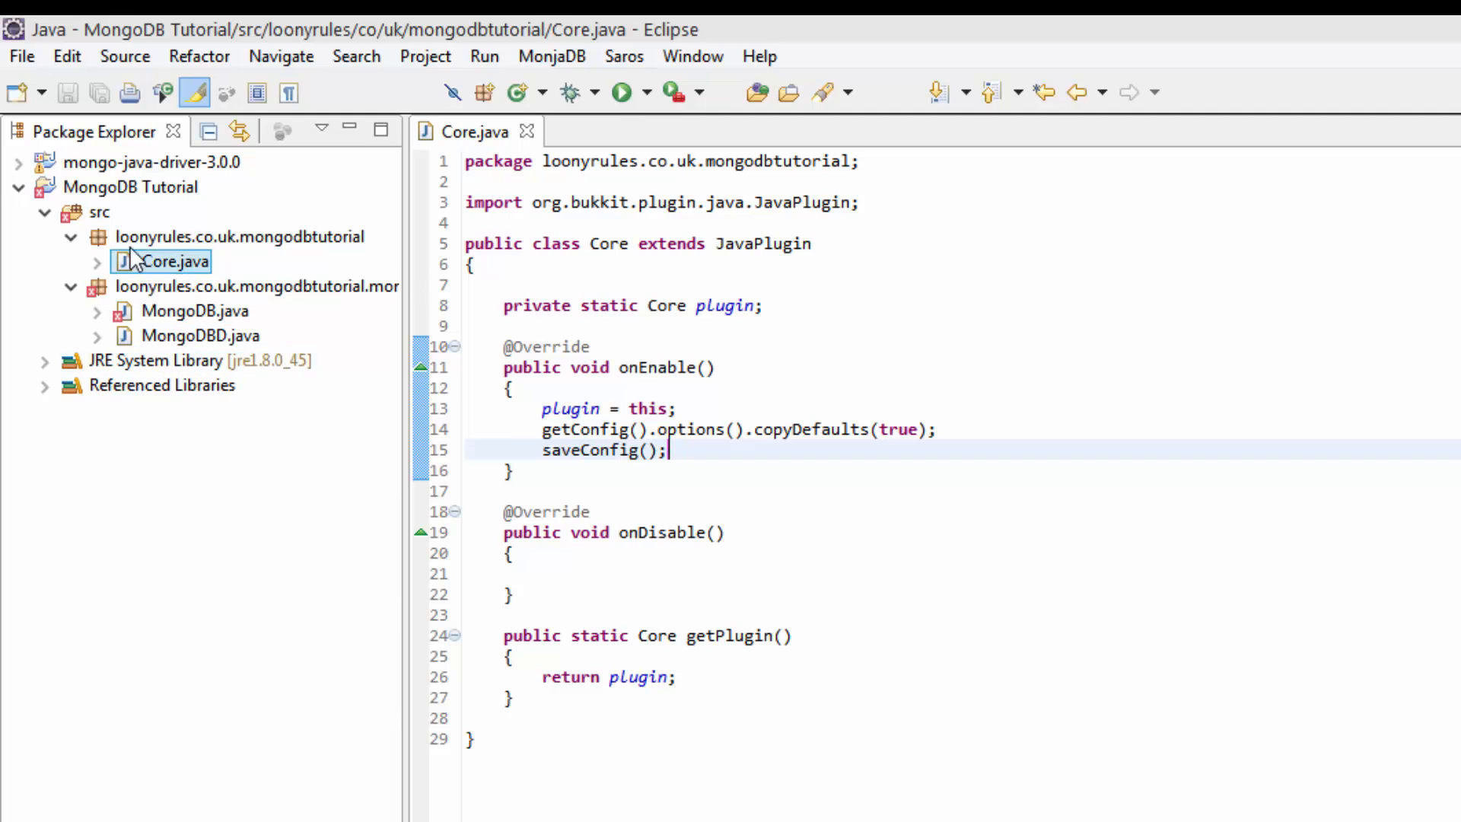
Create plugin.yml in src with the entry name: MongoDB Tutorial
right_click(98, 212)
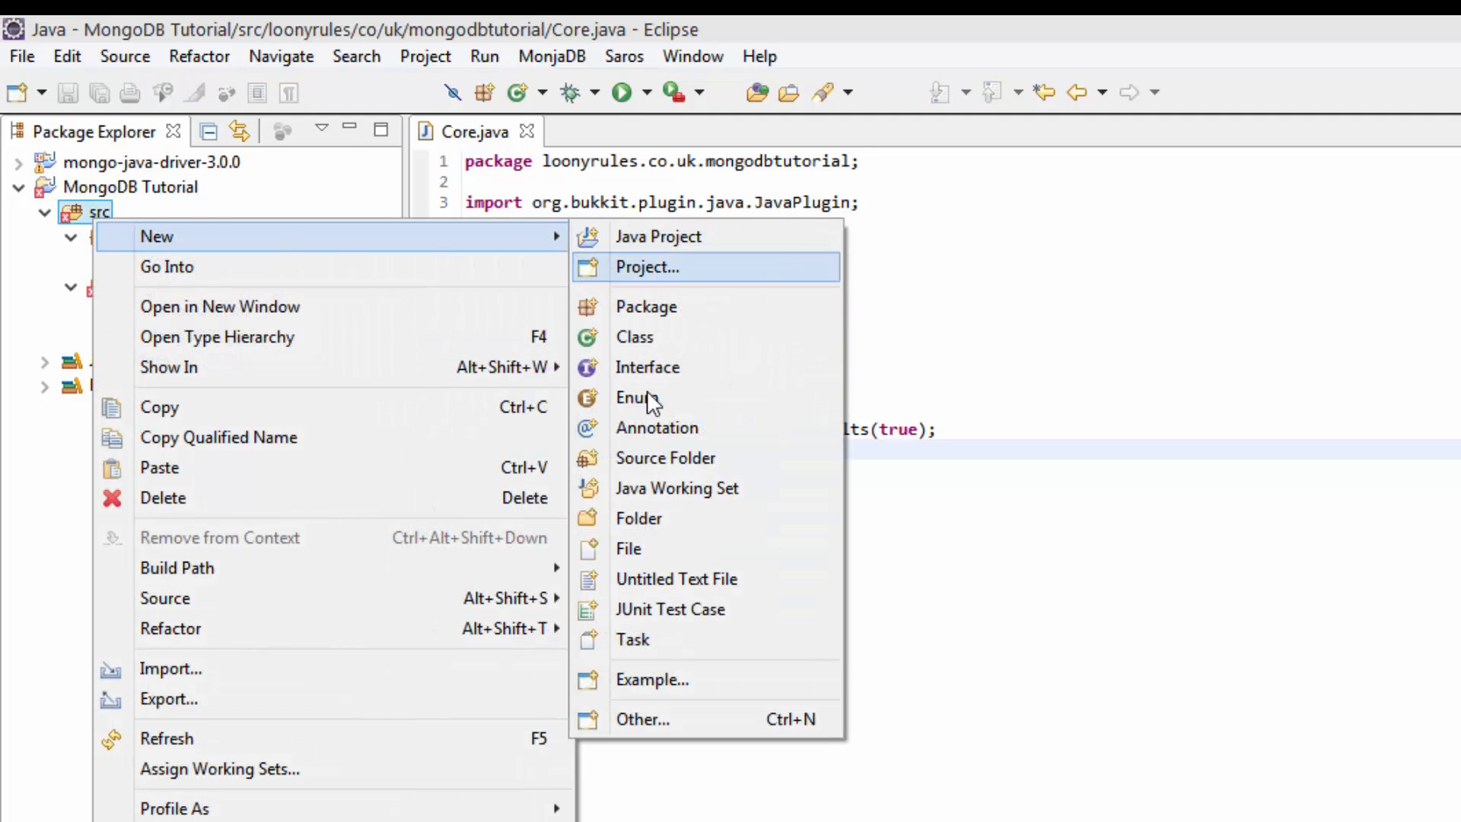
left_click(627, 548)
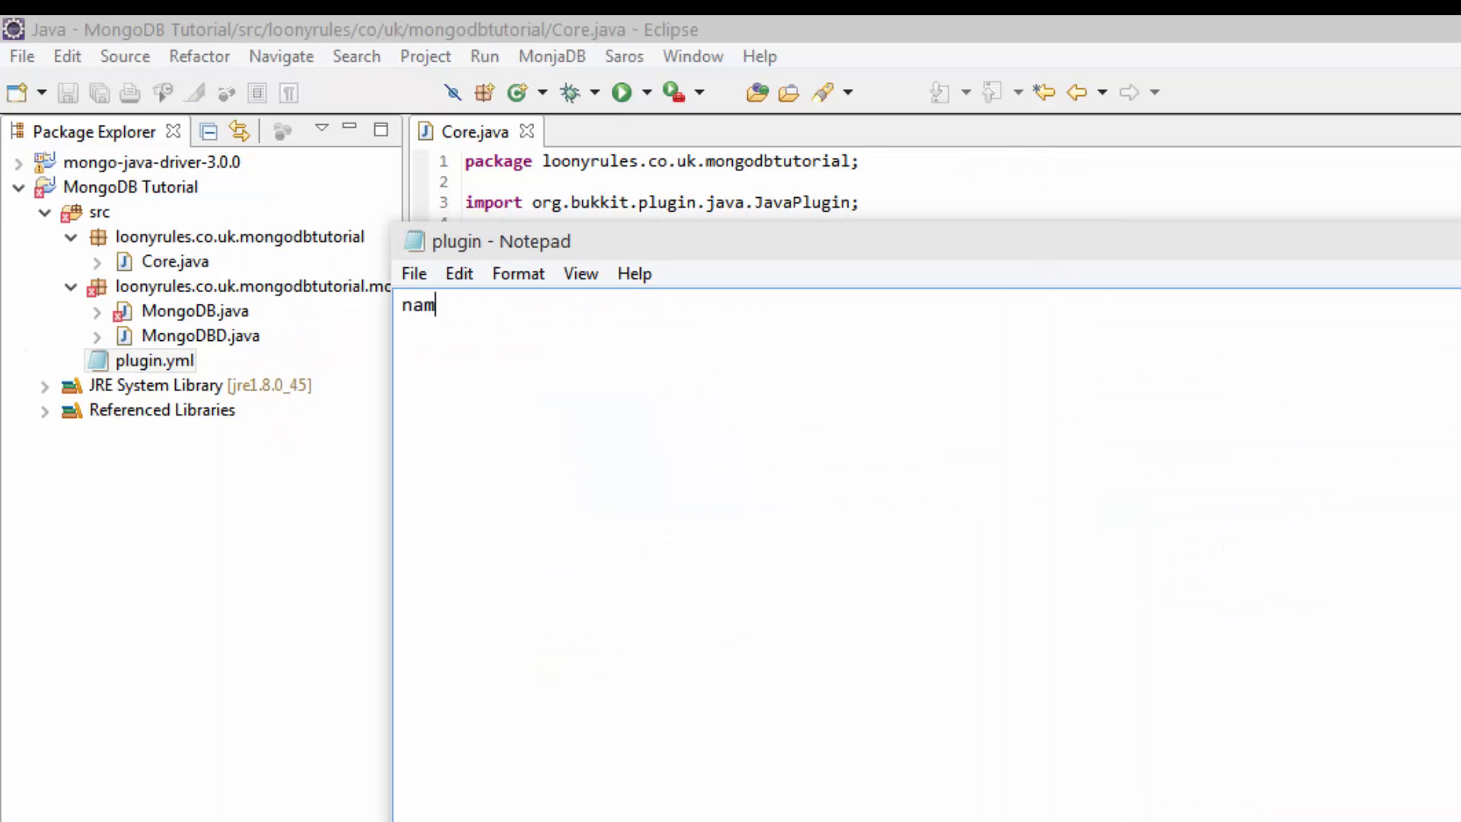
type("e: MongoD")
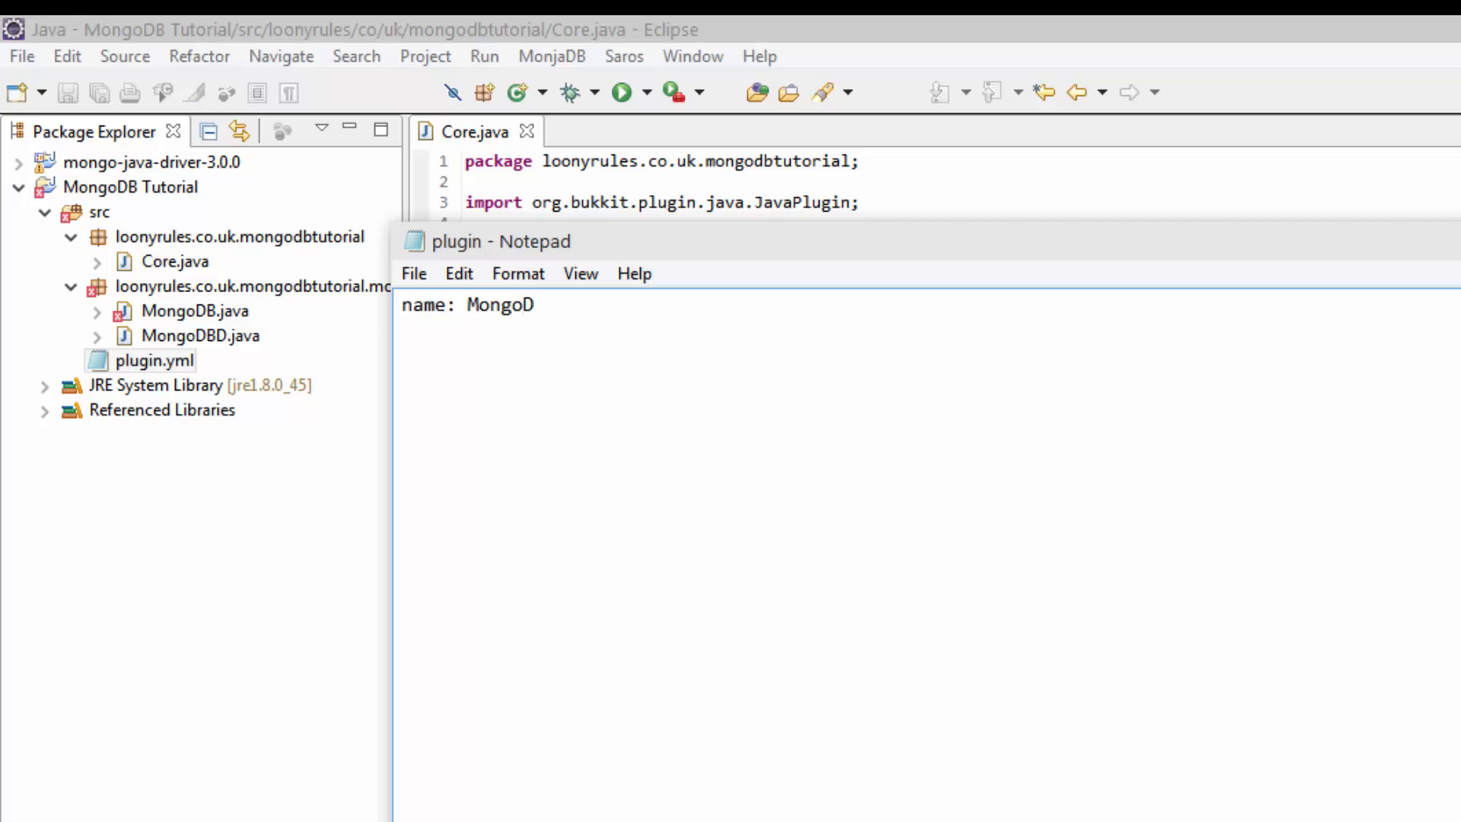
type("B Tutorial")
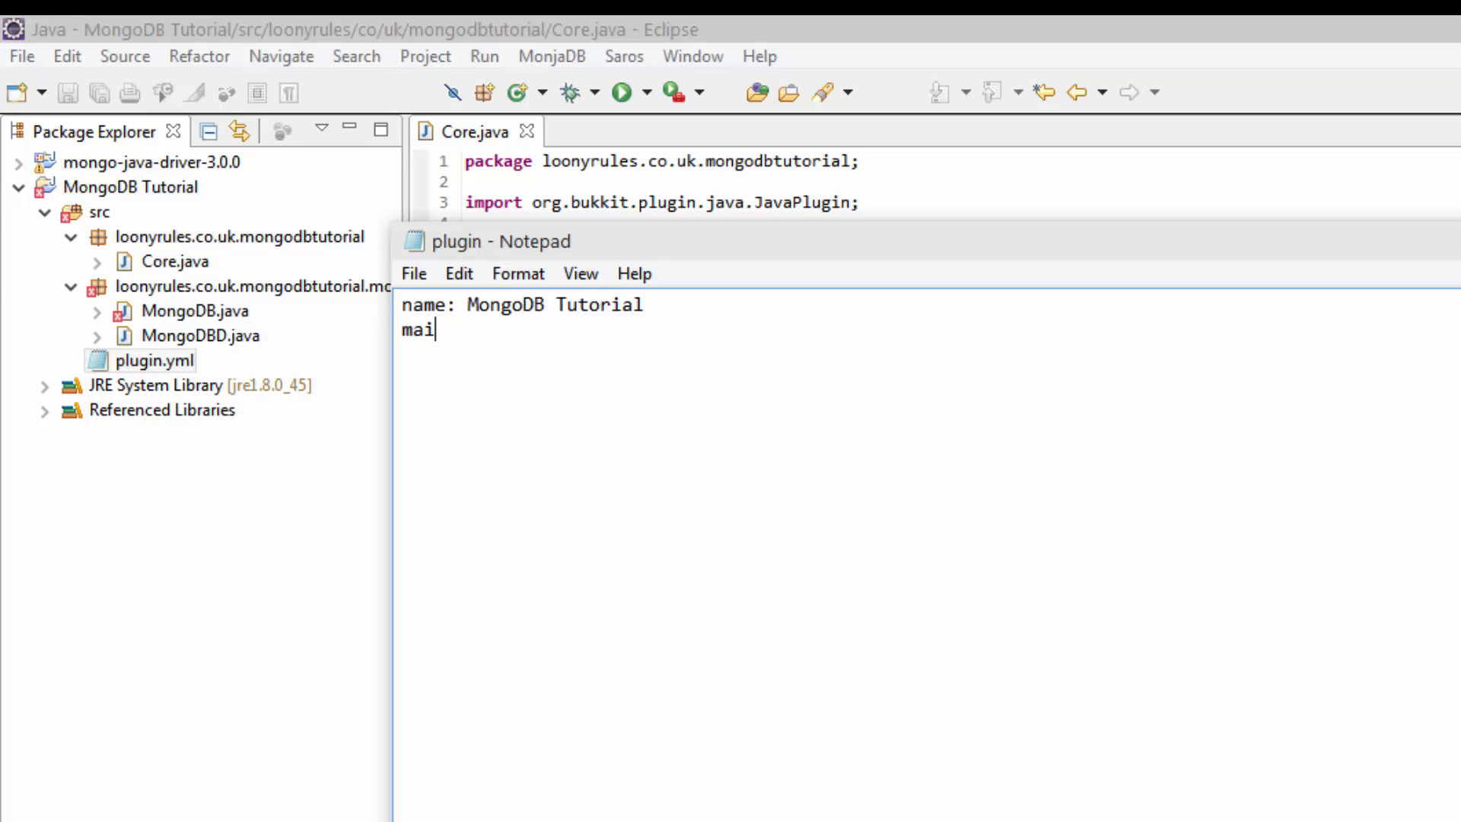
Add main: loonyrules.co.uk.mongodbtutorial.Core, version: 0.1 and author: LoonyRules
type("n:")
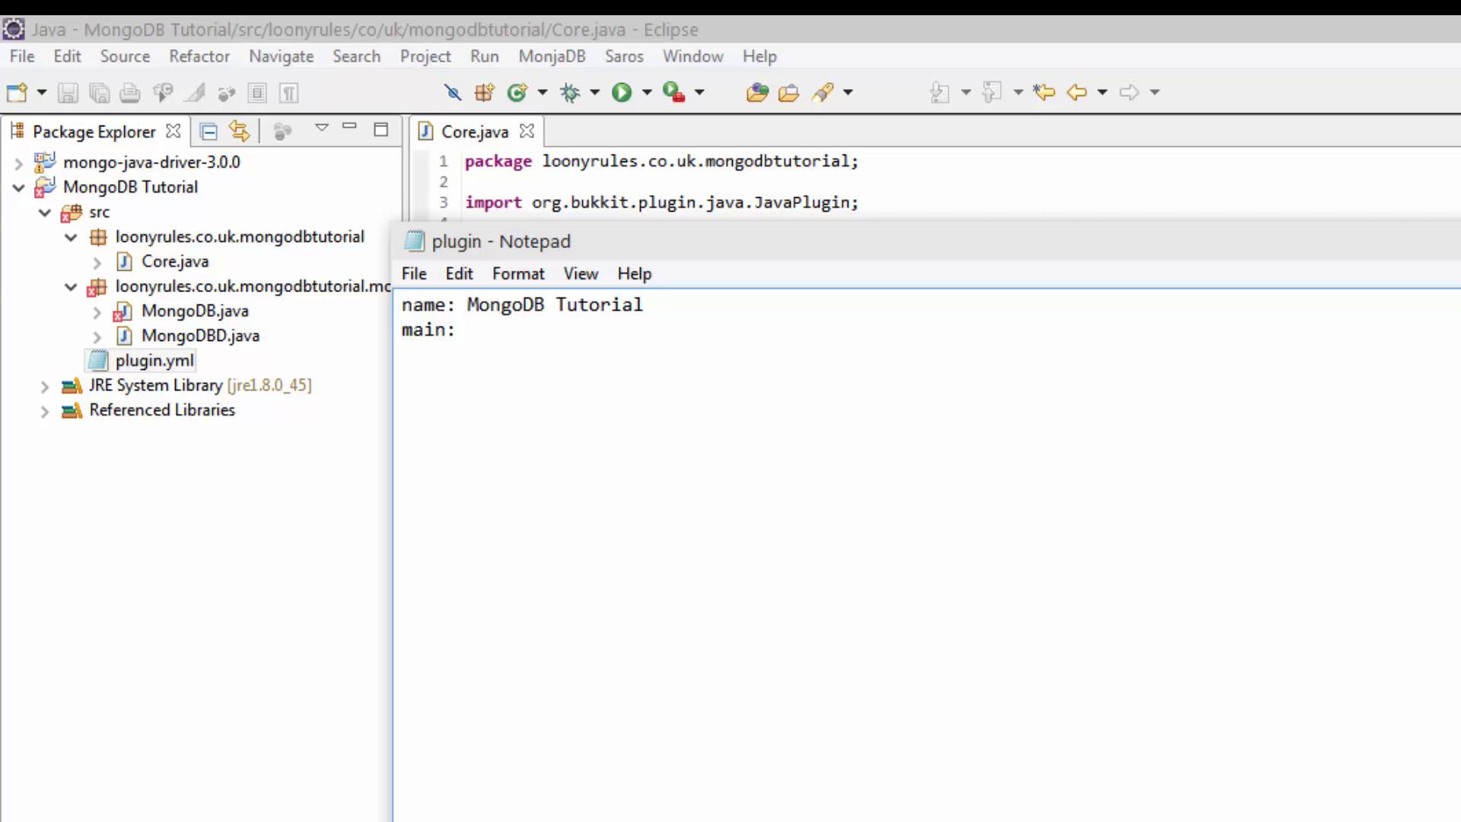
type("loonyru")
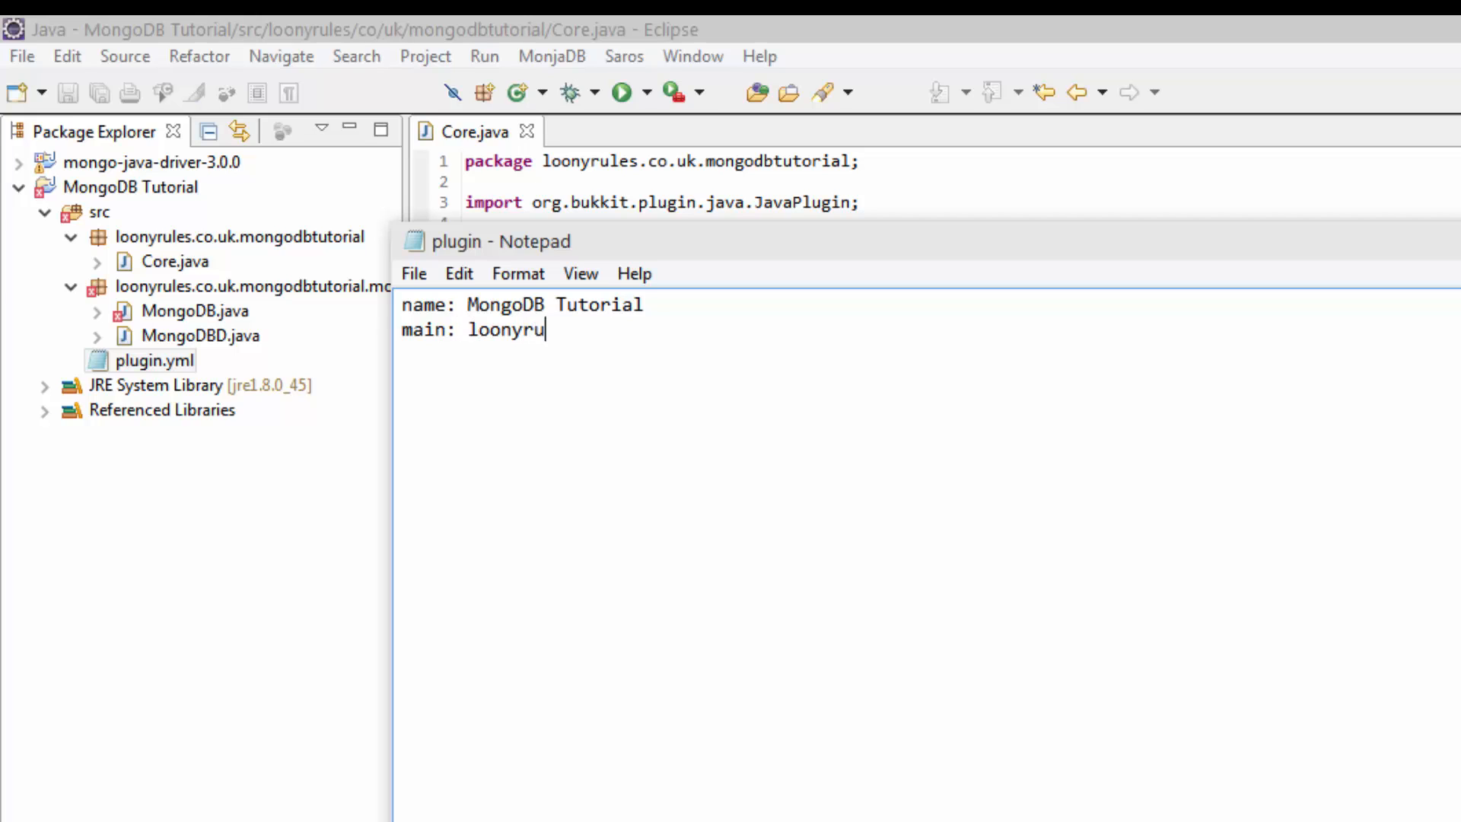
type("les.co.uk.mo")
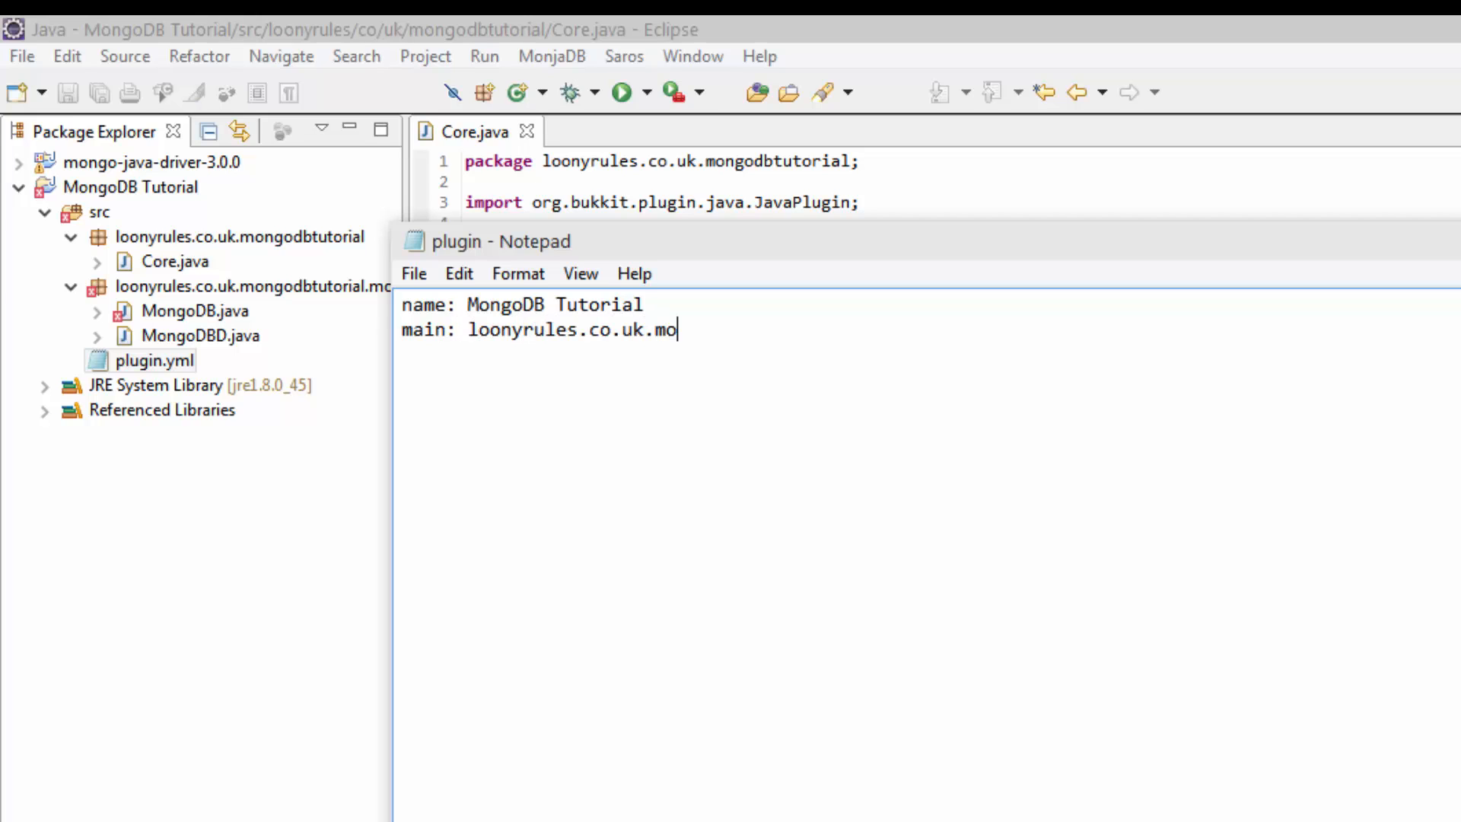
type("ngodbtu")
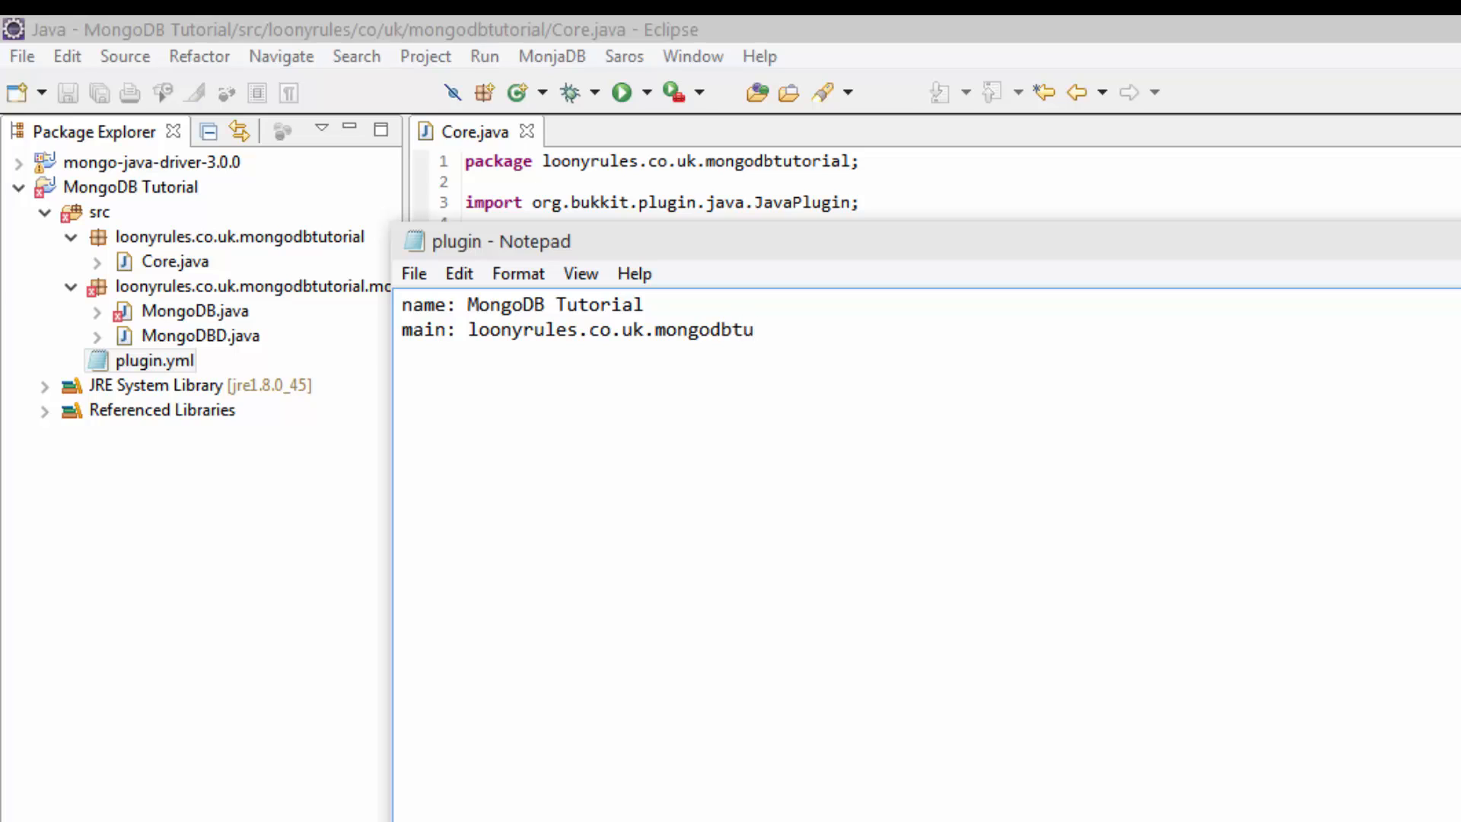
type("torial")
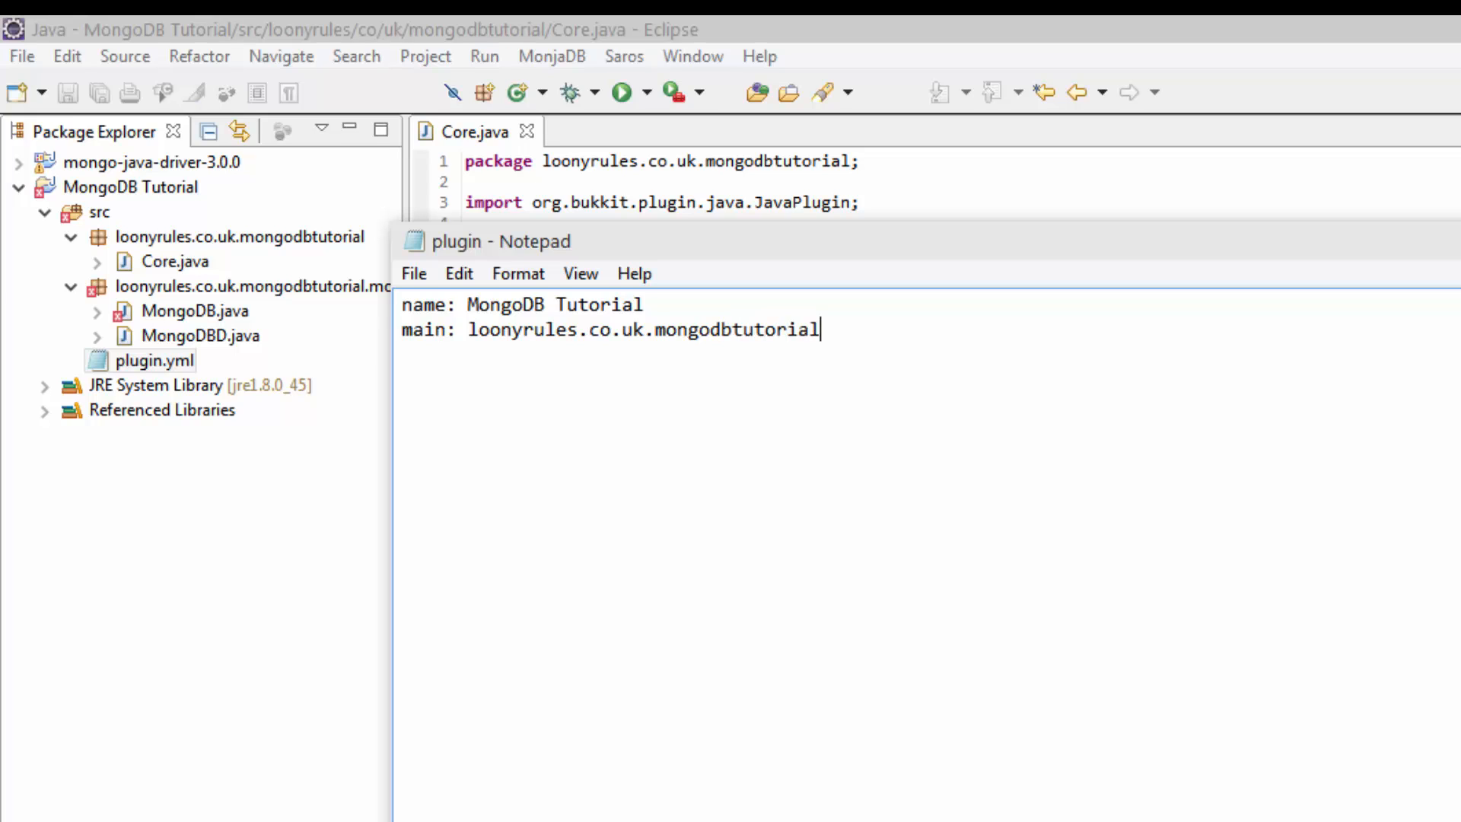
type(".Core")
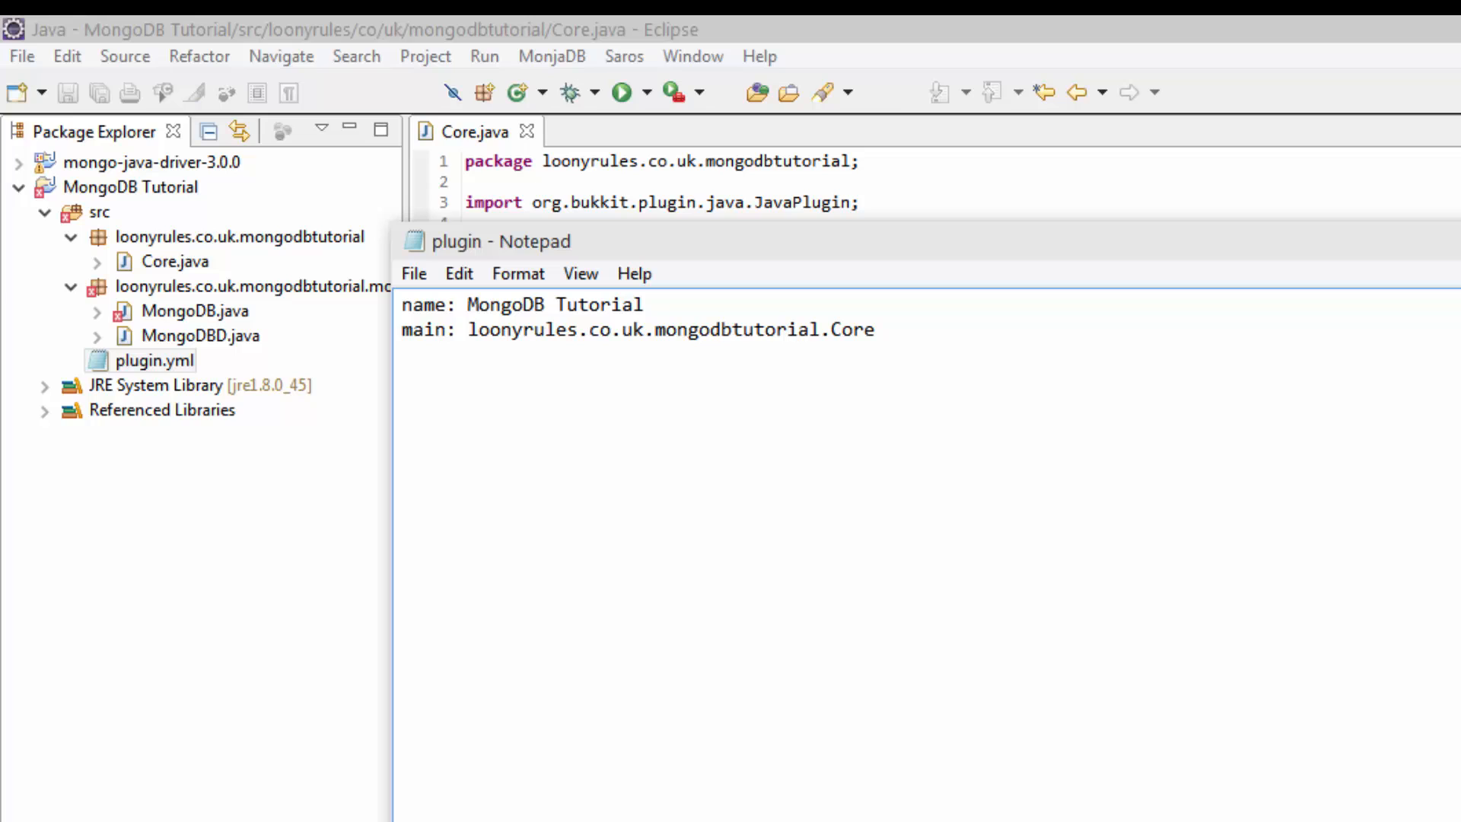
type("version: 0.1")
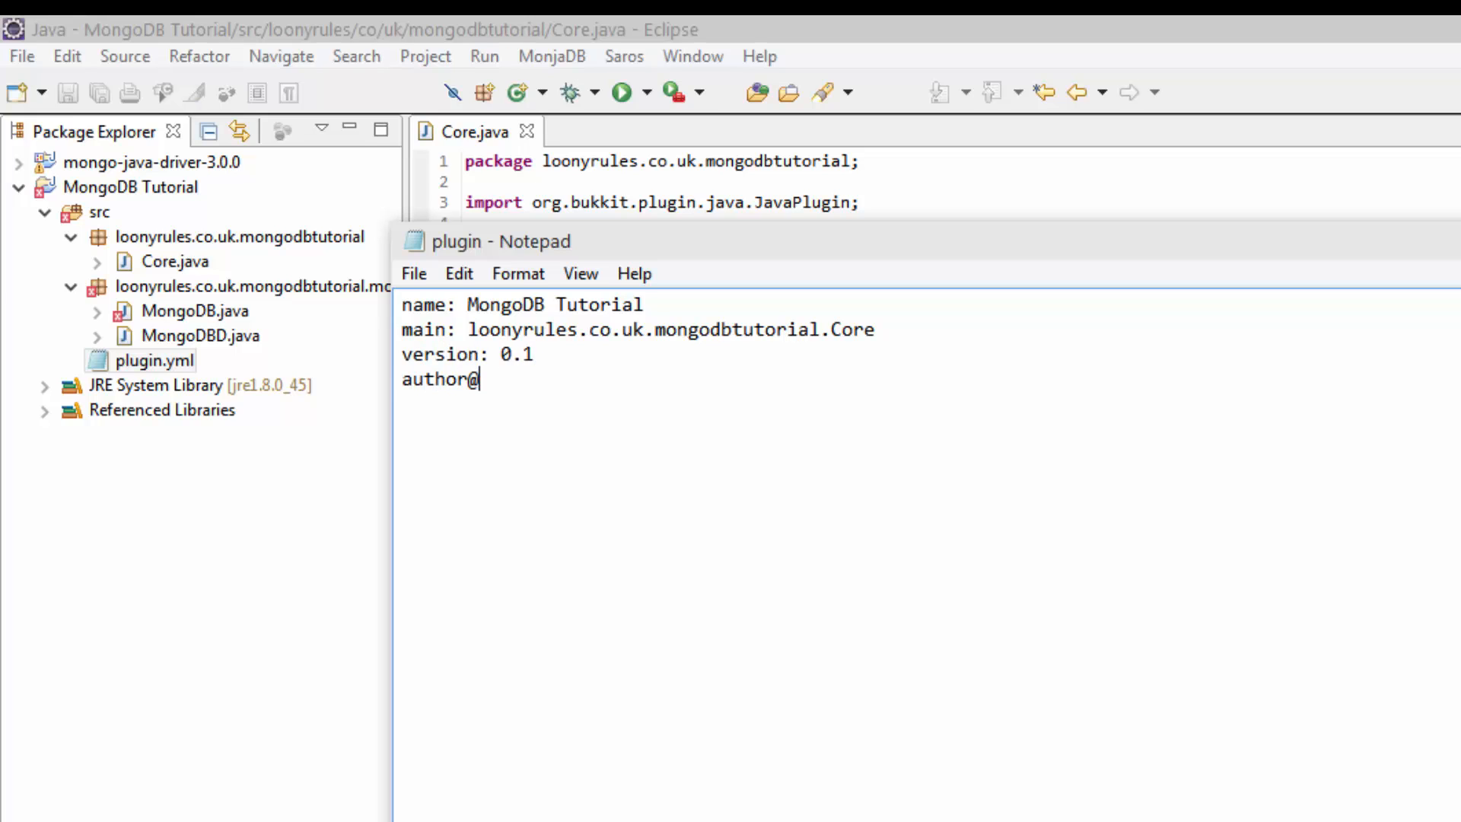
type(": LoonyRules")
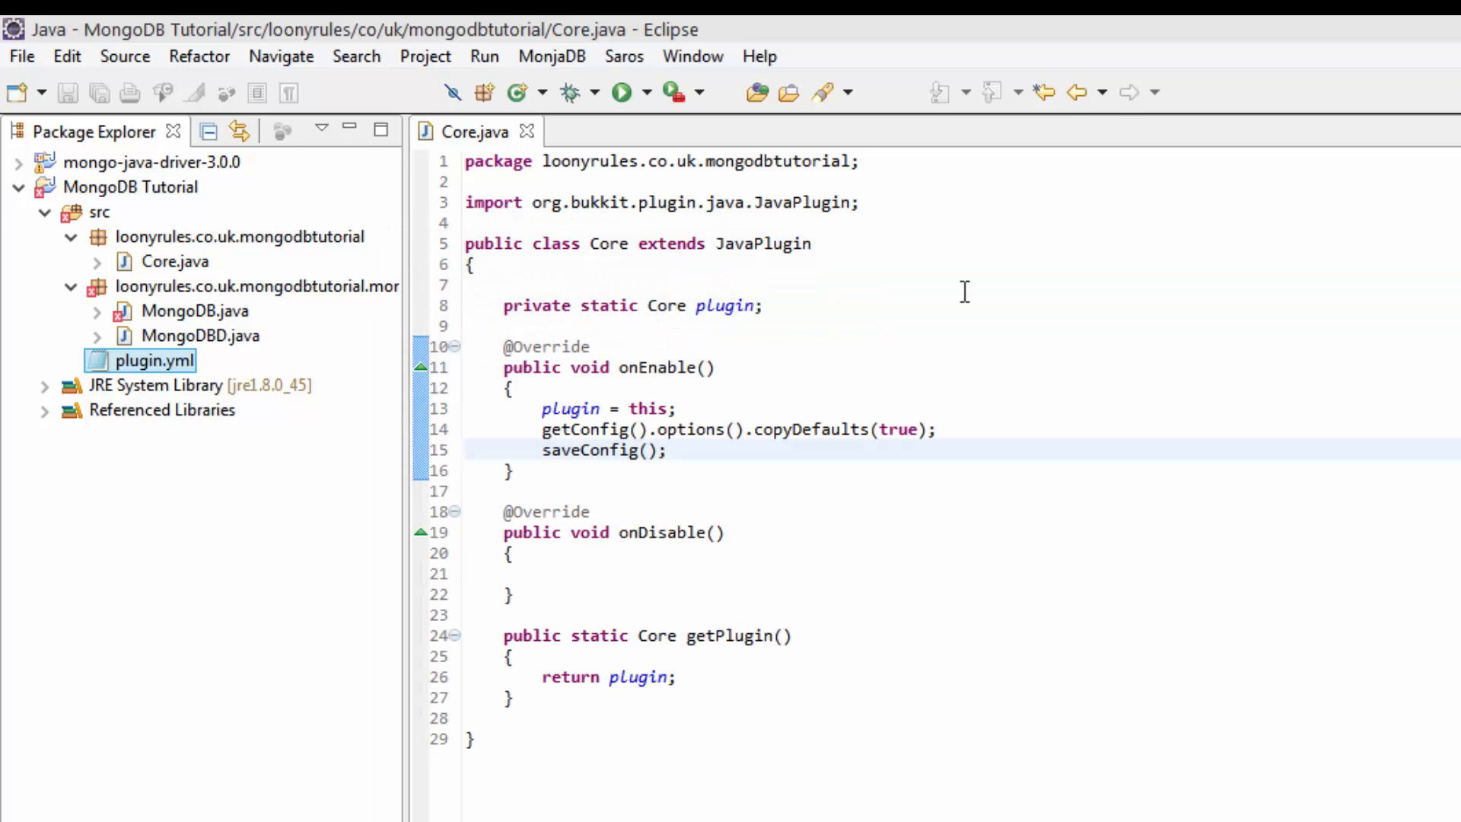
Start a mongo: section in config.yml with username 'root' and an empty password
left_click(144, 187)
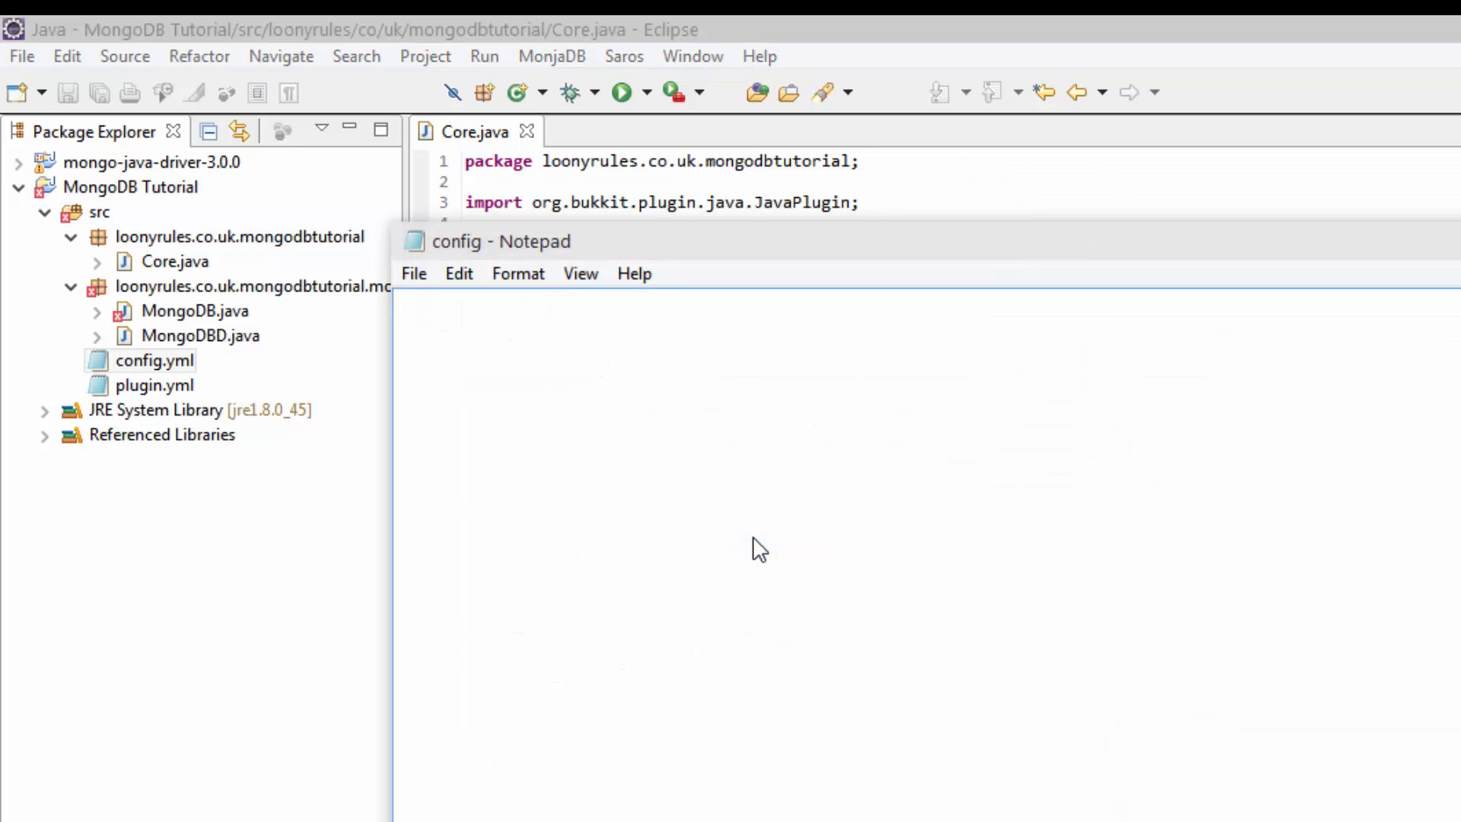
type("mongo:")
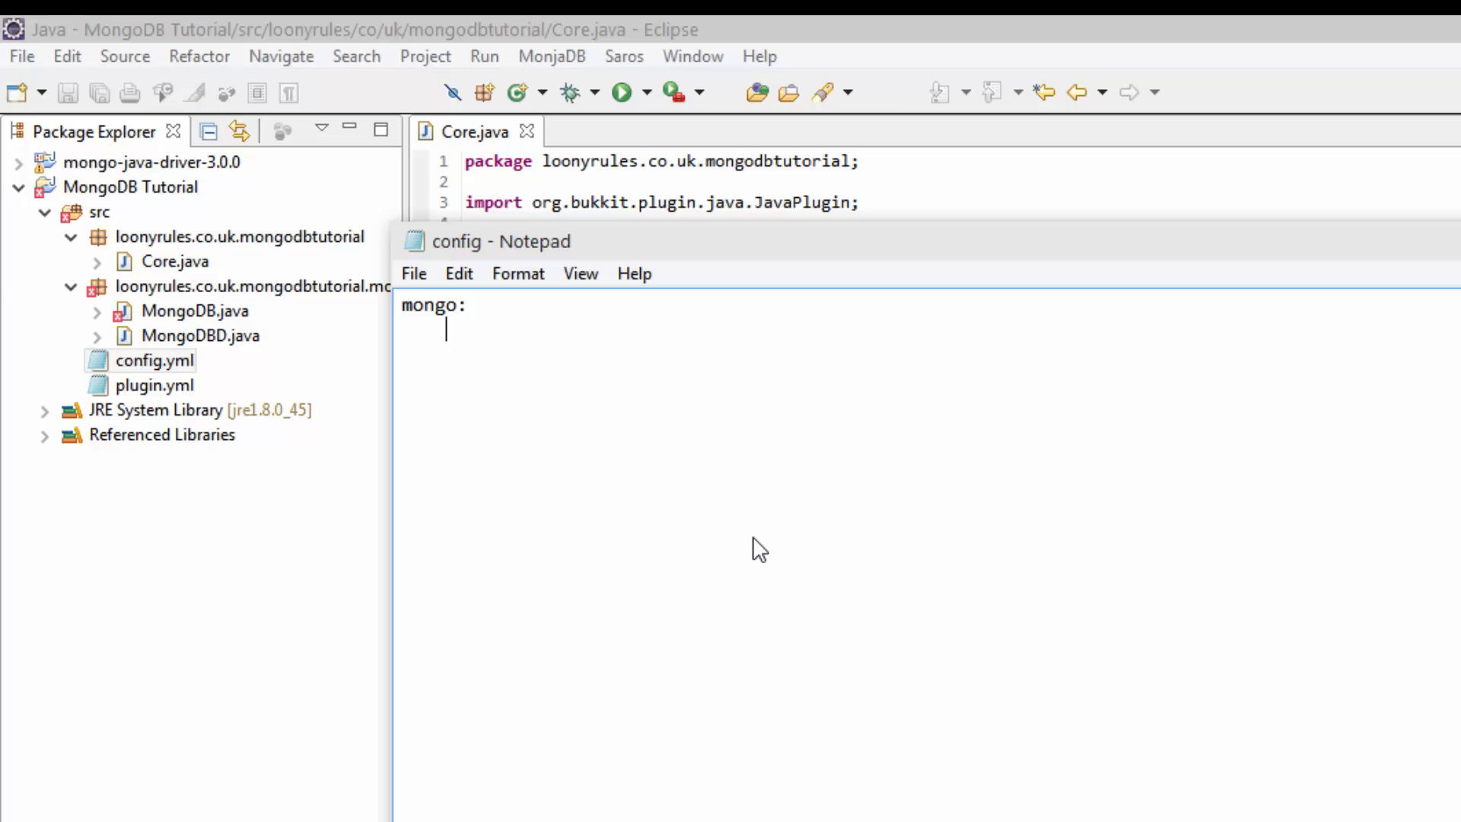
type("username: '")
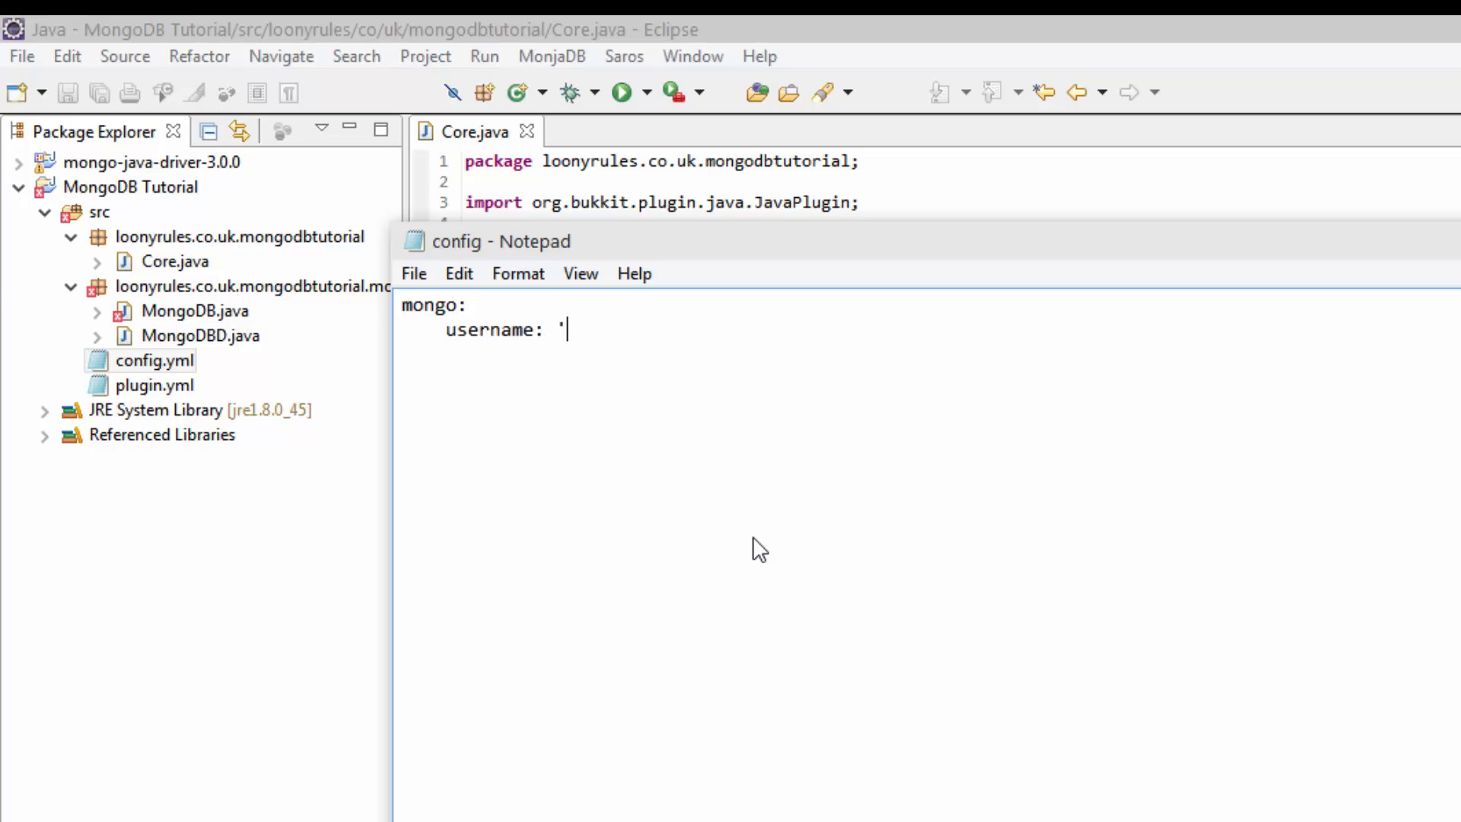
type("roo")
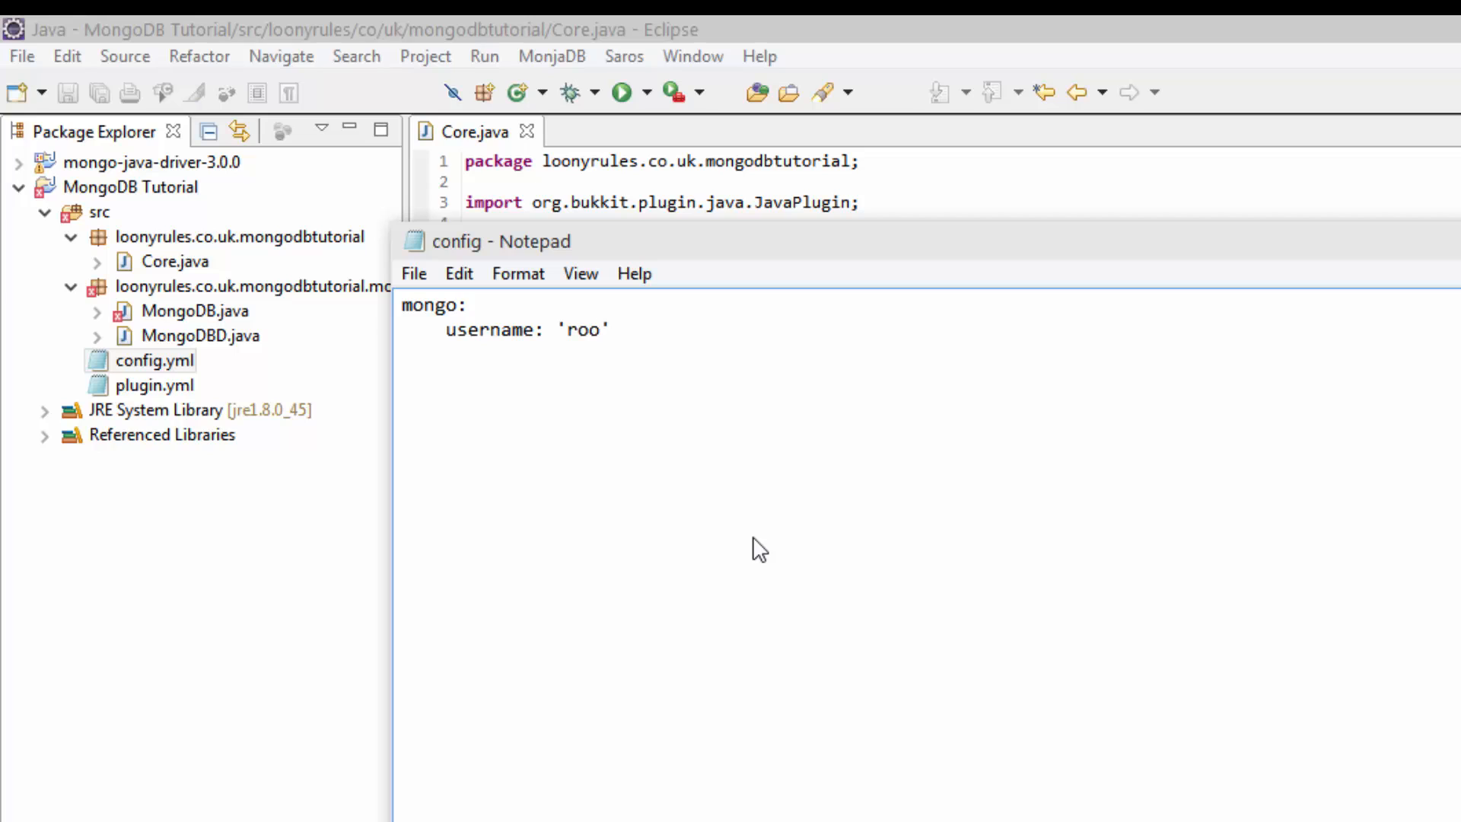
type("t'")
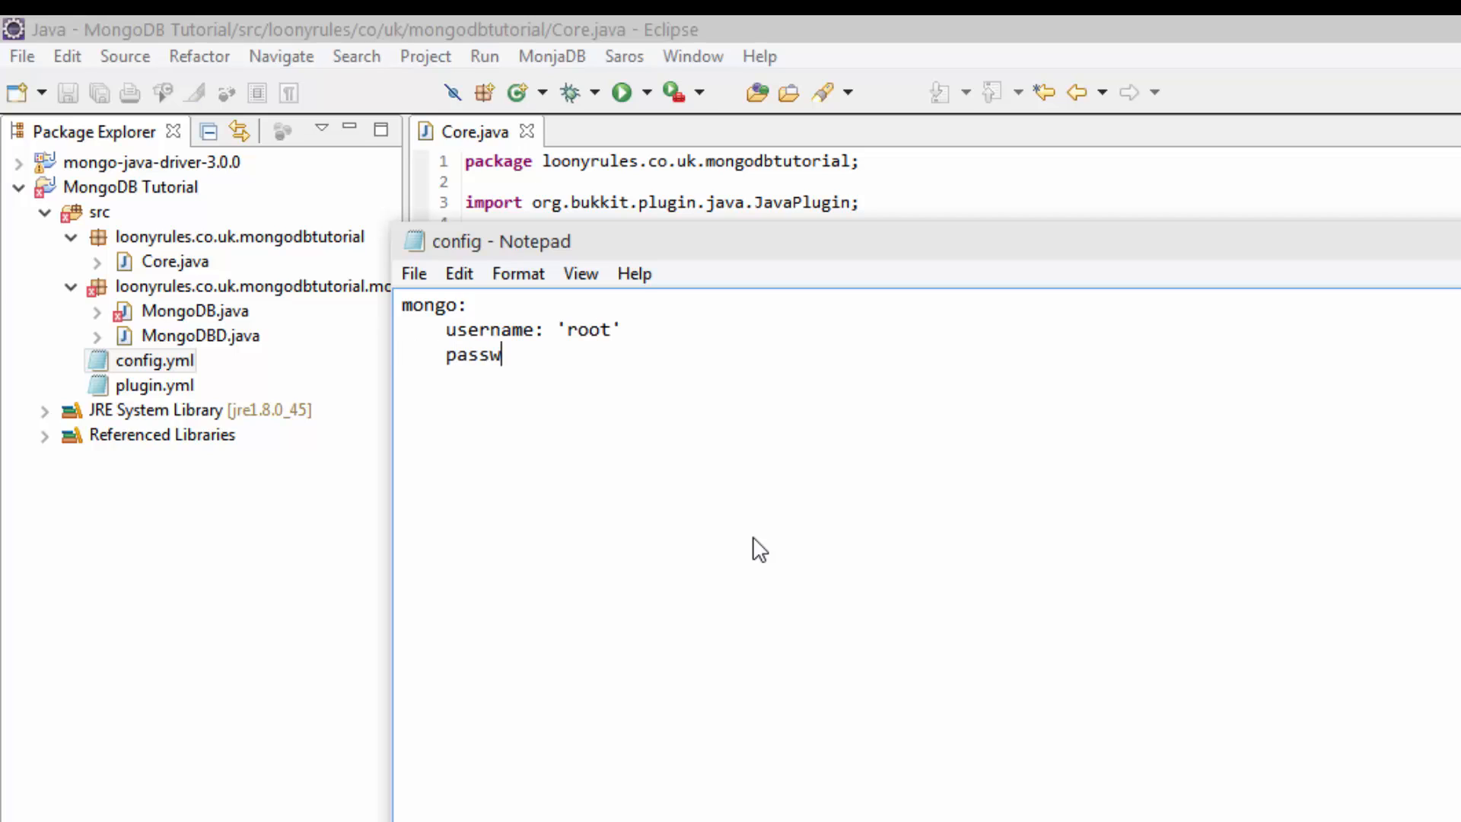
type("ord: '")
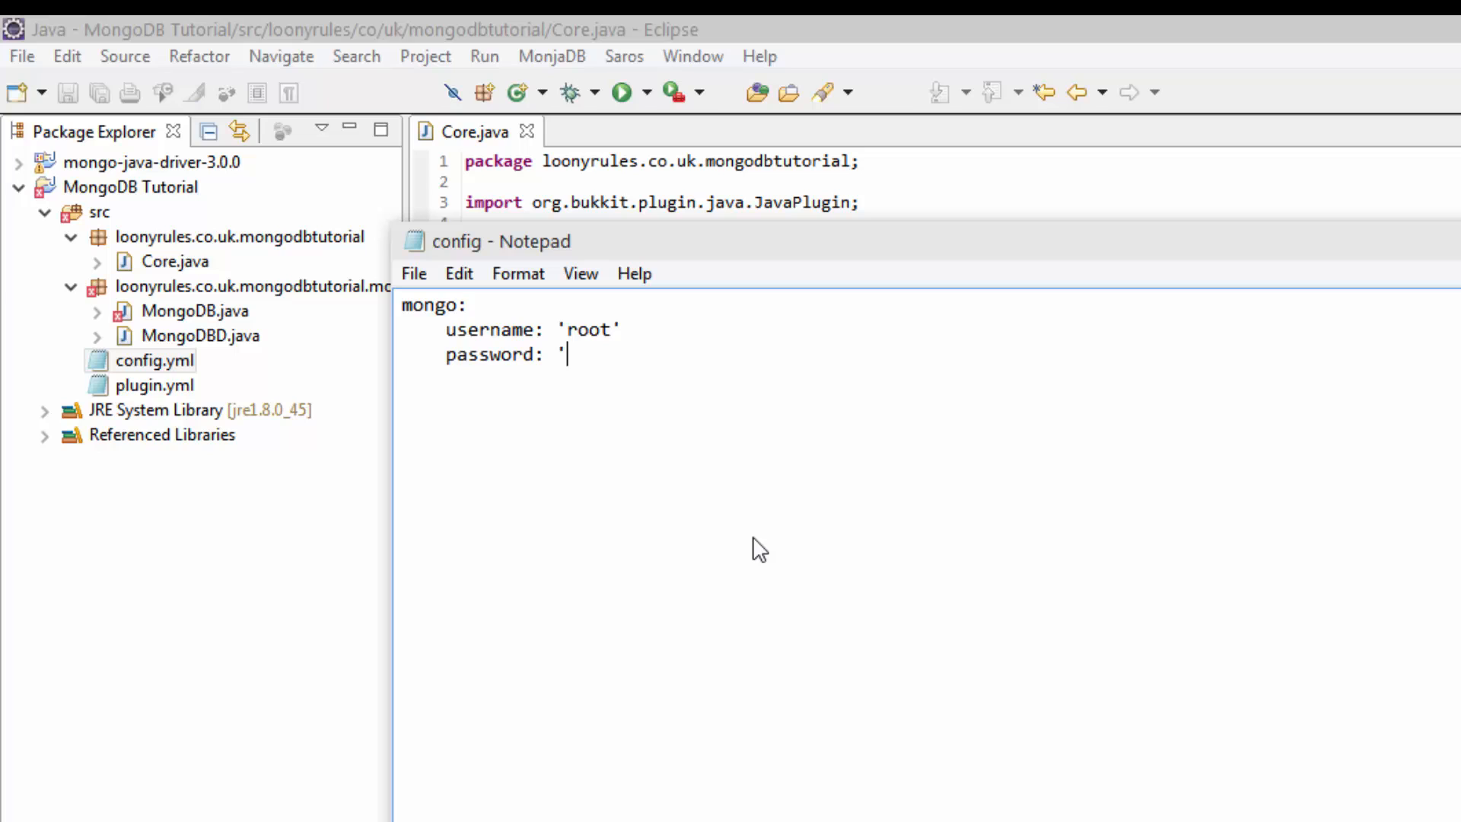
type("'")
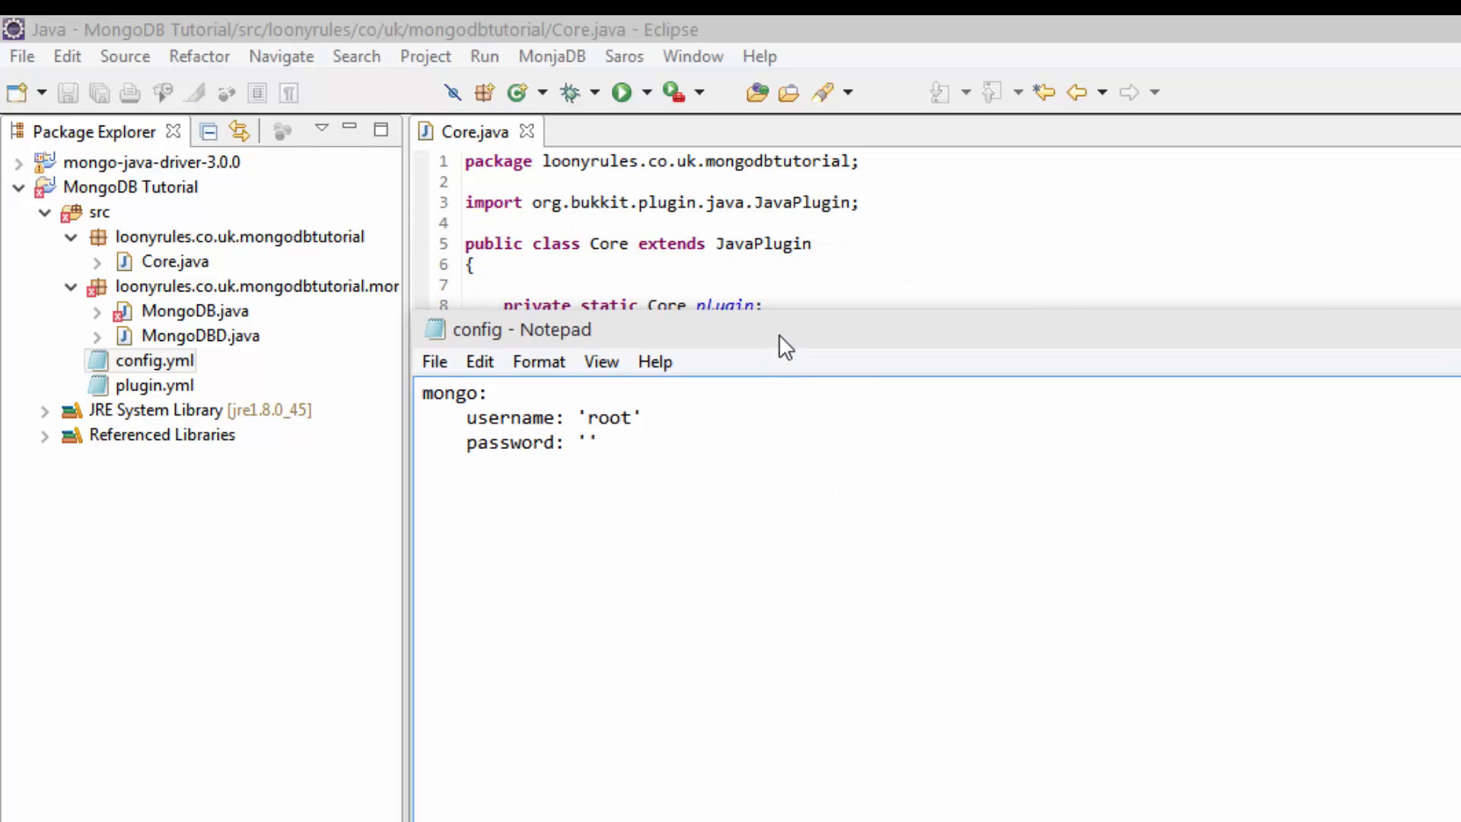
Add database 'test', host 127.0.0.1 and port 27017 to the mongo section
type("database: ''")
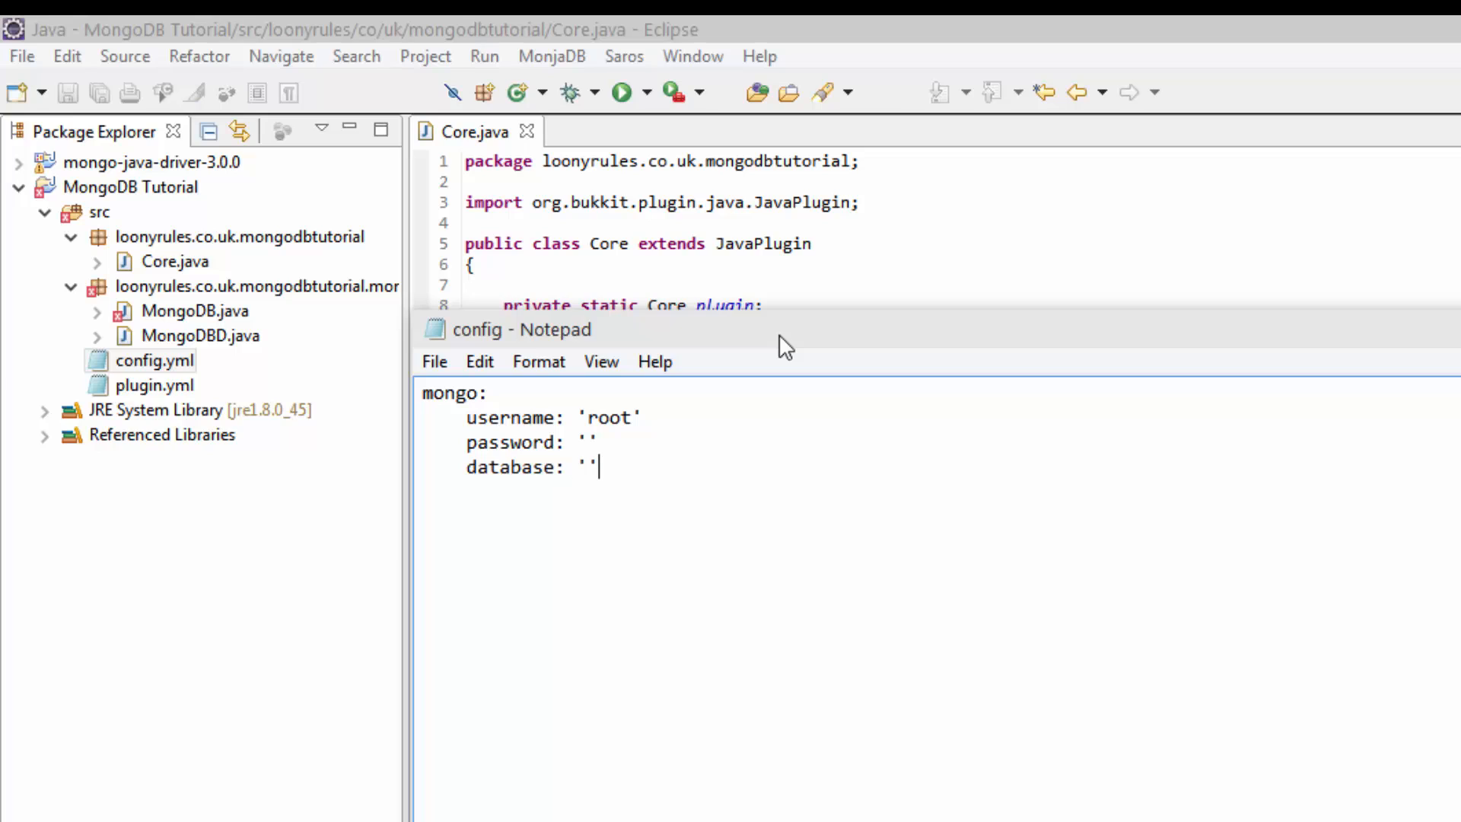
type("test")
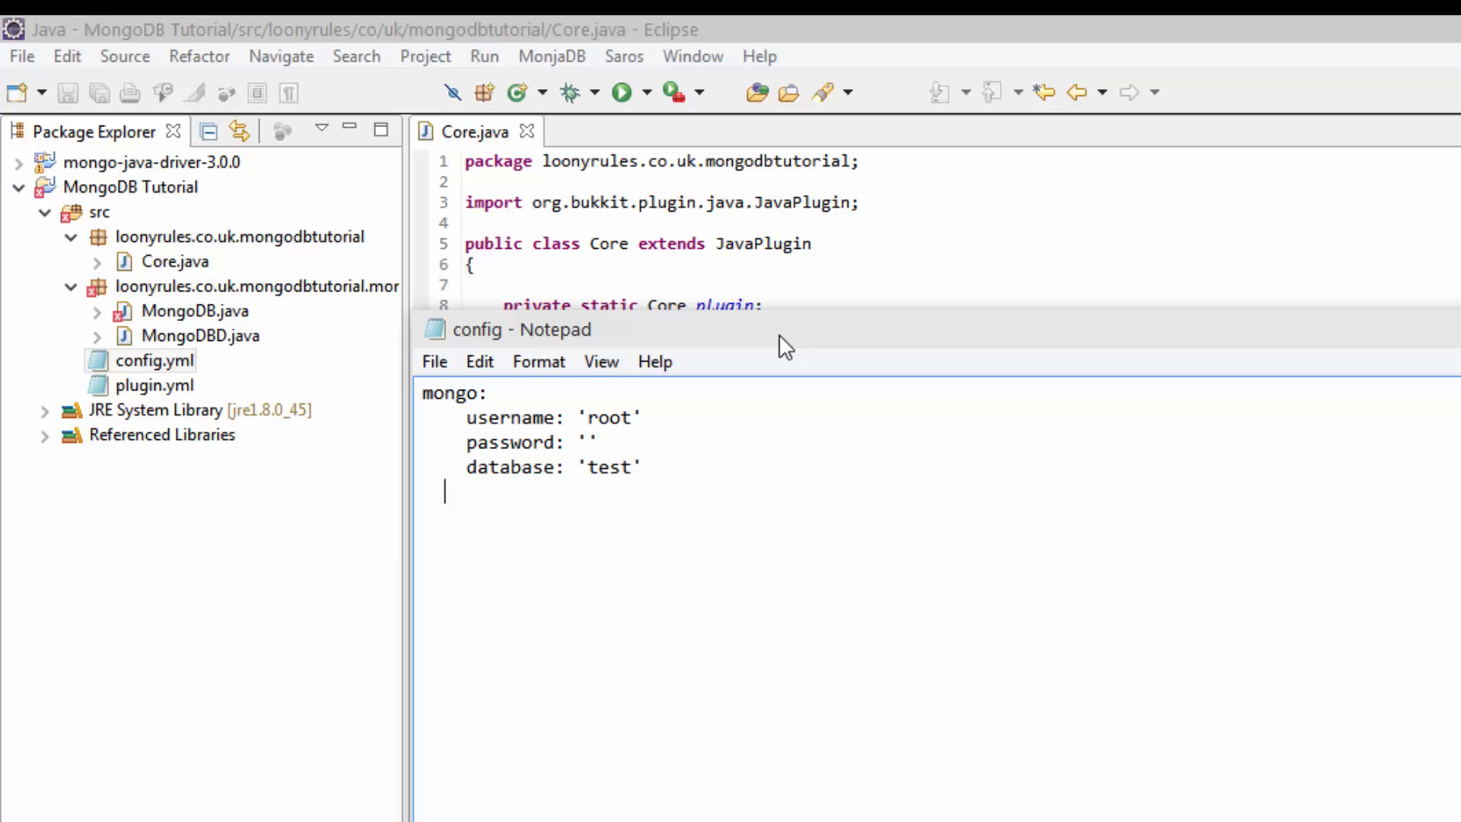
type("host")
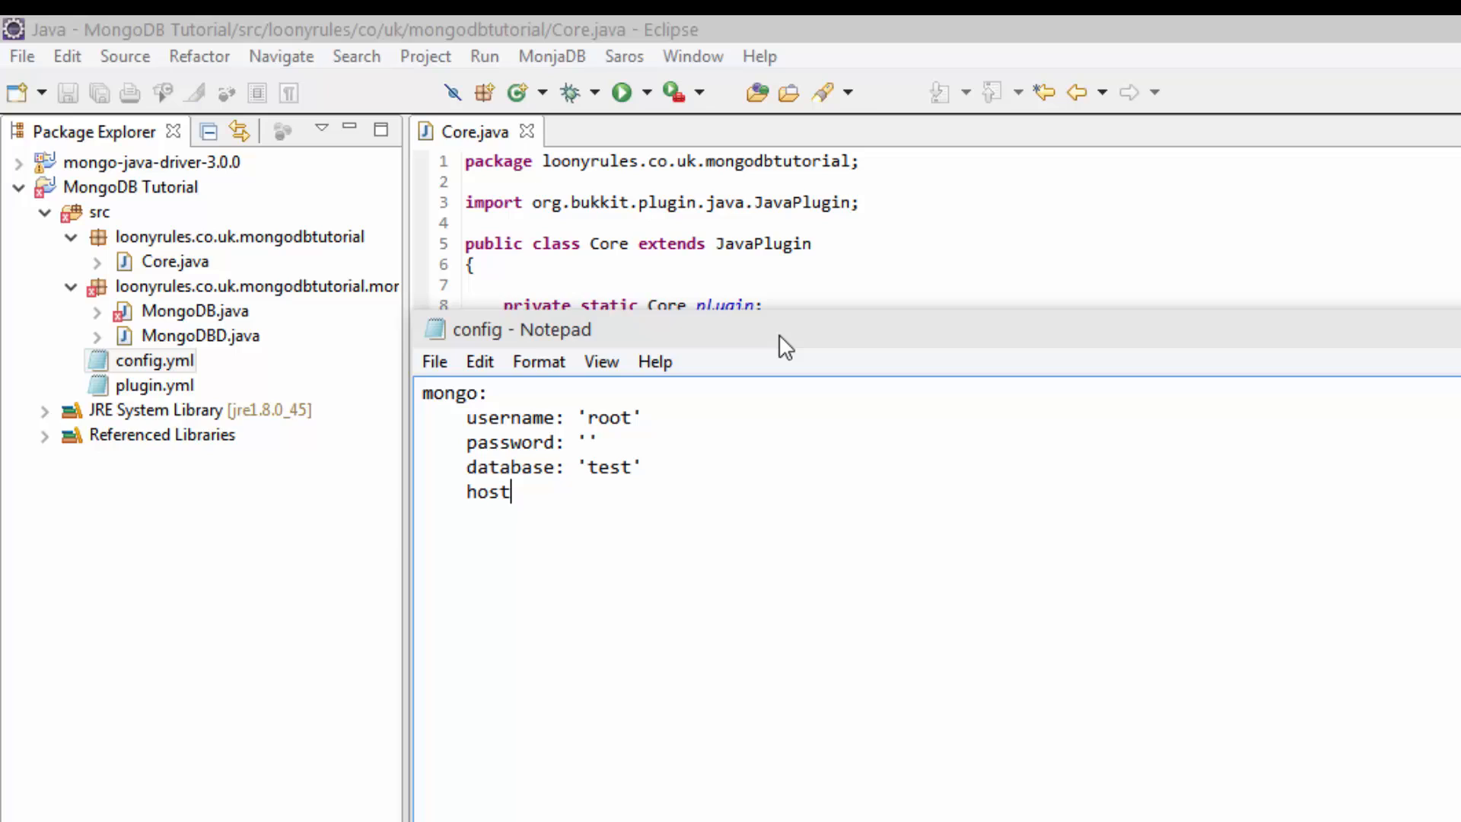
type(": 'lo")
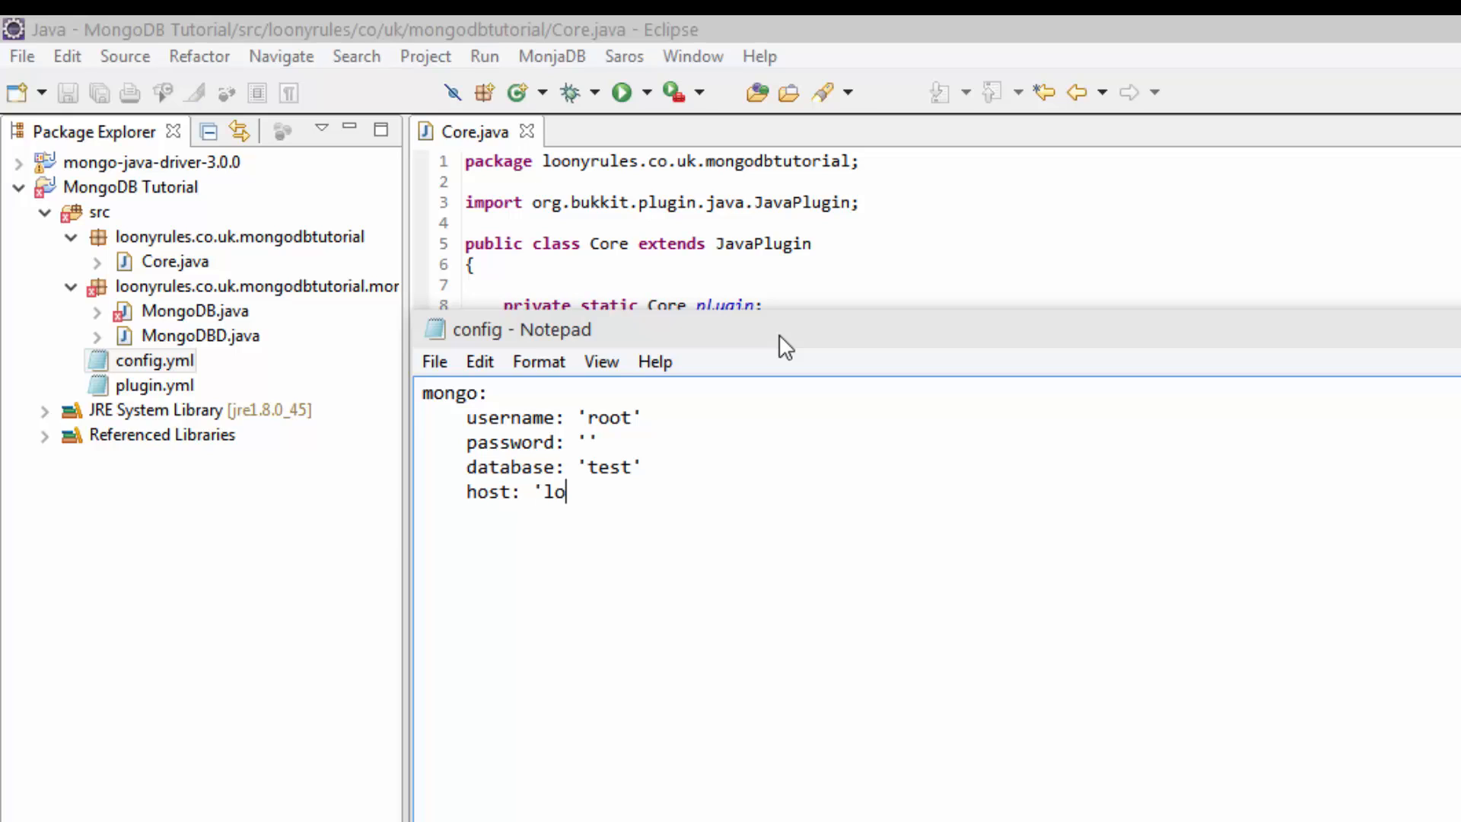
type("127.0.0.1#")
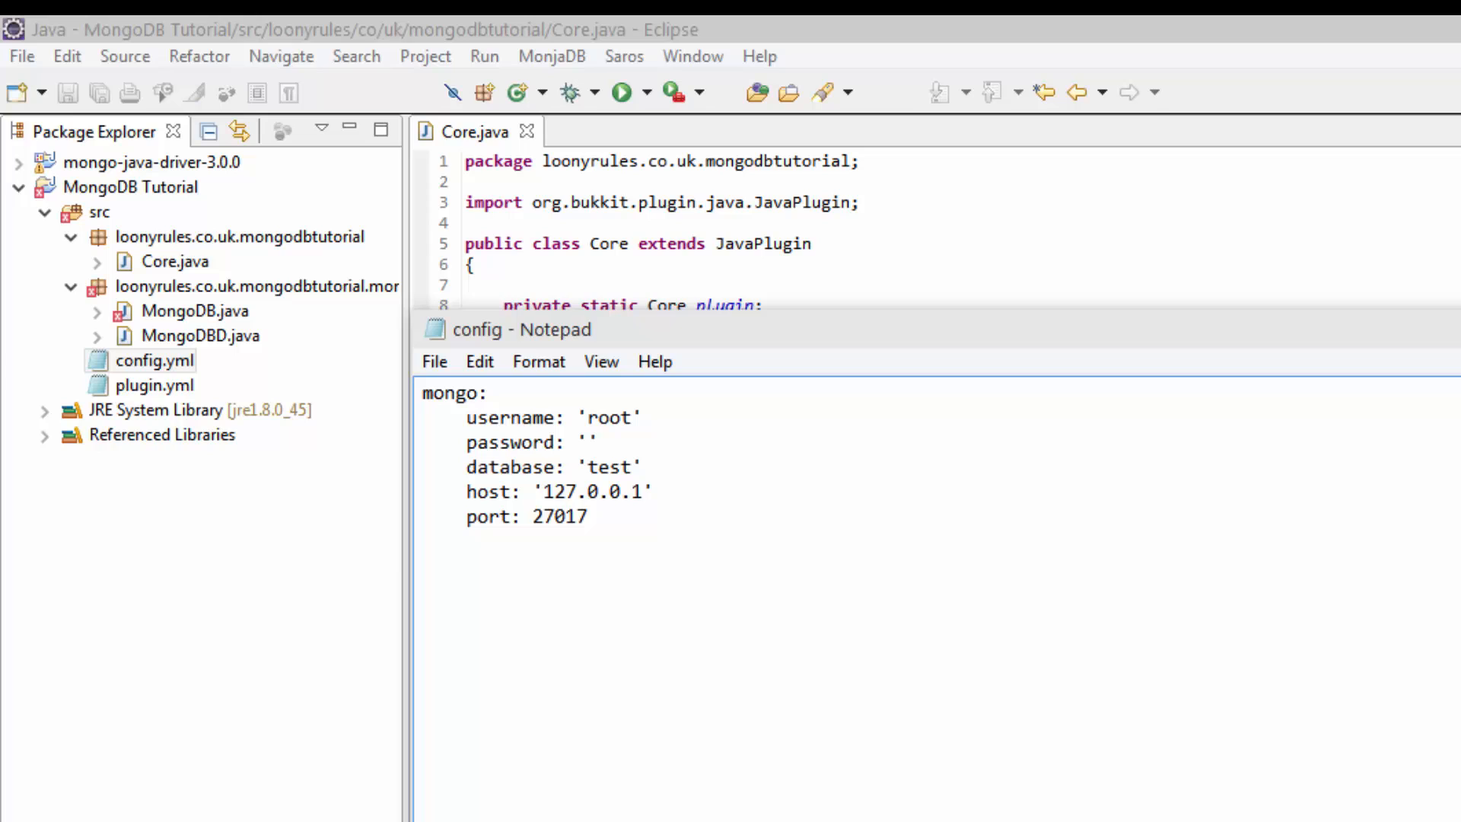
left_click(552, 515)
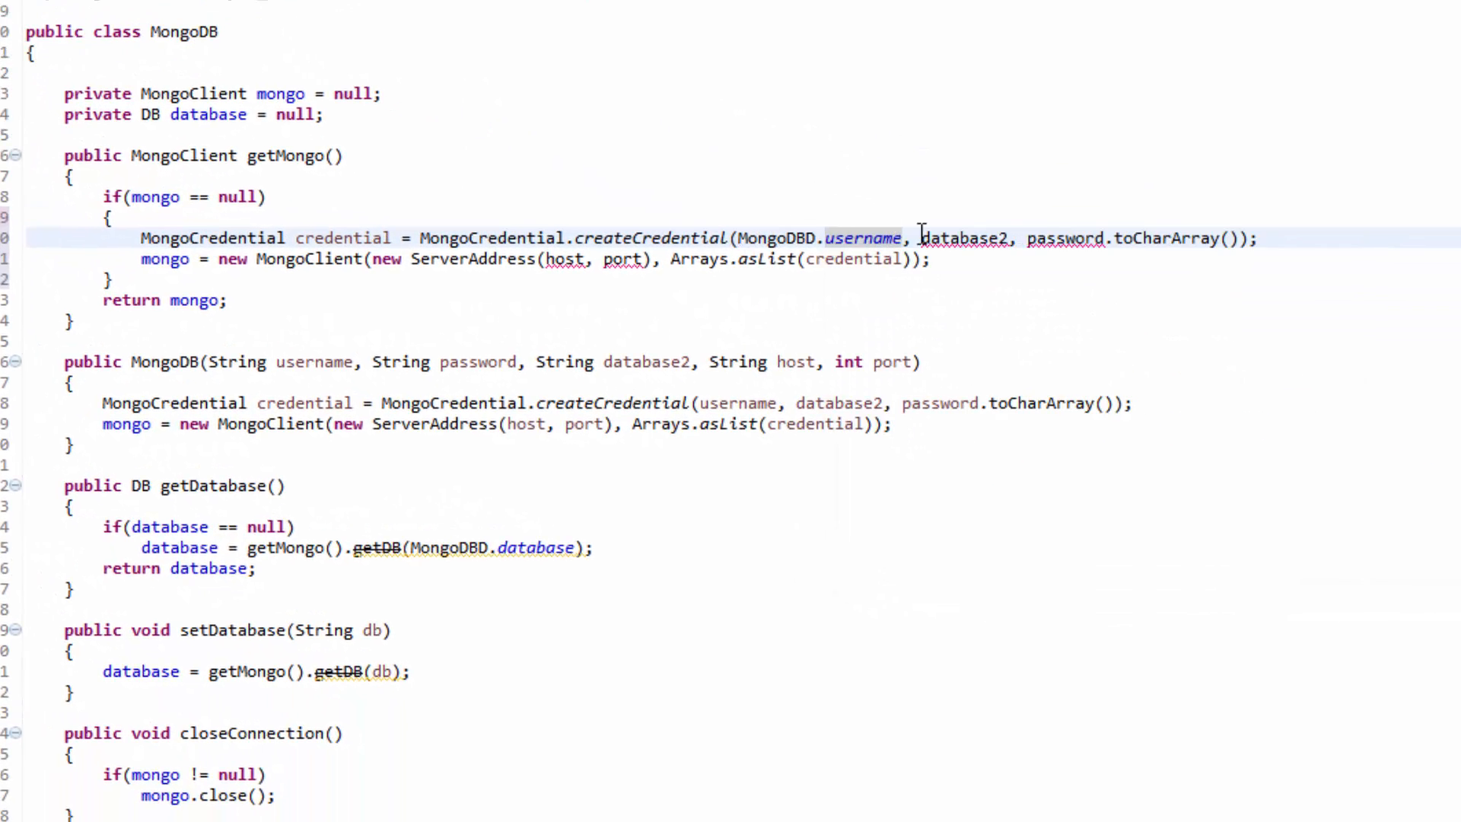
Replace getMongo's arguments with MongoDBD.username, MongoDBD.database, MongoDBD.password, MongoDBD.host and MongoDBD.port
double_click(959, 237)
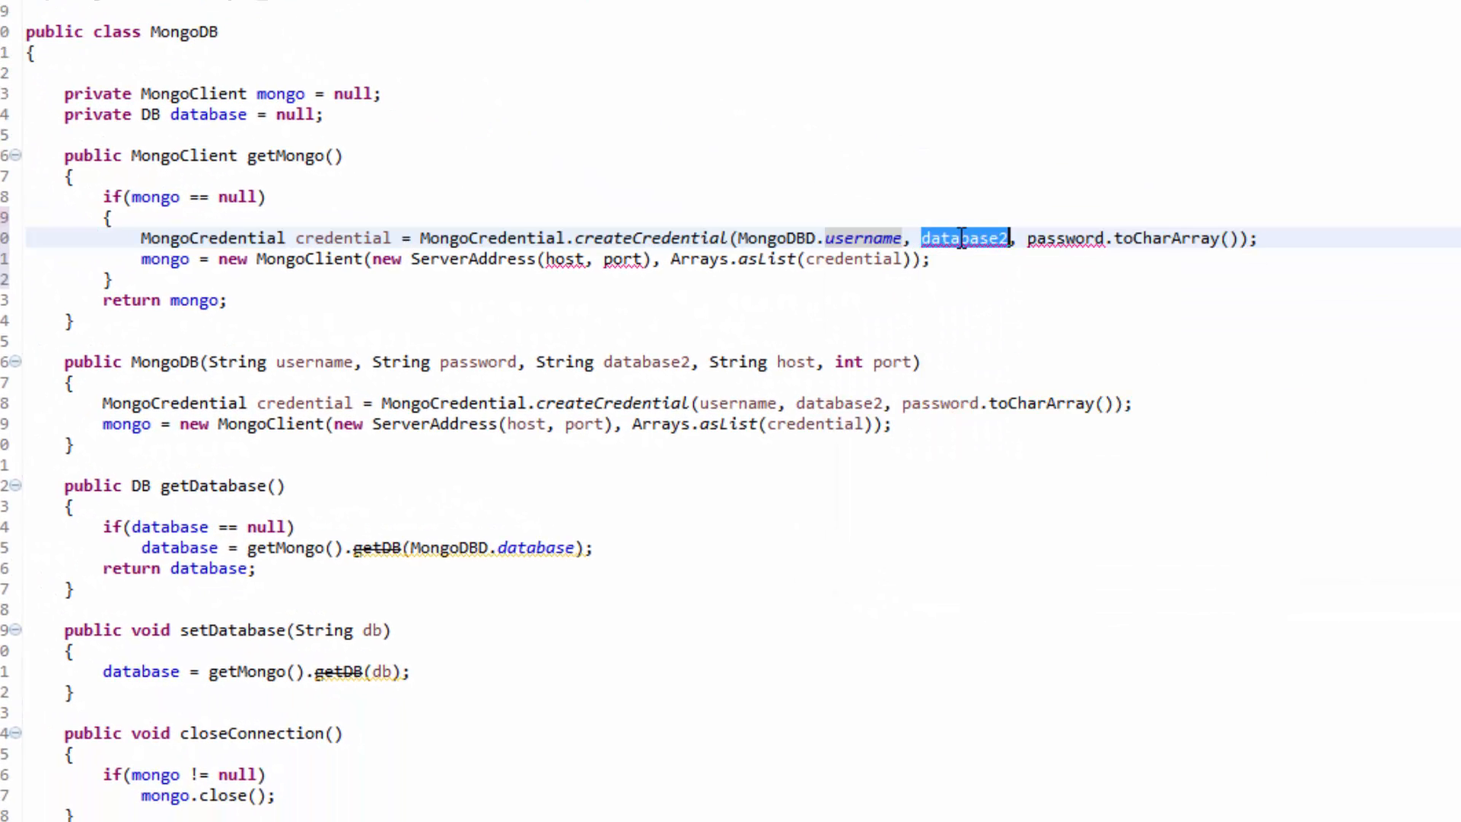
type("MongoDBD.")
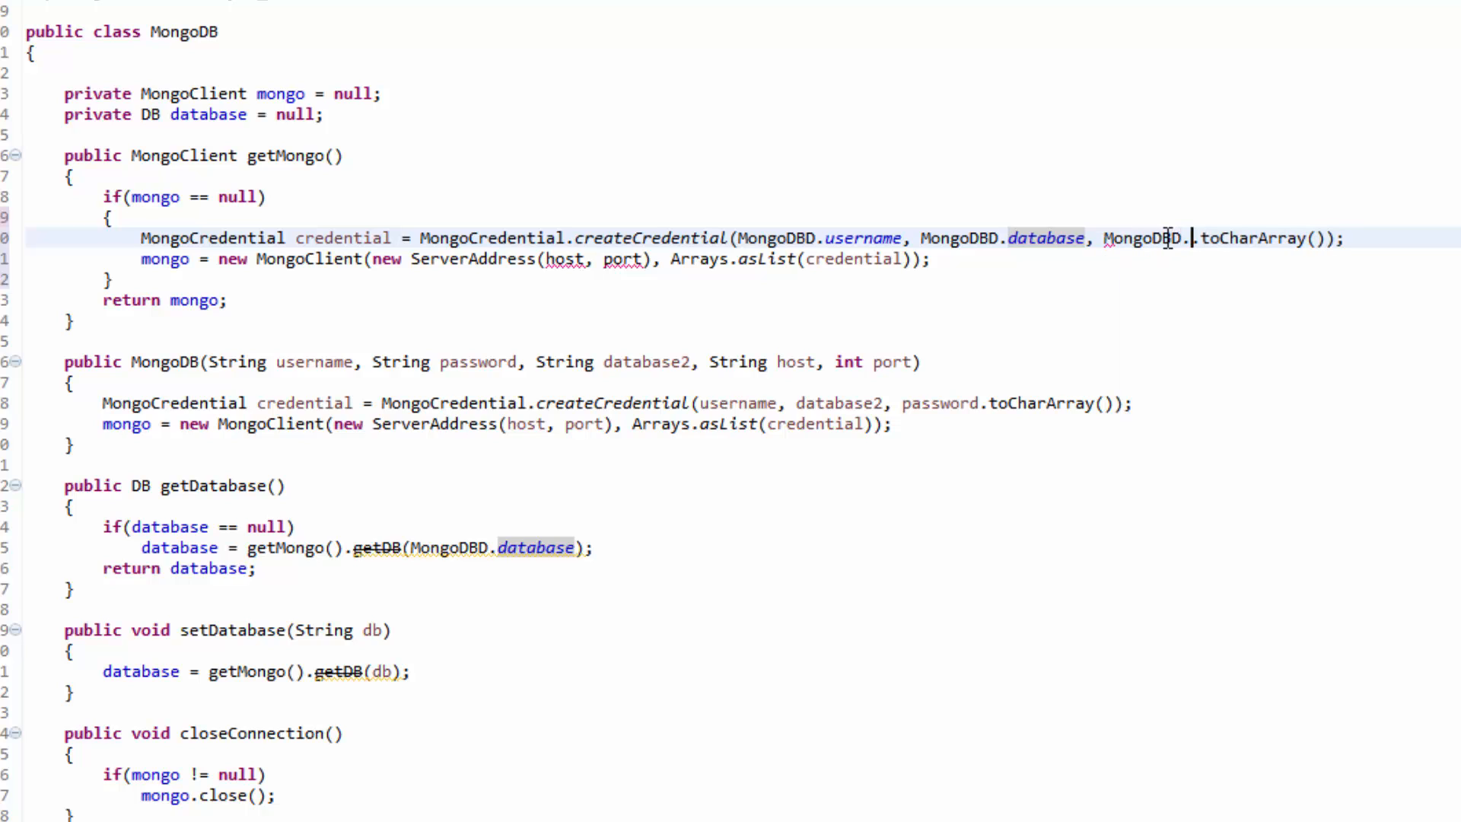
type("password")
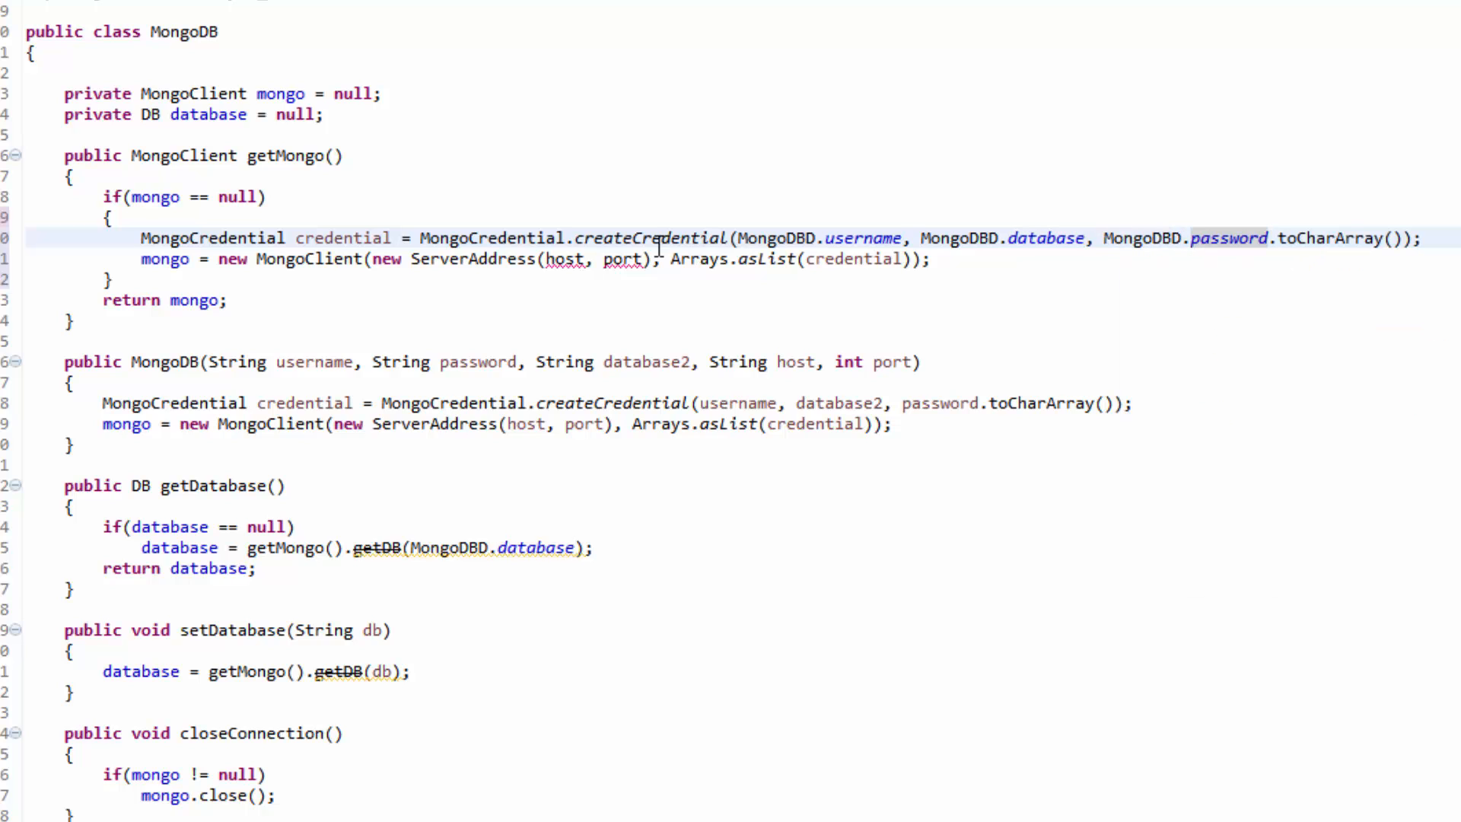
double_click(565, 260)
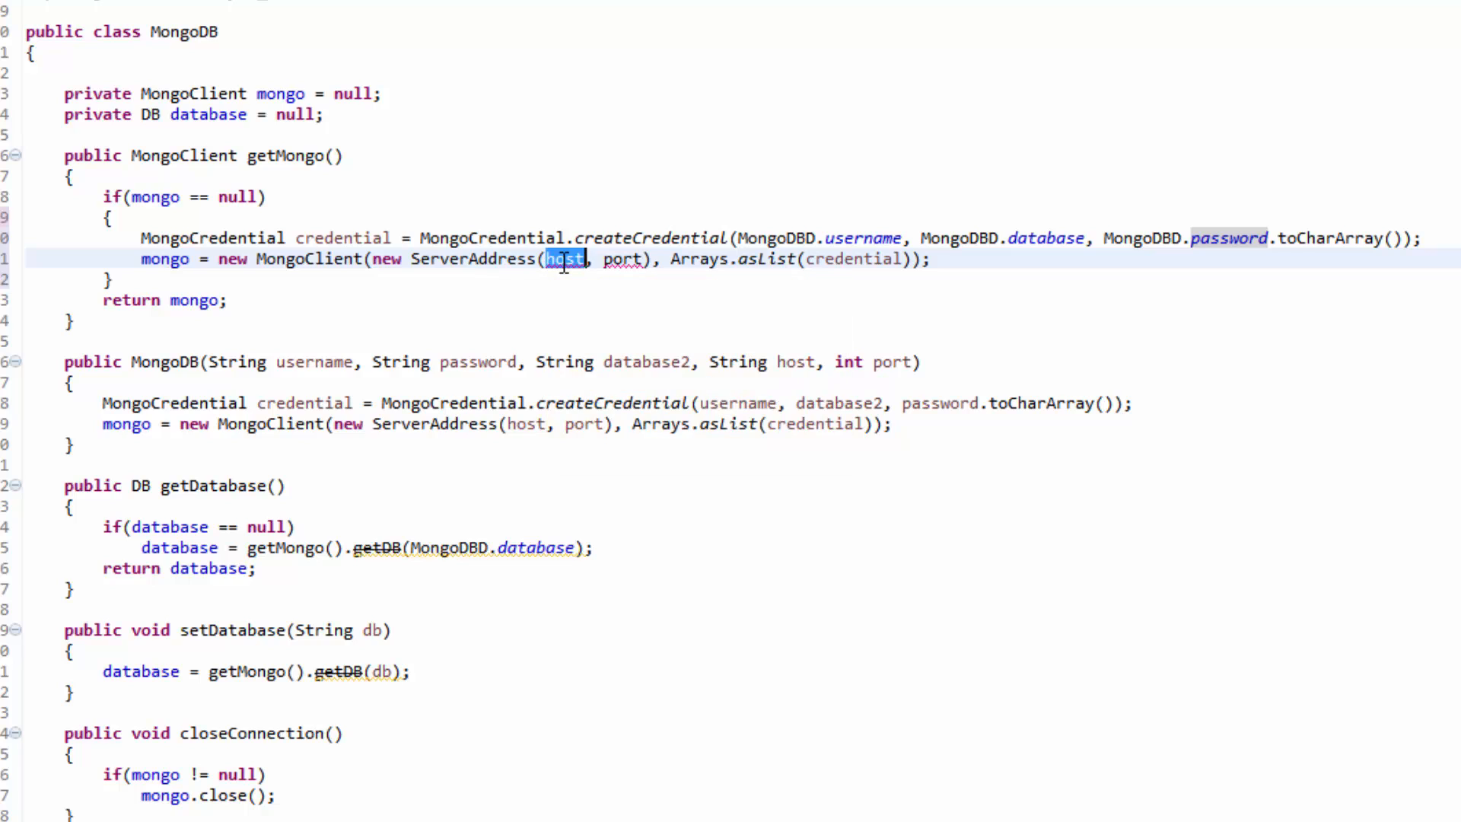
type("DN")
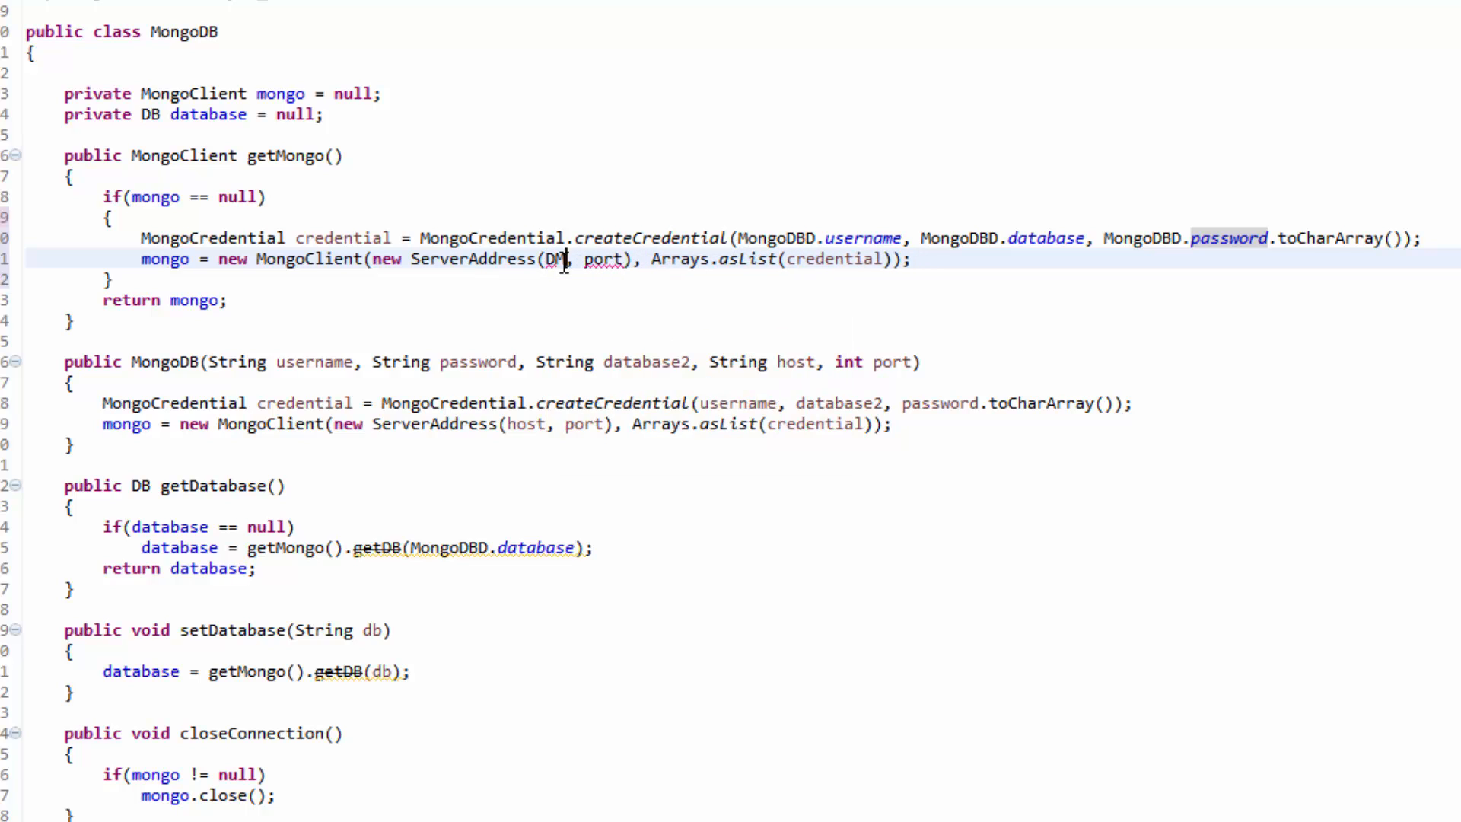
type("MongoDBD.")
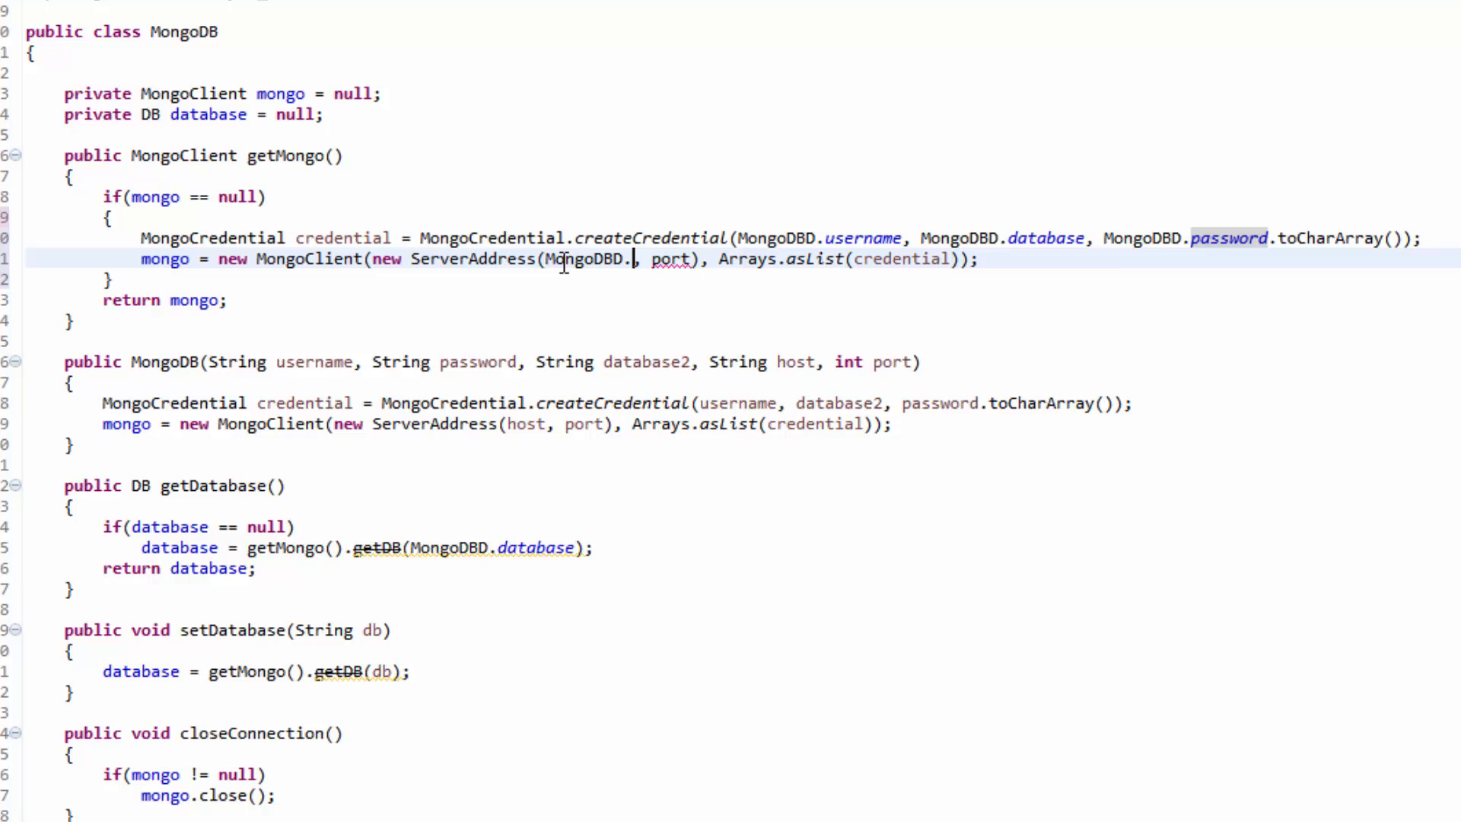
type("host")
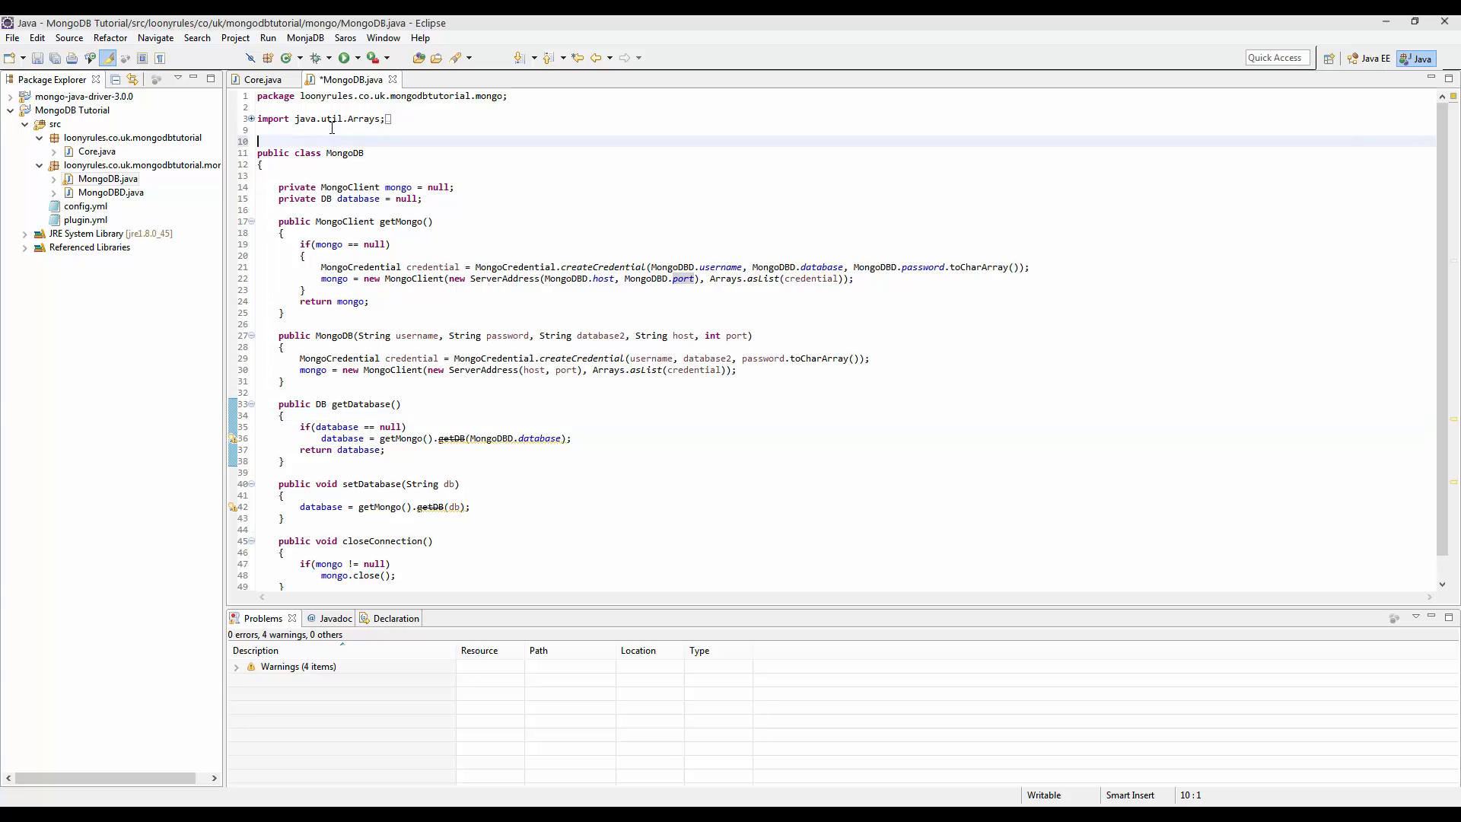
type("@SupressWarnings(\"Deprecat")
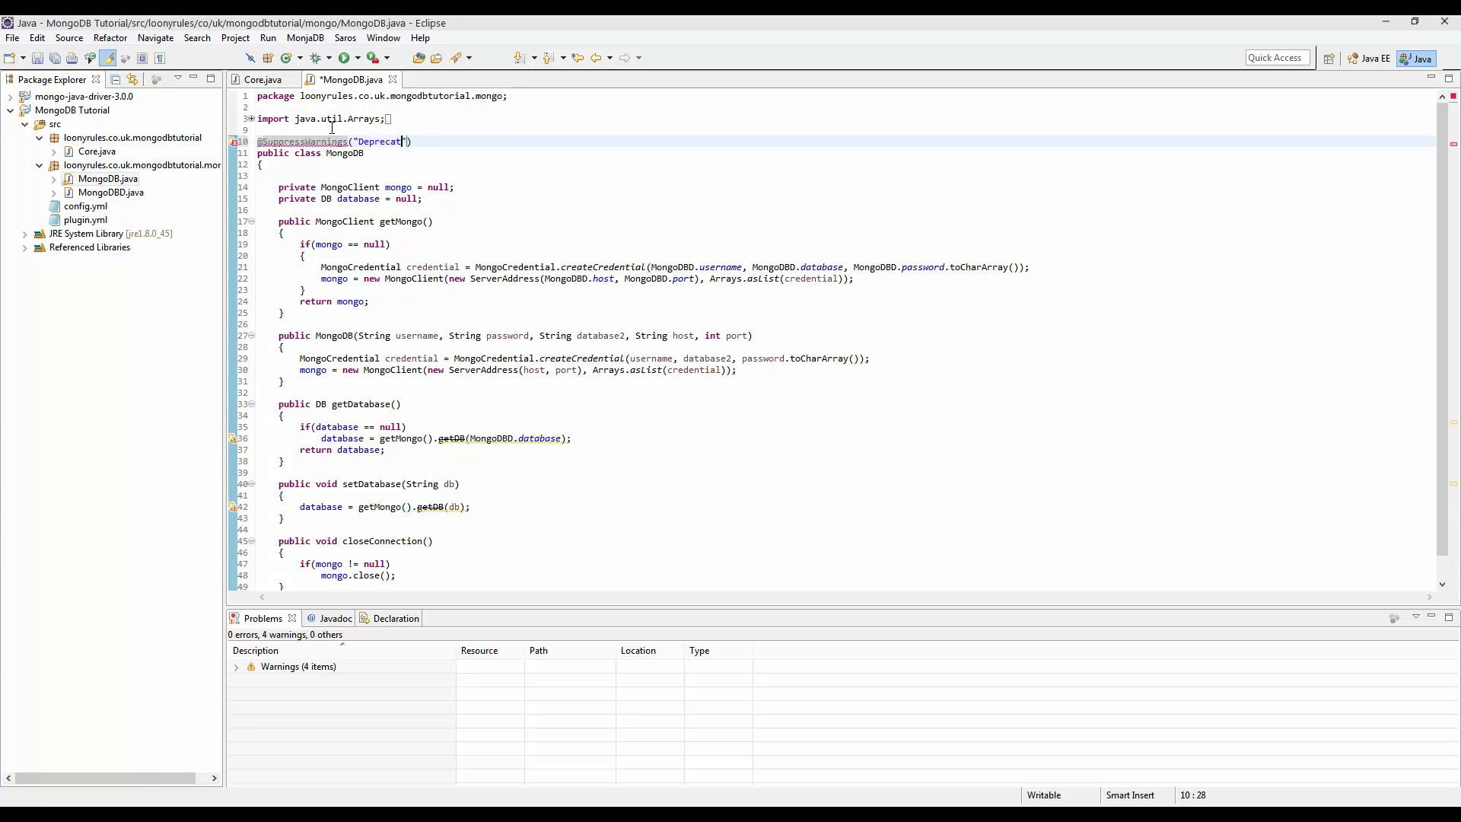
type("ion")
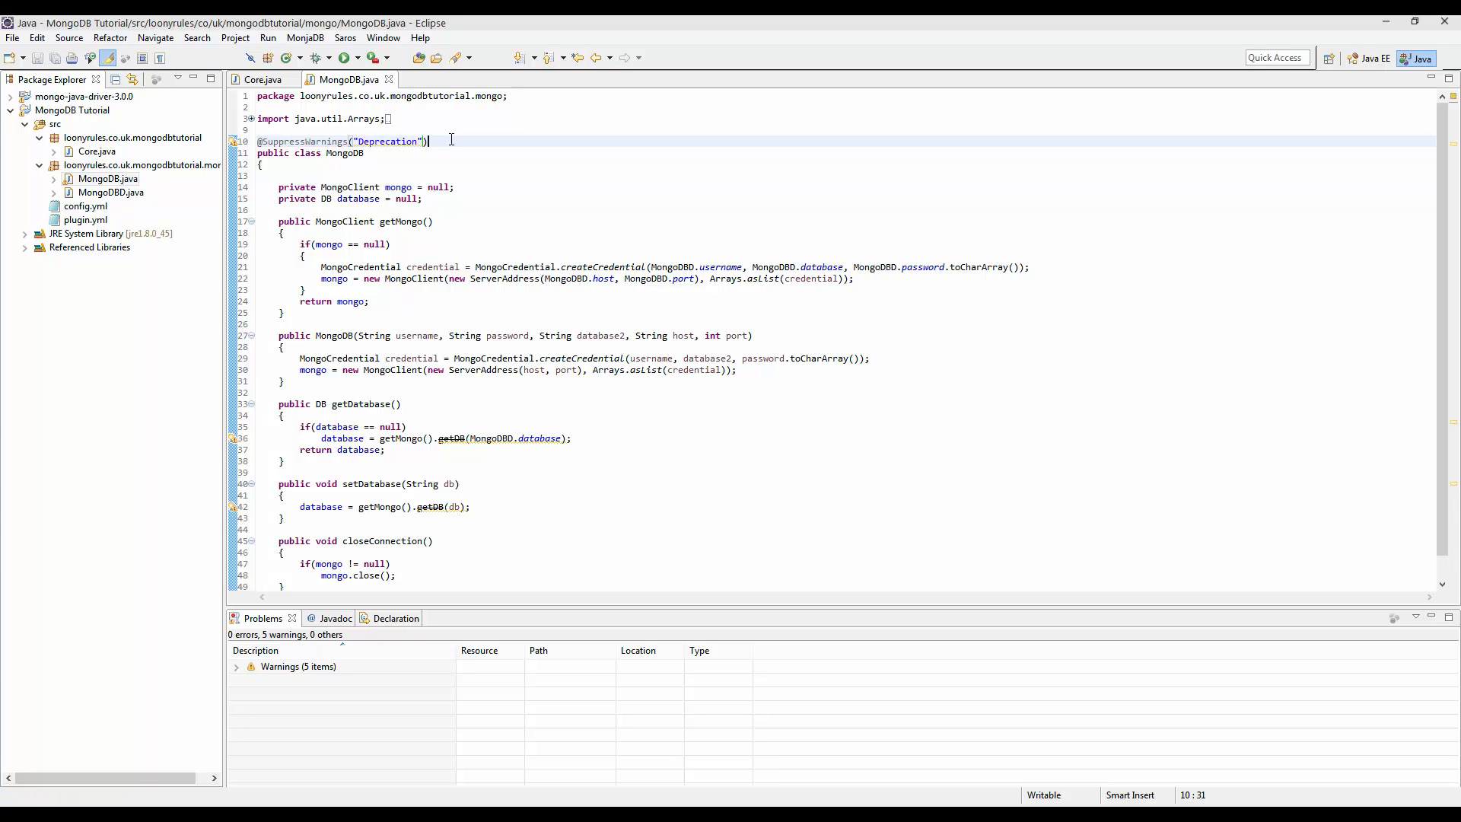
type(";")
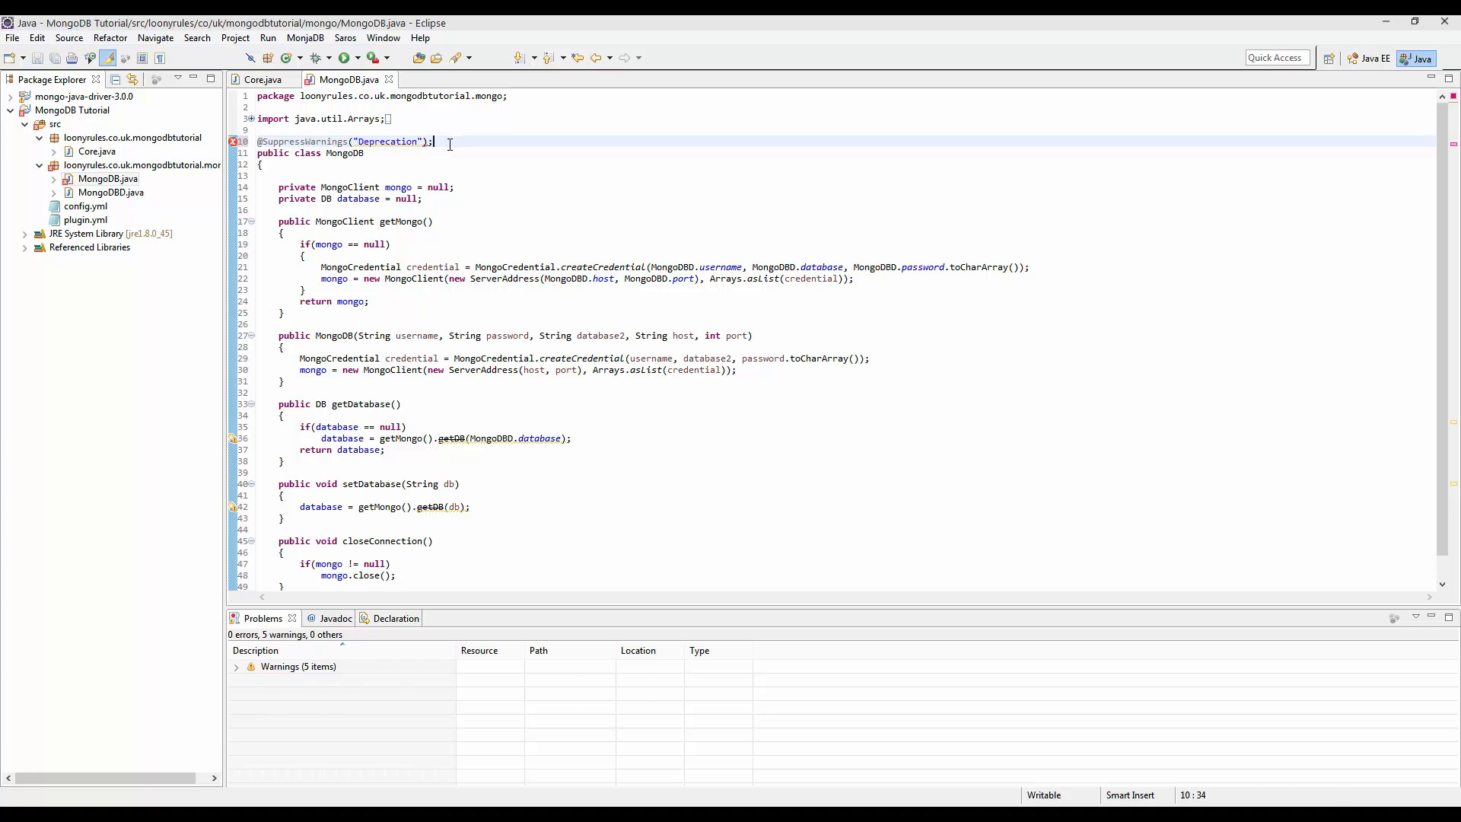
left_click(266, 130)
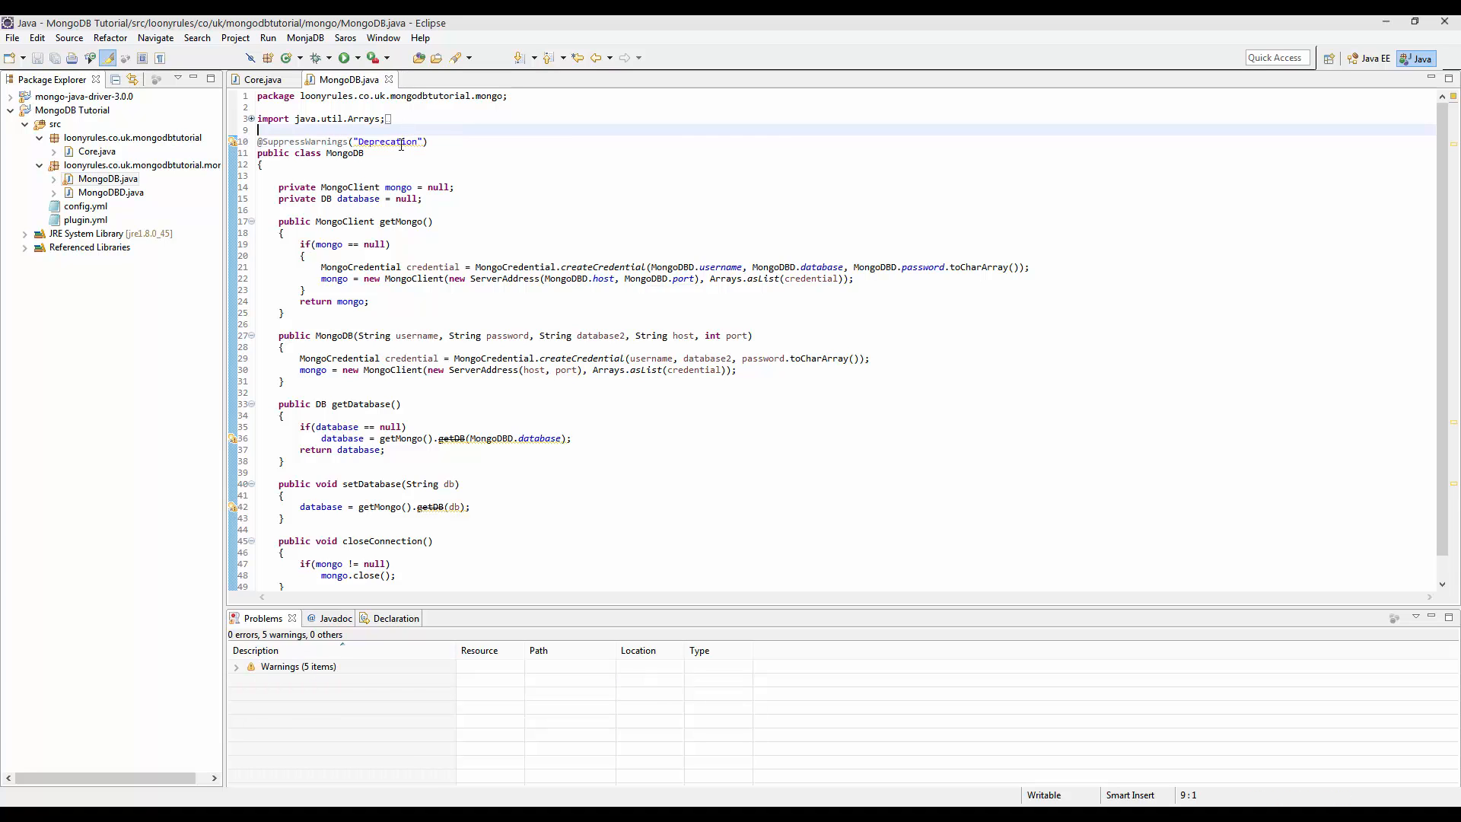
type("deprecation")
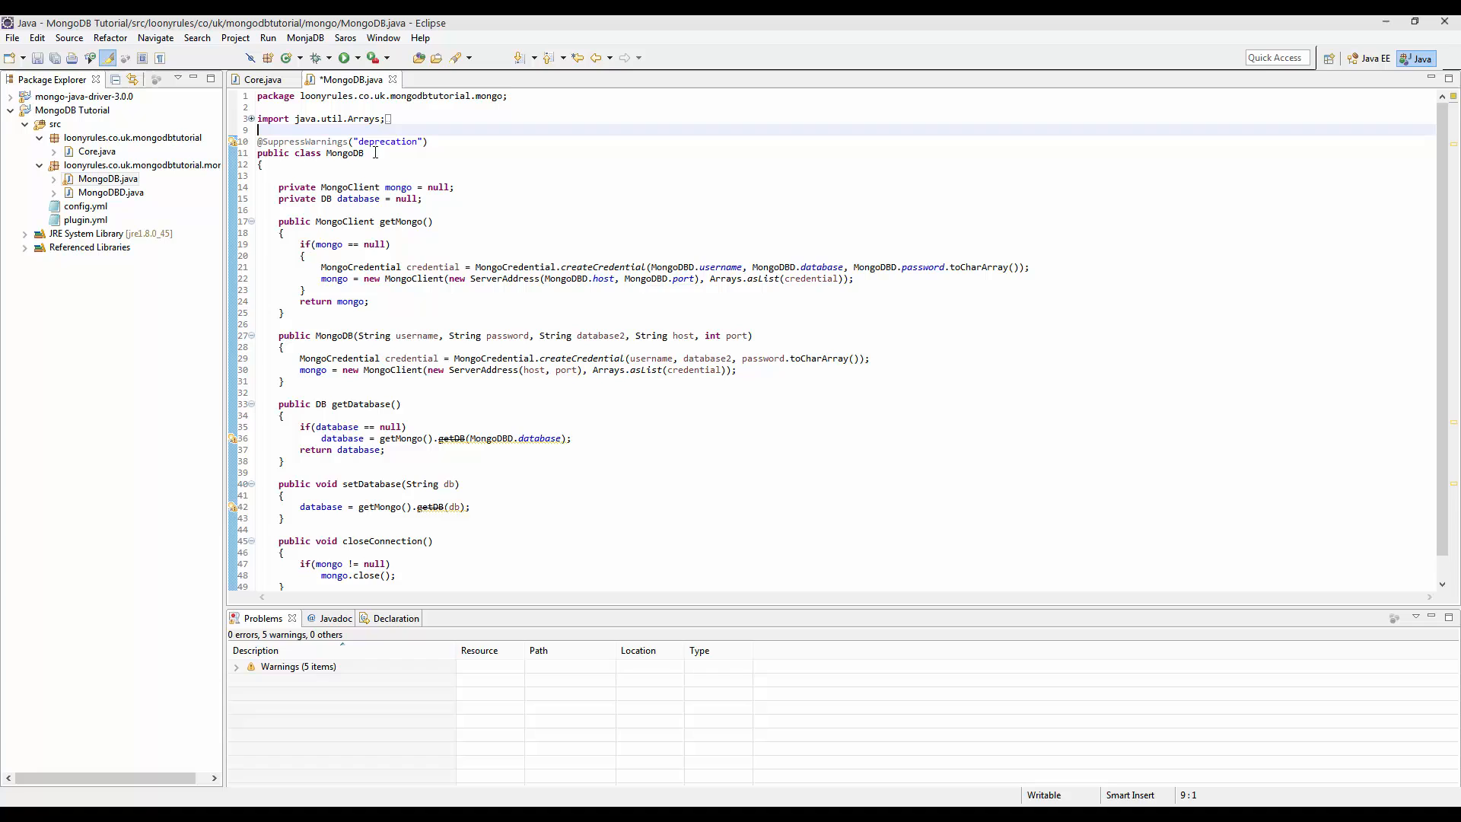
left_click(264, 79)
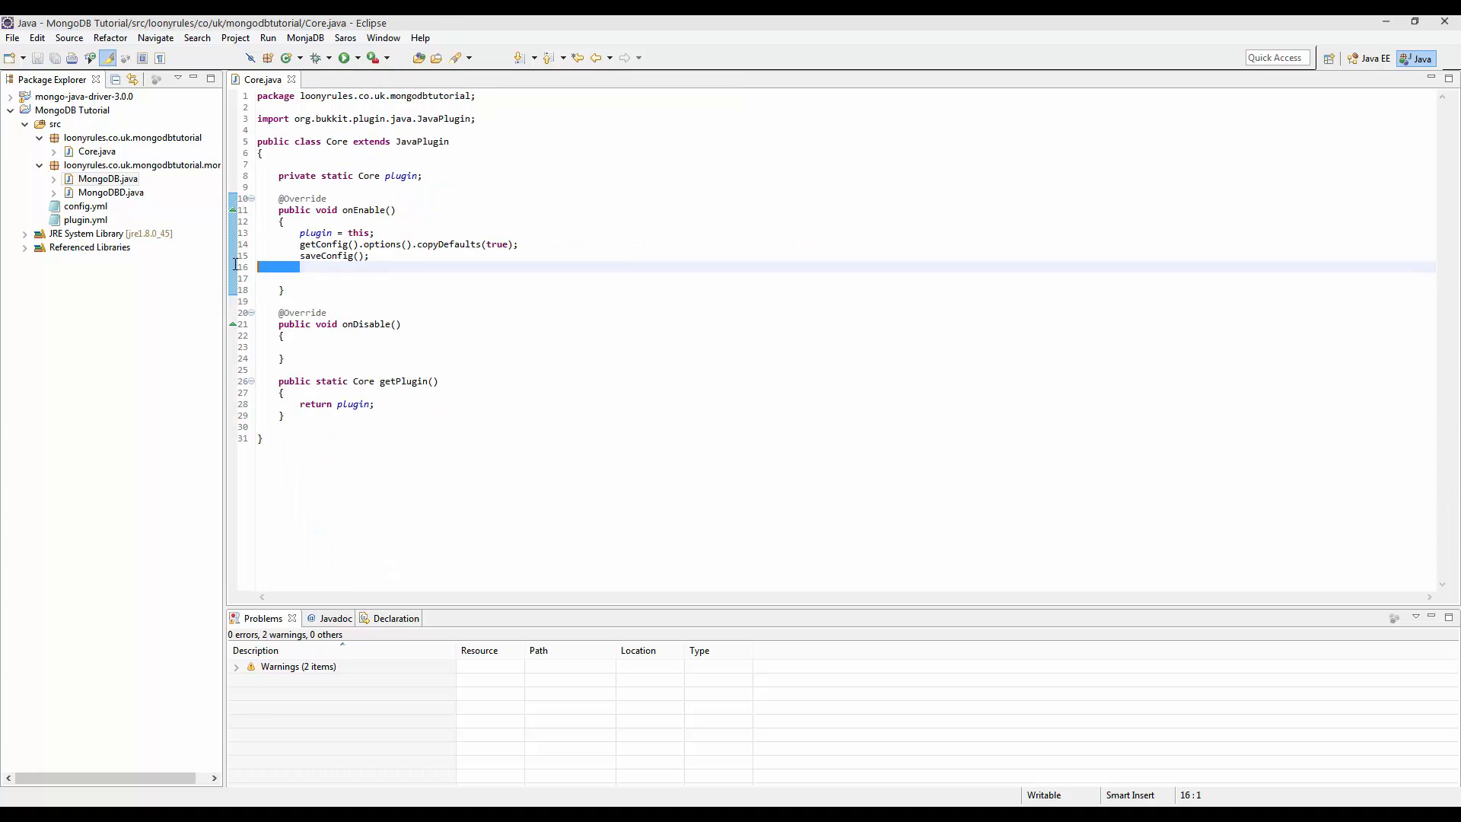
left_click(395, 278)
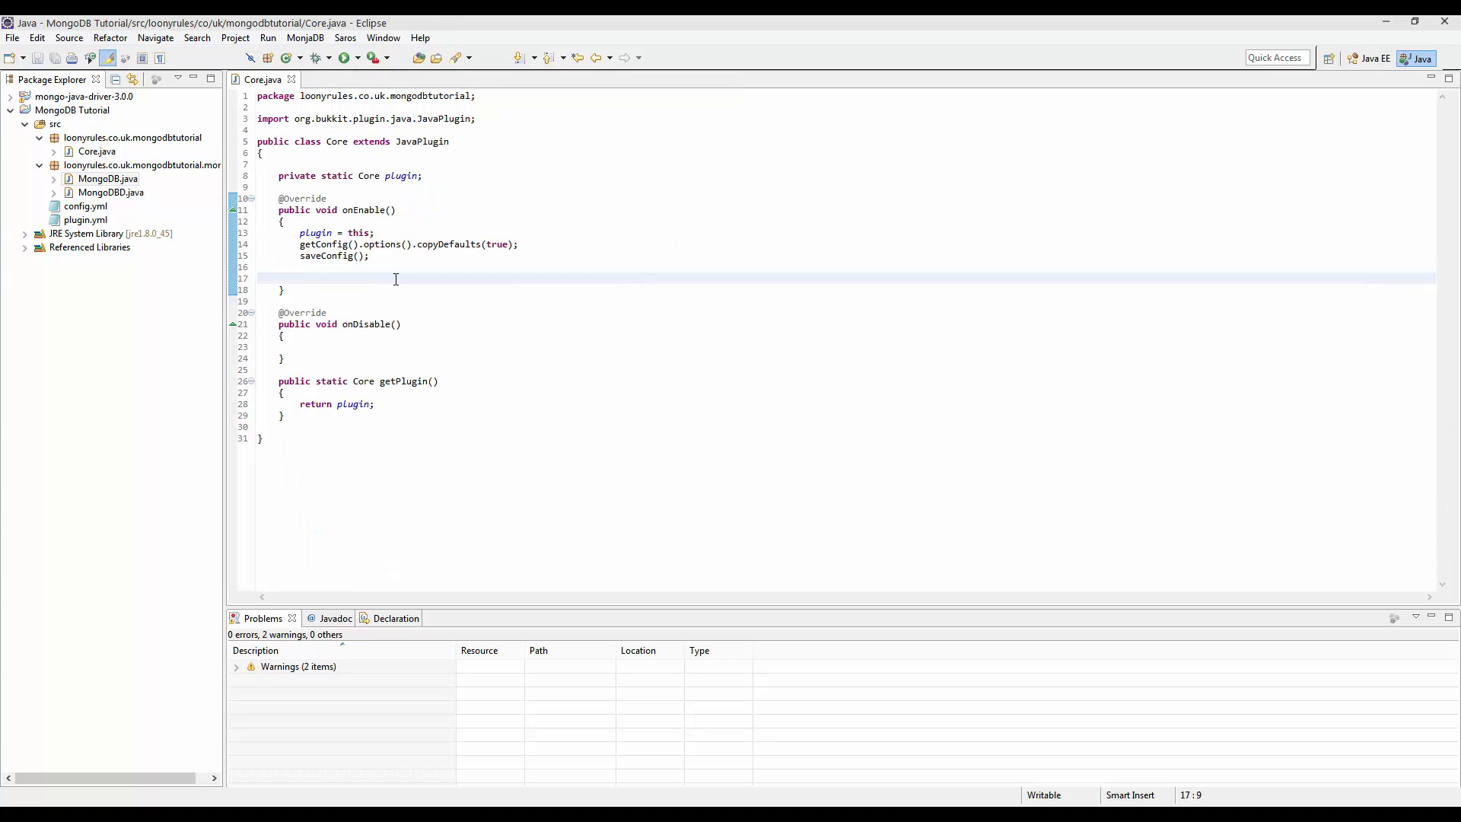